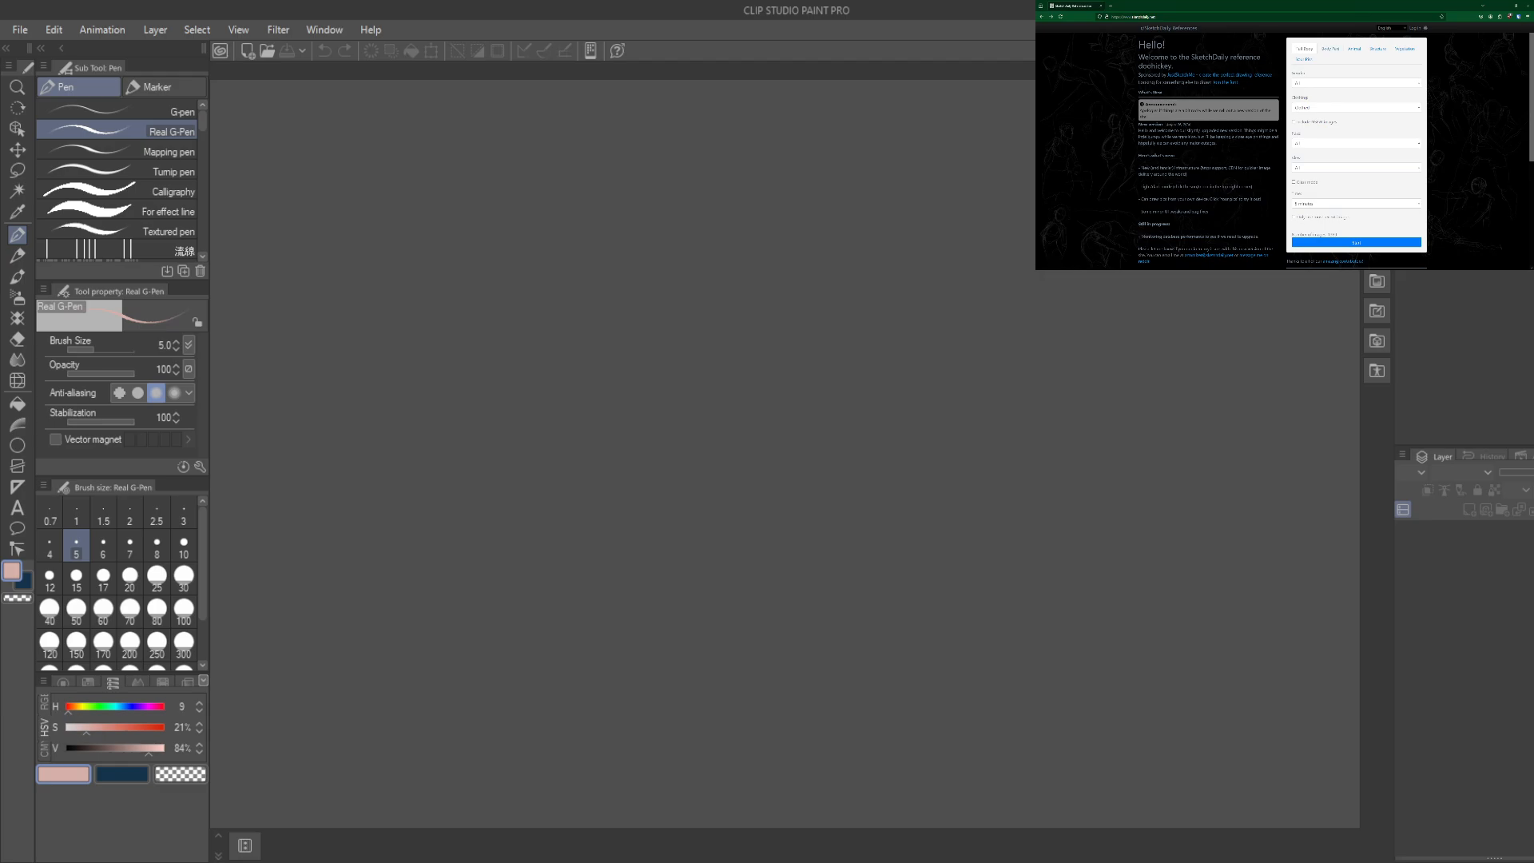
pyautogui.moveTo(671, 216)
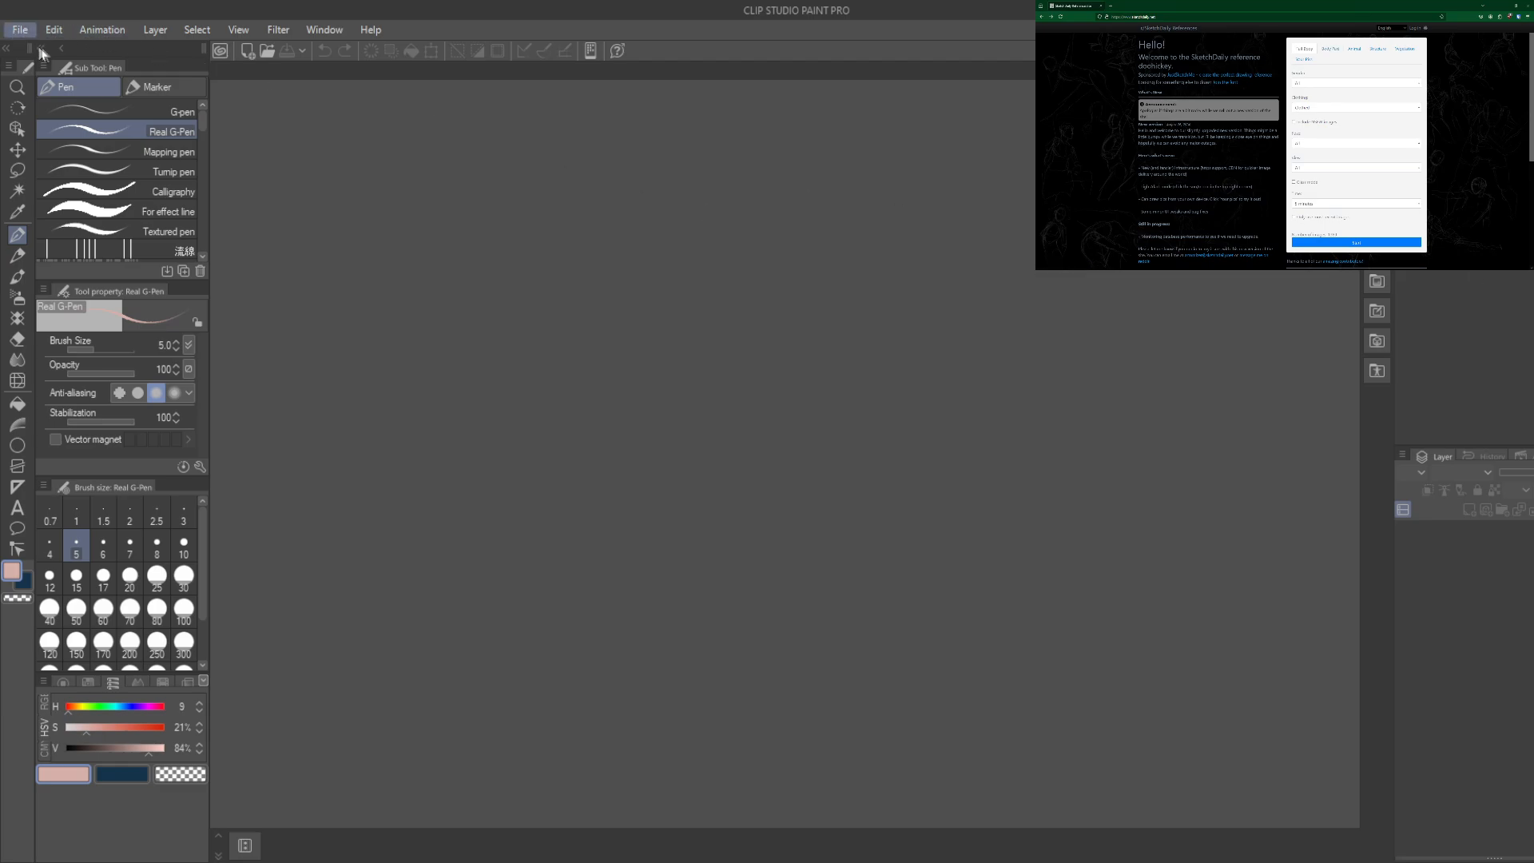
# Step: Begin a new illustration from the File menu for the 1200 × 1600 canvas
pyautogui.click(20, 29)
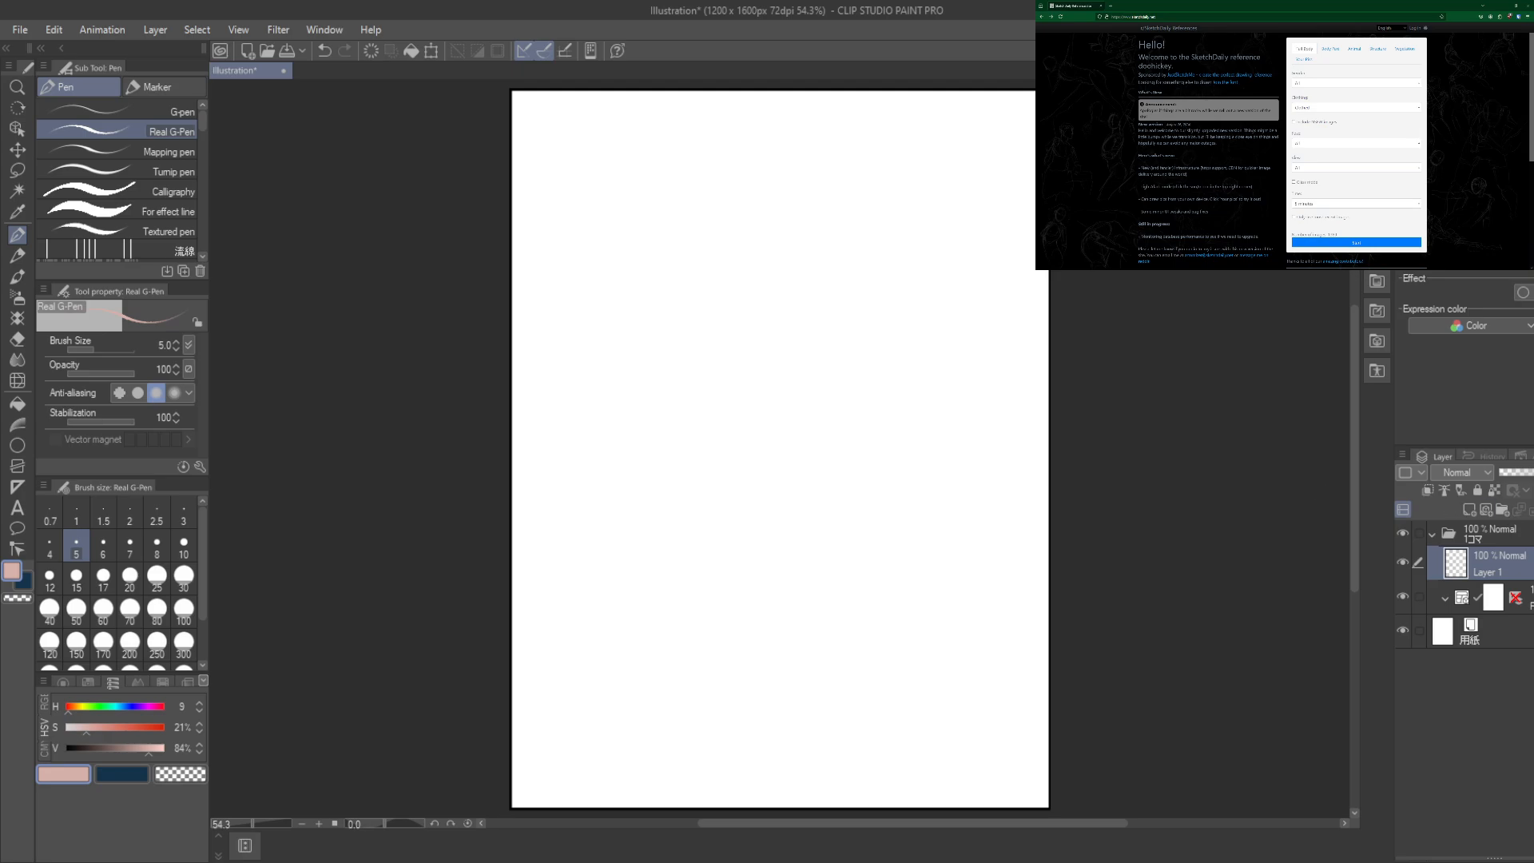
pyautogui.moveTo(251, 636)
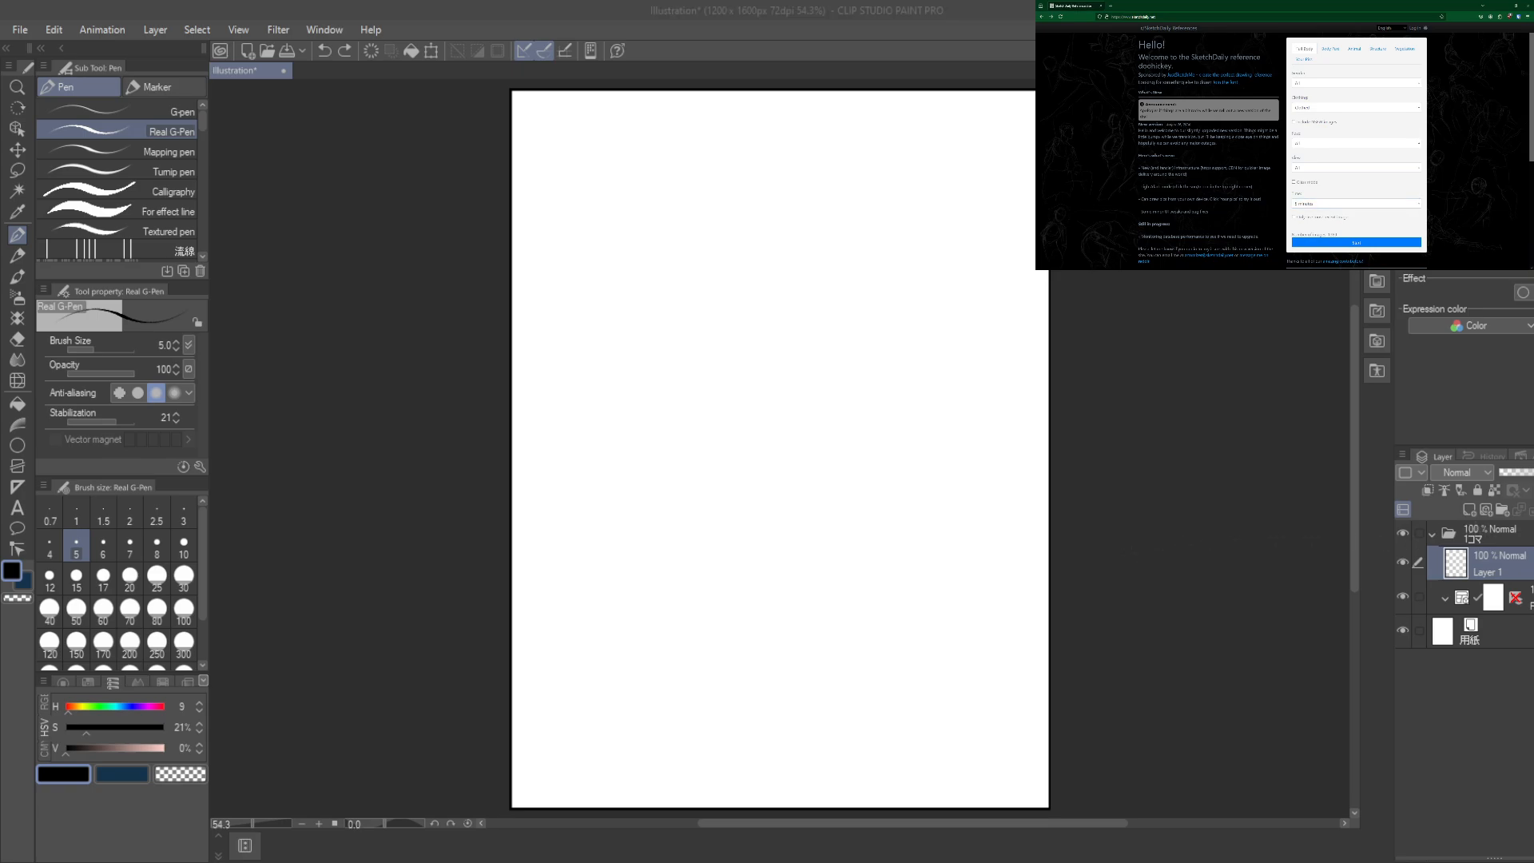
pyautogui.moveTo(1093, 163)
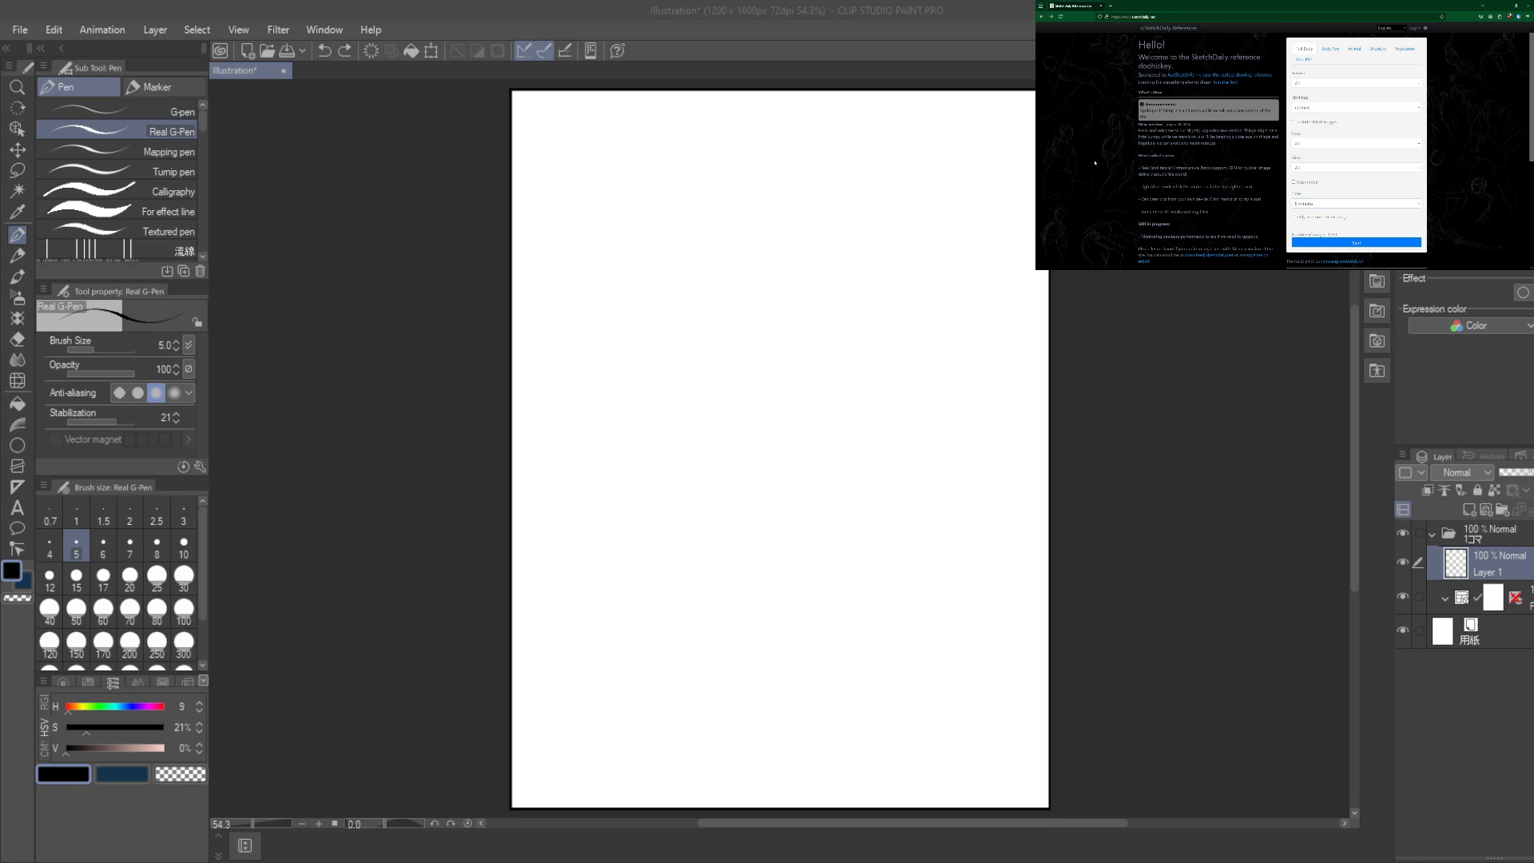
pyautogui.moveTo(1256, 200)
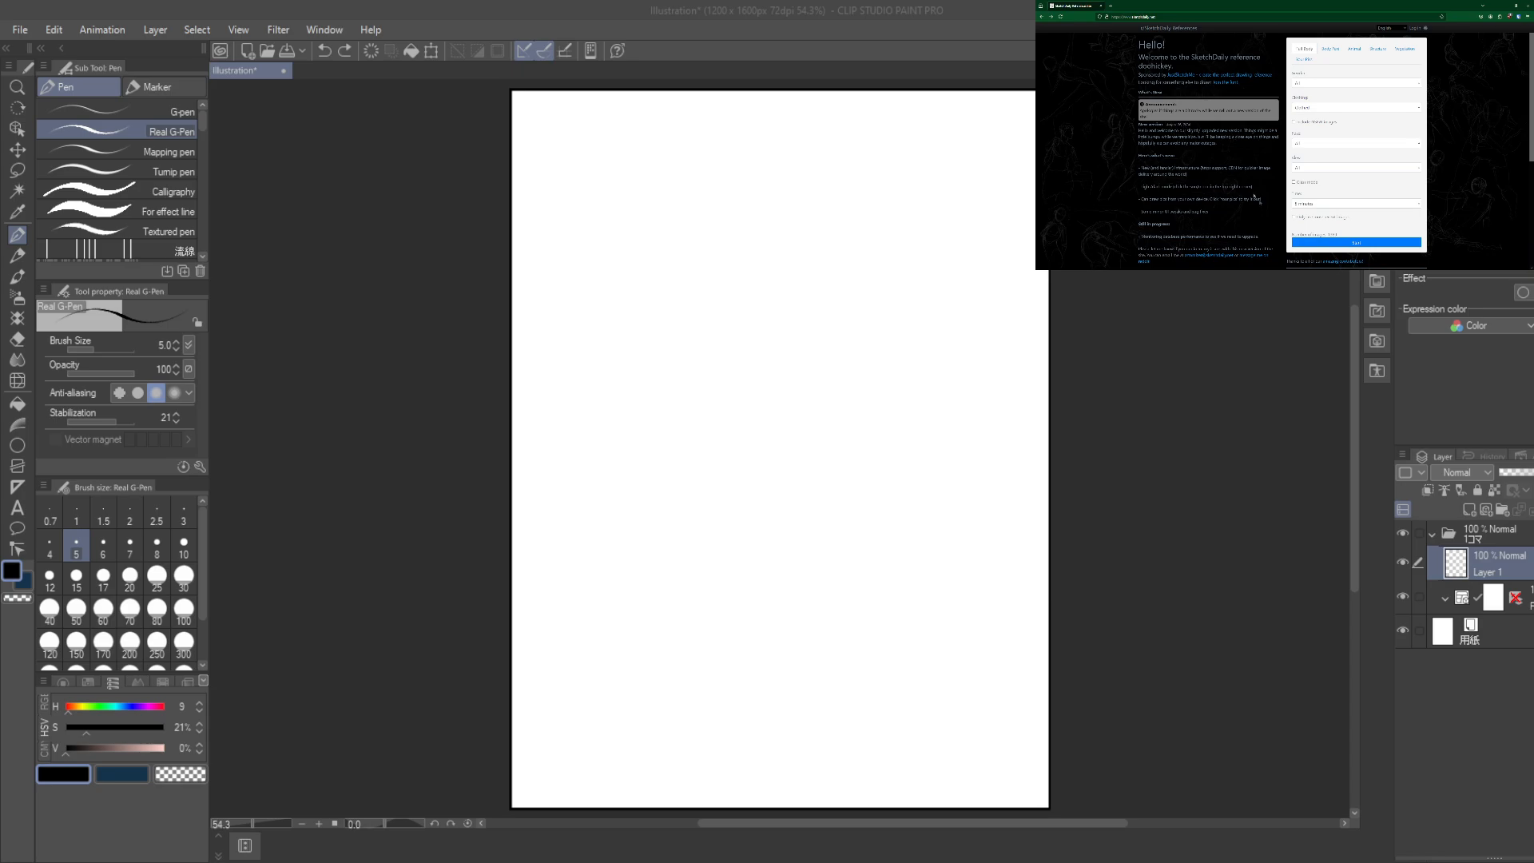
# Step: Bring up the pirate reference photo and sketch the head oval, neck and collar lines
pyautogui.click(1354, 243)
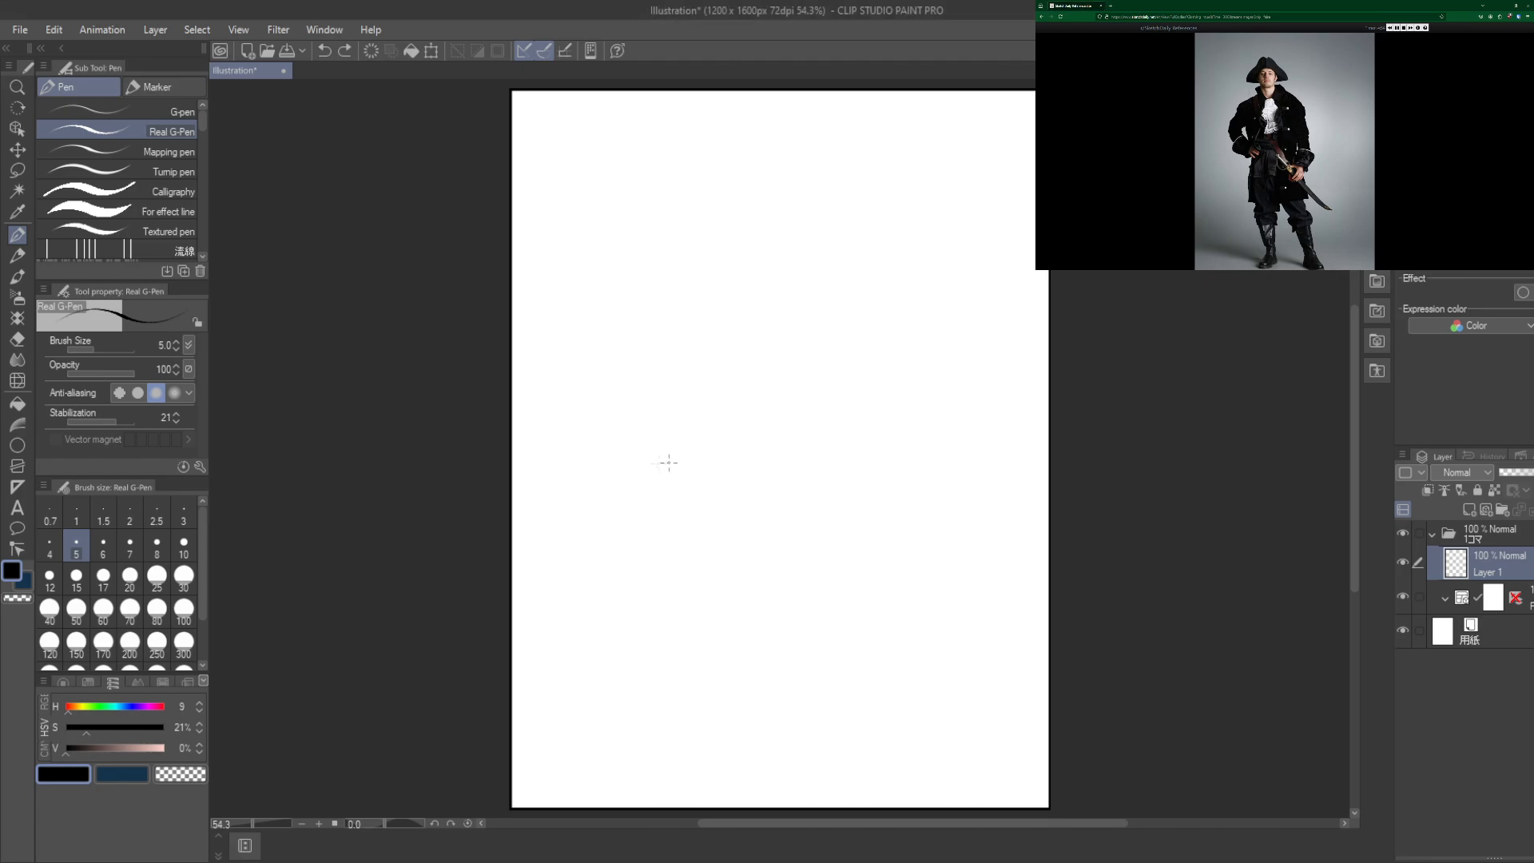
pyautogui.moveTo(700, 212); pyautogui.dragTo(698, 323)
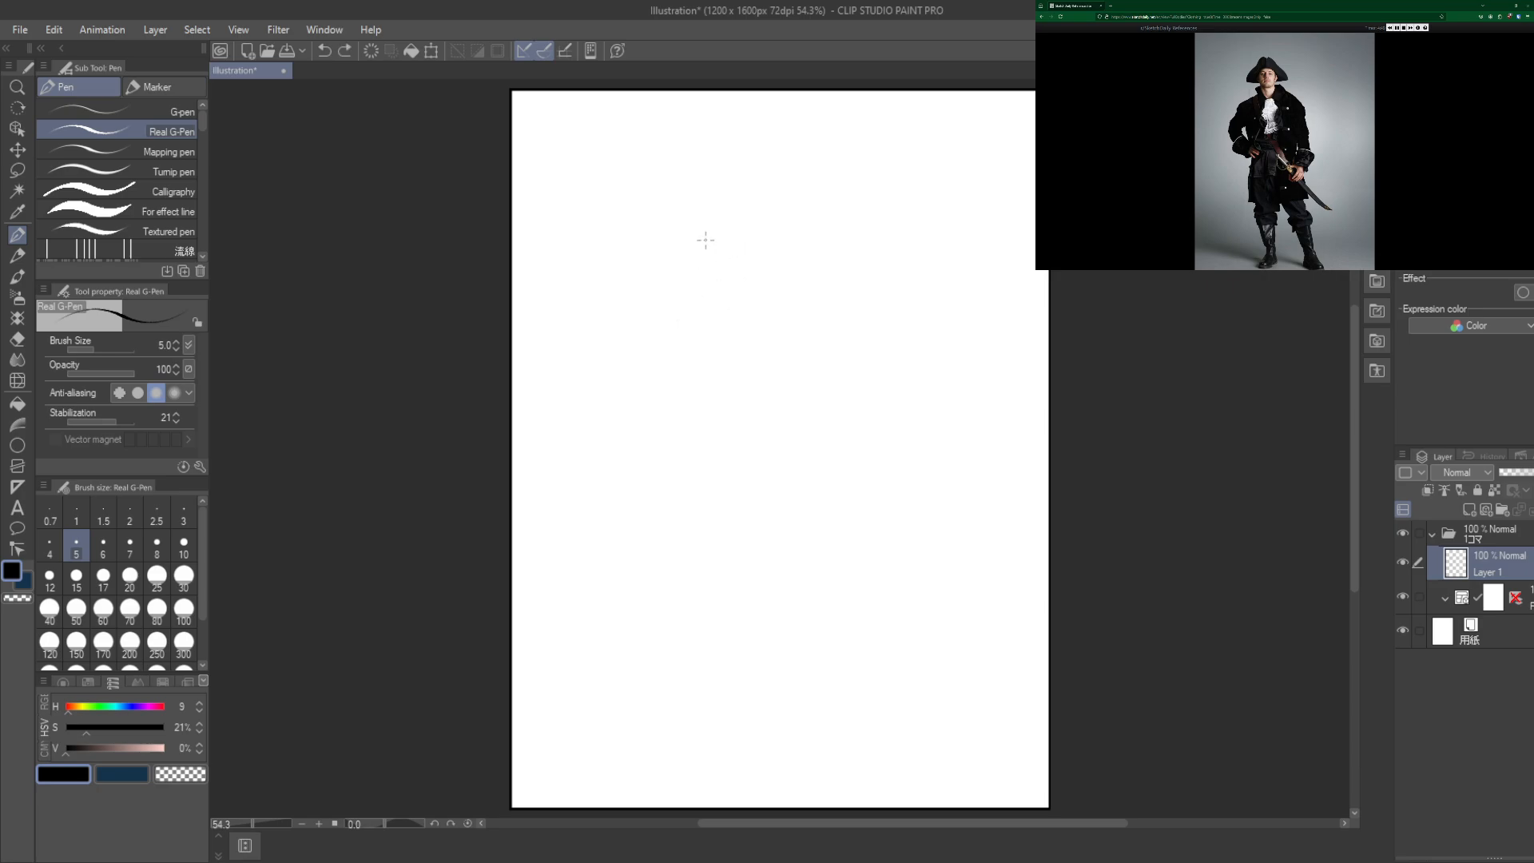
pyautogui.moveTo(700, 240); pyautogui.dragTo(723, 304)
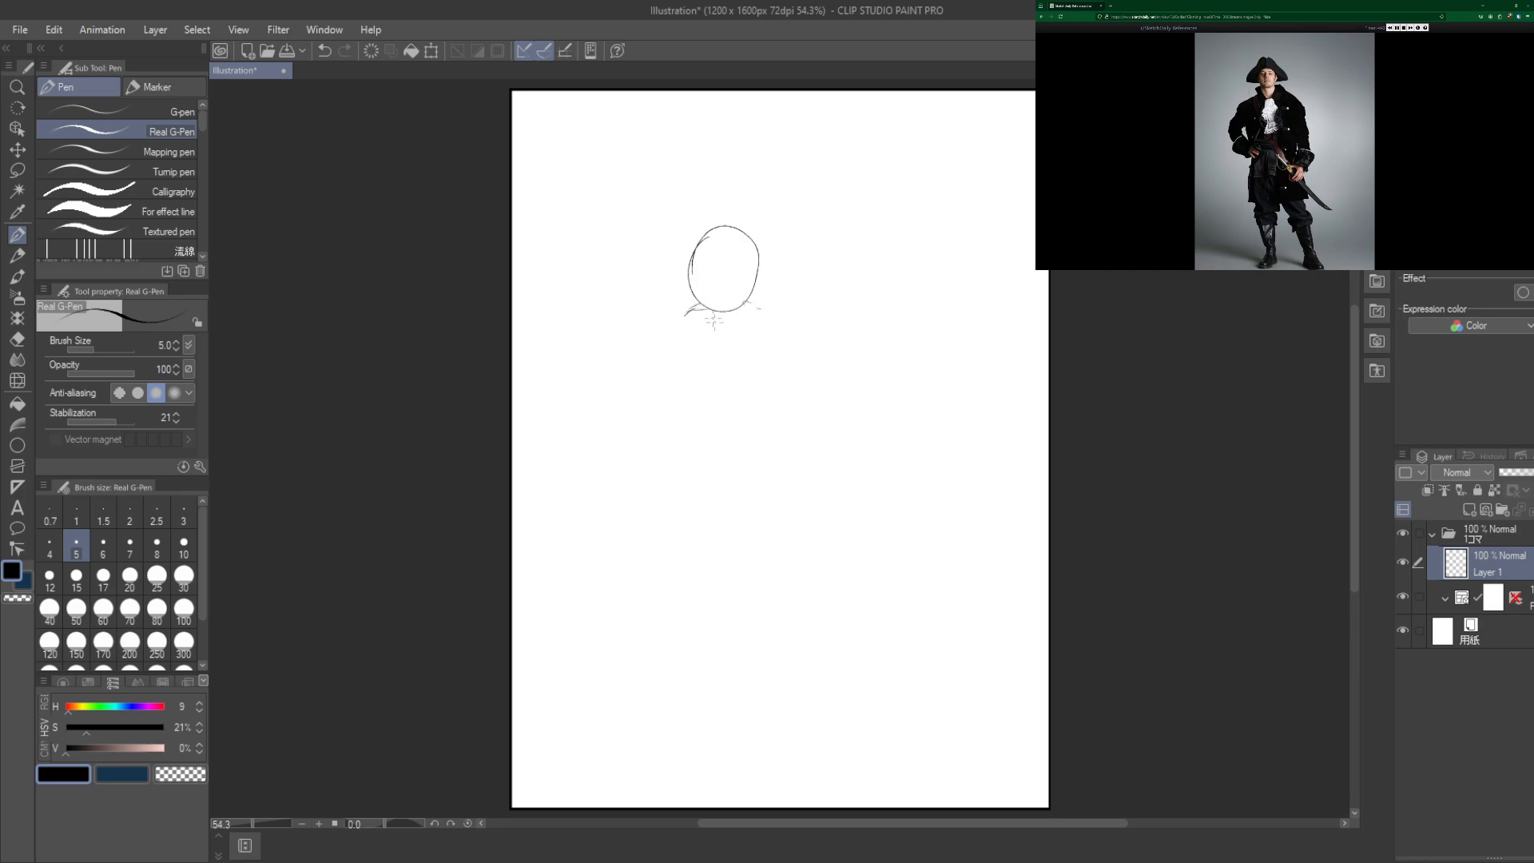
pyautogui.moveTo(696, 313); pyautogui.dragTo(748, 318)
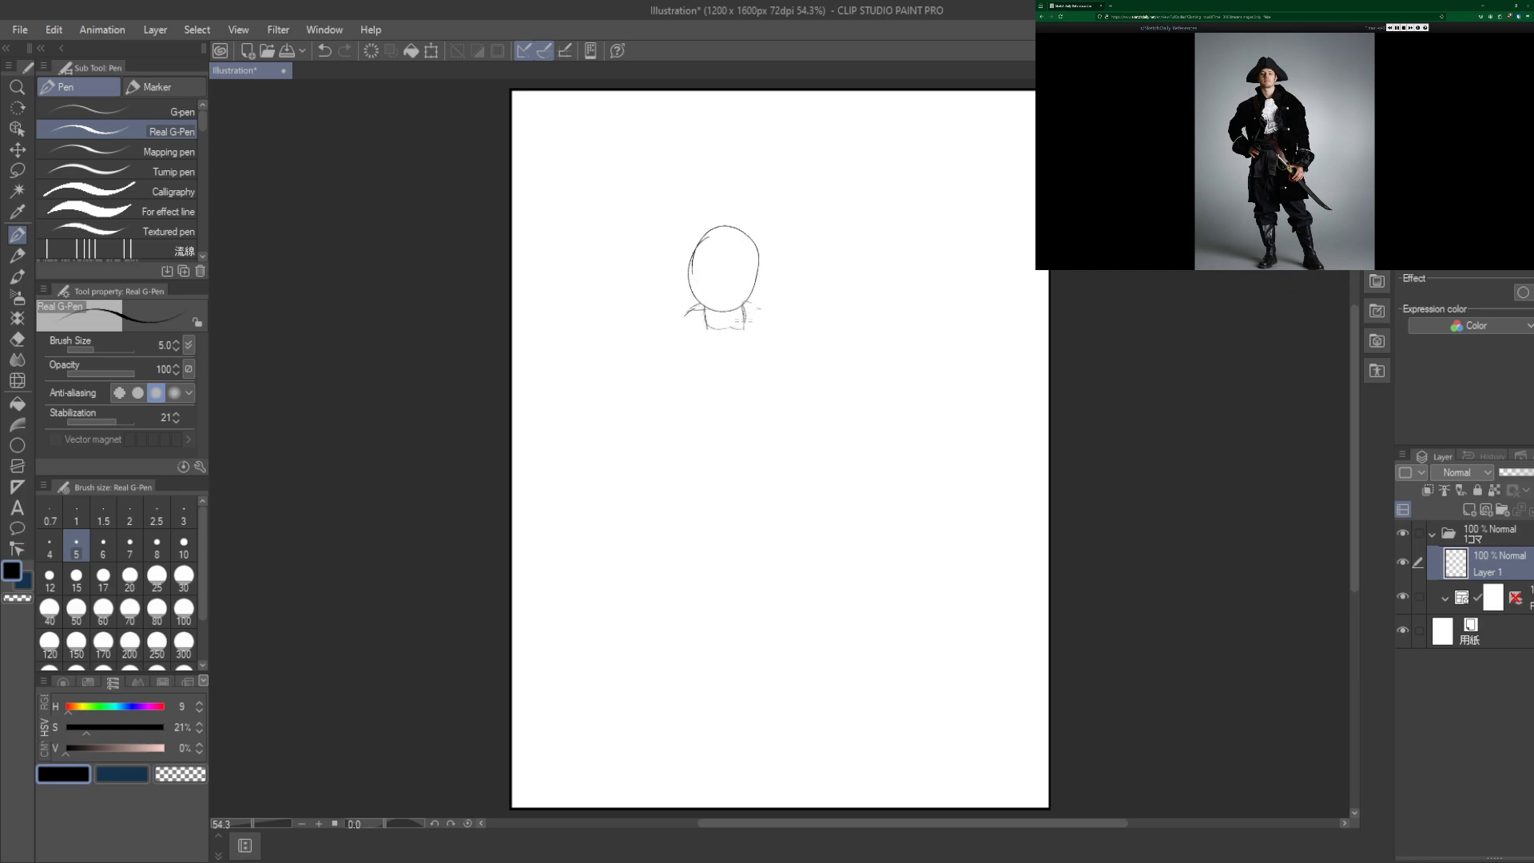
pyautogui.moveTo(685, 314); pyautogui.dragTo(743, 328)
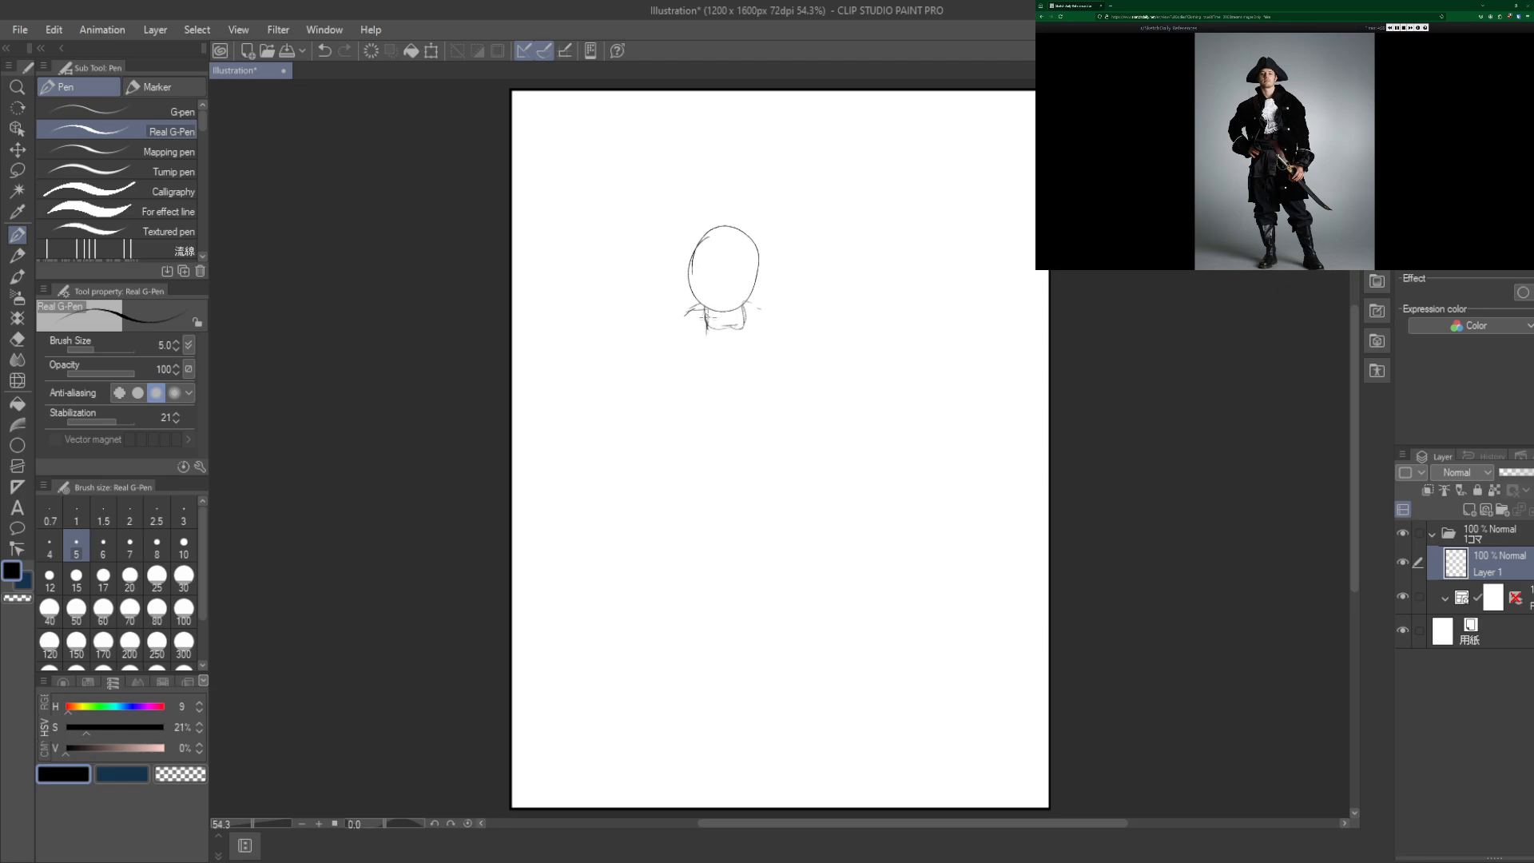
# Step: Sketch both shoulders and the bent left arm with the hand on the hip
pyautogui.moveTo(704, 313); pyautogui.dragTo(743, 323)
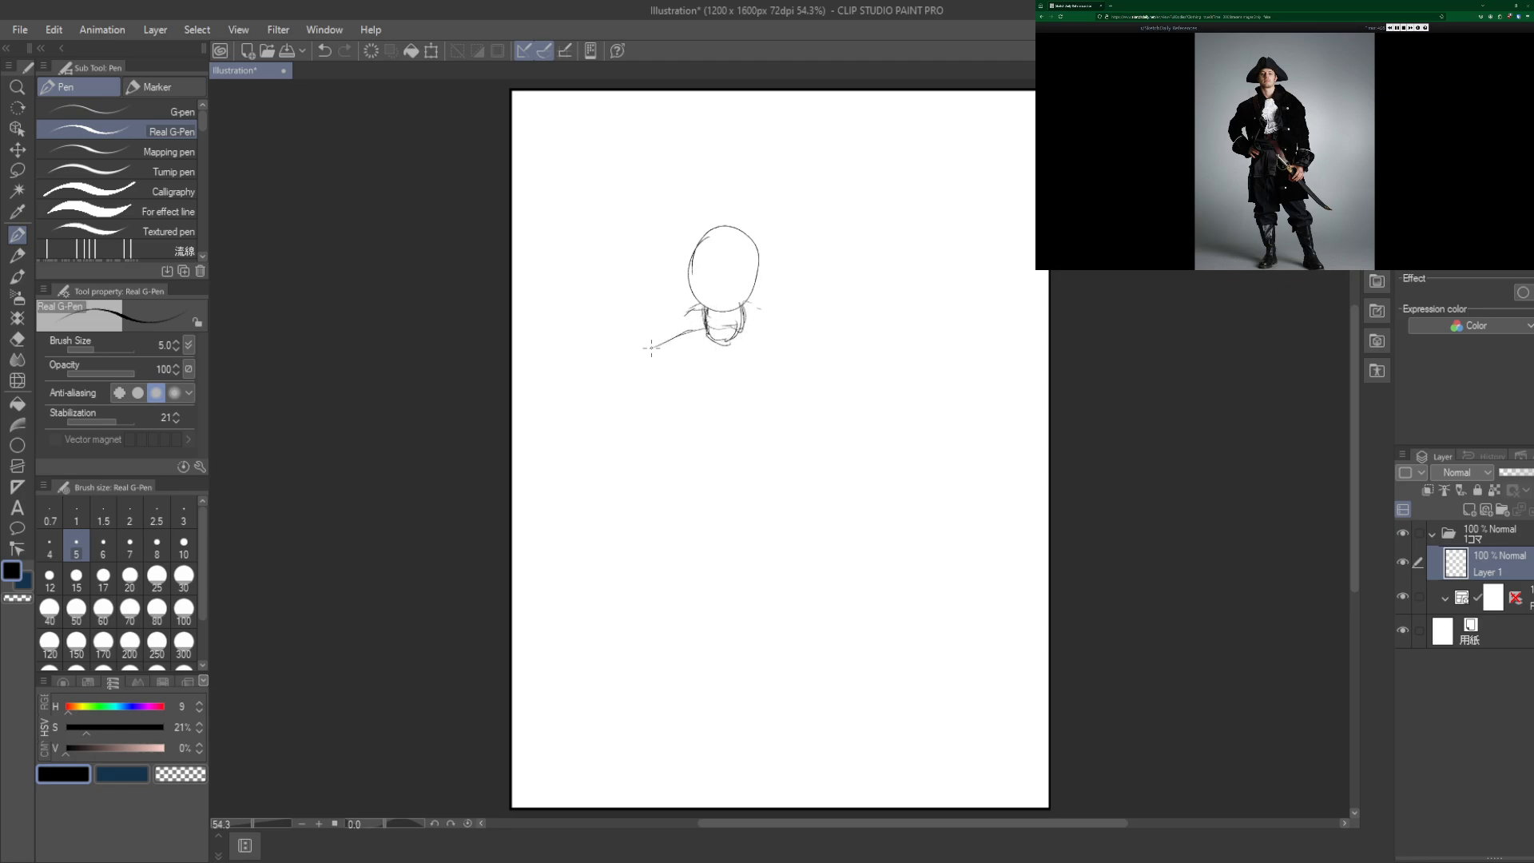
pyautogui.moveTo(653, 347); pyautogui.dragTo(791, 335)
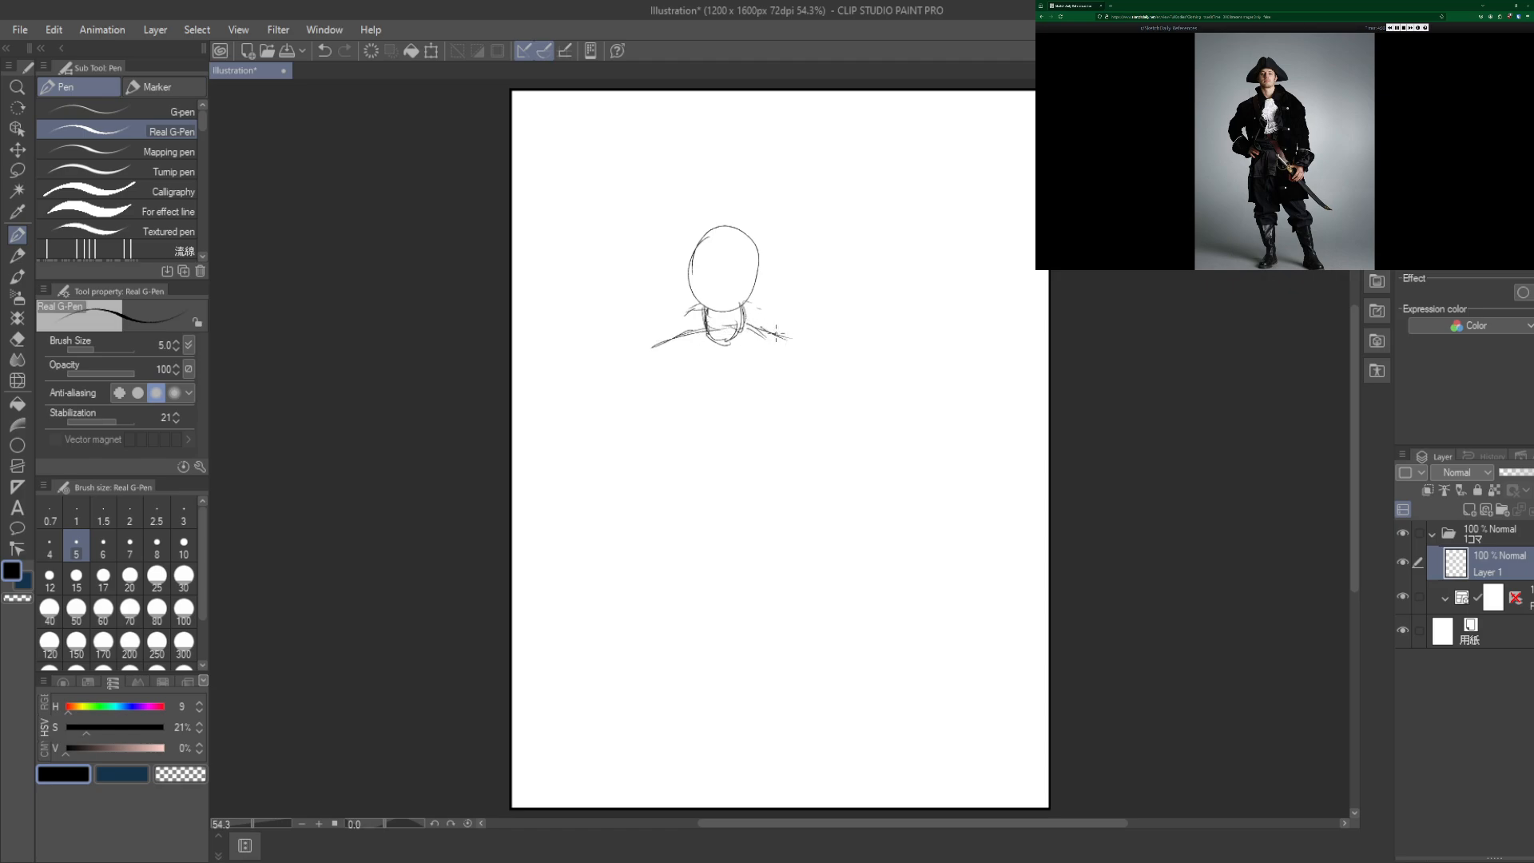
pyautogui.moveTo(769, 331); pyautogui.dragTo(808, 347)
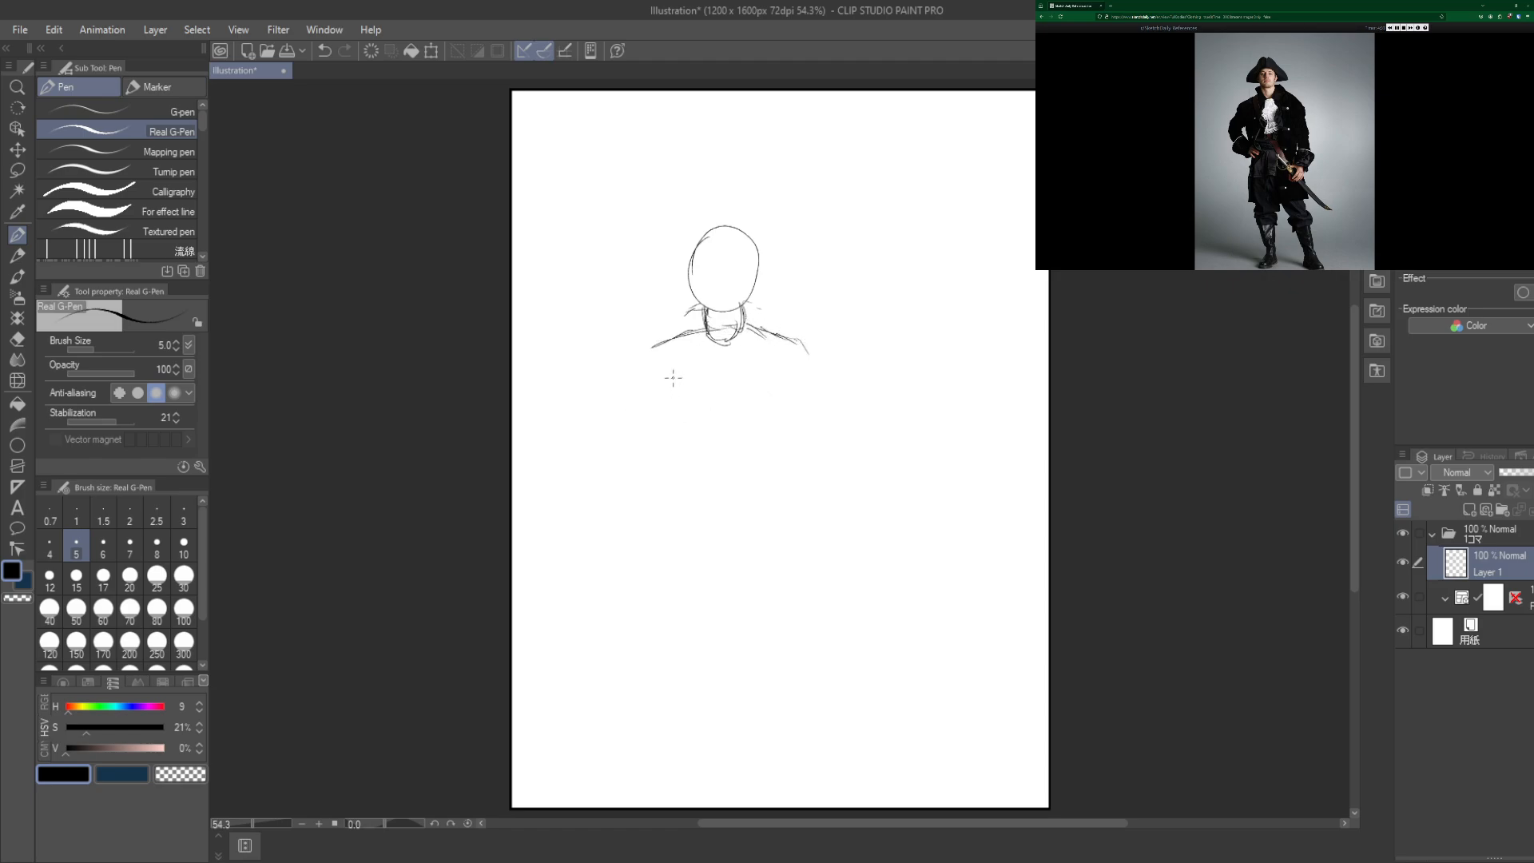
pyautogui.moveTo(665, 392); pyautogui.dragTo(690, 368)
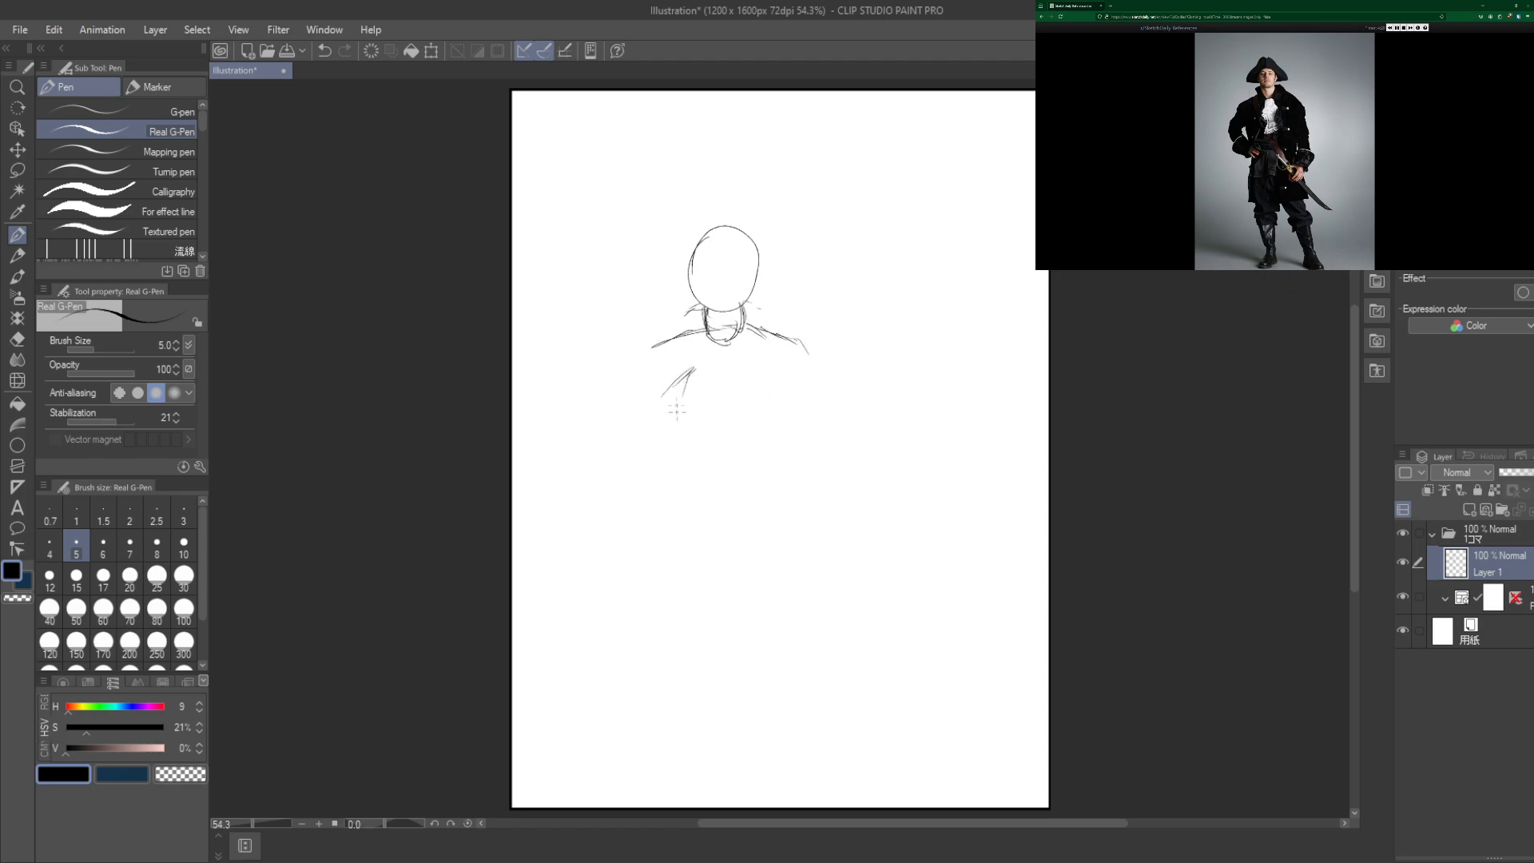
pyautogui.moveTo(680, 373); pyautogui.dragTo(686, 441)
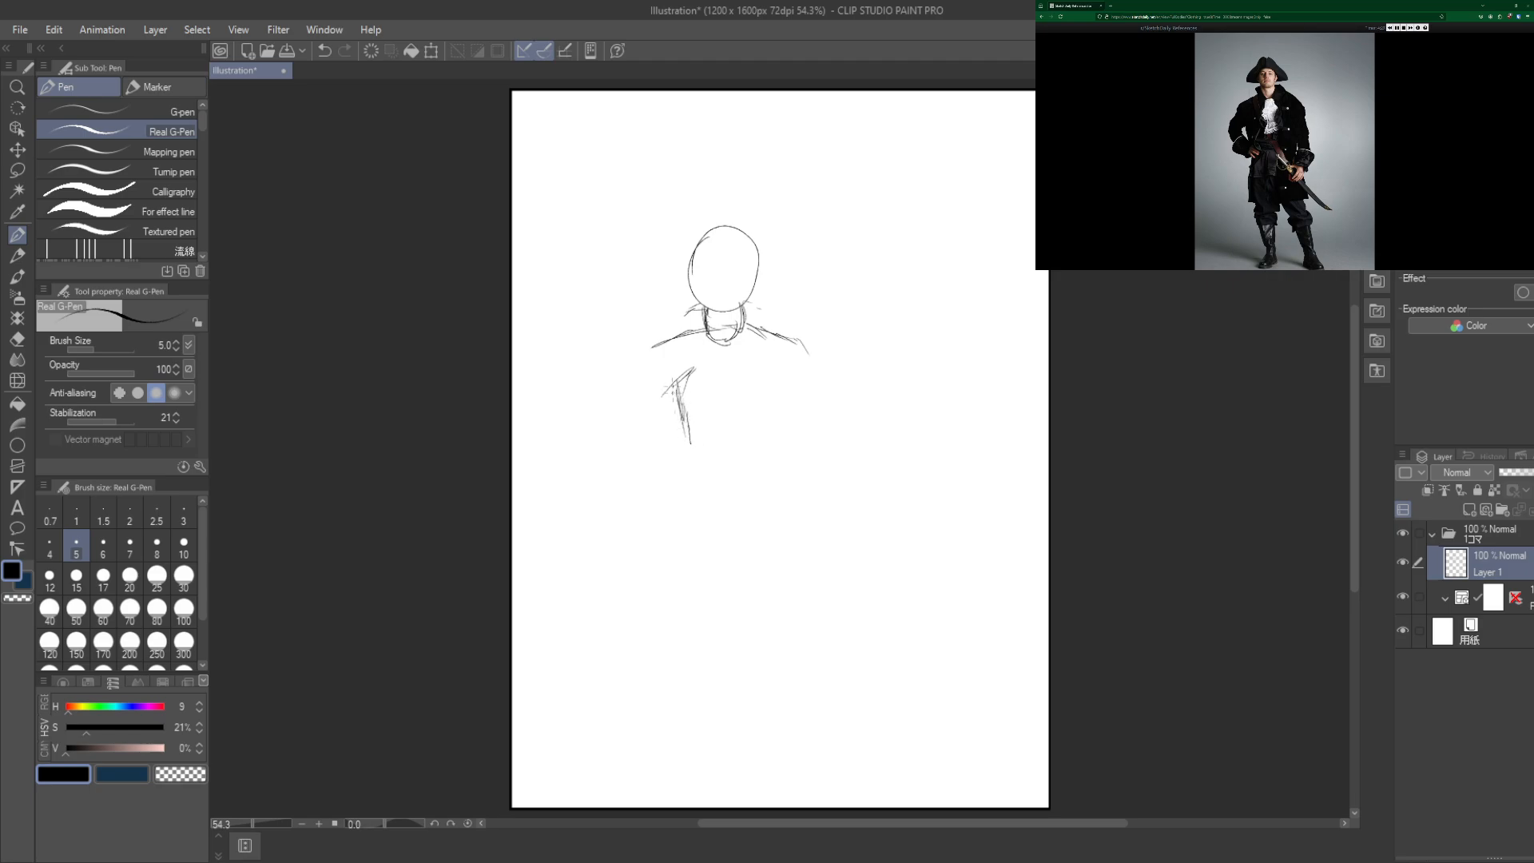
pyautogui.moveTo(637, 367); pyautogui.dragTo(685, 351)
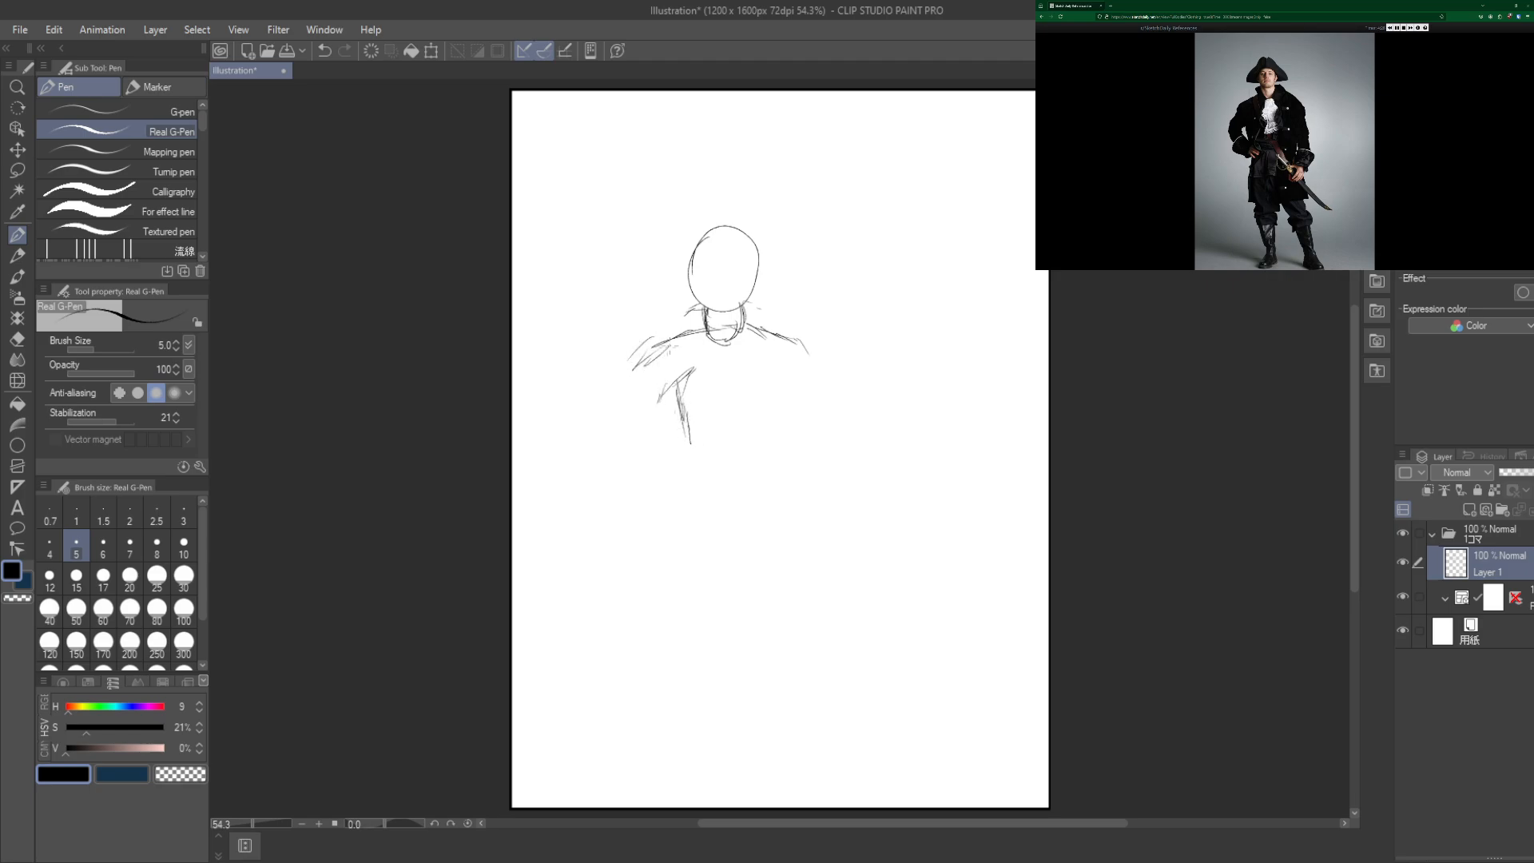
pyautogui.moveTo(669, 340); pyautogui.dragTo(628, 429)
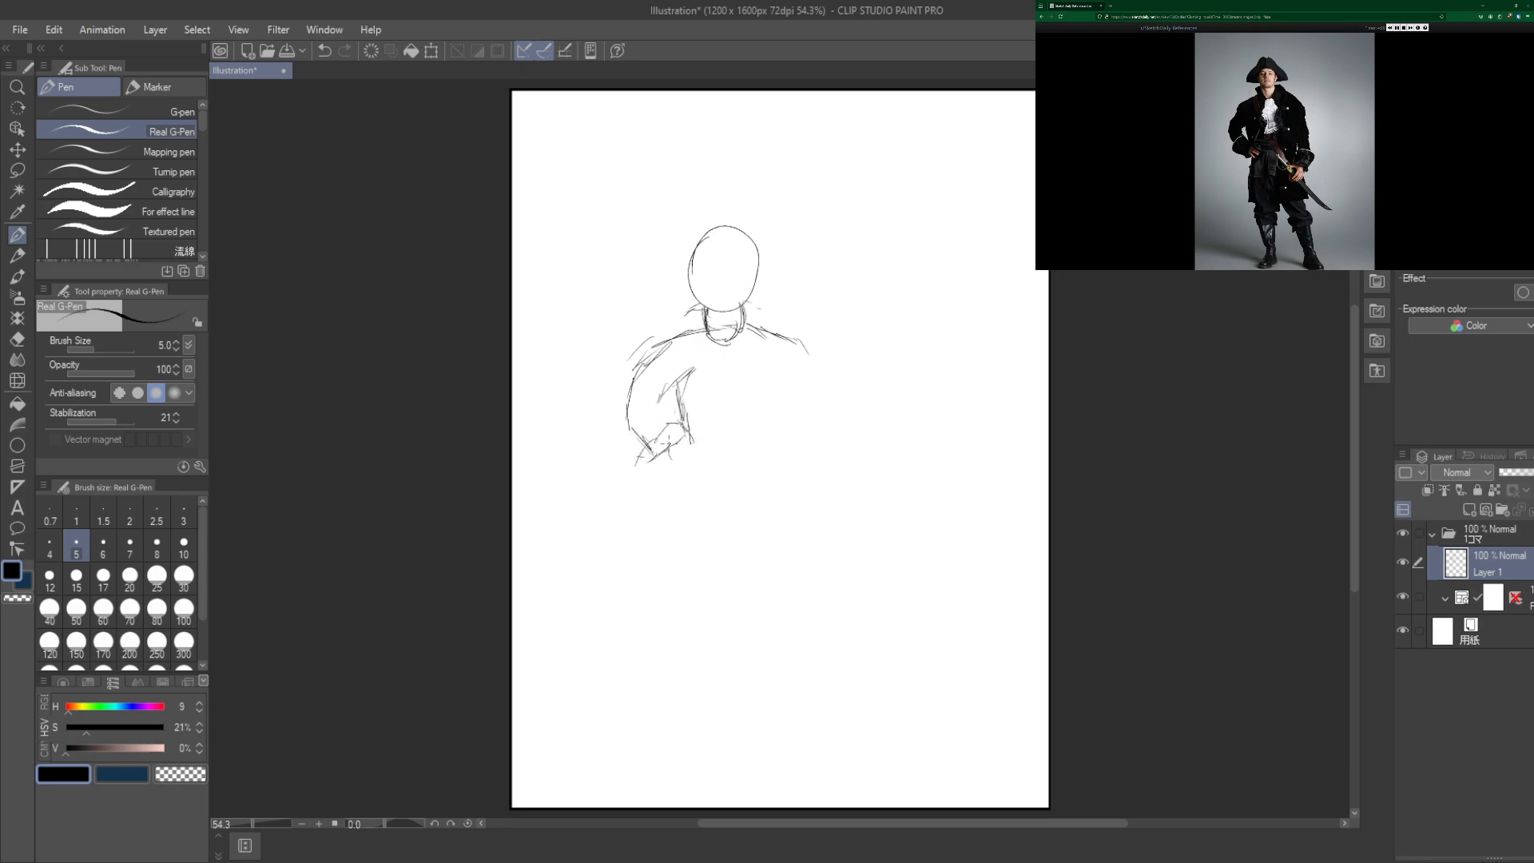
# Step: Draw the left side of the torso running downward from the arm
pyautogui.moveTo(669, 430); pyautogui.dragTo(664, 489)
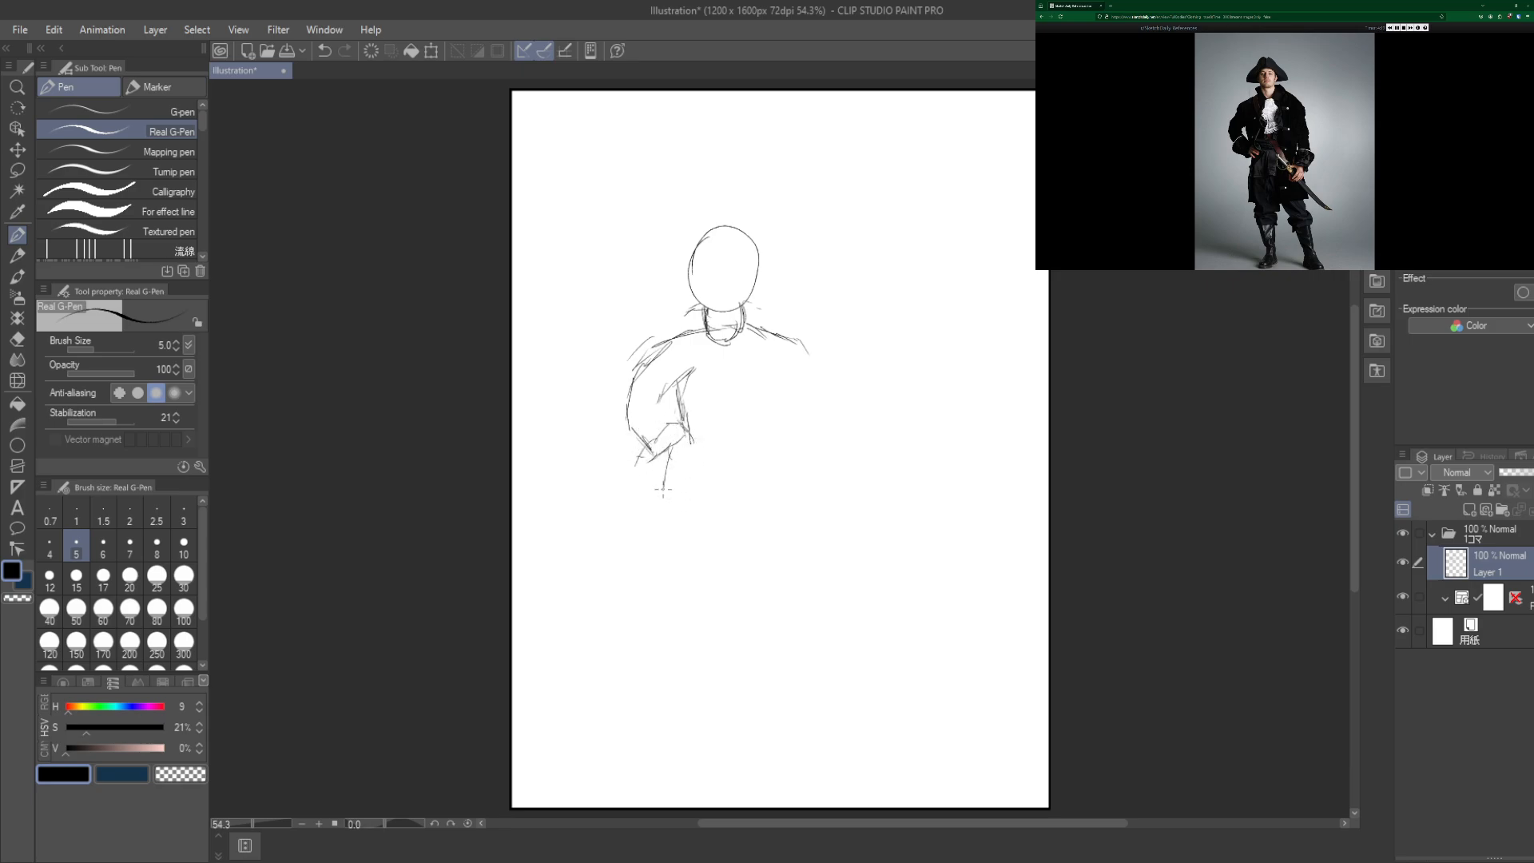
pyautogui.moveTo(686, 435); pyautogui.dragTo(670, 524)
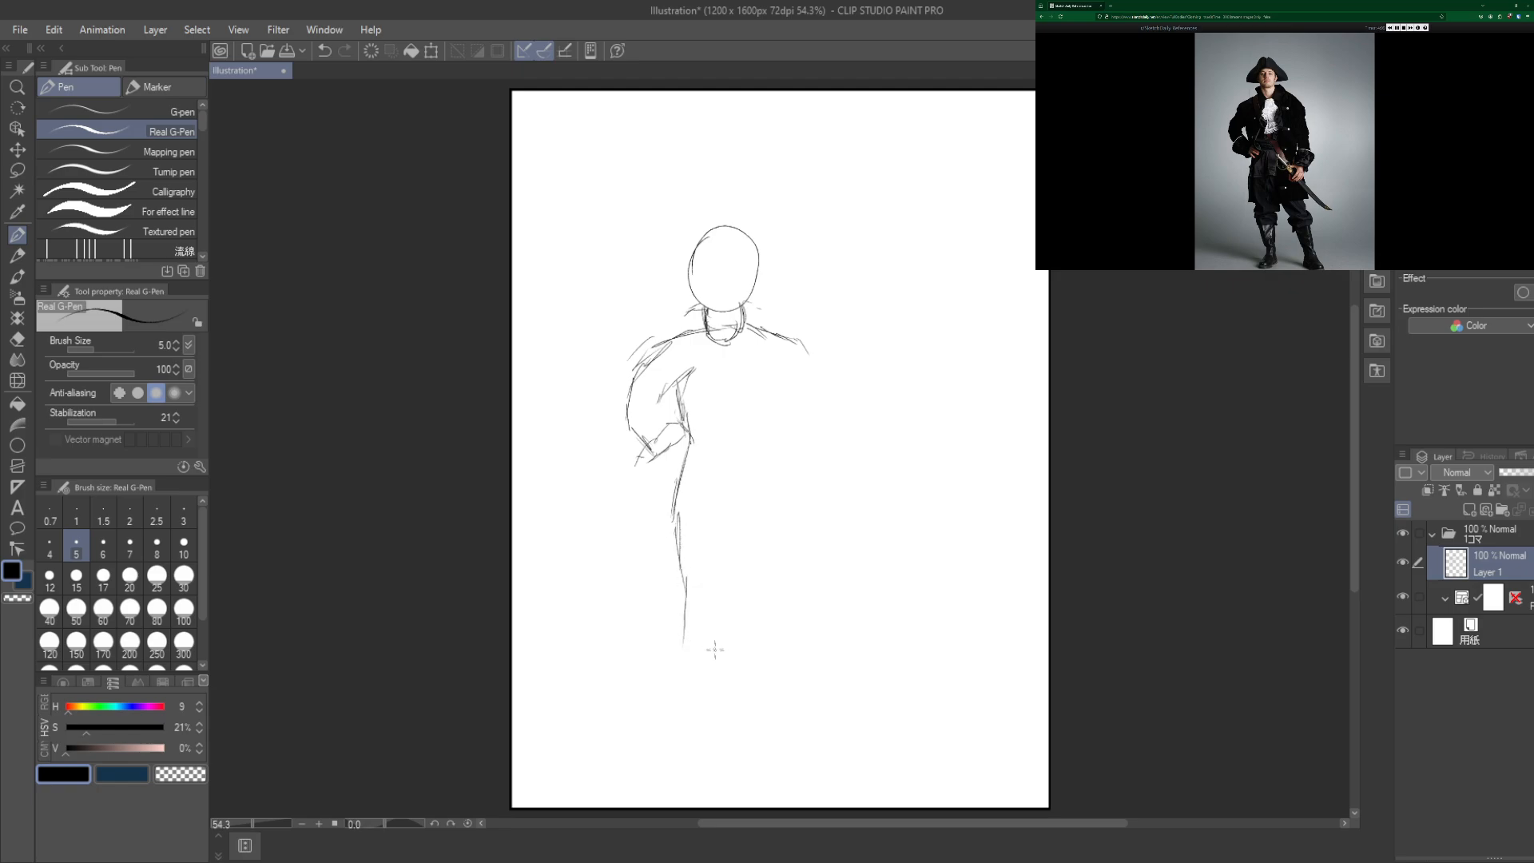
# Step: Draw both legs down to the feet with the inner crotch line
pyautogui.moveTo(674, 641); pyautogui.dragTo(665, 714)
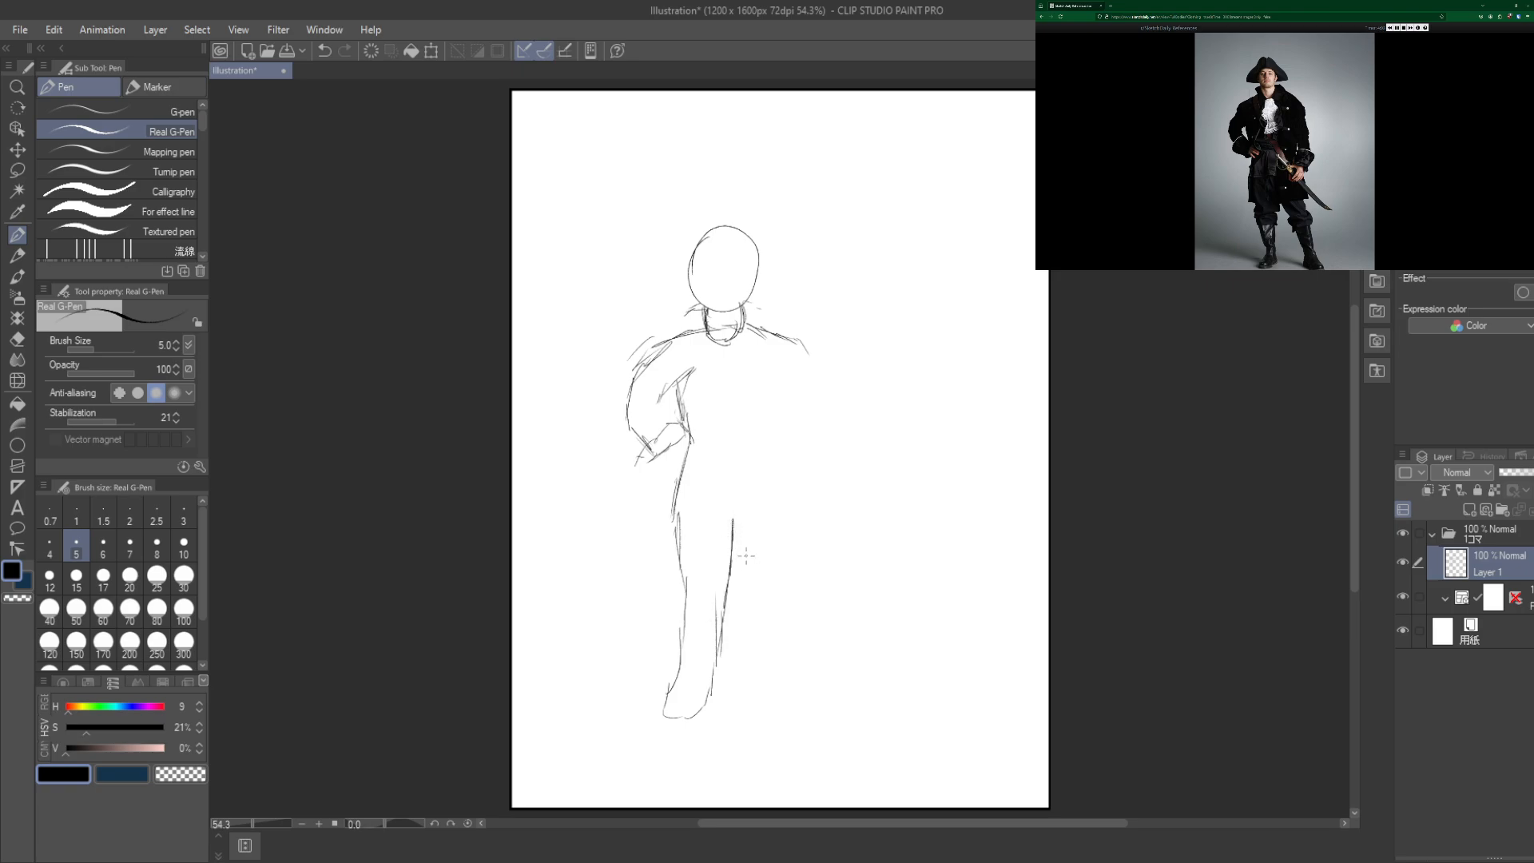
pyautogui.moveTo(736, 548); pyautogui.dragTo(777, 638)
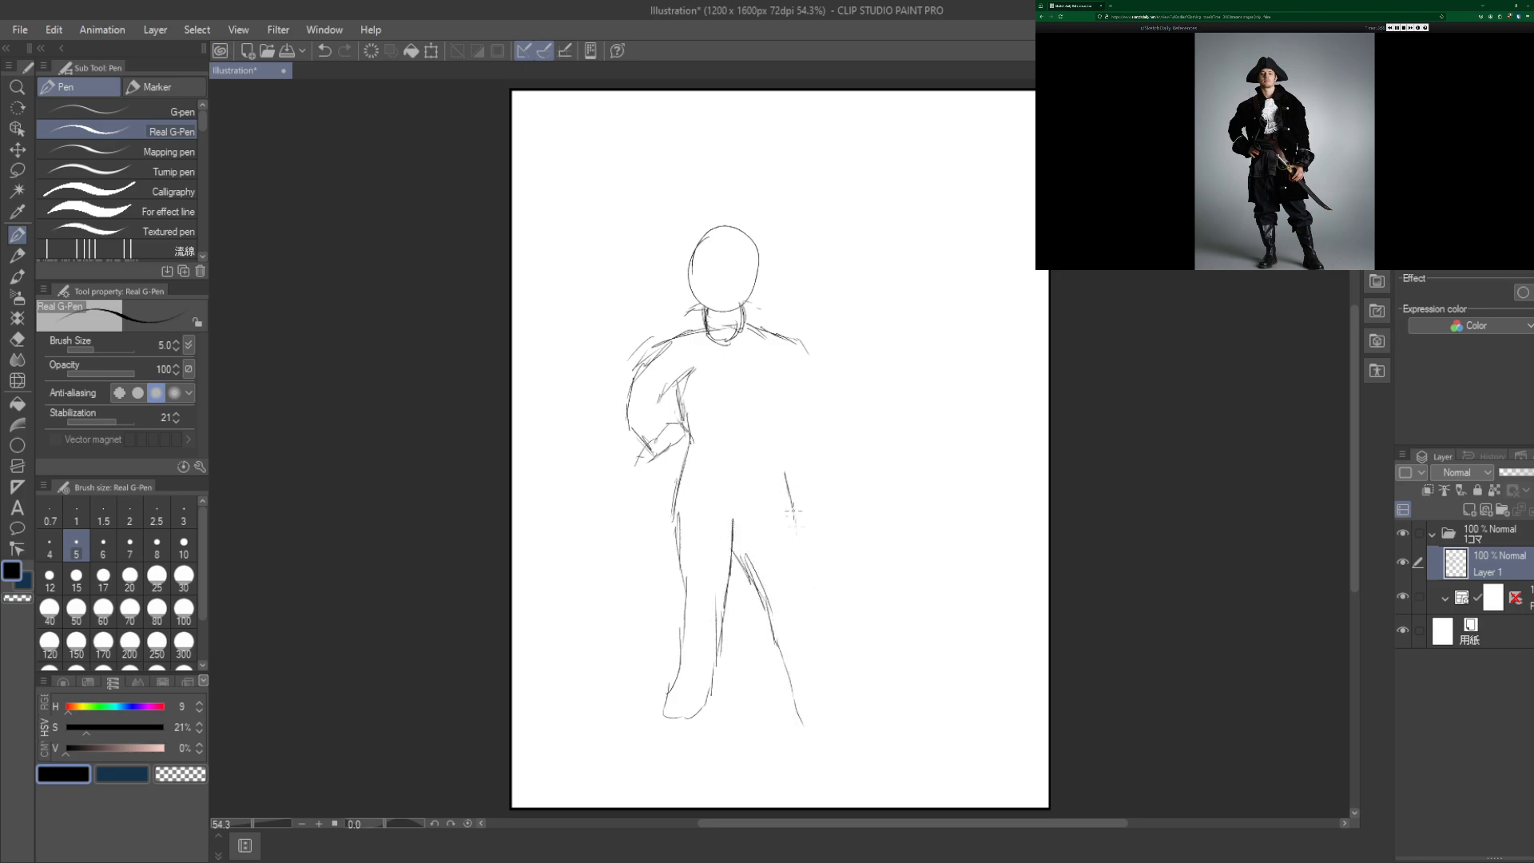
pyautogui.moveTo(806, 450); pyautogui.dragTo(822, 596)
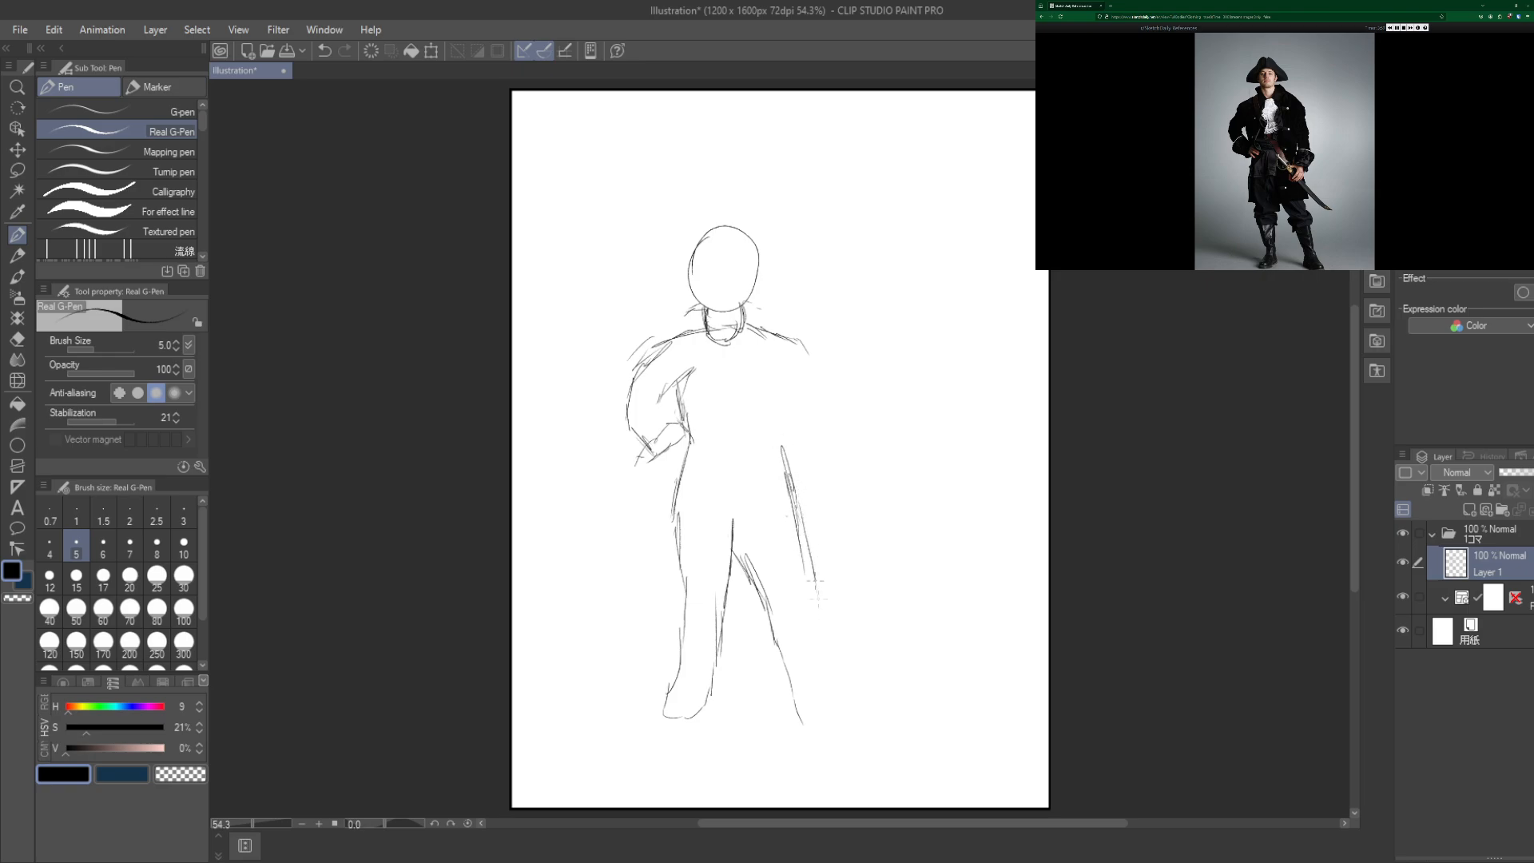
pyautogui.moveTo(815, 576); pyautogui.dragTo(834, 721)
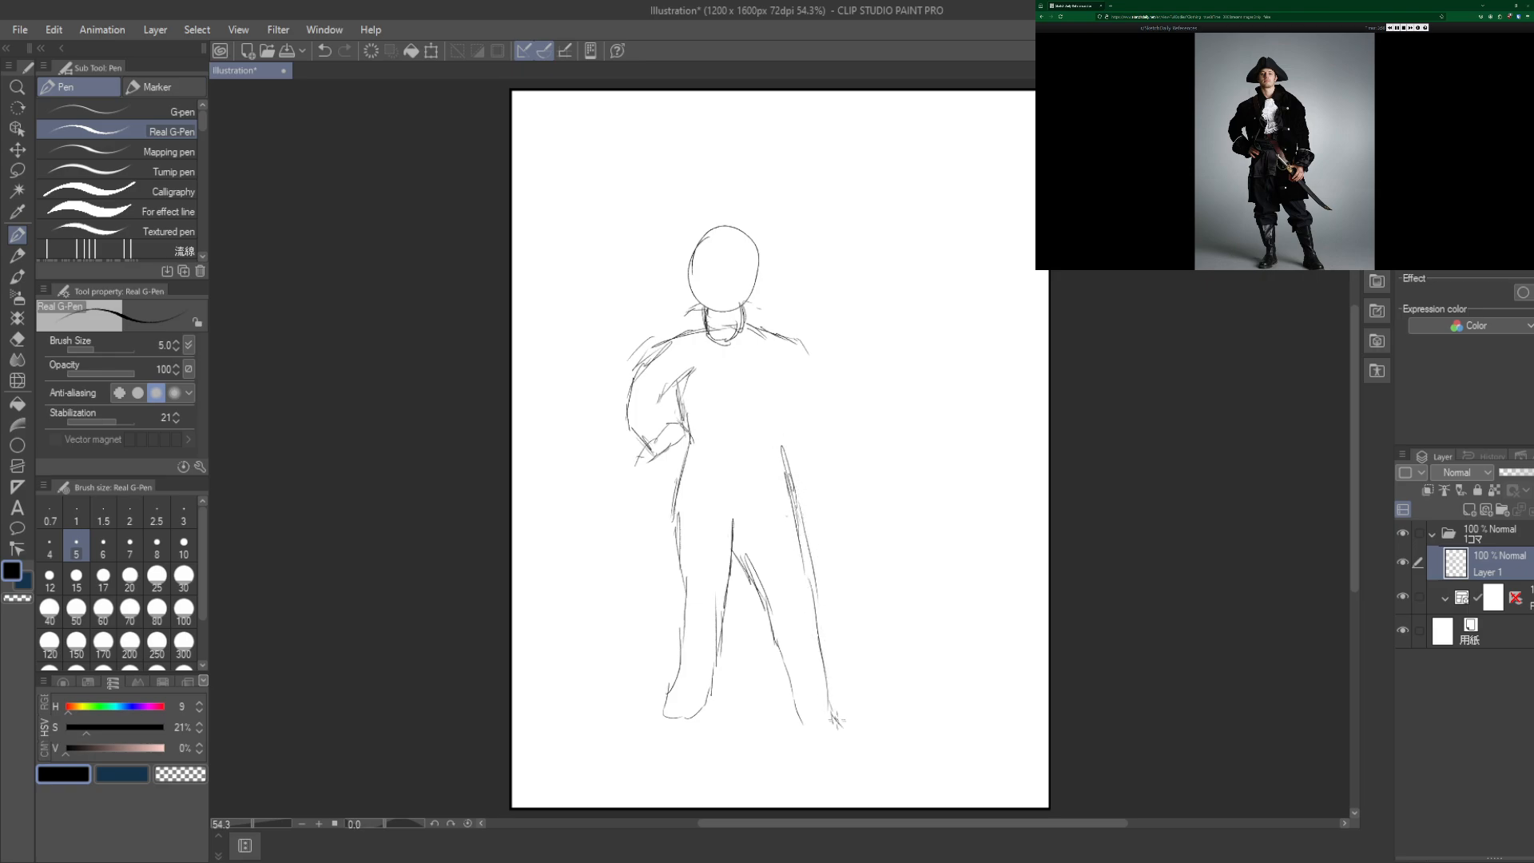
# Step: Add the hanging right arm with the sword and guard, then select the whole canvas
pyautogui.moveTo(793, 705); pyautogui.dragTo(843, 744)
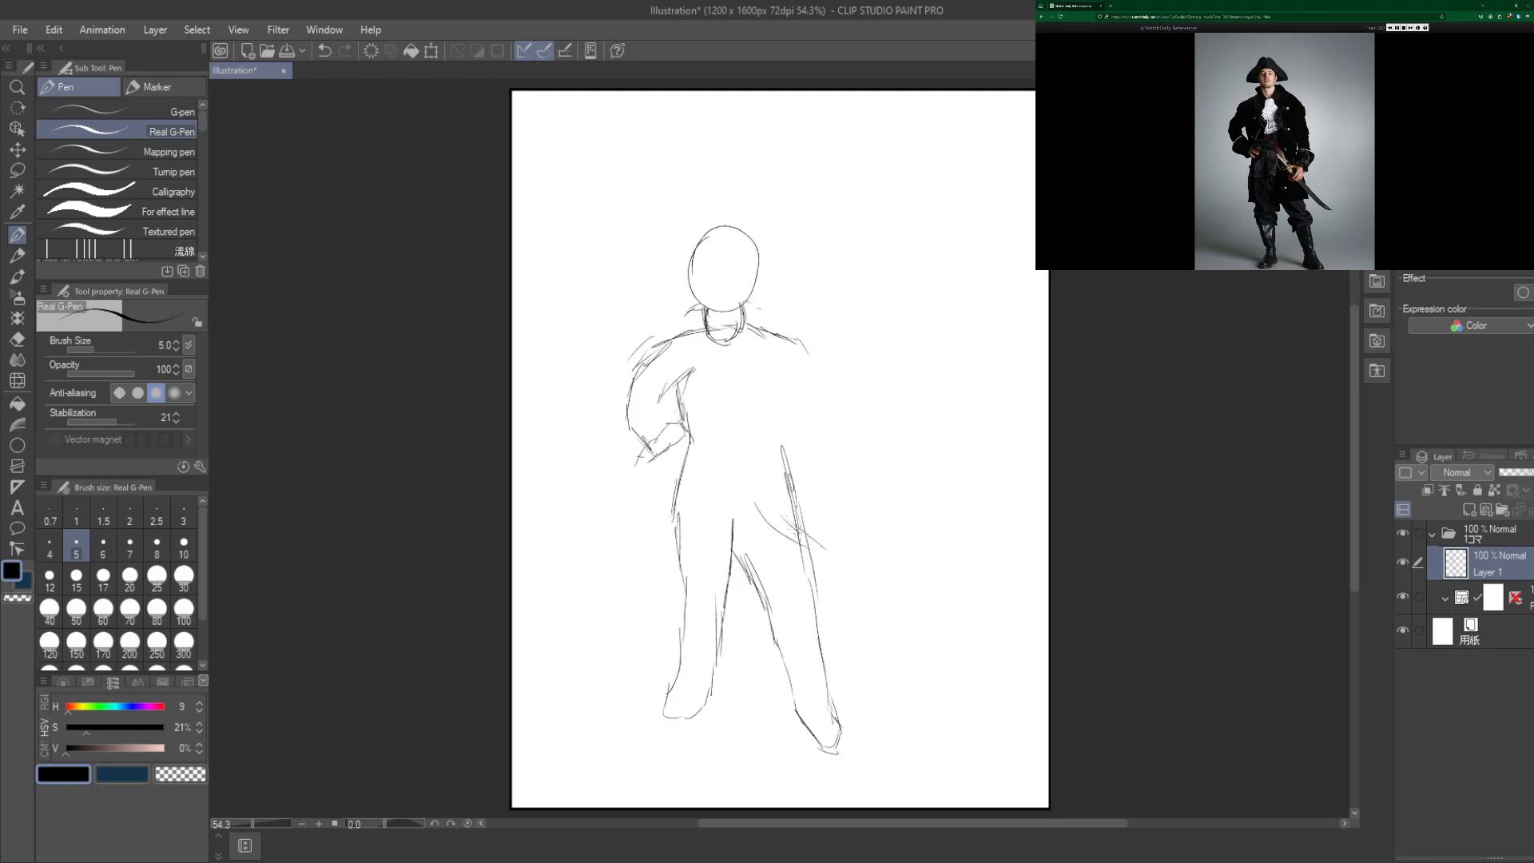
pyautogui.moveTo(738, 498); pyautogui.dragTo(852, 561)
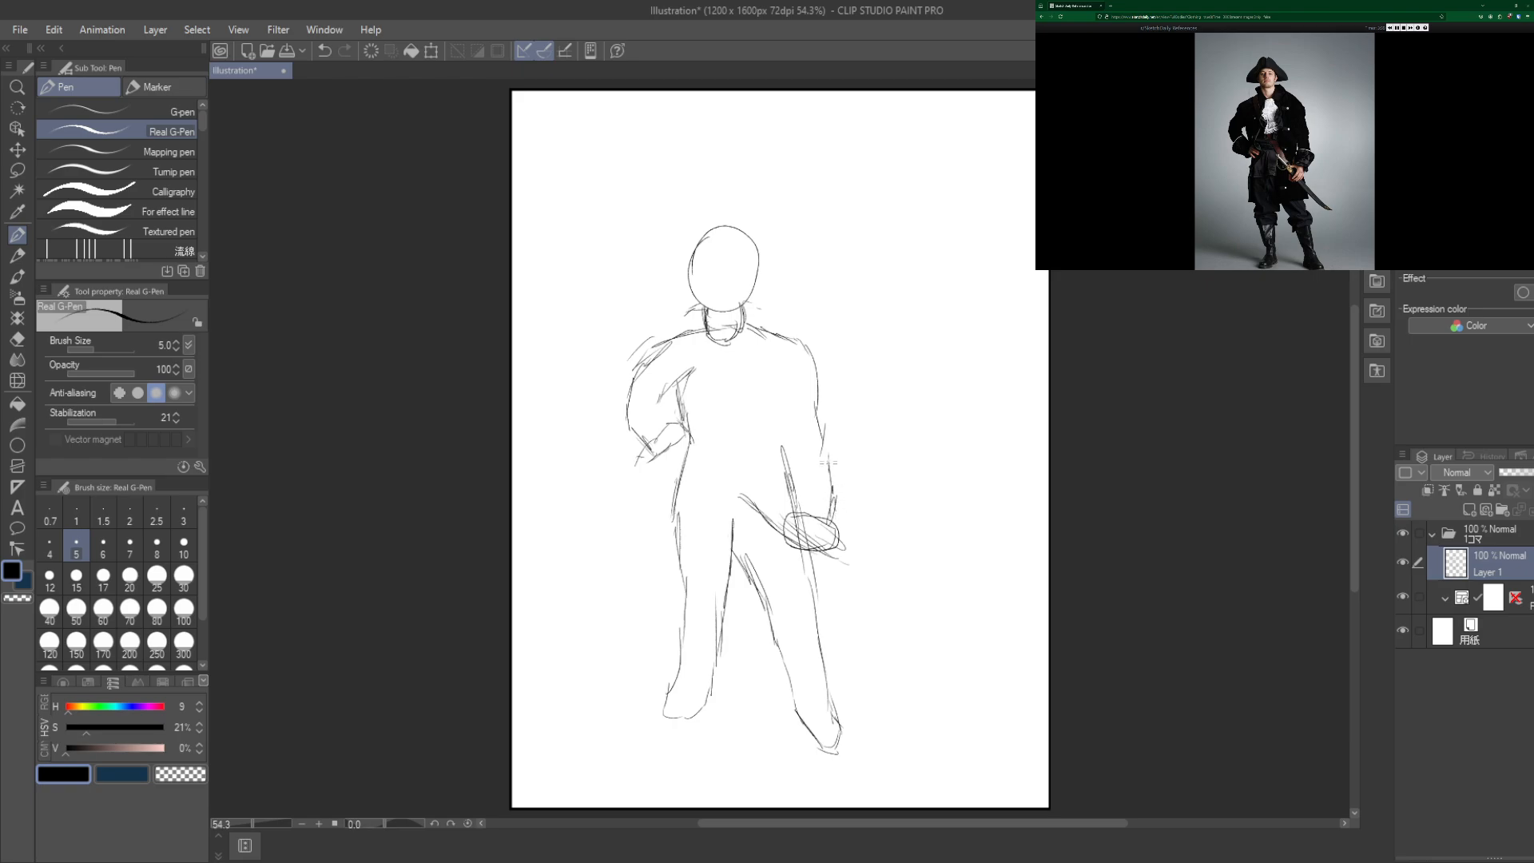
pyautogui.moveTo(792, 347); pyautogui.dragTo(826, 461)
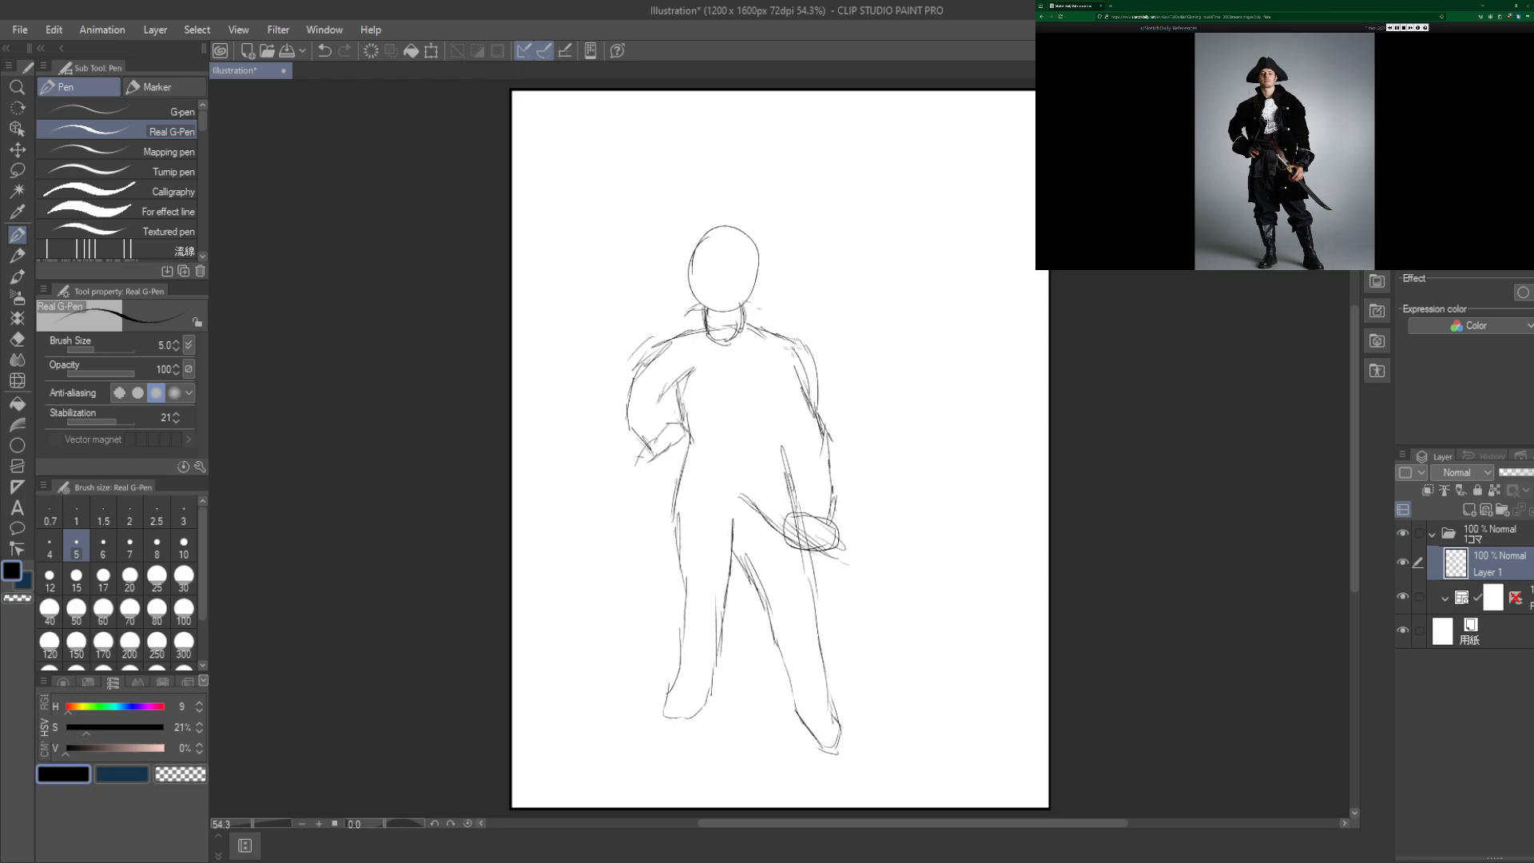
pyautogui.click(18, 190)
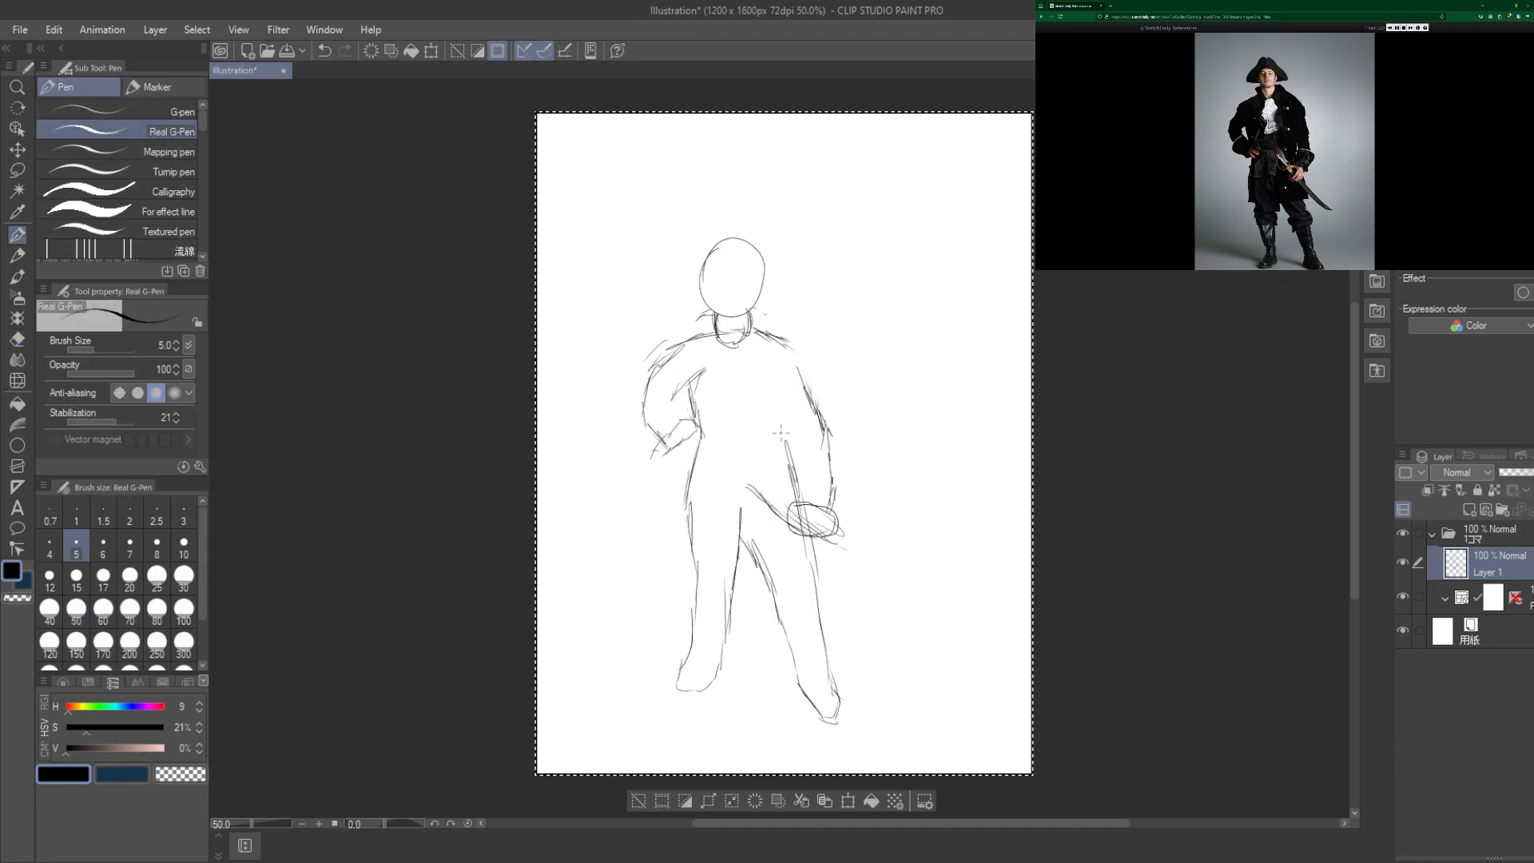
# Step: Erase the head oval and bent arm, then redraw the arm on the hip more firmly
pyautogui.moveTo(779, 382); pyautogui.dragTo(784, 456)
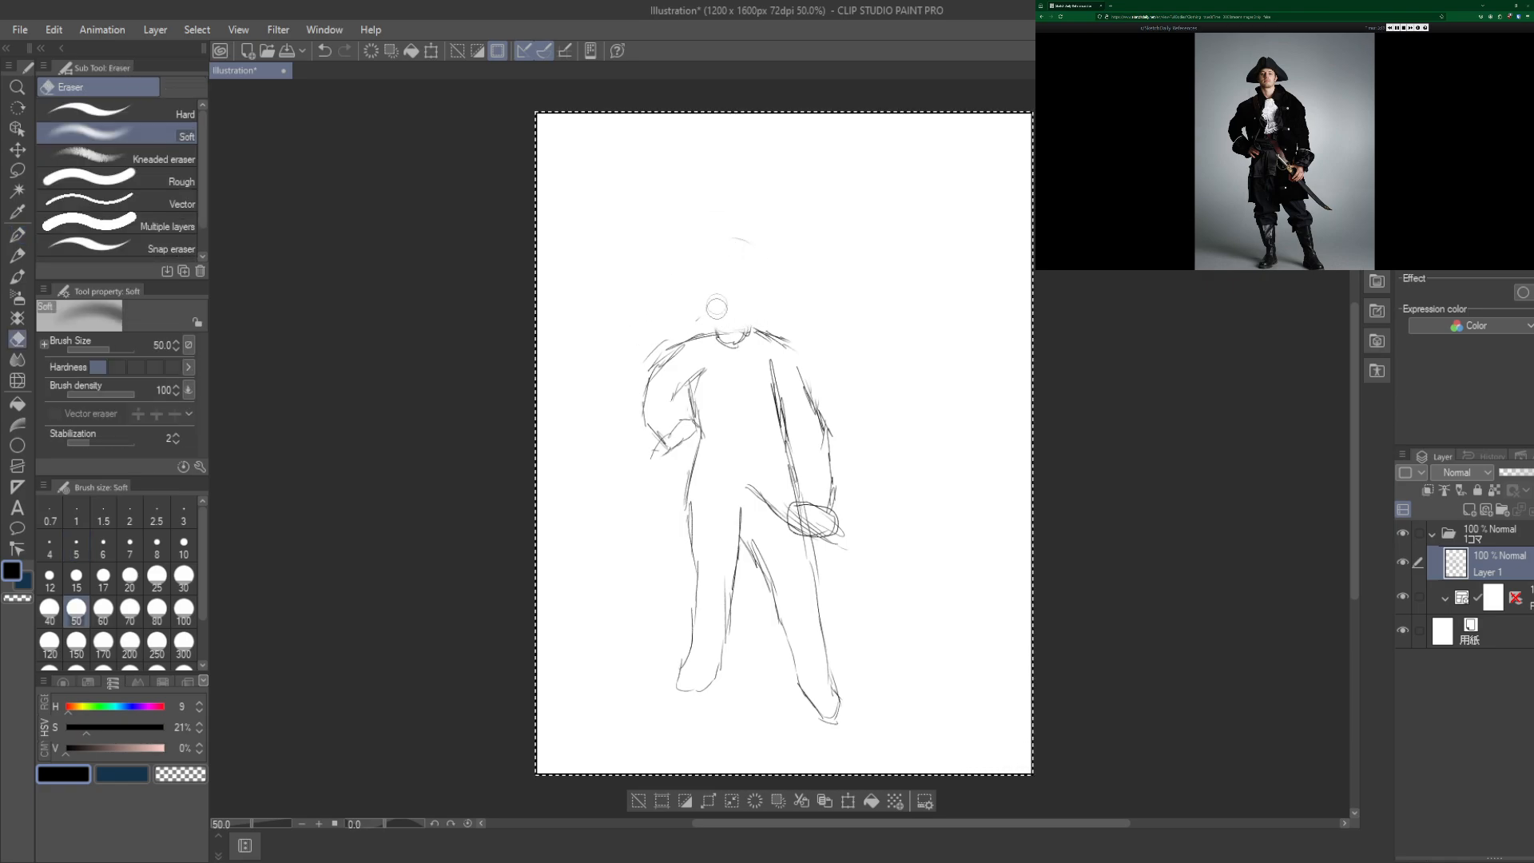
pyautogui.moveTo(724, 332); pyautogui.dragTo(657, 401)
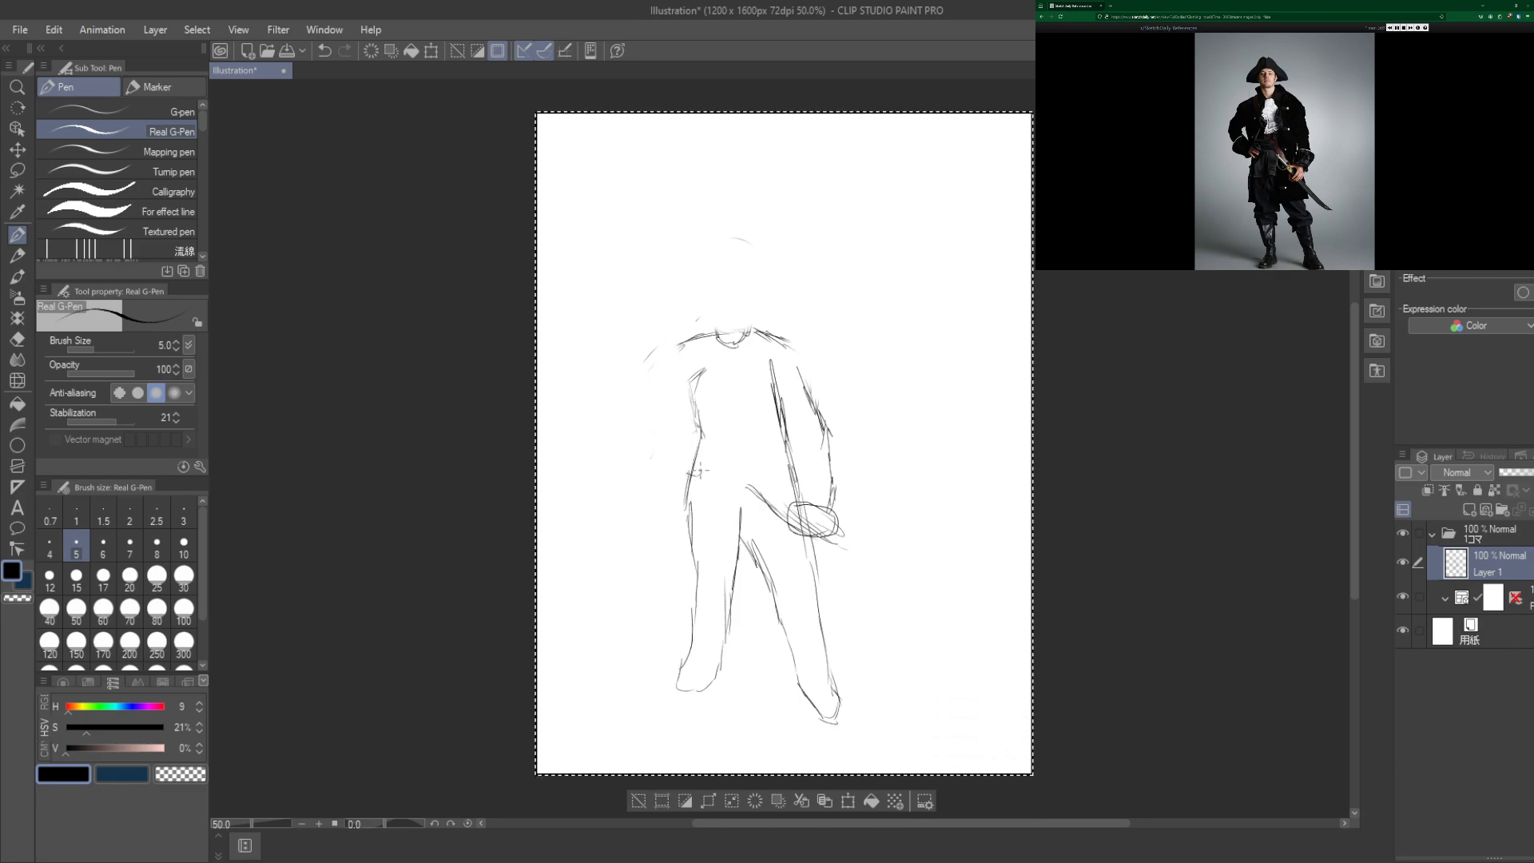
pyautogui.moveTo(690, 461); pyautogui.dragTo(700, 475)
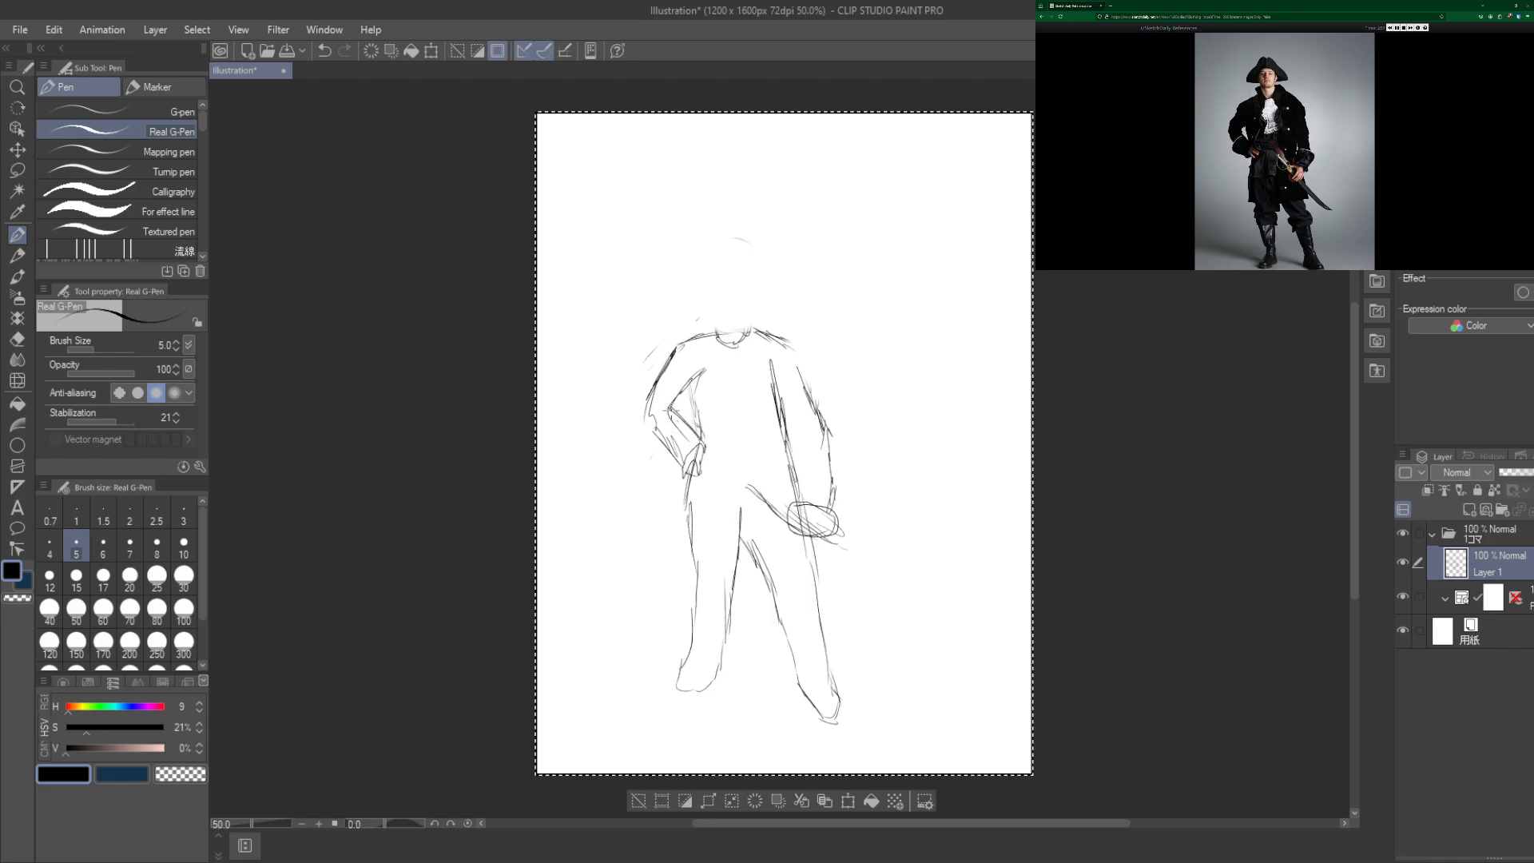
pyautogui.moveTo(686, 391); pyautogui.dragTo(700, 425)
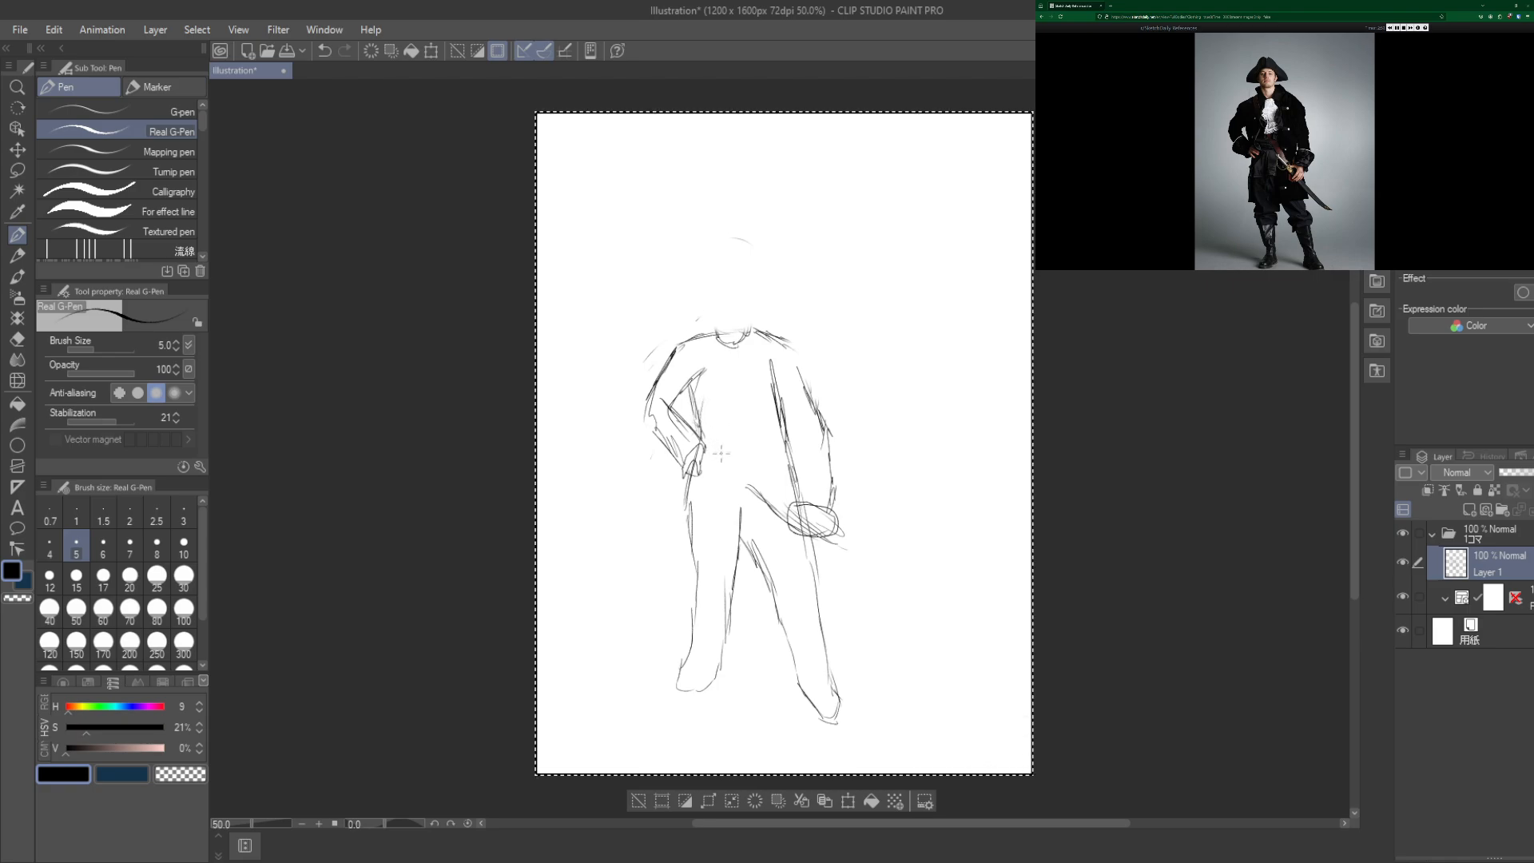
pyautogui.moveTo(710, 573)
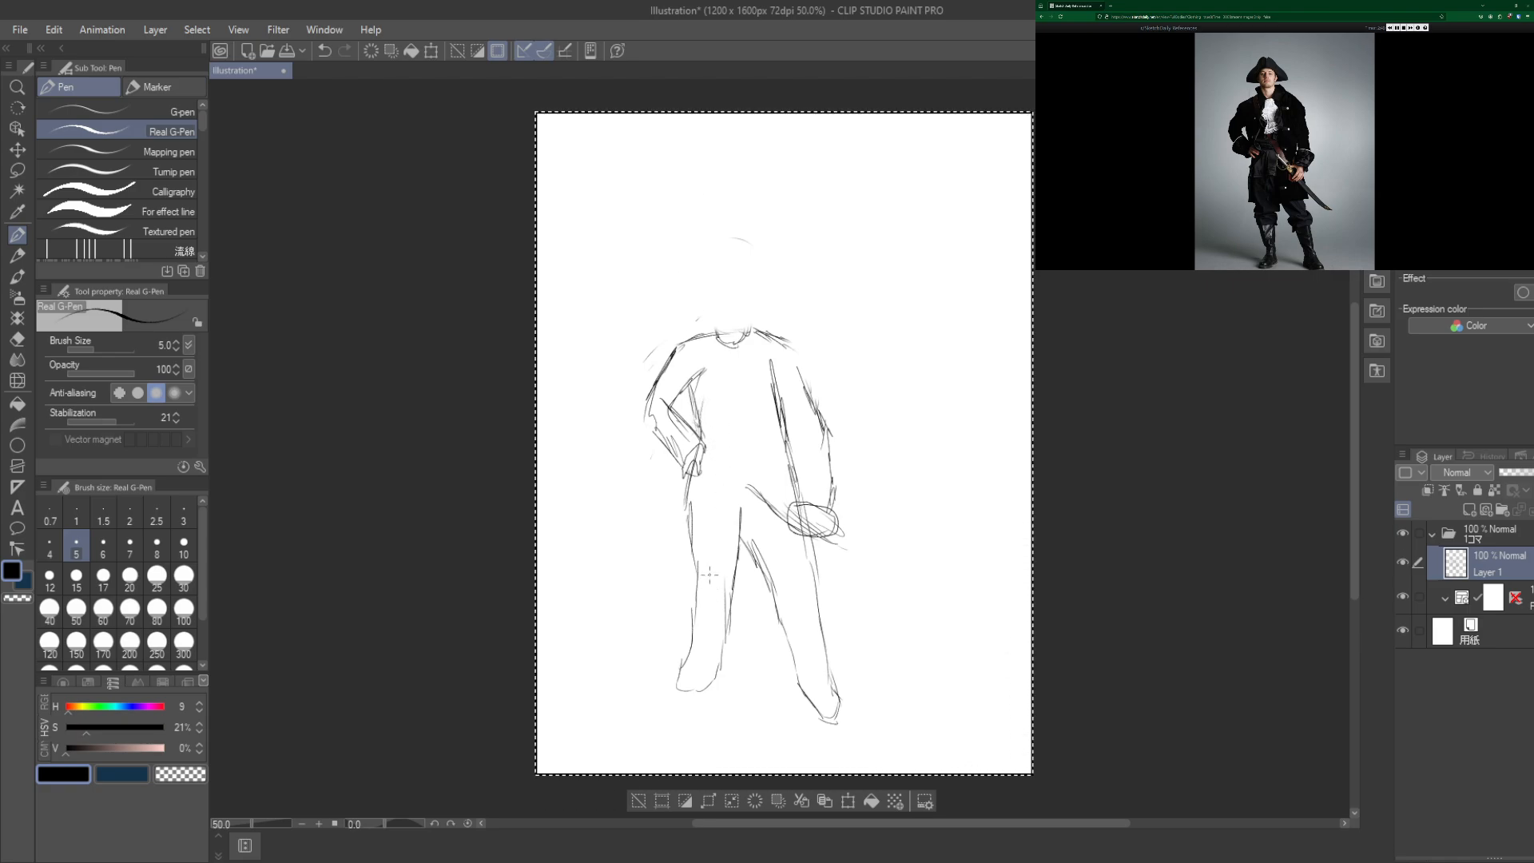
pyautogui.moveTo(748, 577); pyautogui.dragTo(807, 563)
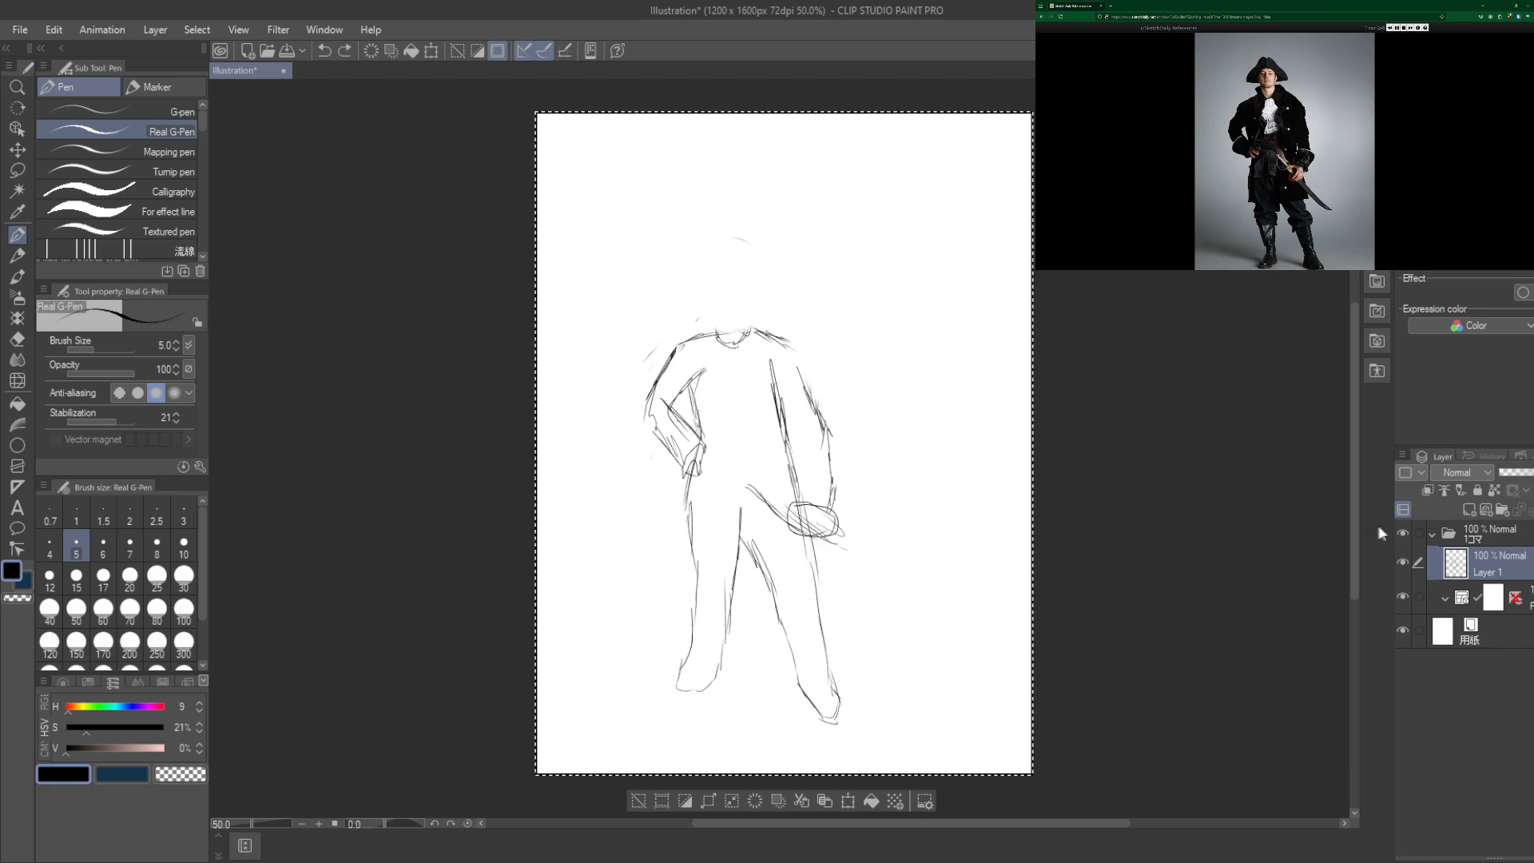
# Step: On a new raster layer, draw the collar around the neck and the coat along the raised arm
pyautogui.click(1470, 508)
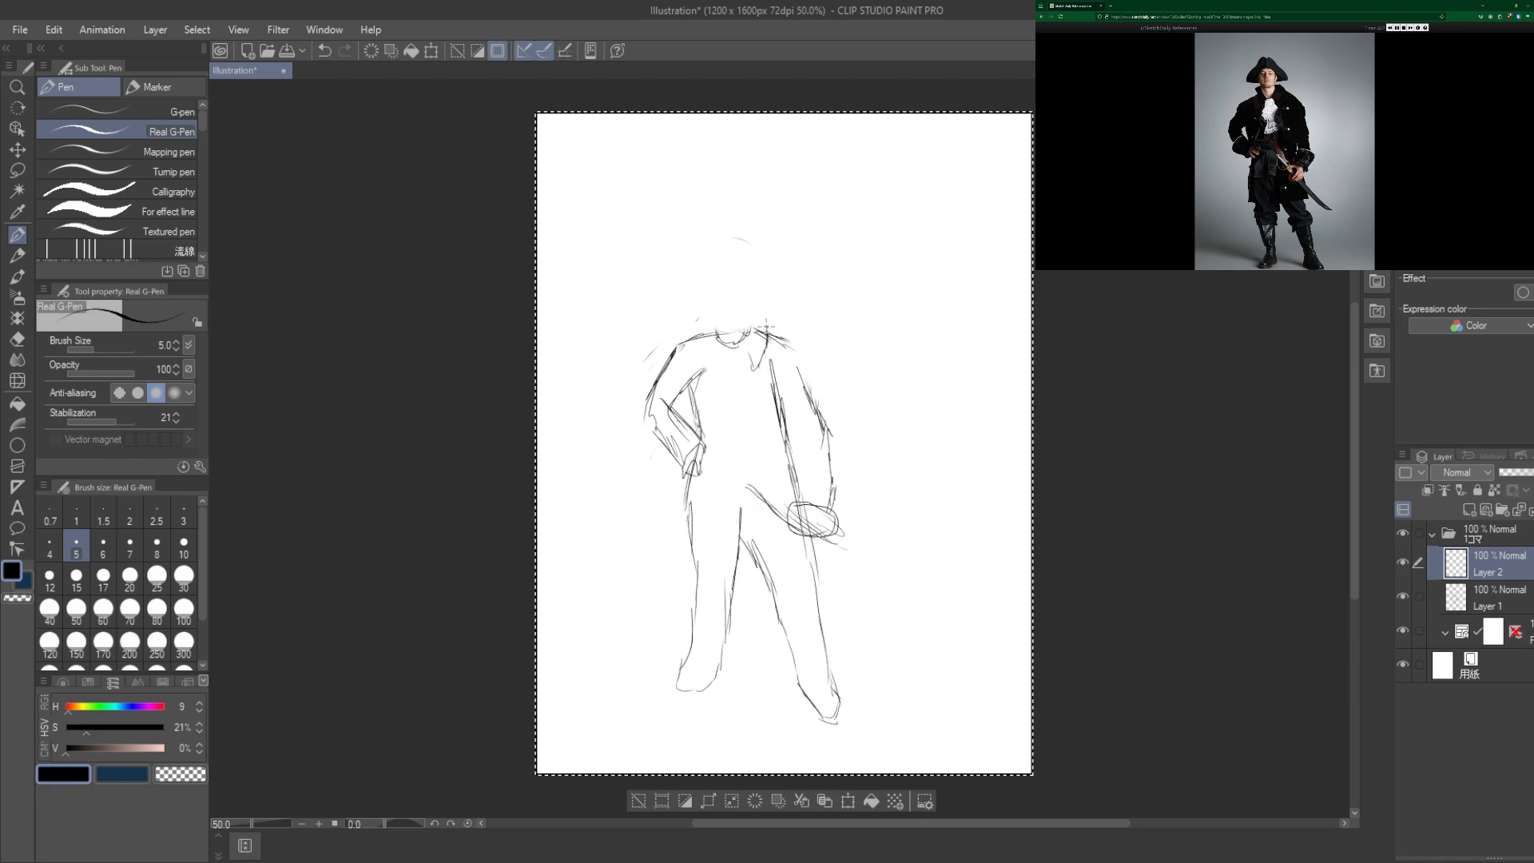
pyautogui.moveTo(695, 342); pyautogui.dragTo(719, 314)
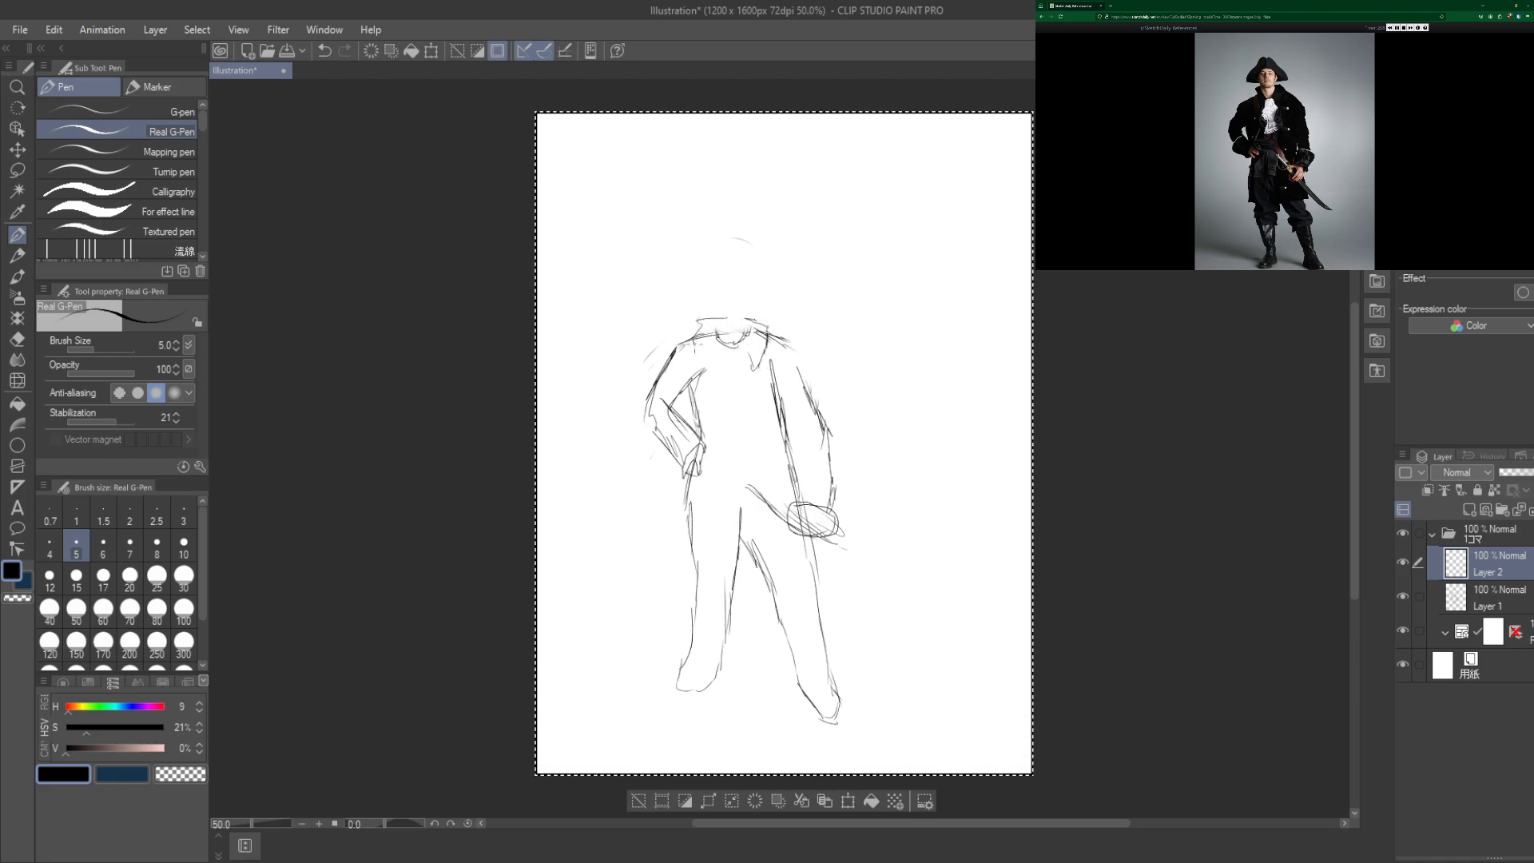
pyautogui.moveTo(729, 323); pyautogui.dragTo(743, 347)
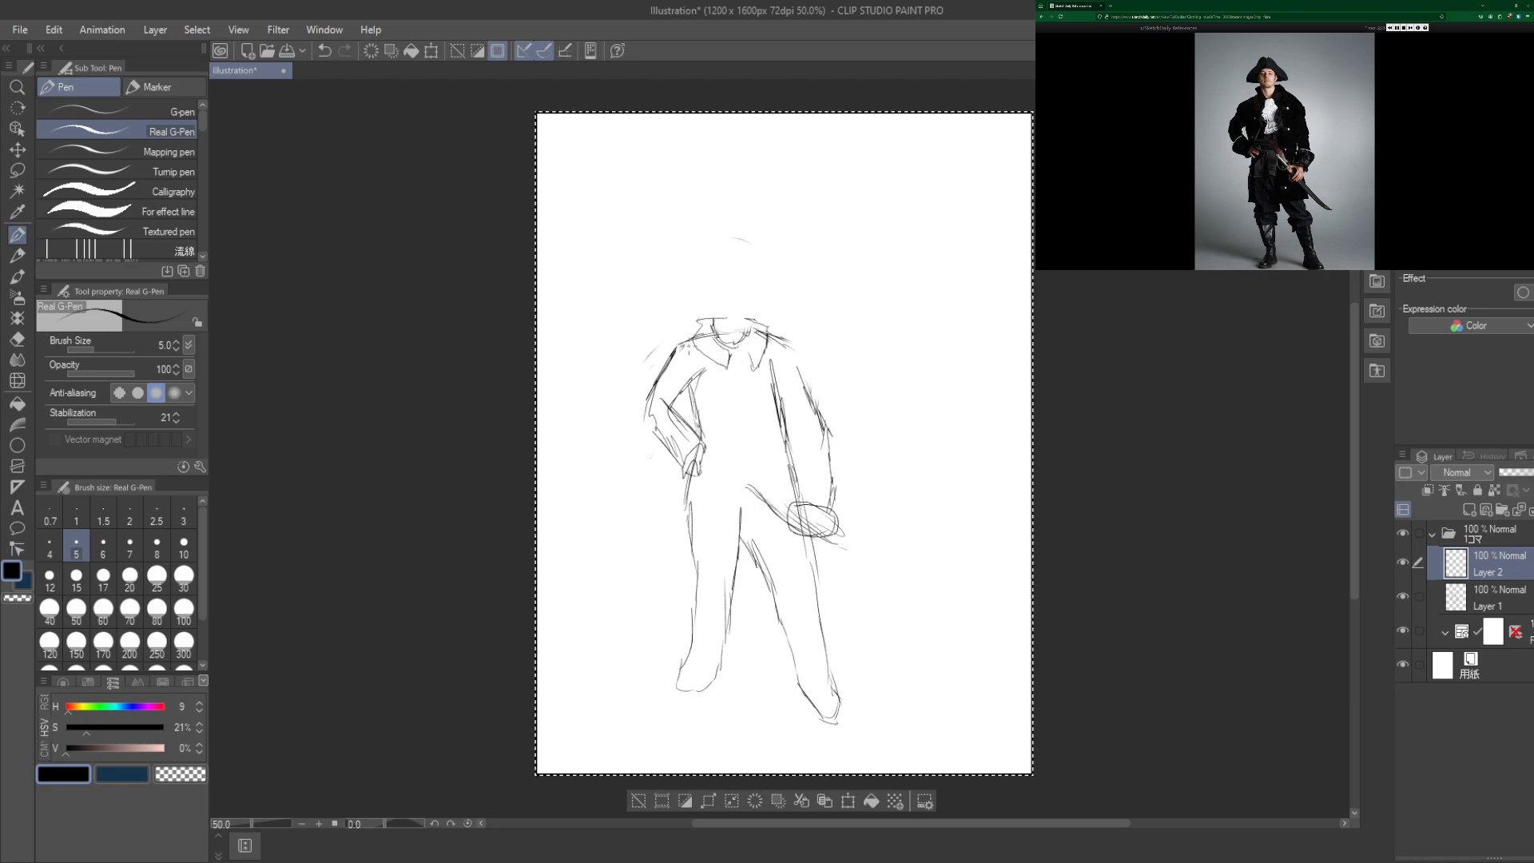
pyautogui.moveTo(637, 387); pyautogui.dragTo(690, 345)
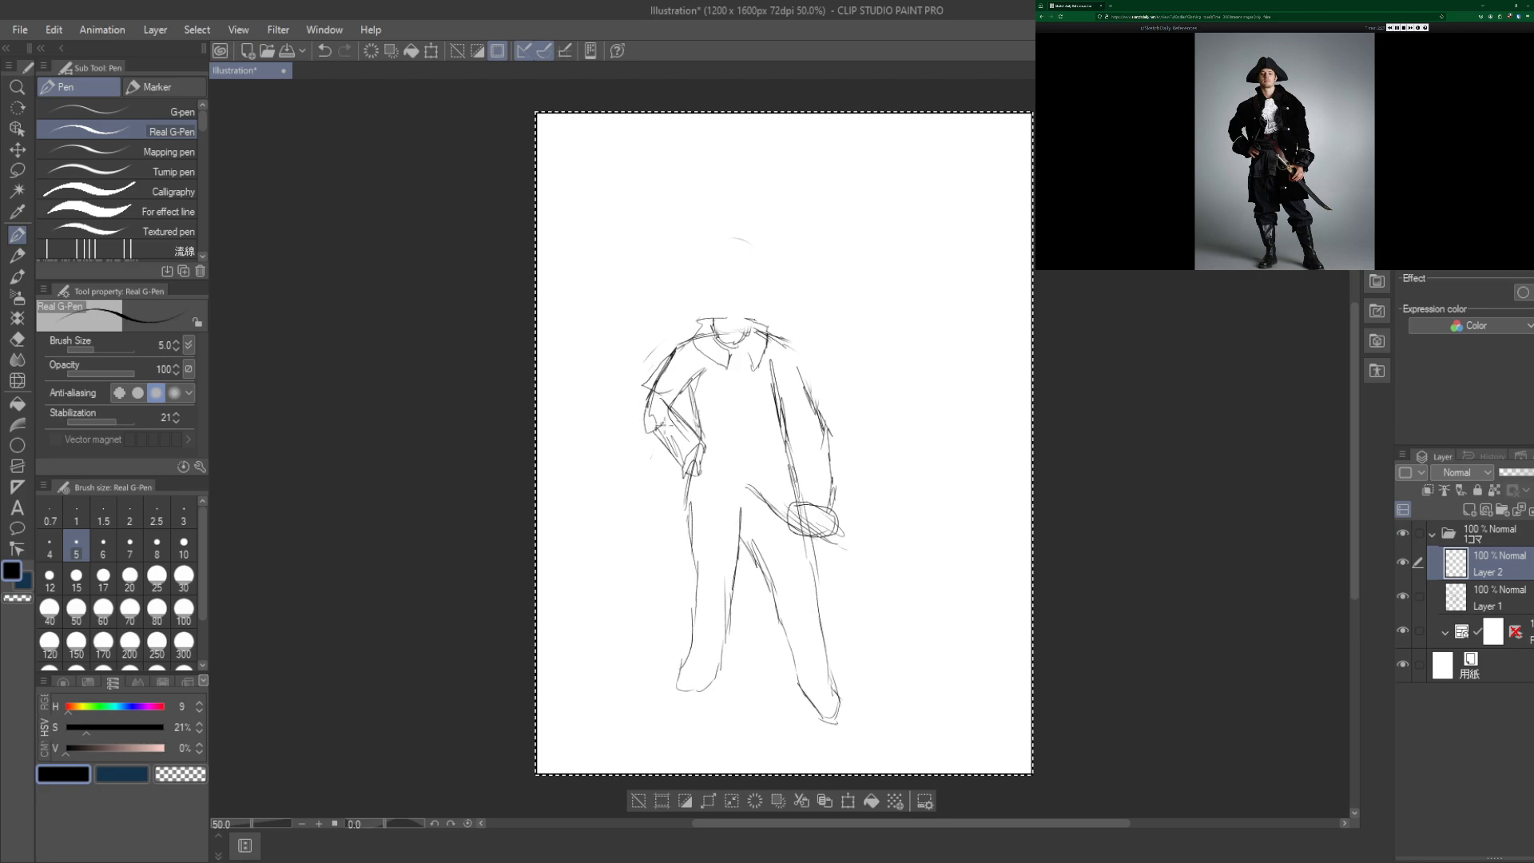
pyautogui.moveTo(655, 430); pyautogui.dragTo(691, 451)
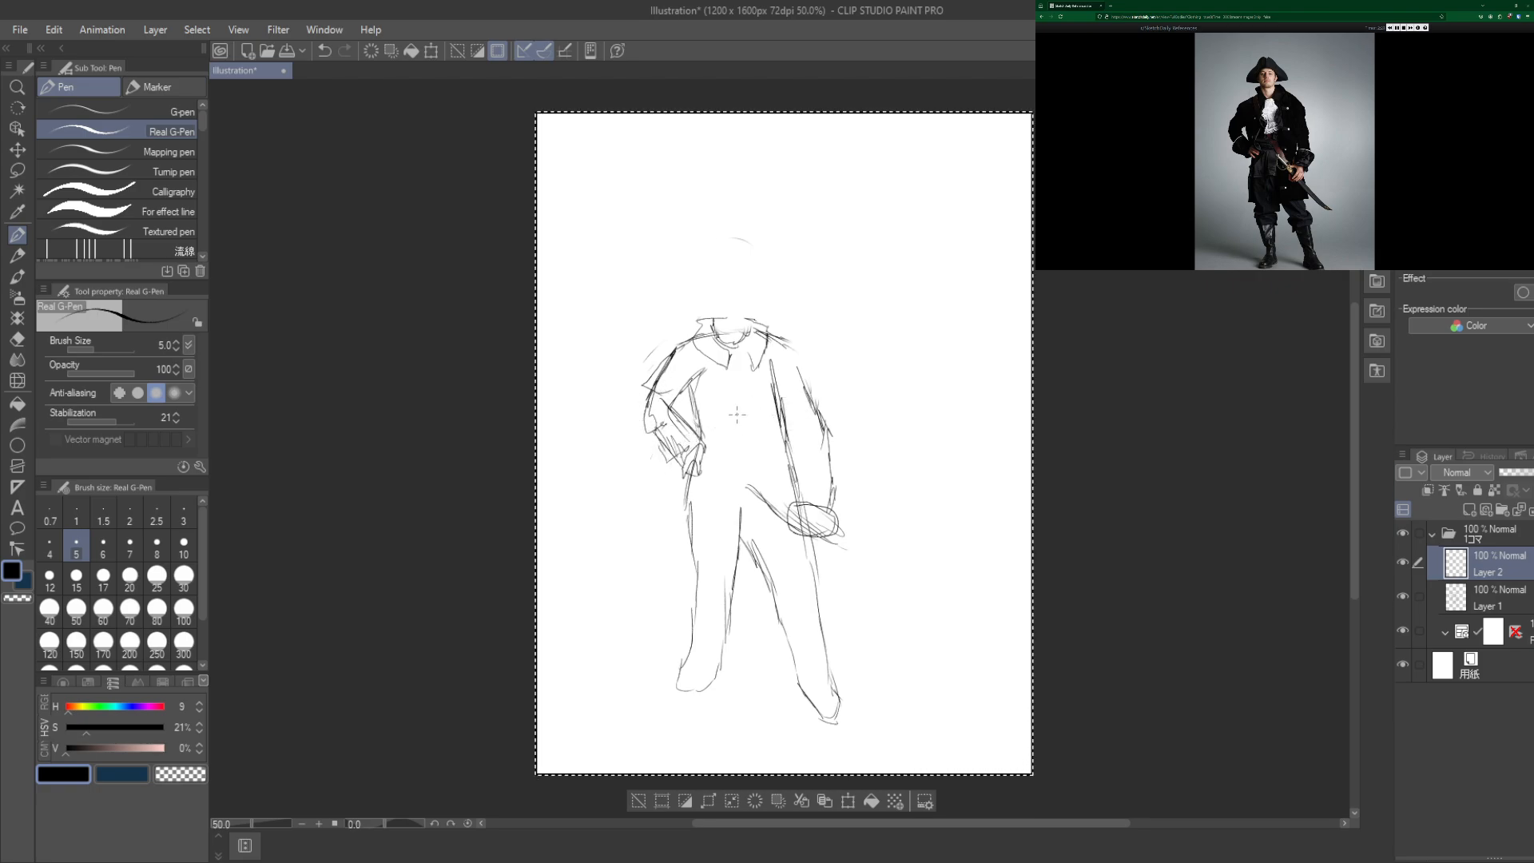
pyautogui.moveTo(724, 368); pyautogui.dragTo(719, 396)
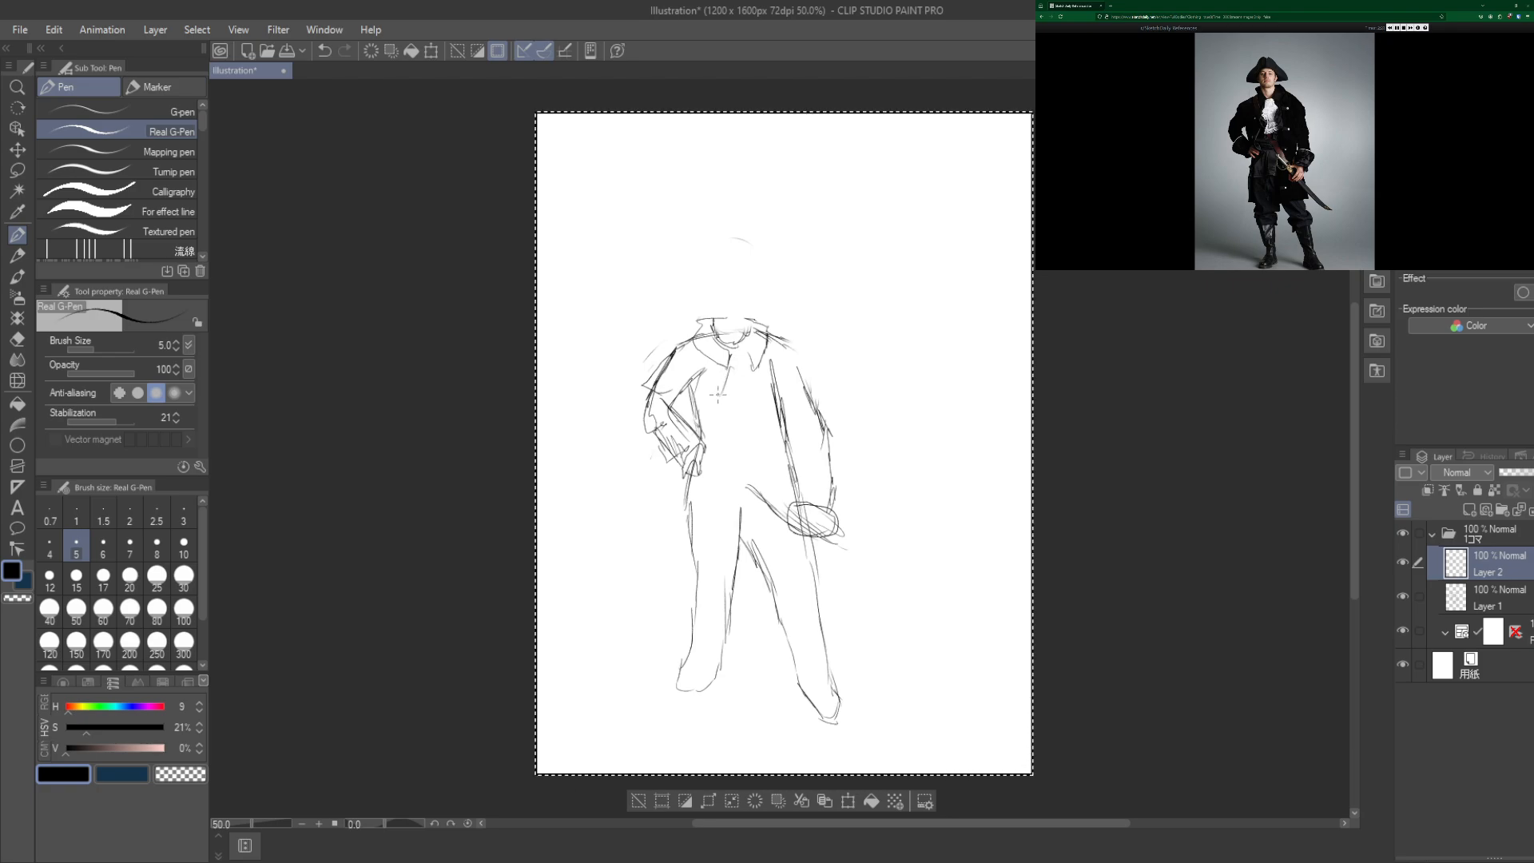
# Step: Sketch the hanging cravat, the coat front over the legs and the wide right sleeve
pyautogui.moveTo(744, 357); pyautogui.dragTo(729, 401)
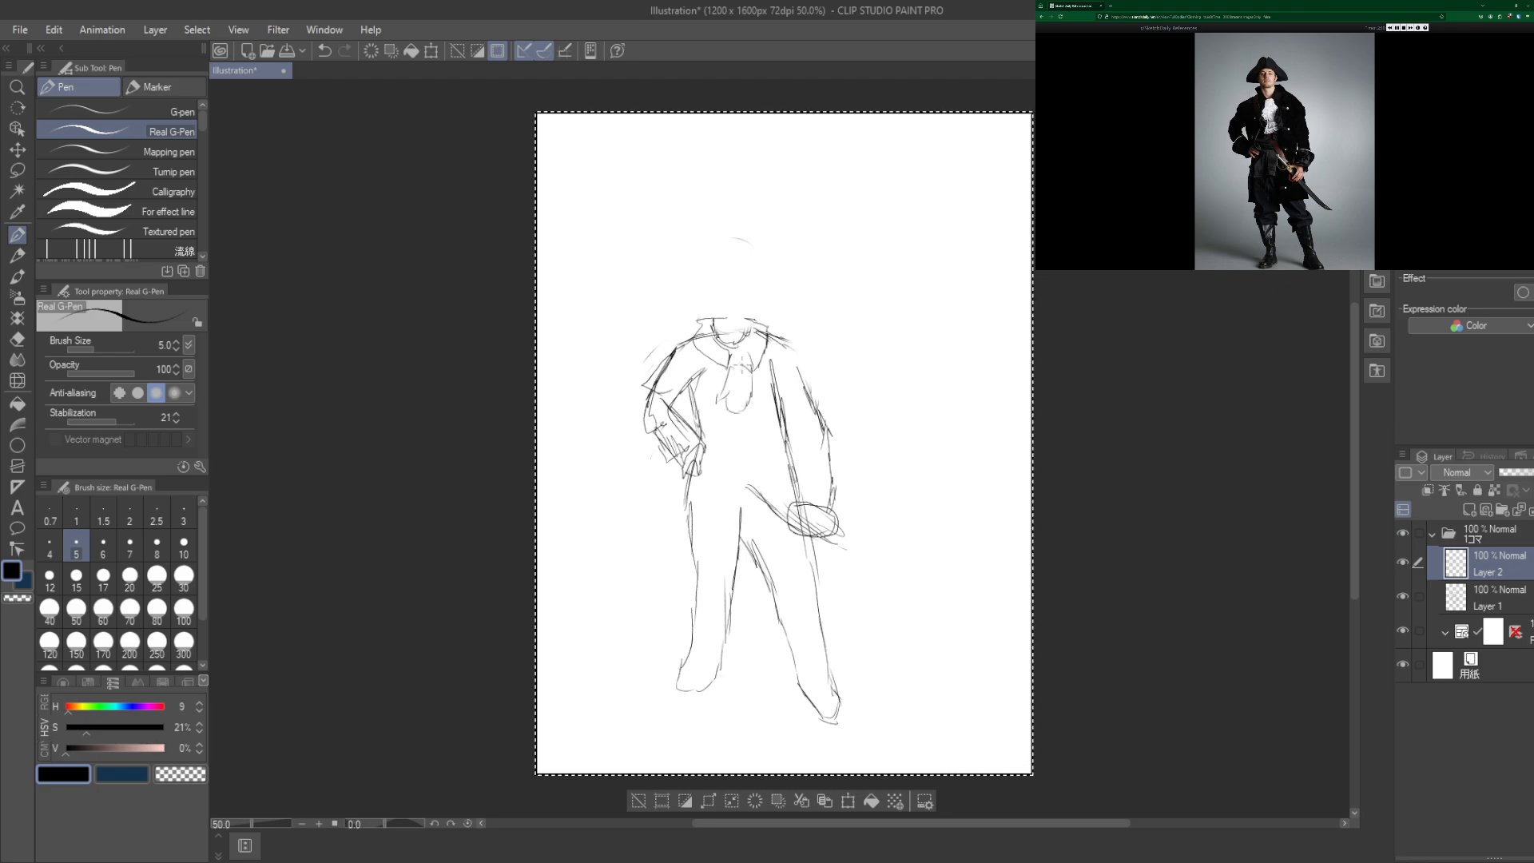
pyautogui.moveTo(725, 373); pyautogui.dragTo(743, 451)
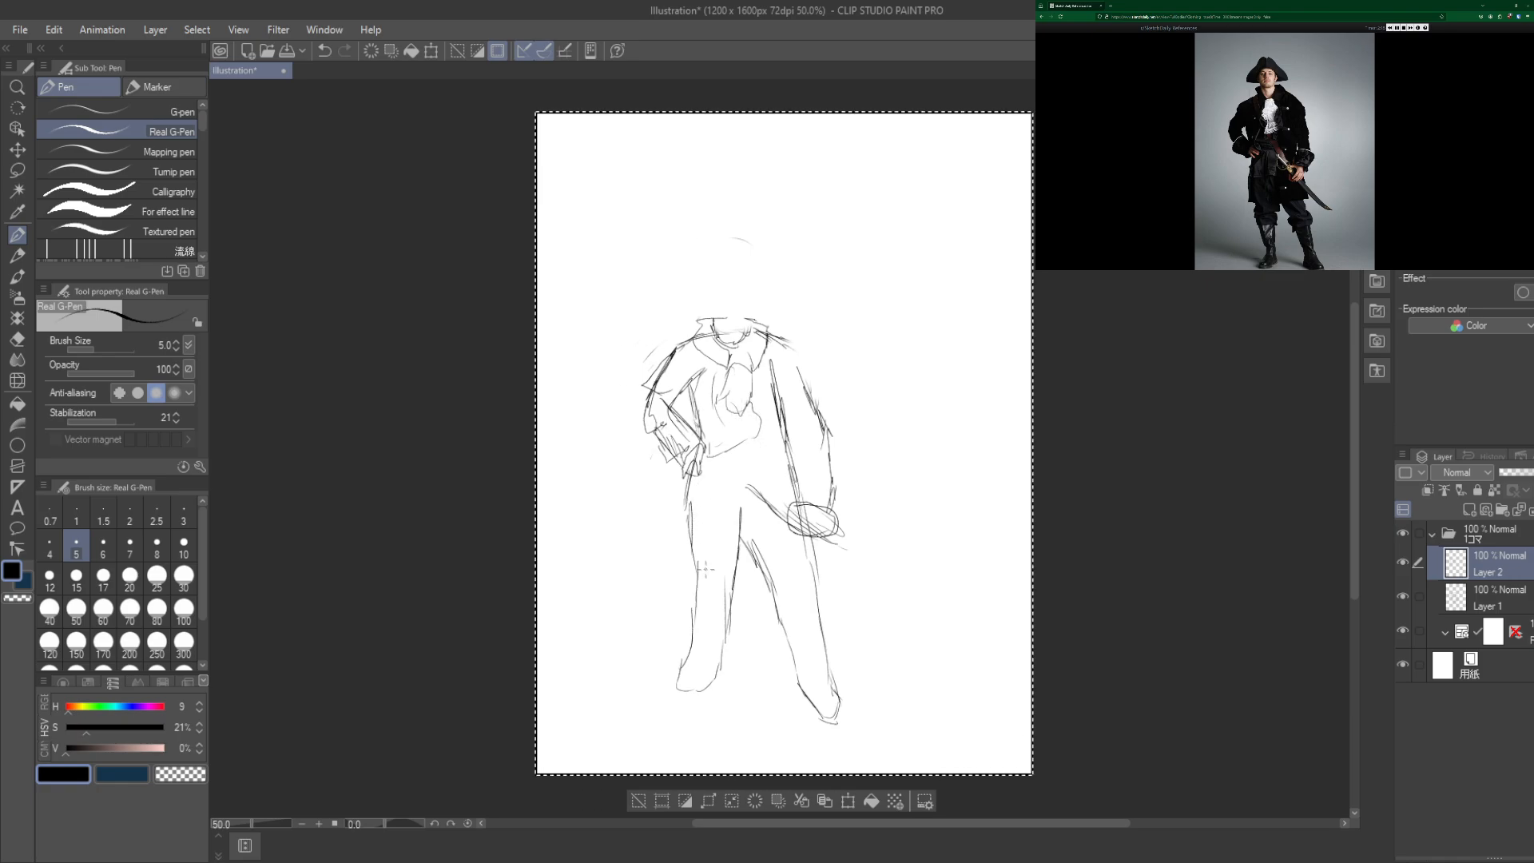
pyautogui.moveTo(744, 562); pyautogui.dragTo(732, 612)
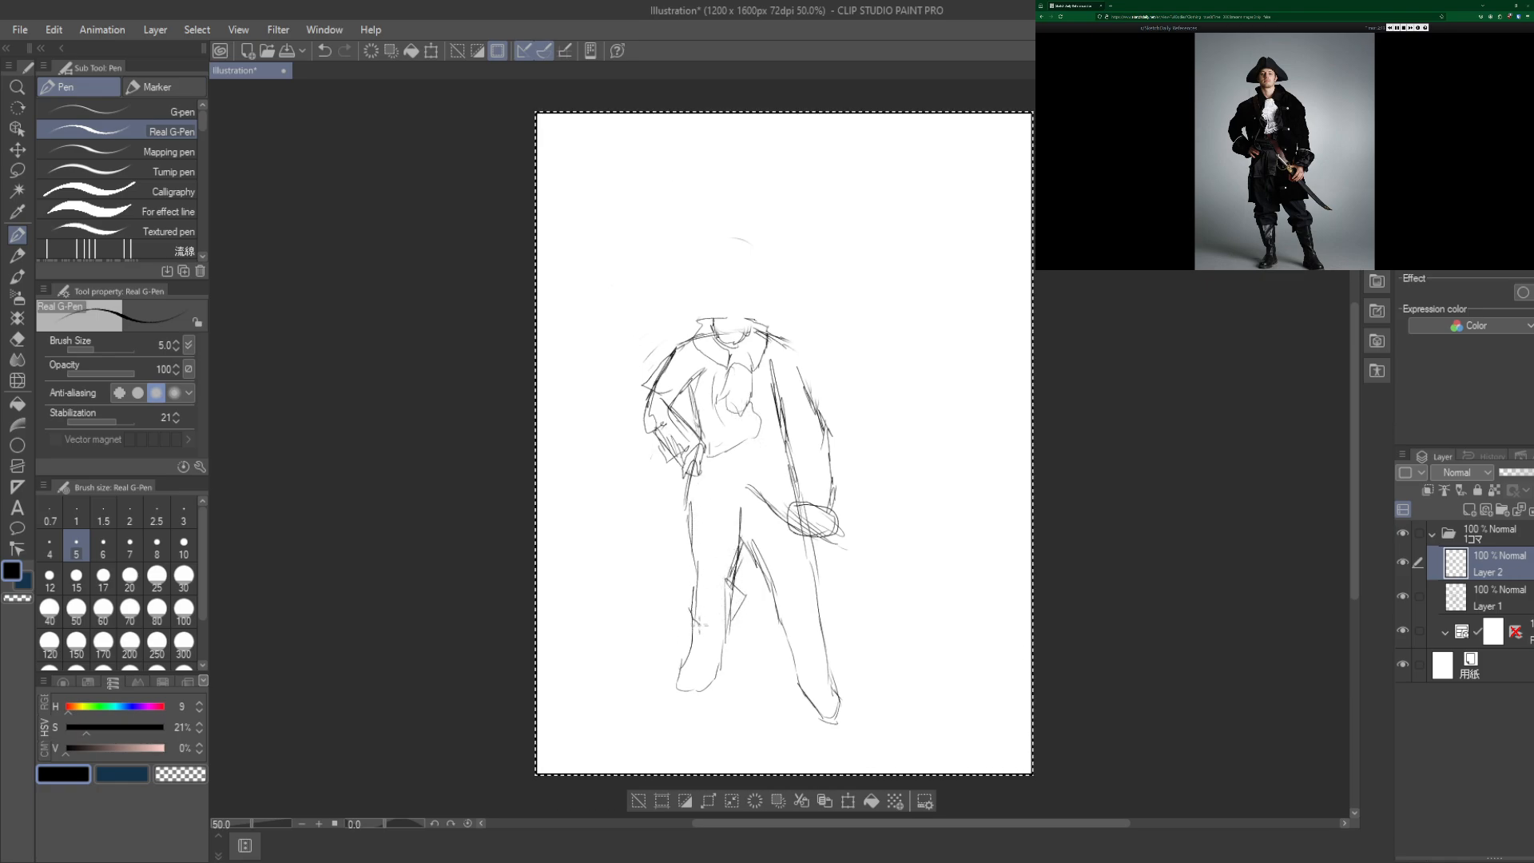
pyautogui.moveTo(697, 548); pyautogui.dragTo(715, 626)
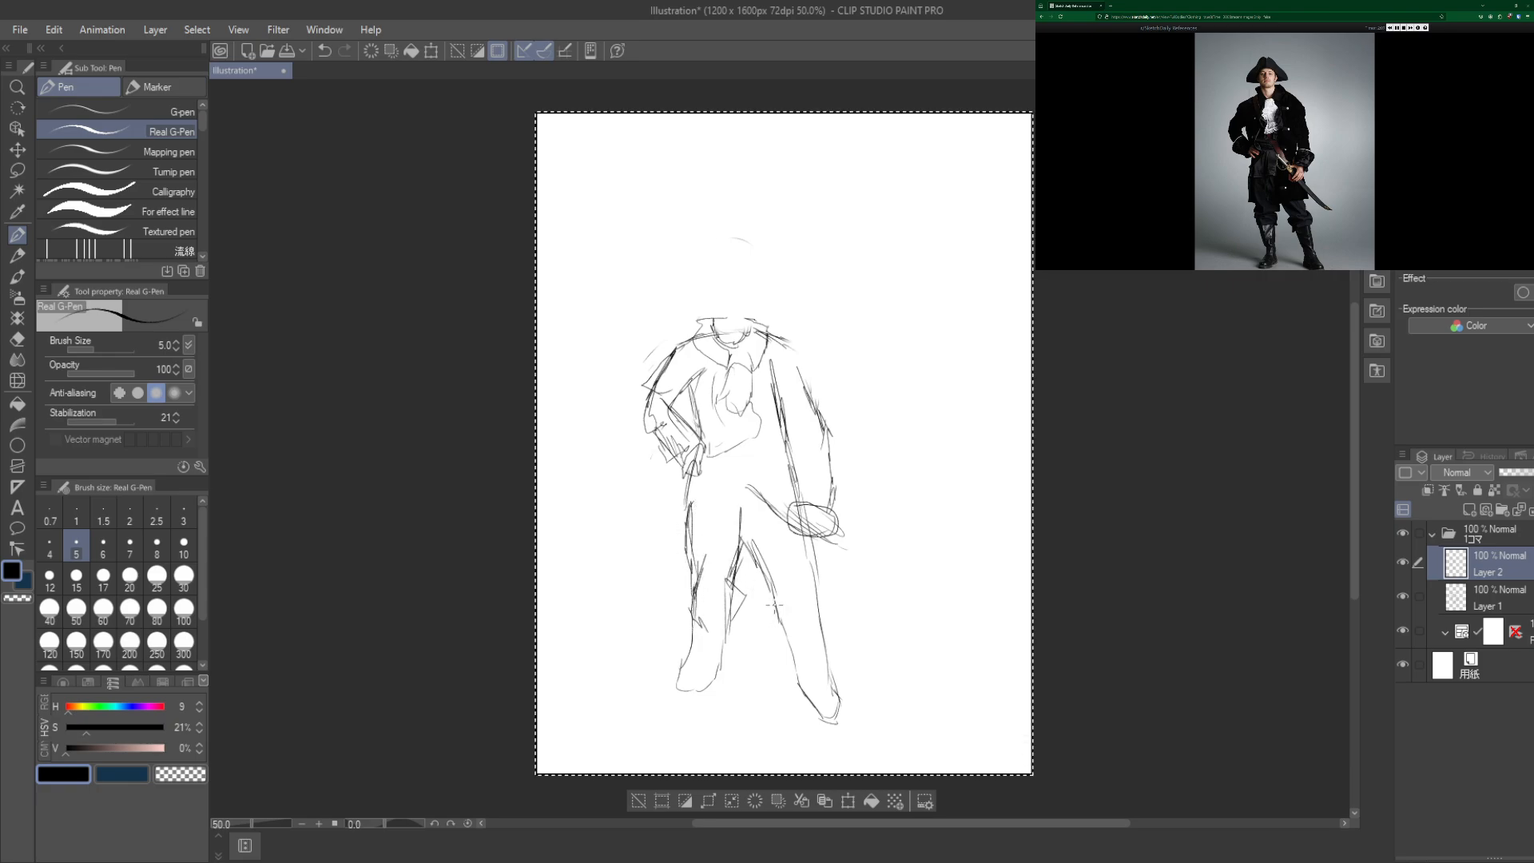
pyautogui.moveTo(773, 603); pyautogui.dragTo(830, 539)
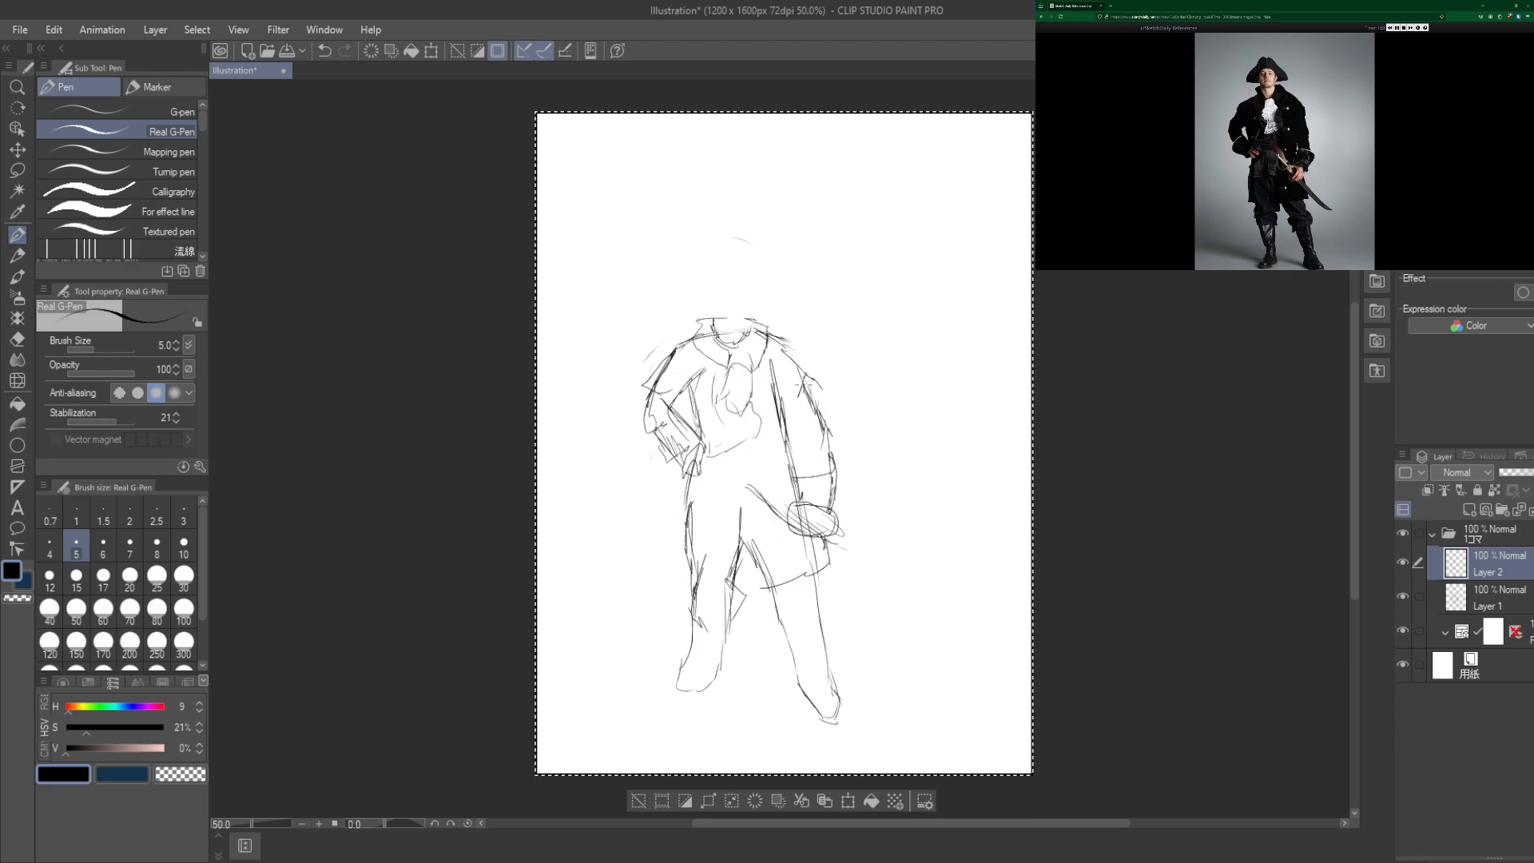
pyautogui.moveTo(801, 391); pyautogui.dragTo(810, 475)
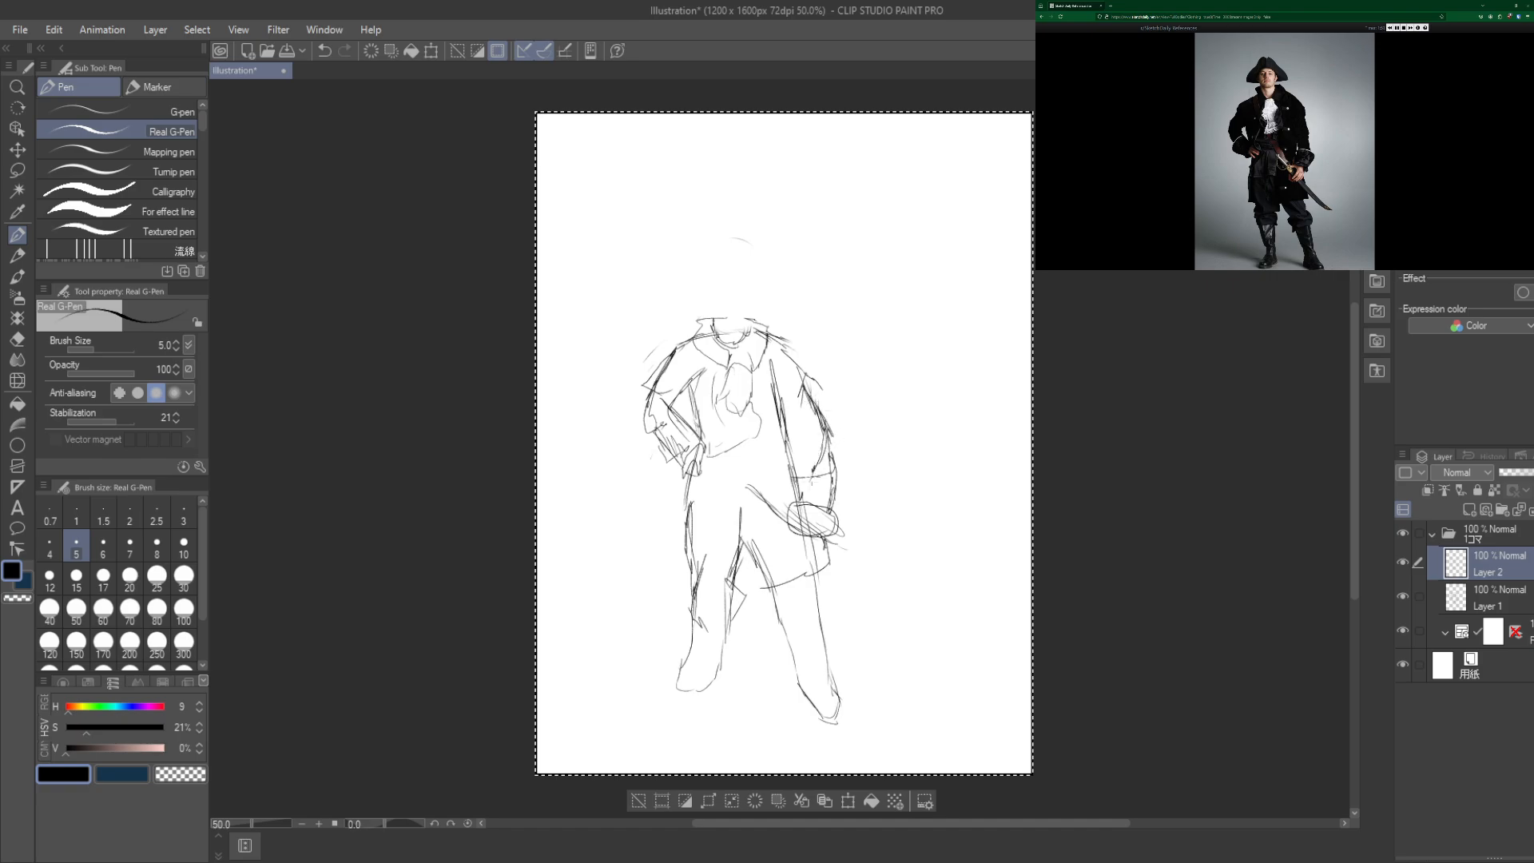
pyautogui.moveTo(802, 480); pyautogui.dragTo(826, 446)
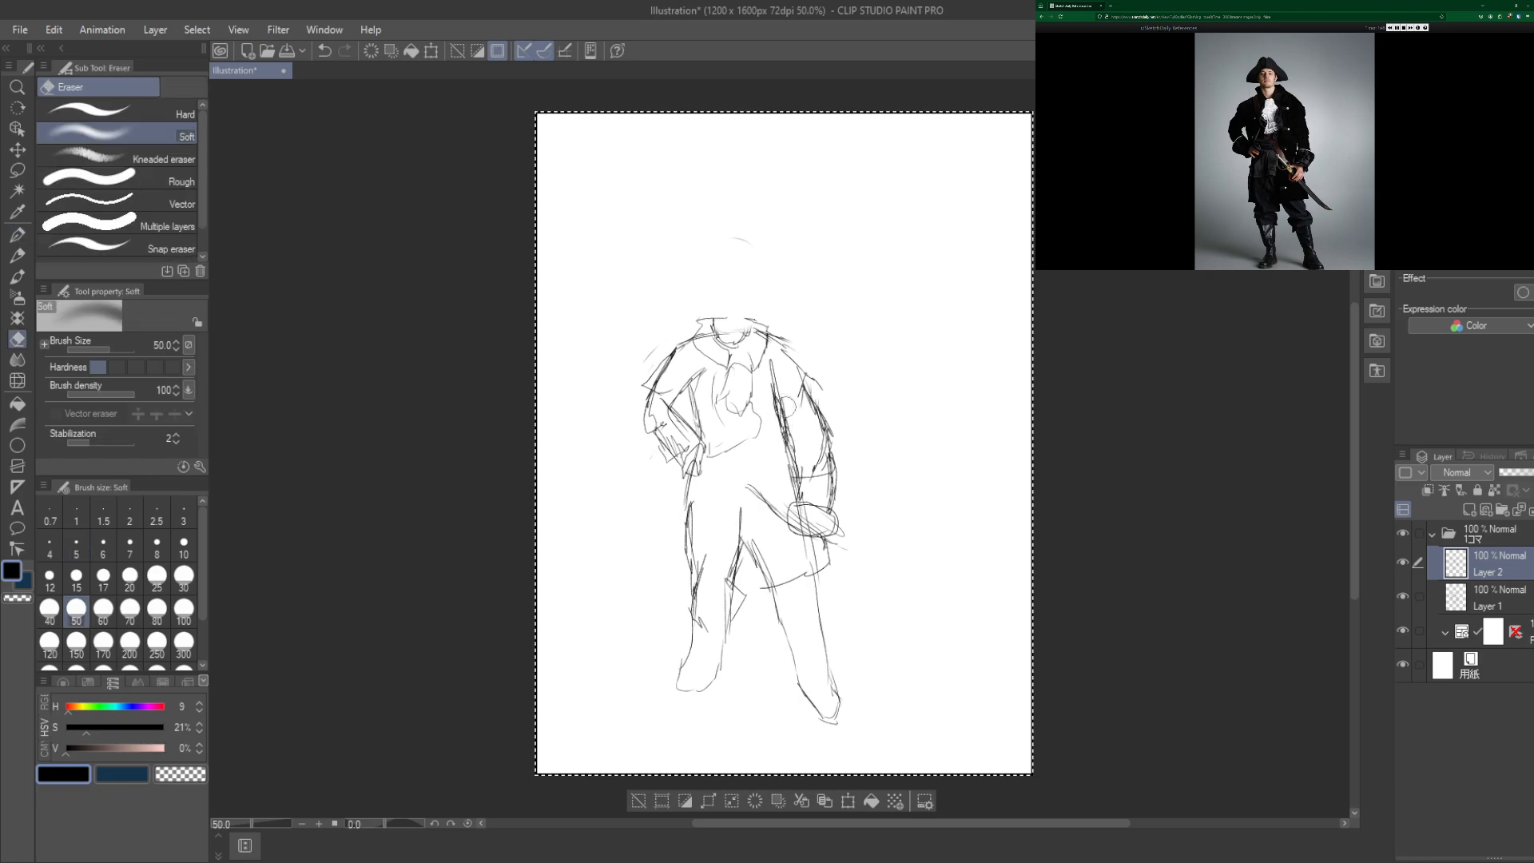
# Step: Back on Layer 1 with the pen, outline the folded-top boots on both legs
pyautogui.click(1488, 598)
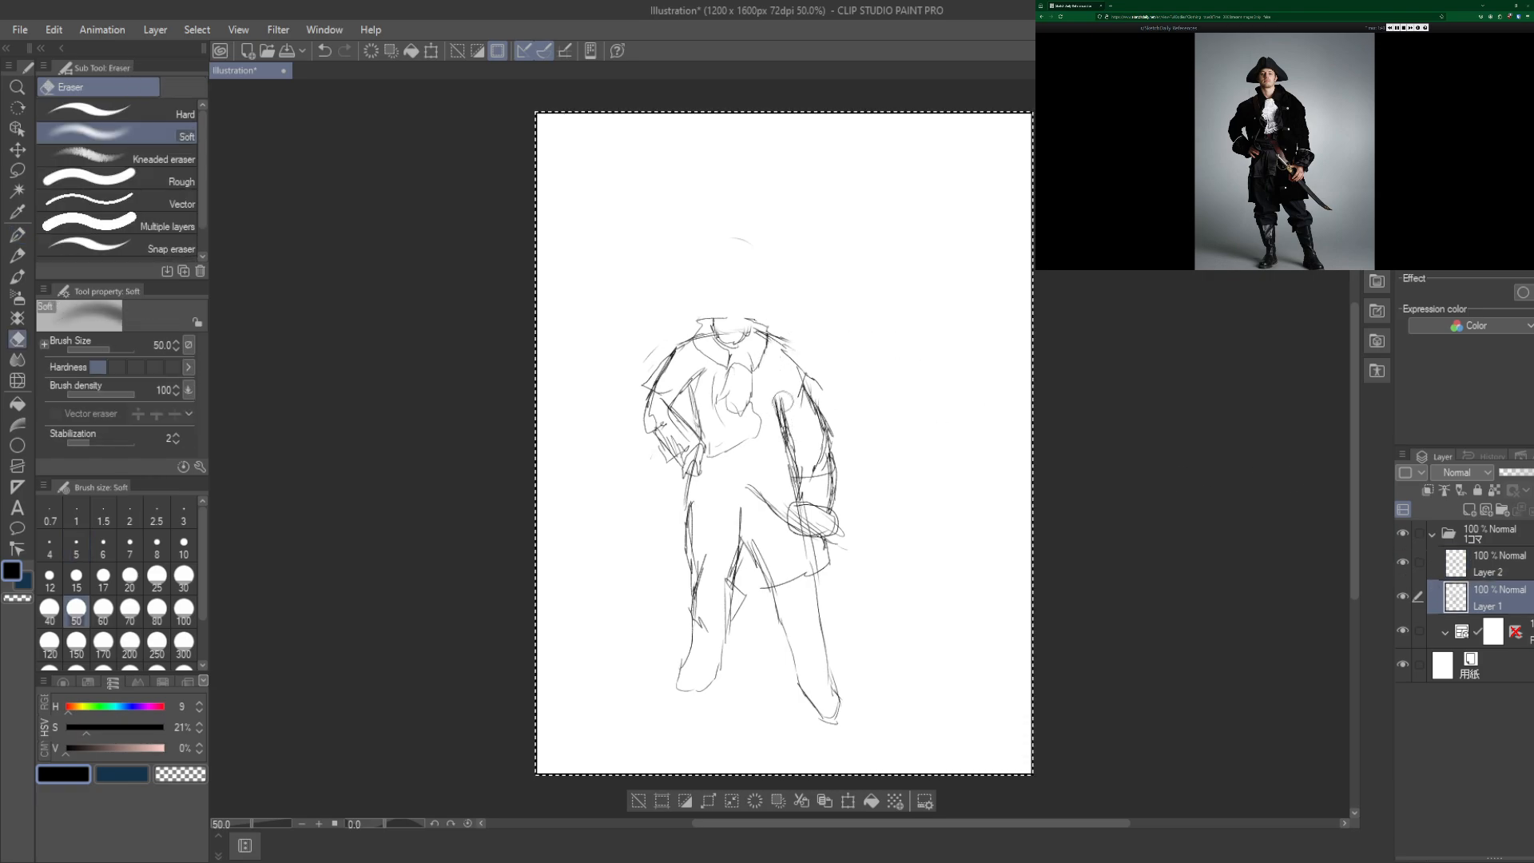
pyautogui.click(18, 237)
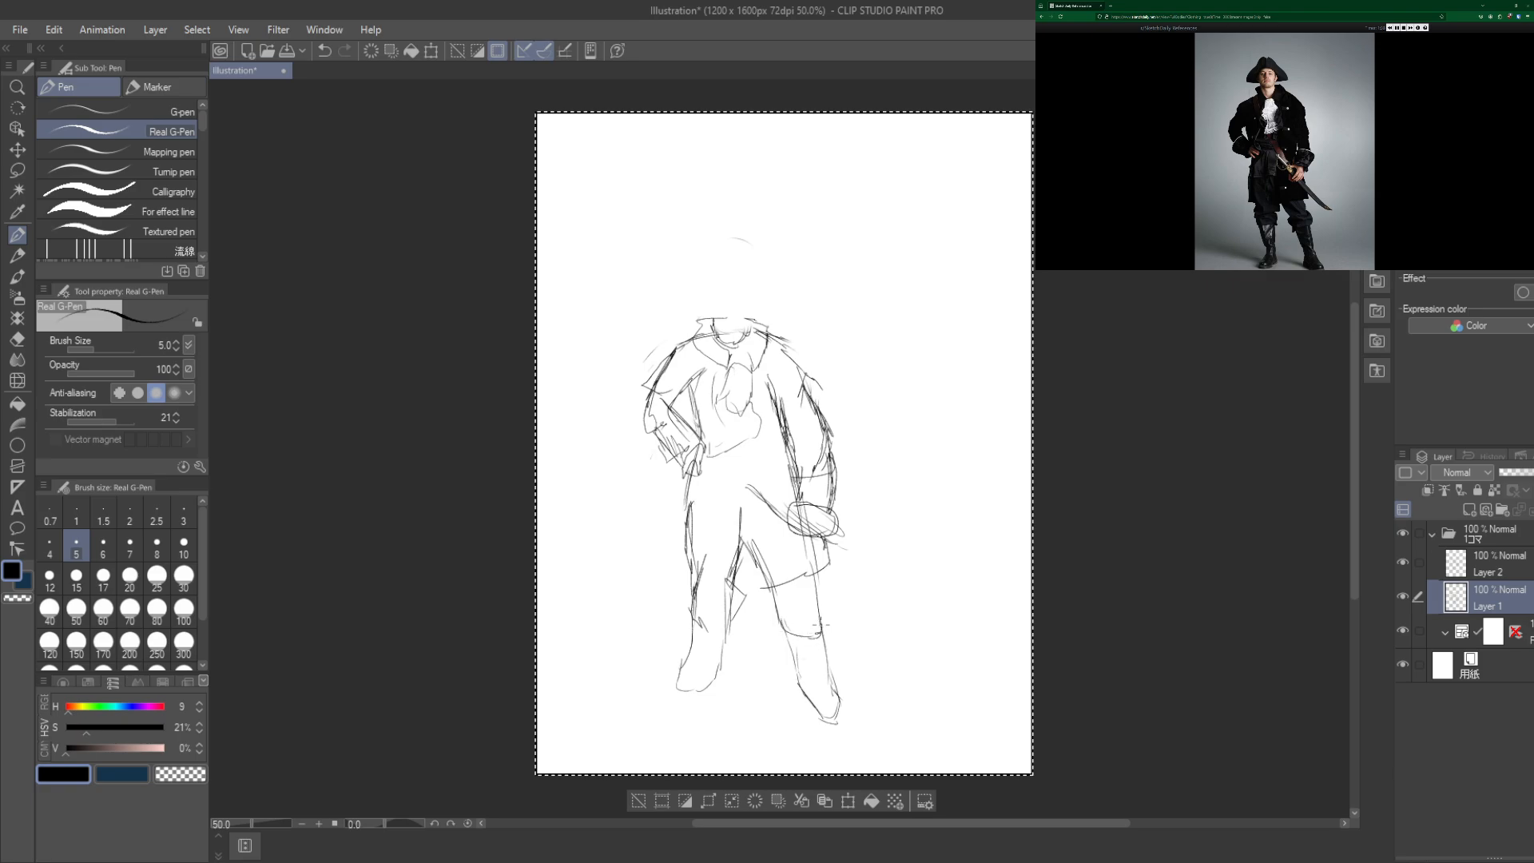
pyautogui.moveTo(818, 624); pyautogui.dragTo(809, 703)
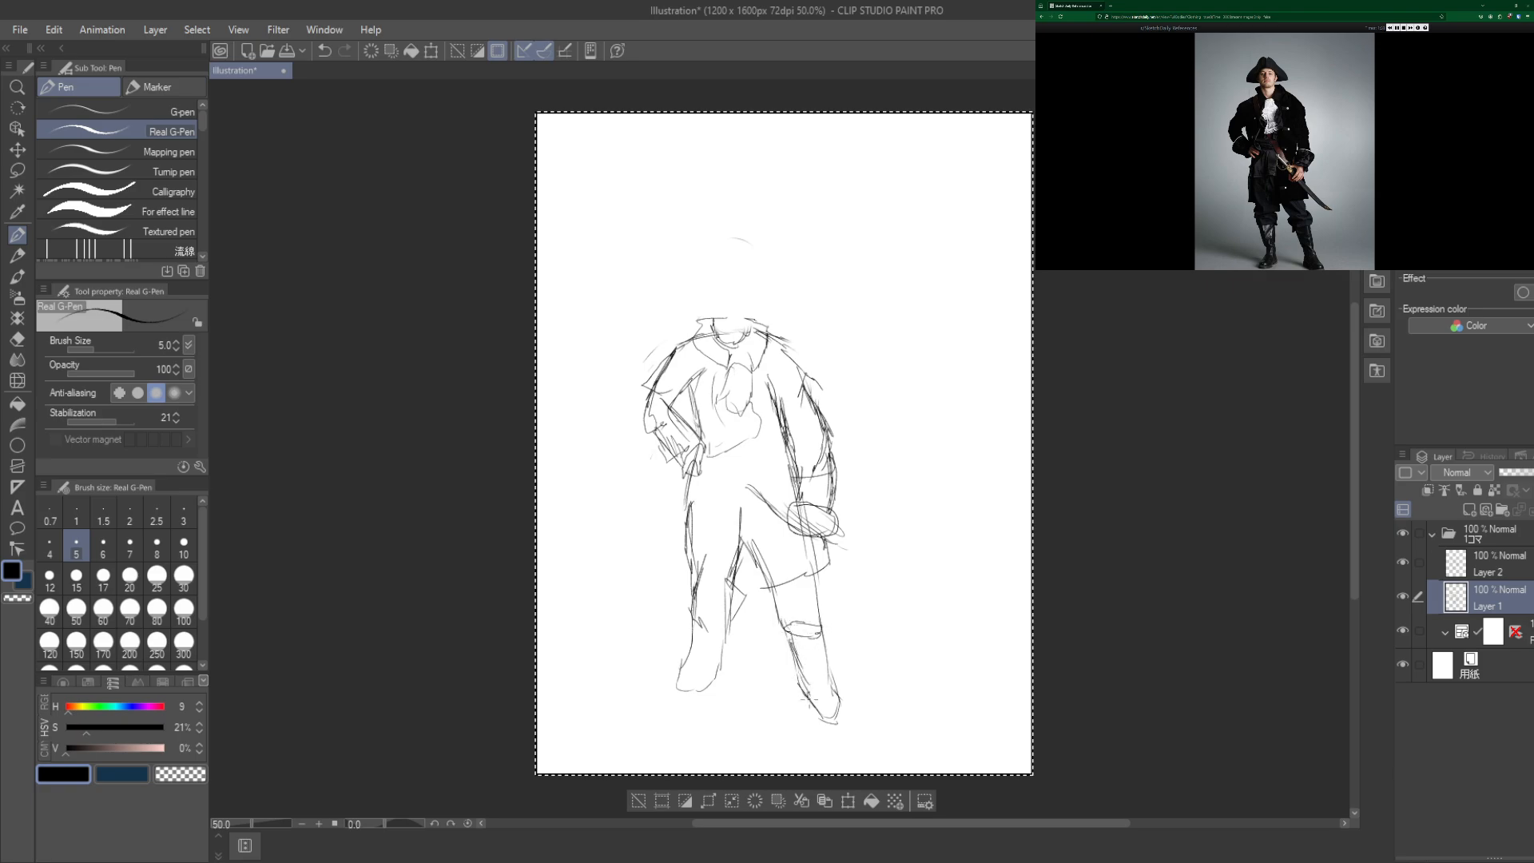
pyautogui.moveTo(811, 675); pyautogui.dragTo(848, 719)
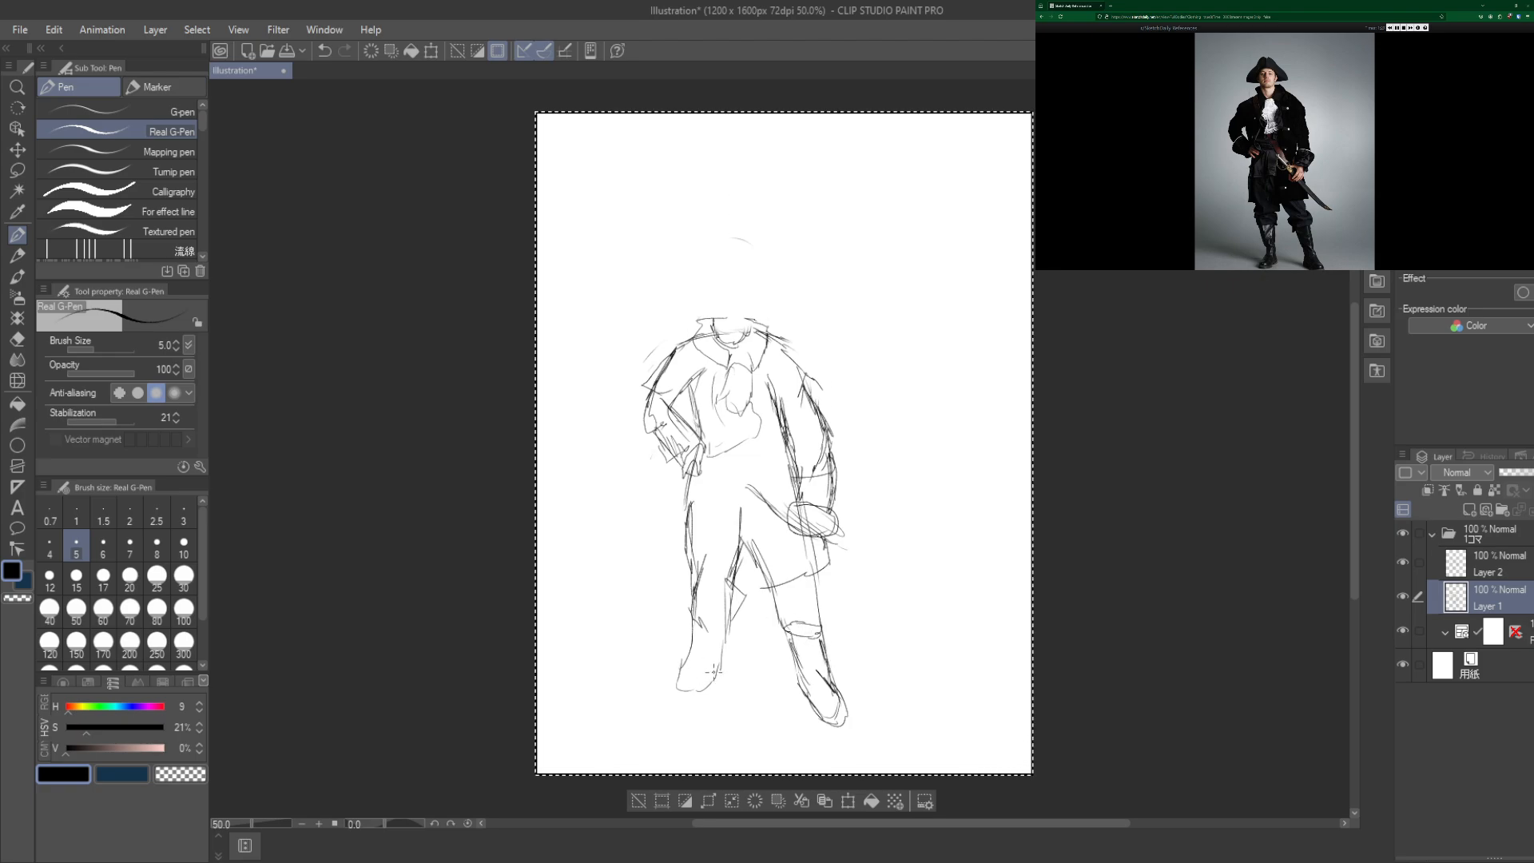
pyautogui.moveTo(686, 646); pyautogui.dragTo(715, 695)
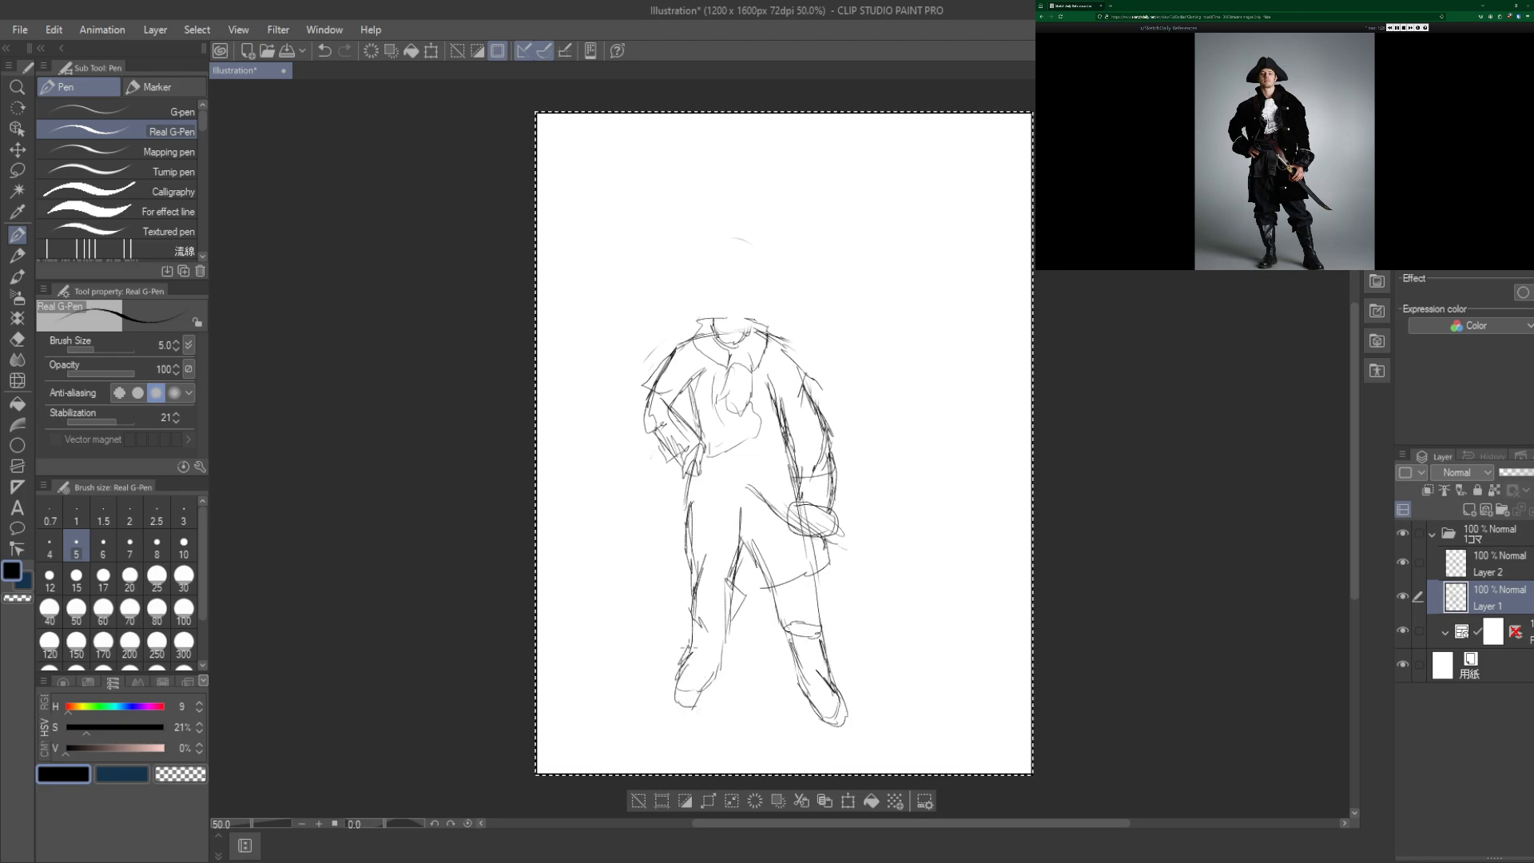
pyautogui.moveTo(691, 602); pyautogui.dragTo(724, 674)
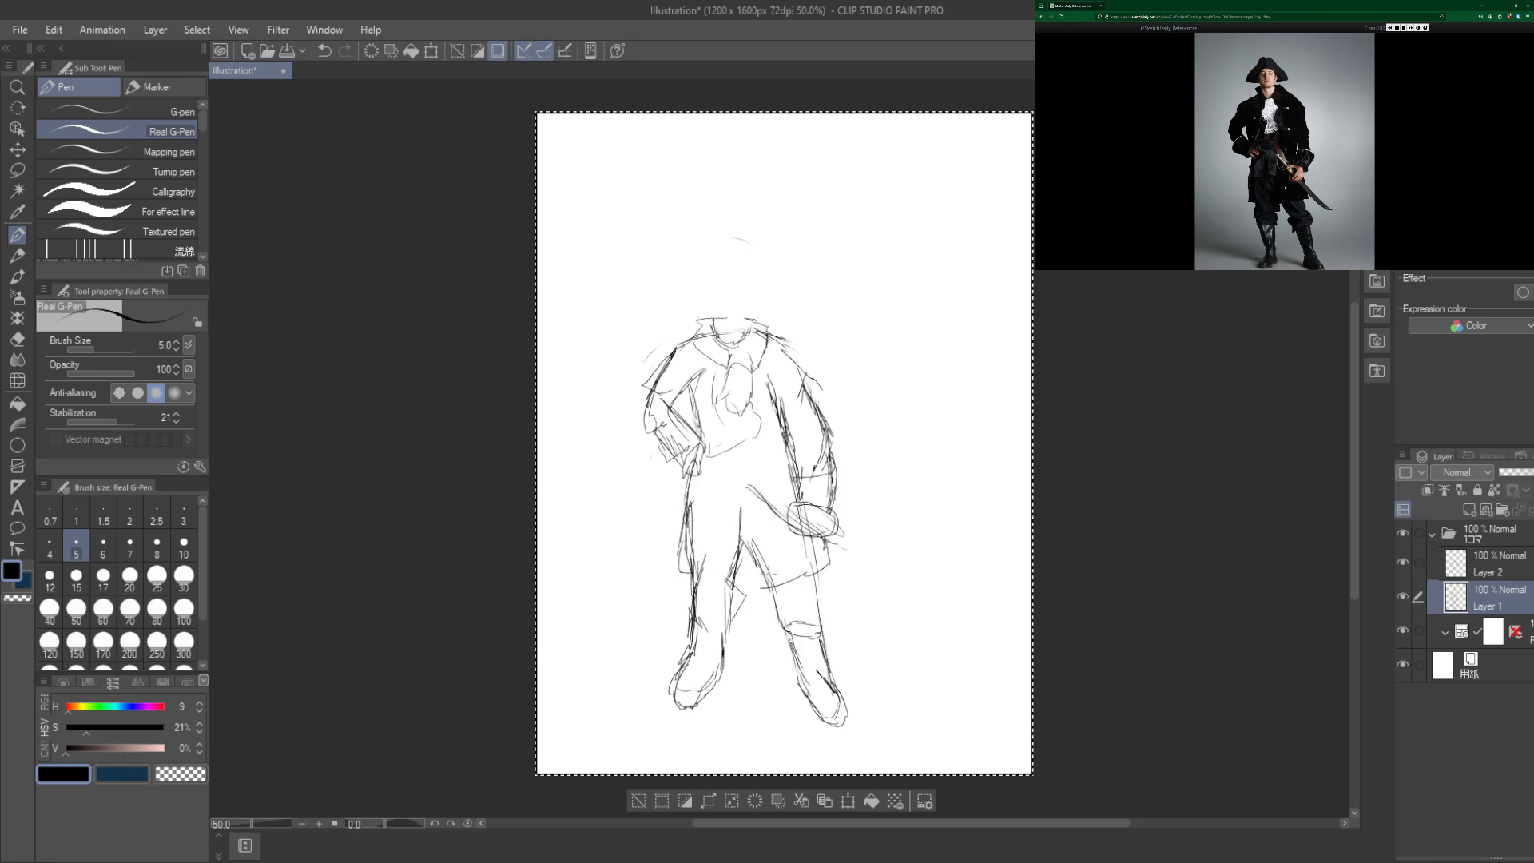
# Step: Strengthen the left leg outline and draw the coat hem across the legs
pyautogui.moveTo(746, 521); pyautogui.dragTo(770, 587)
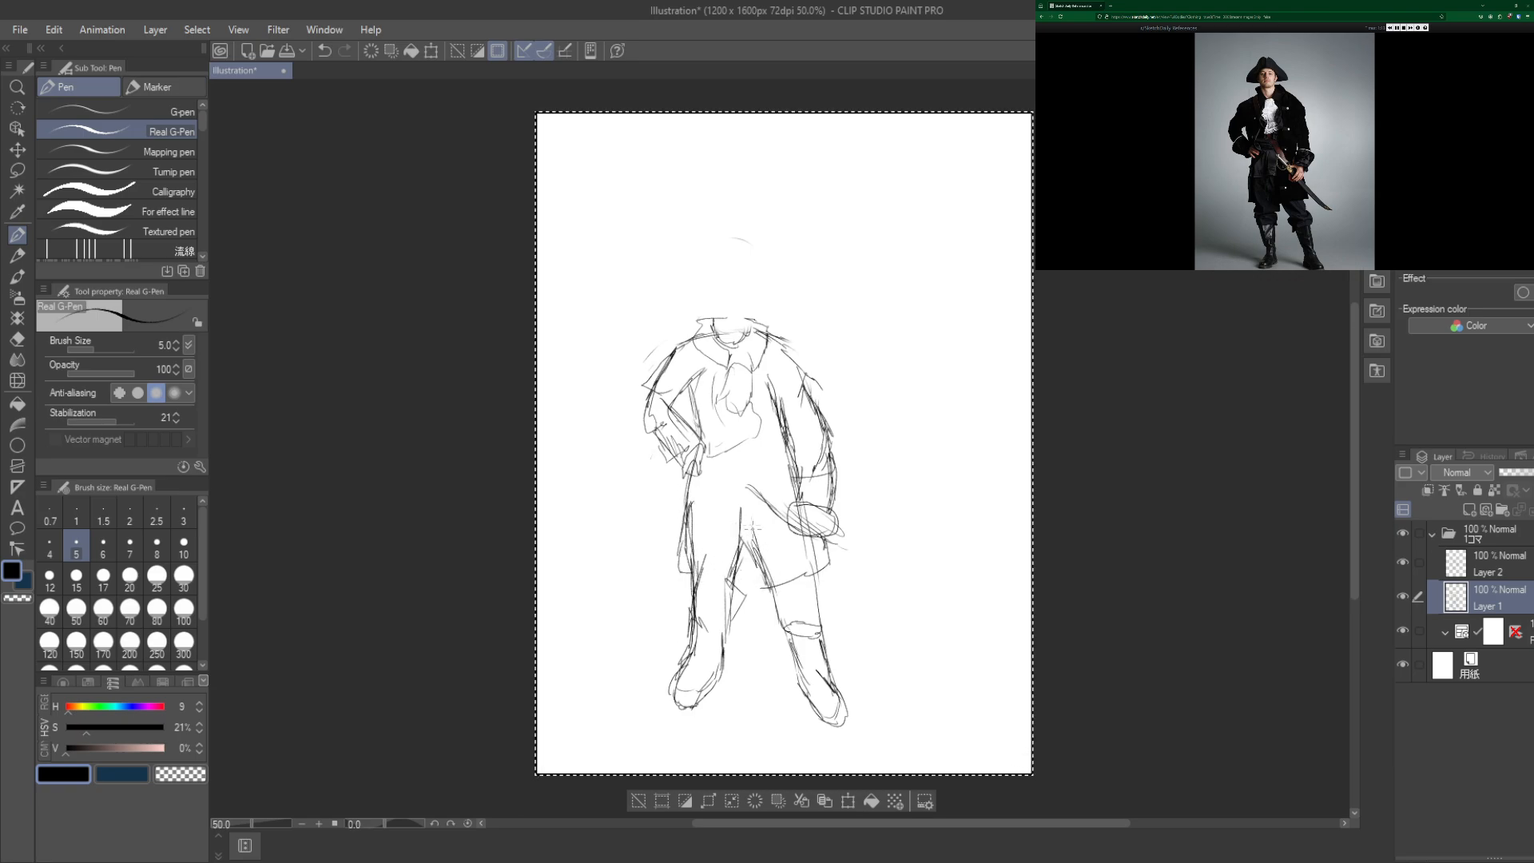
pyautogui.moveTo(743, 513); pyautogui.dragTo(758, 582)
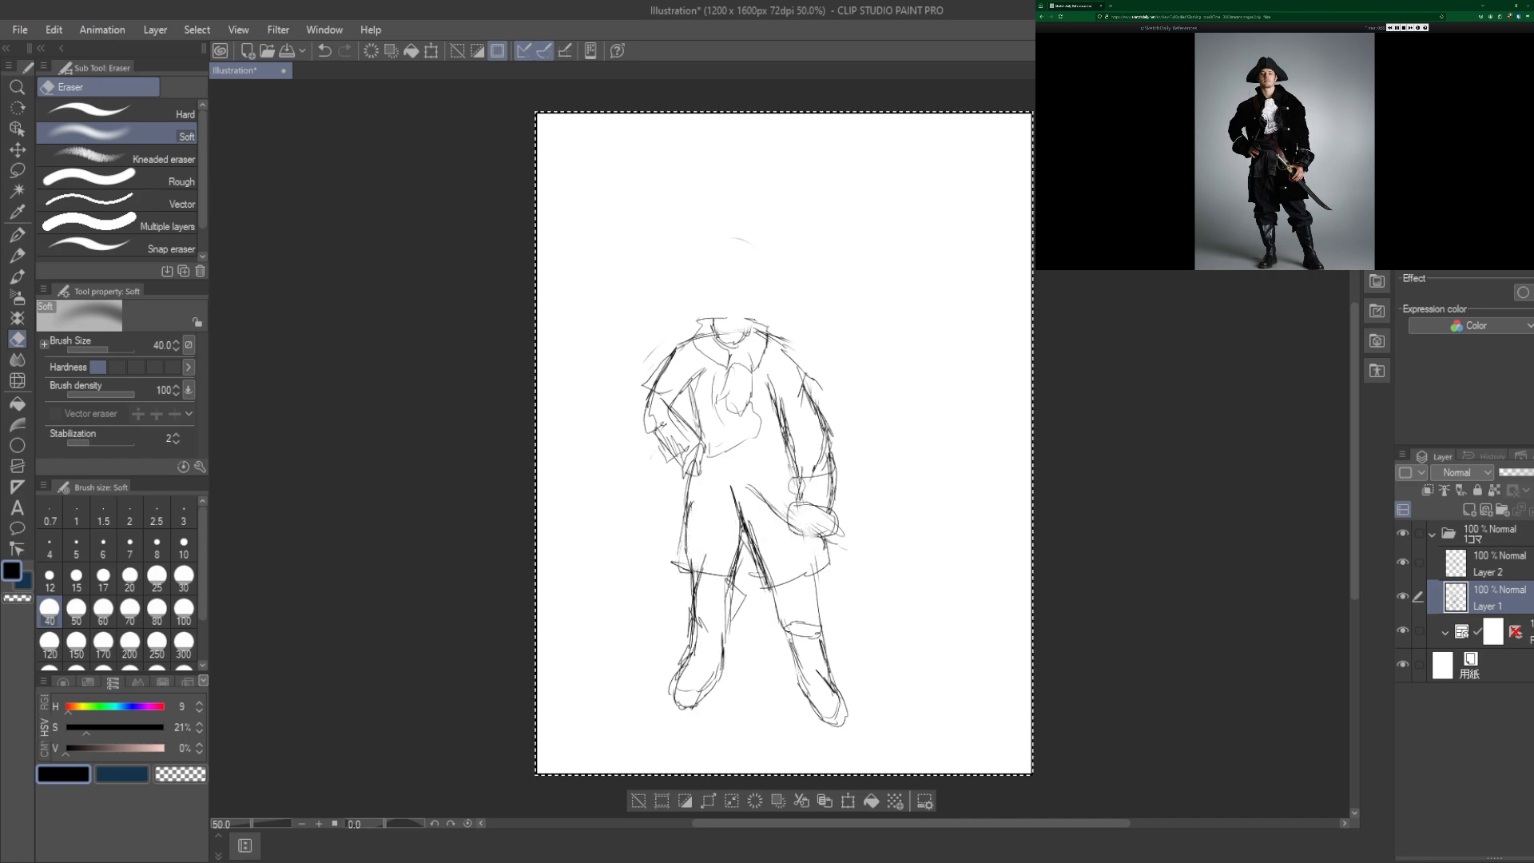
# Step: Soft-erase stray lines around the coat and legs, then return to Layer 2
pyautogui.moveTo(758, 390); pyautogui.dragTo(793, 489)
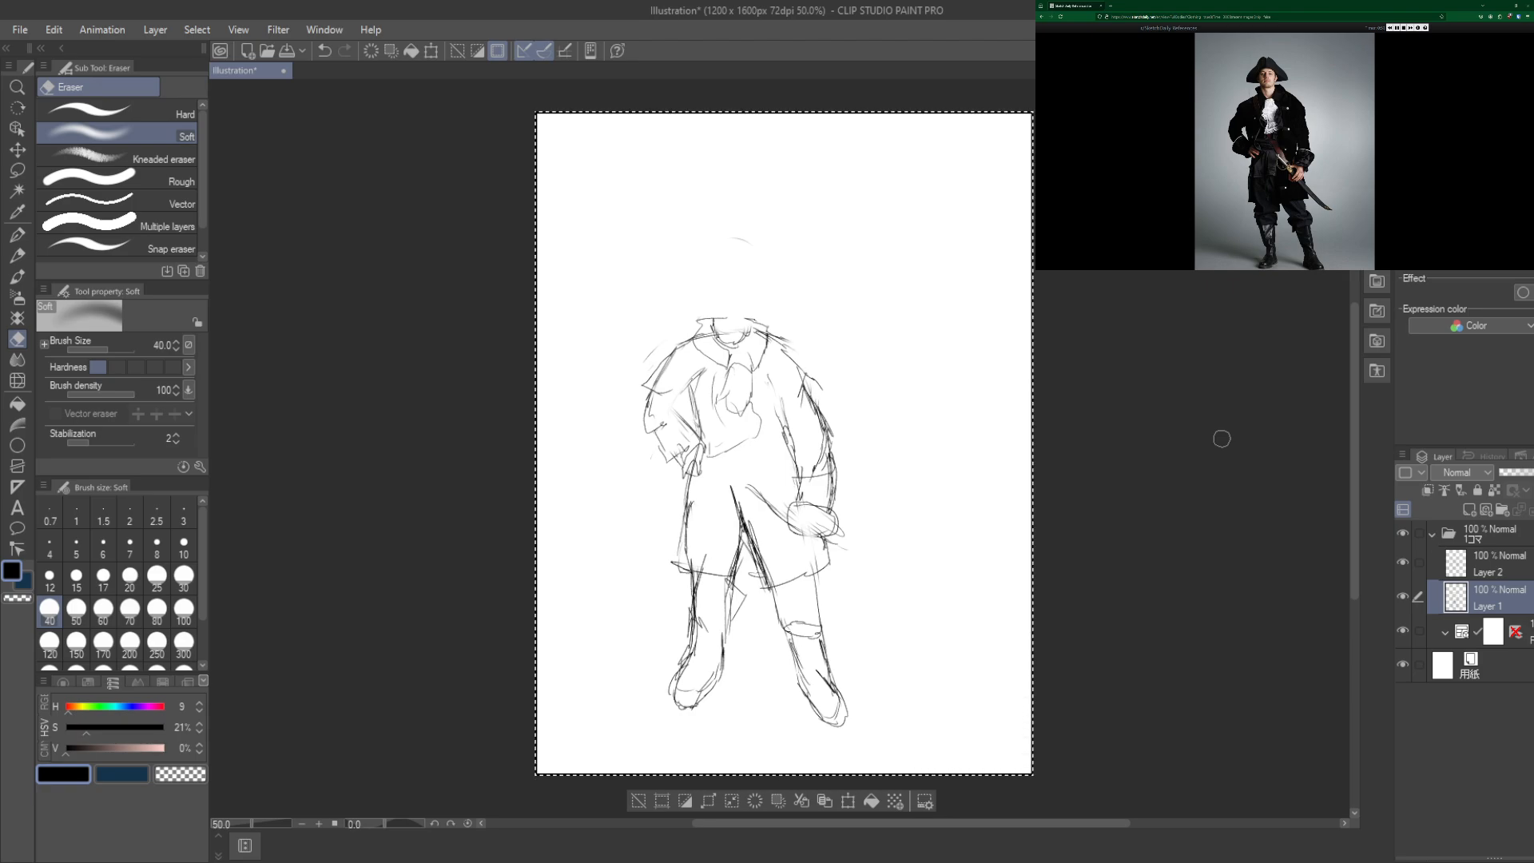
pyautogui.moveTo(719, 508)
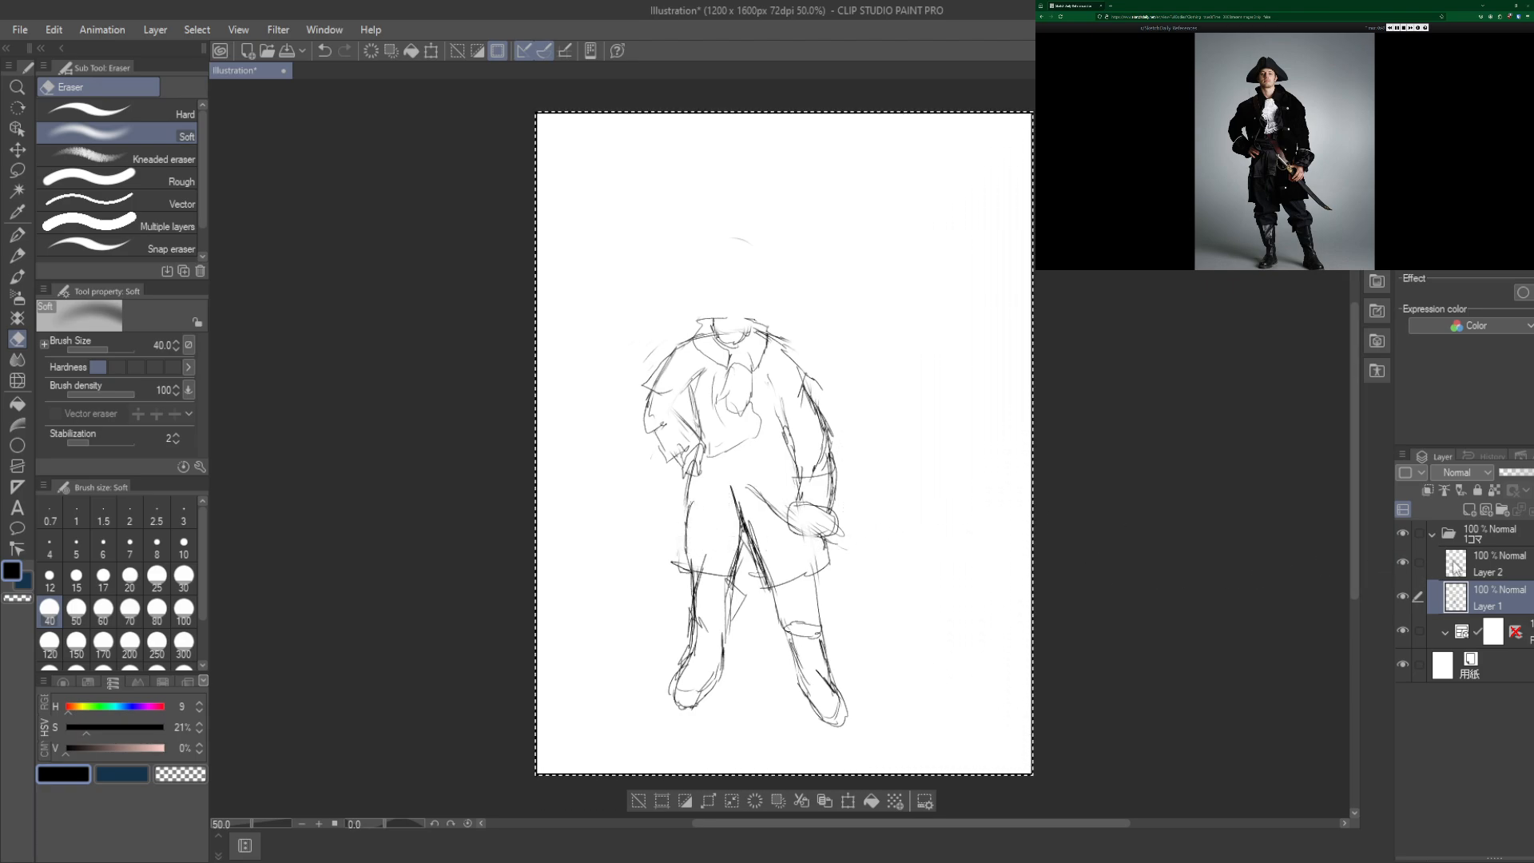
pyautogui.click(1493, 562)
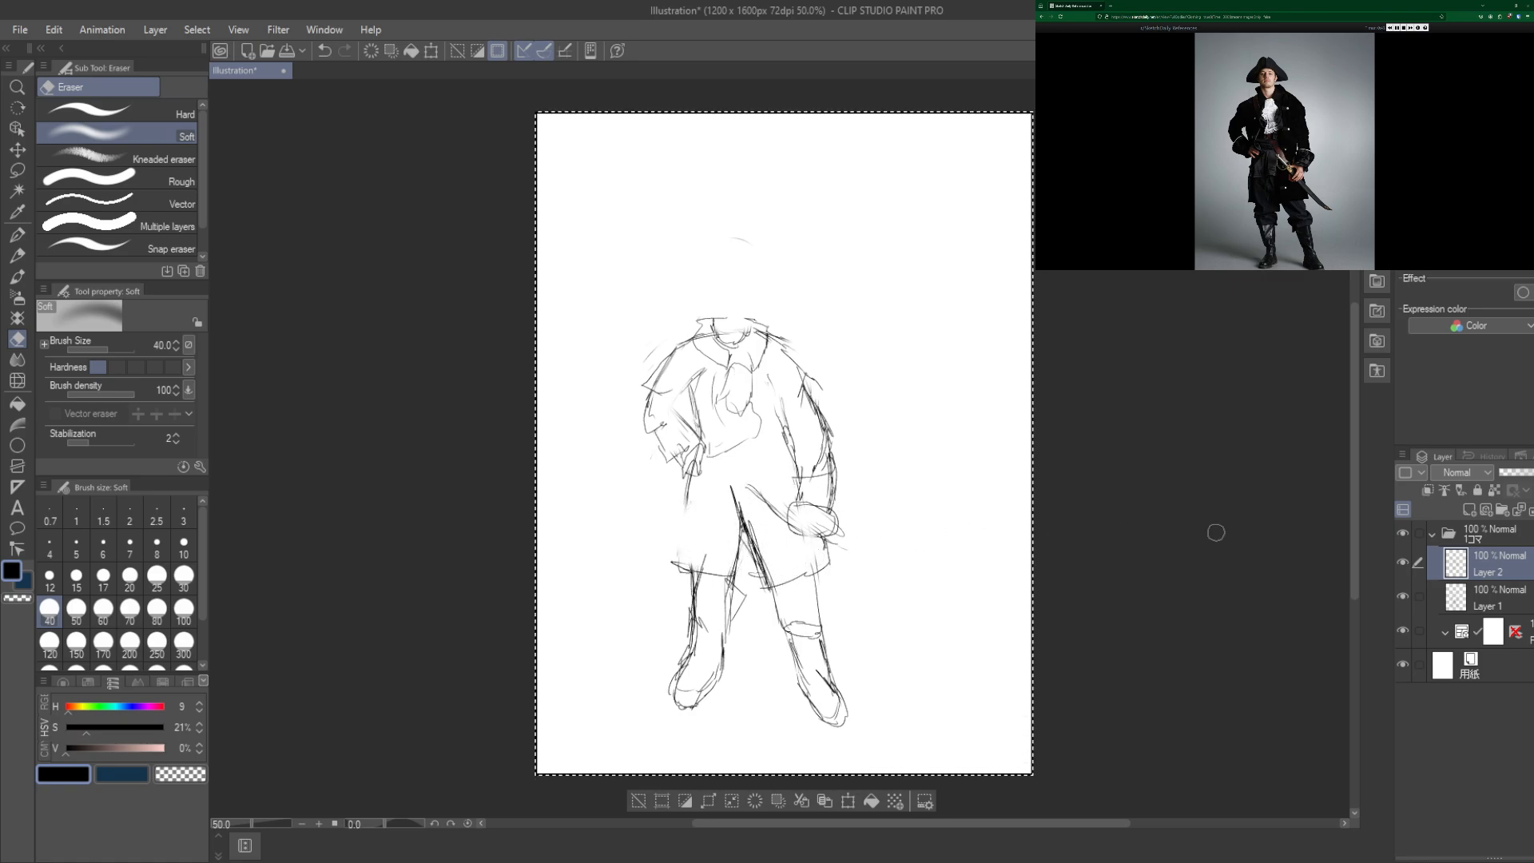
# Step: With the pen on Layer 2, draw the long curved cutlass blade from the lowered hand
pyautogui.click(18, 236)
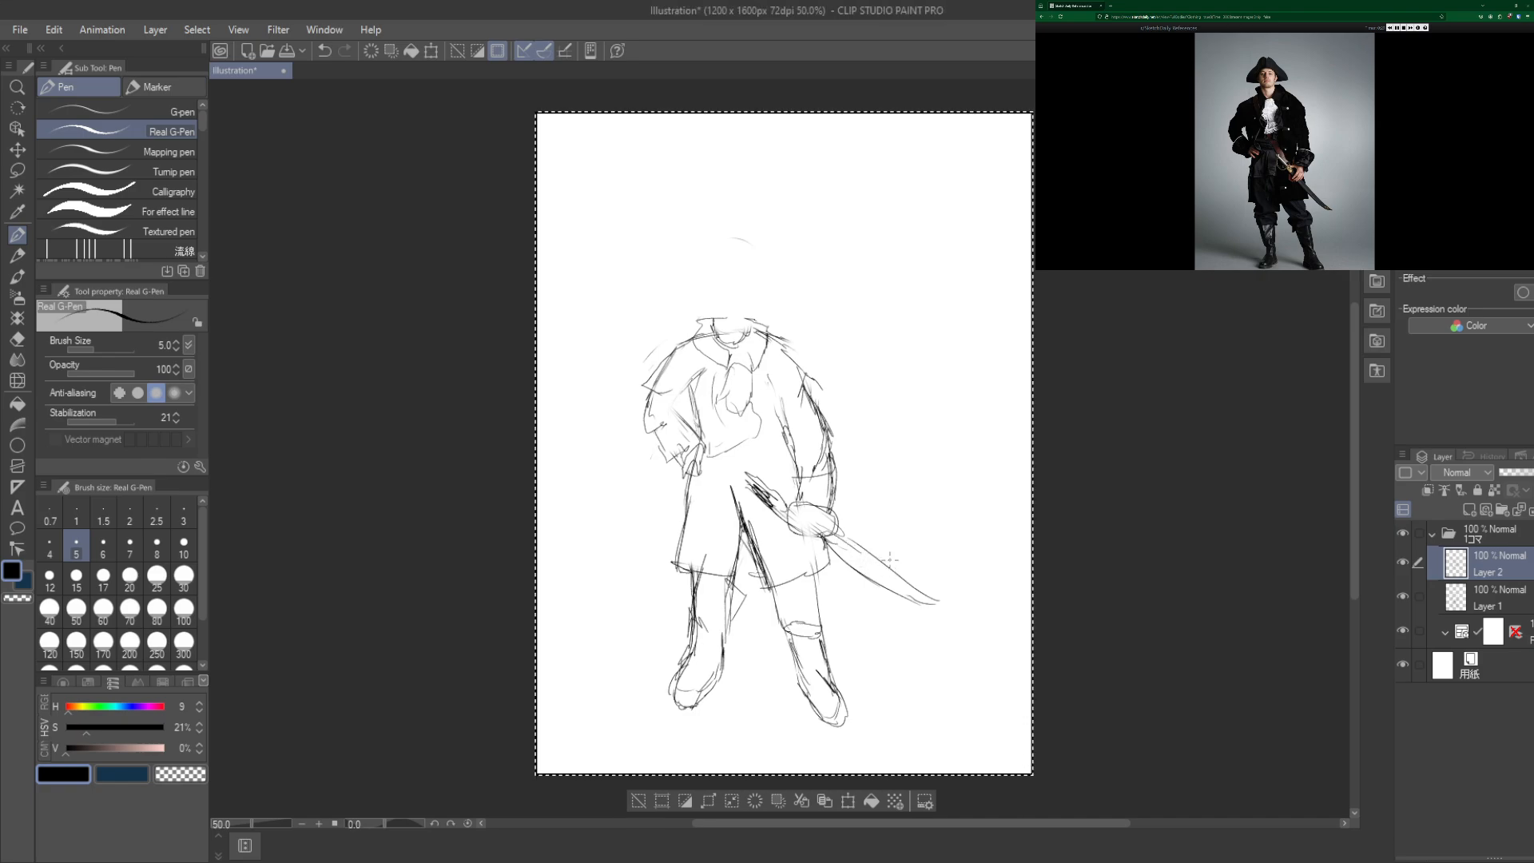
pyautogui.moveTo(831, 534); pyautogui.dragTo(940, 597)
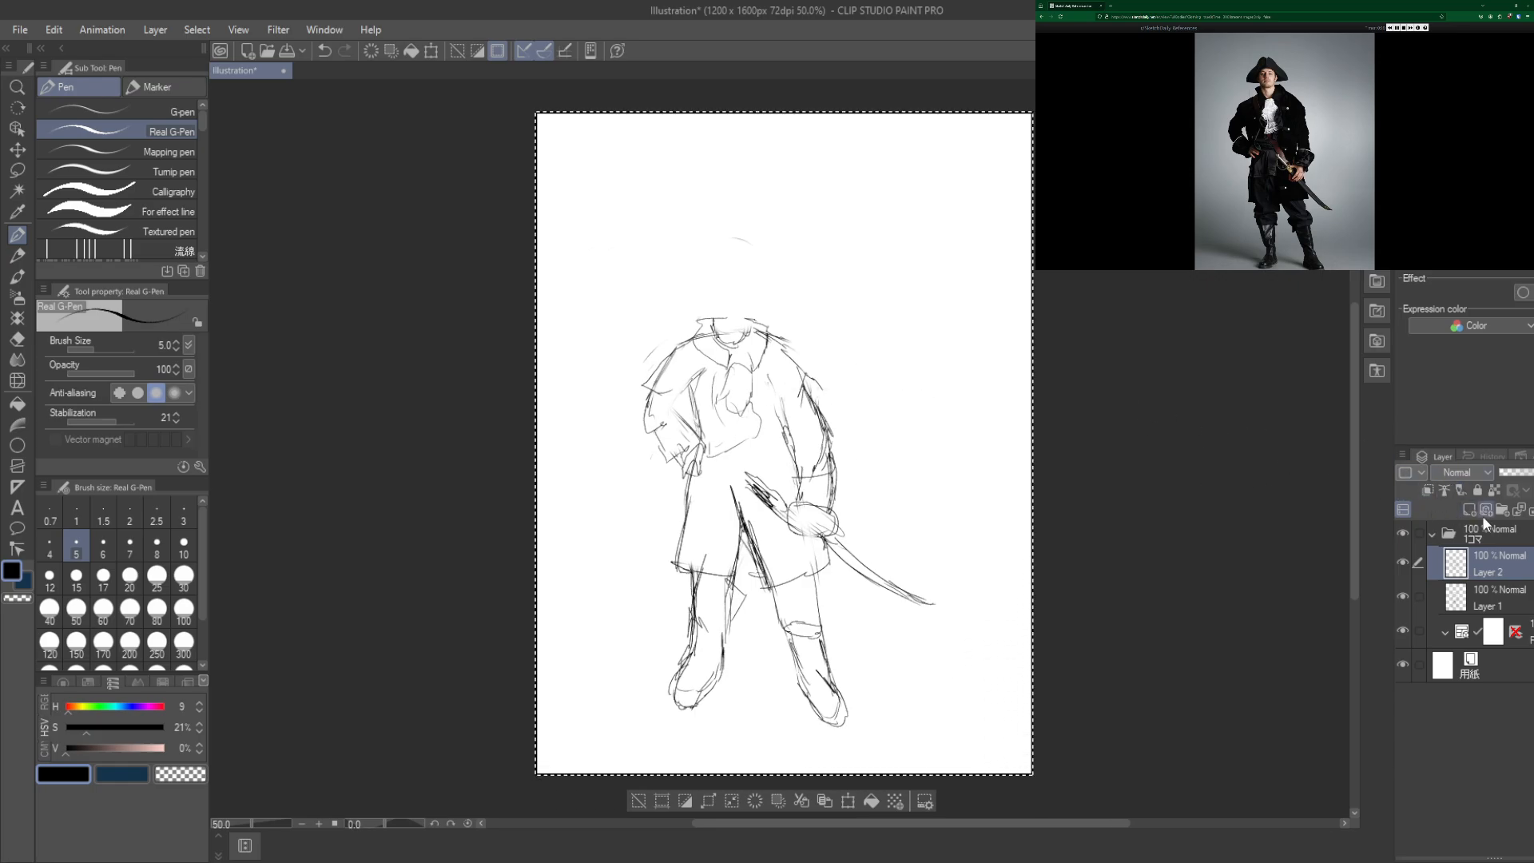
# Step: On a new layer, reshape the top and outline of the pirate's head
pyautogui.click(1471, 508)
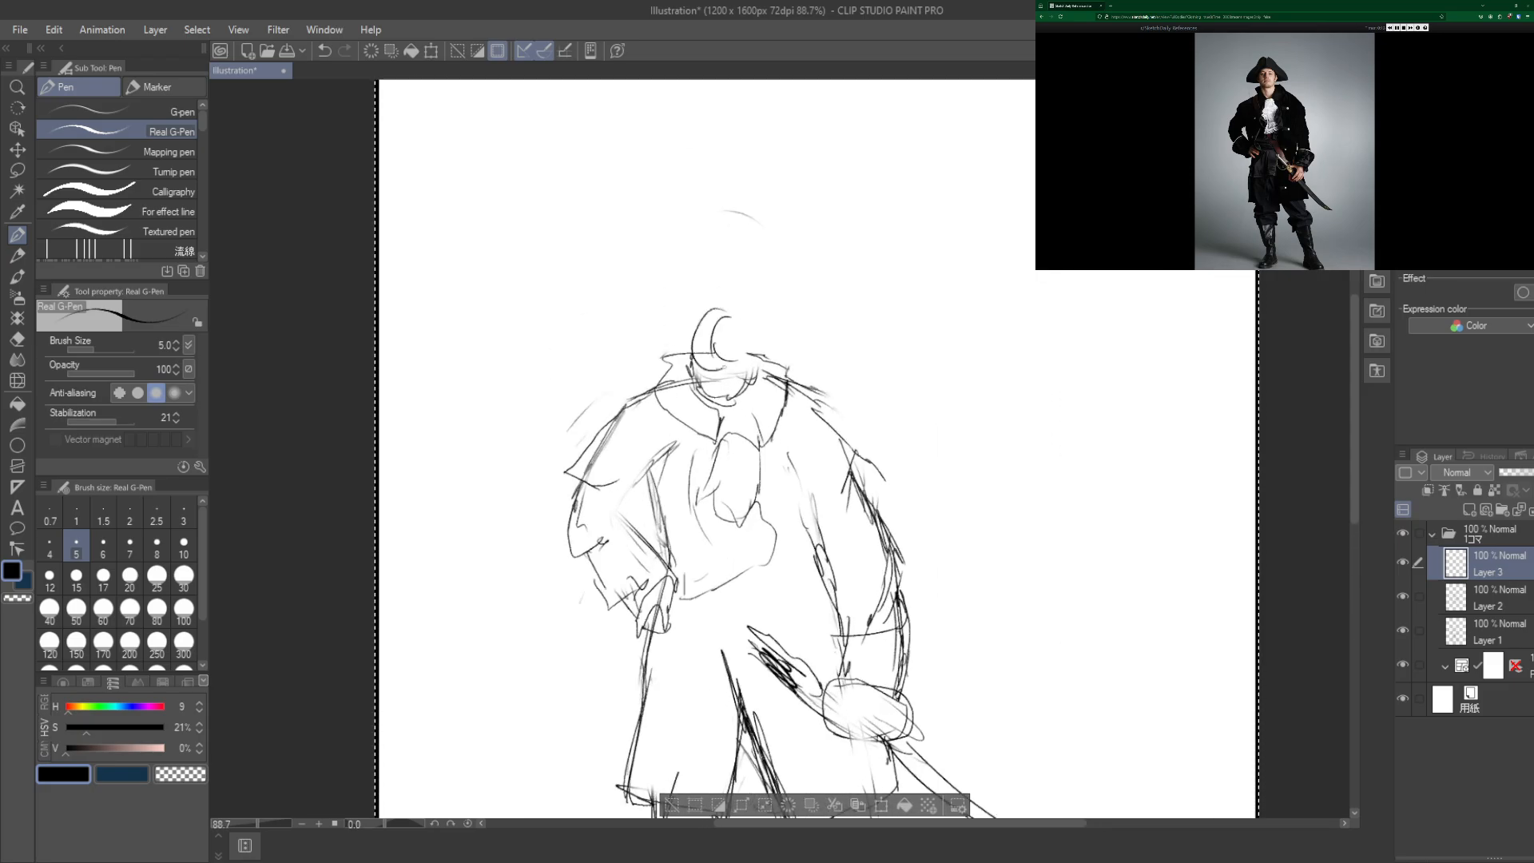
pyautogui.moveTo(686, 332); pyautogui.dragTo(743, 373)
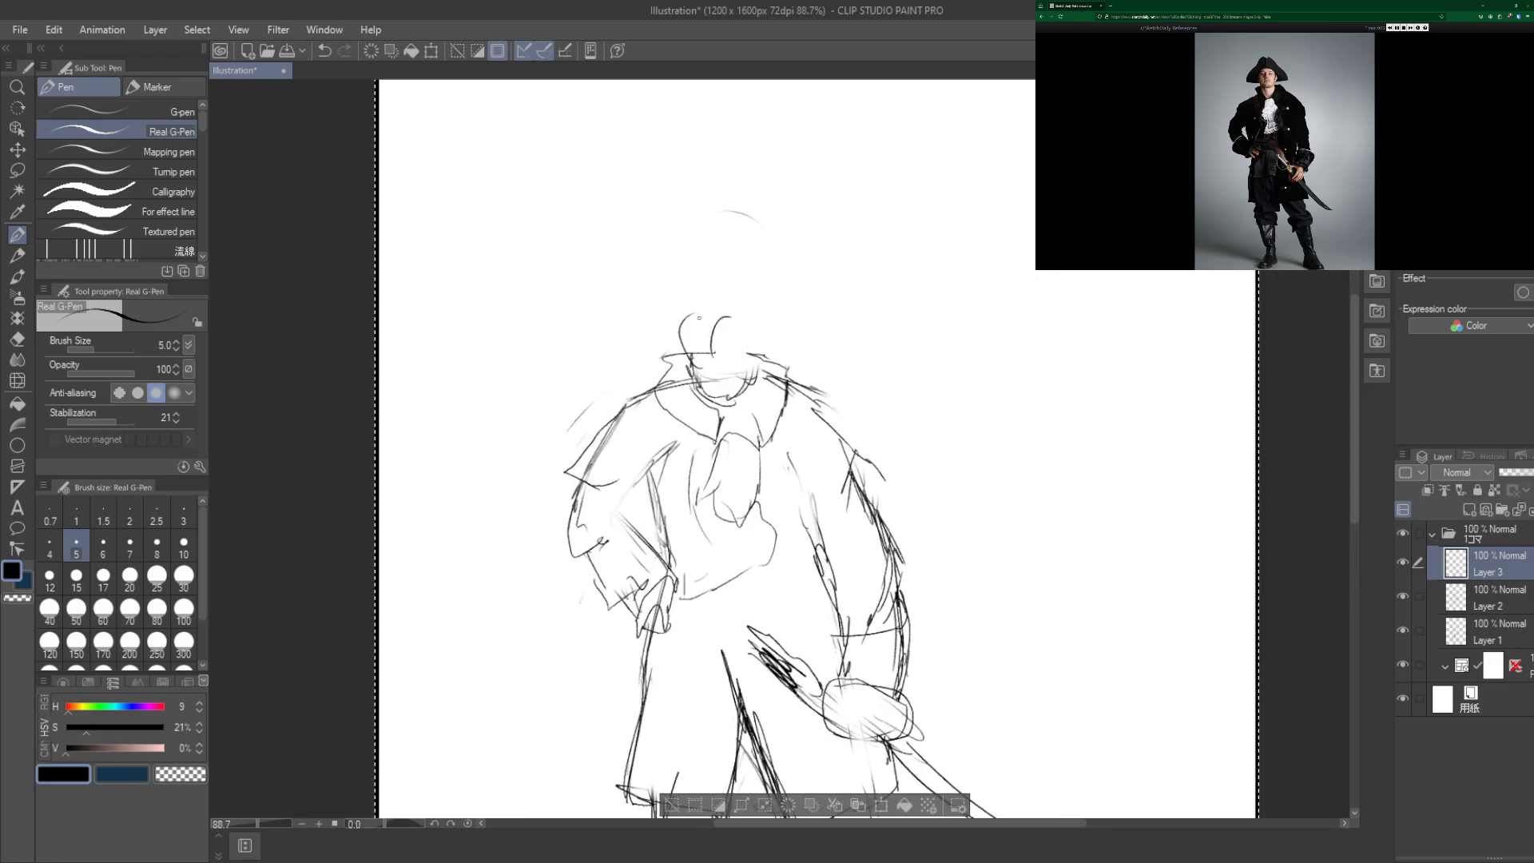
pyautogui.moveTo(686, 294); pyautogui.dragTo(753, 372)
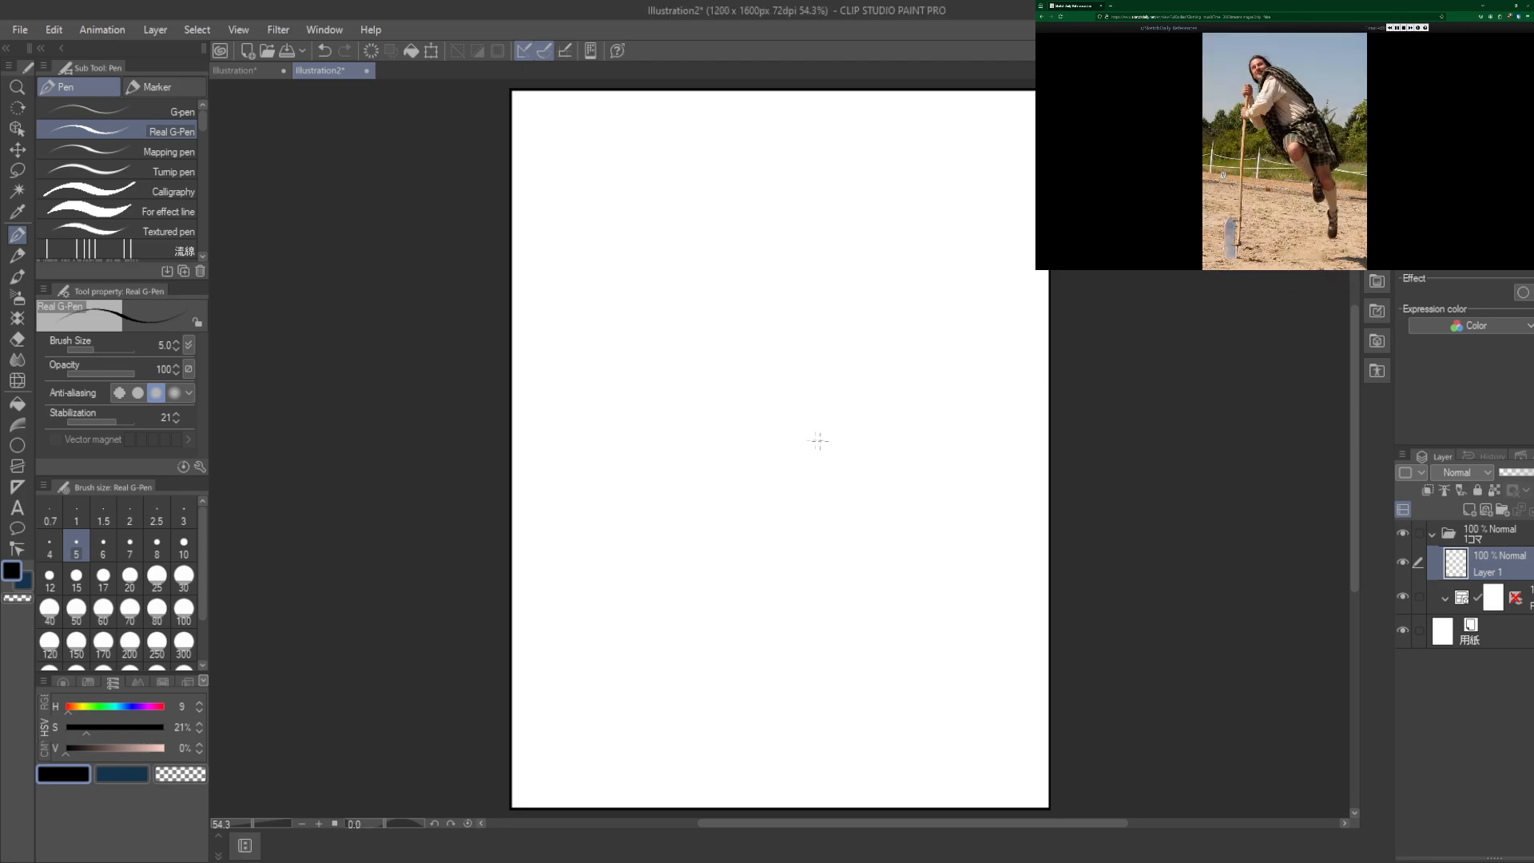
pyautogui.moveTo(756, 394)
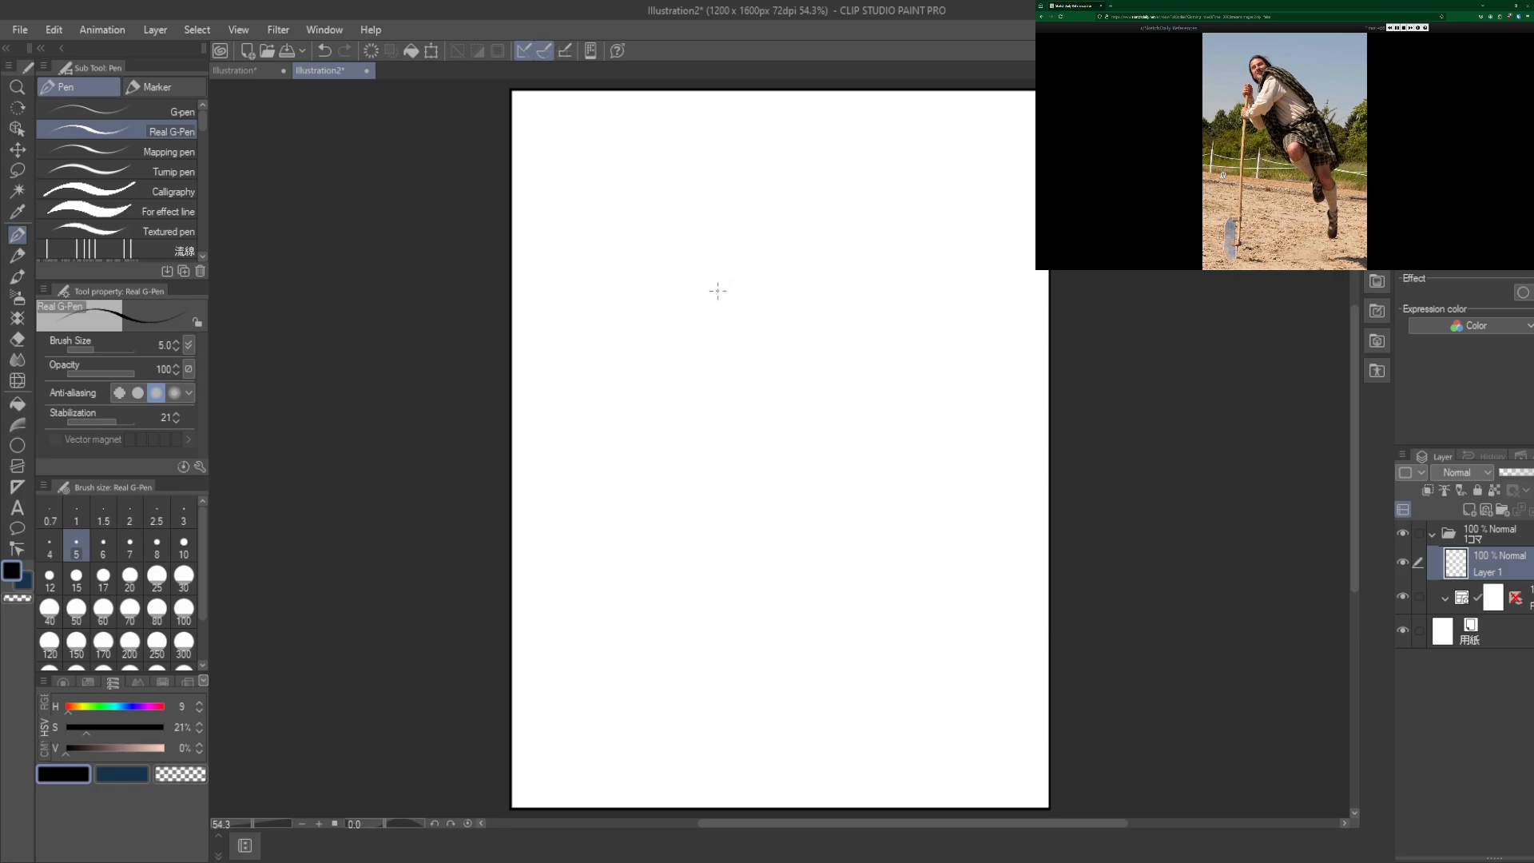
# Step: Sketch the kilted man's tilted torso oval with back curve and front edge
pyautogui.moveTo(724, 285); pyautogui.dragTo(802, 425)
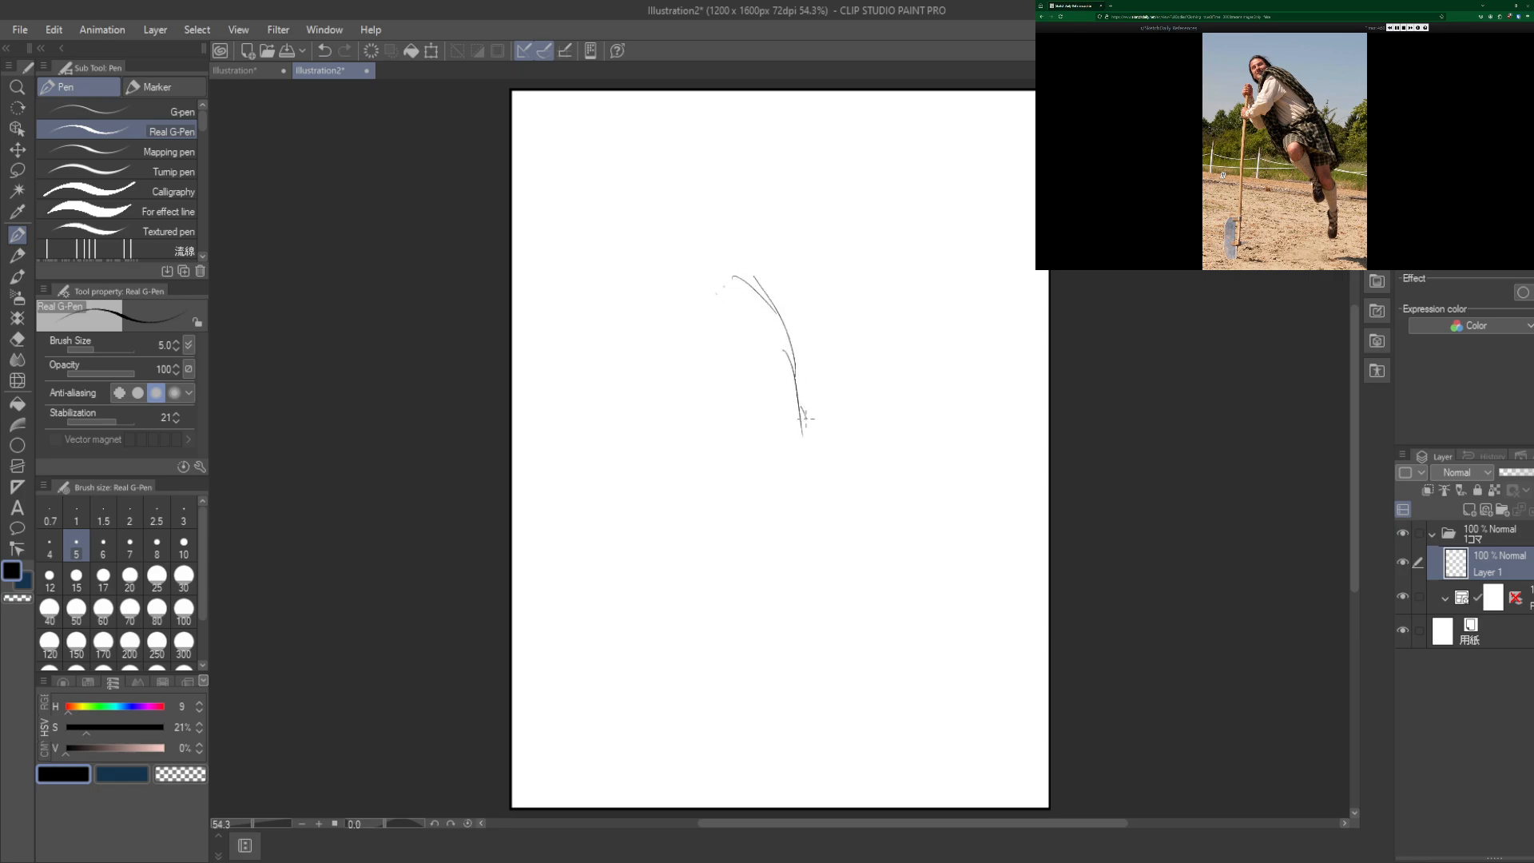
pyautogui.moveTo(803, 419); pyautogui.dragTo(815, 534)
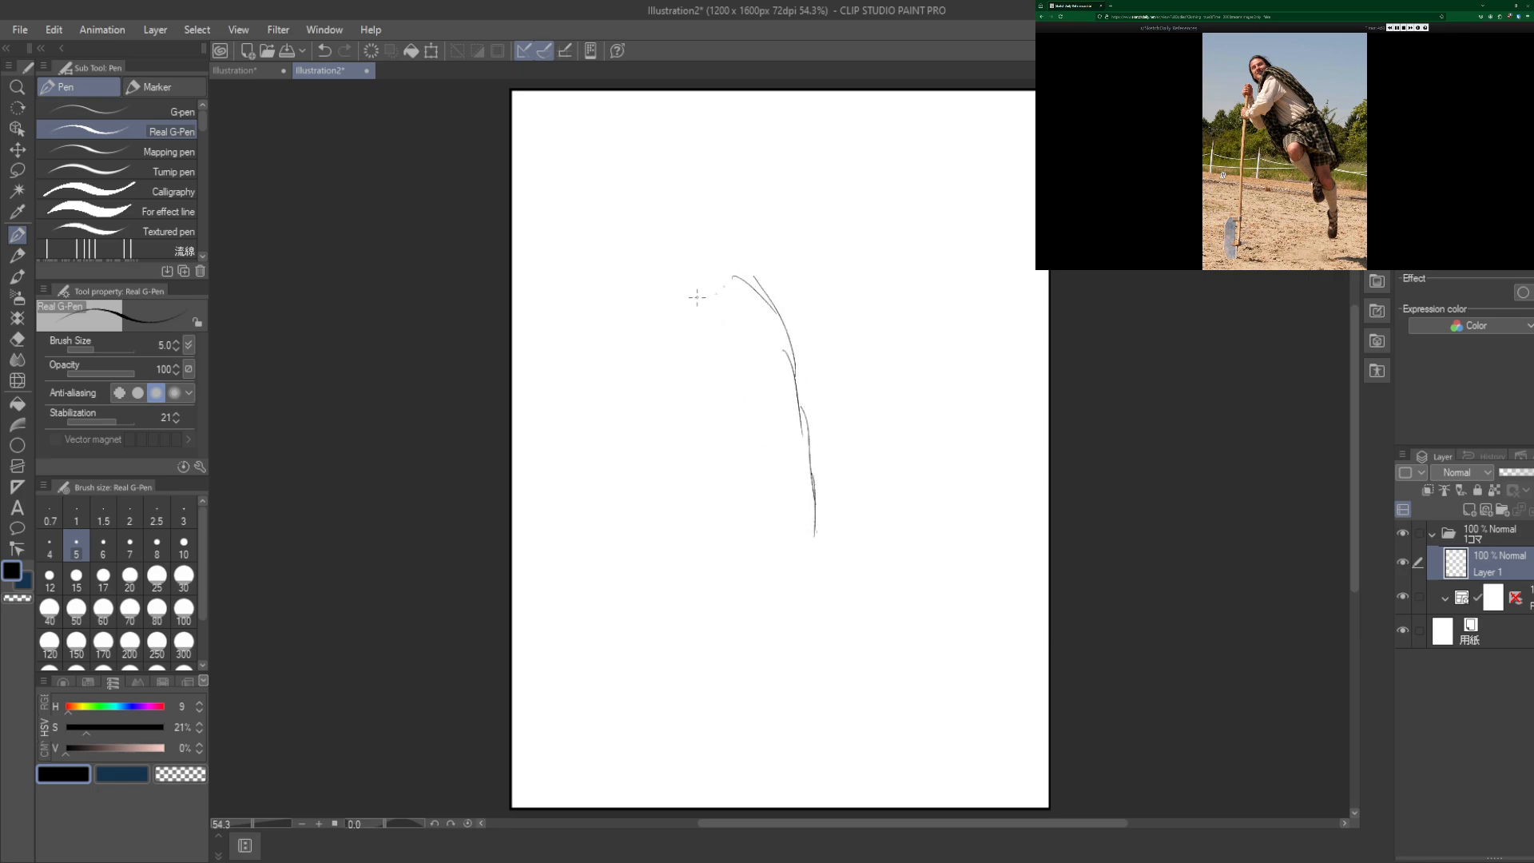
pyautogui.moveTo(695, 294); pyautogui.dragTo(705, 470)
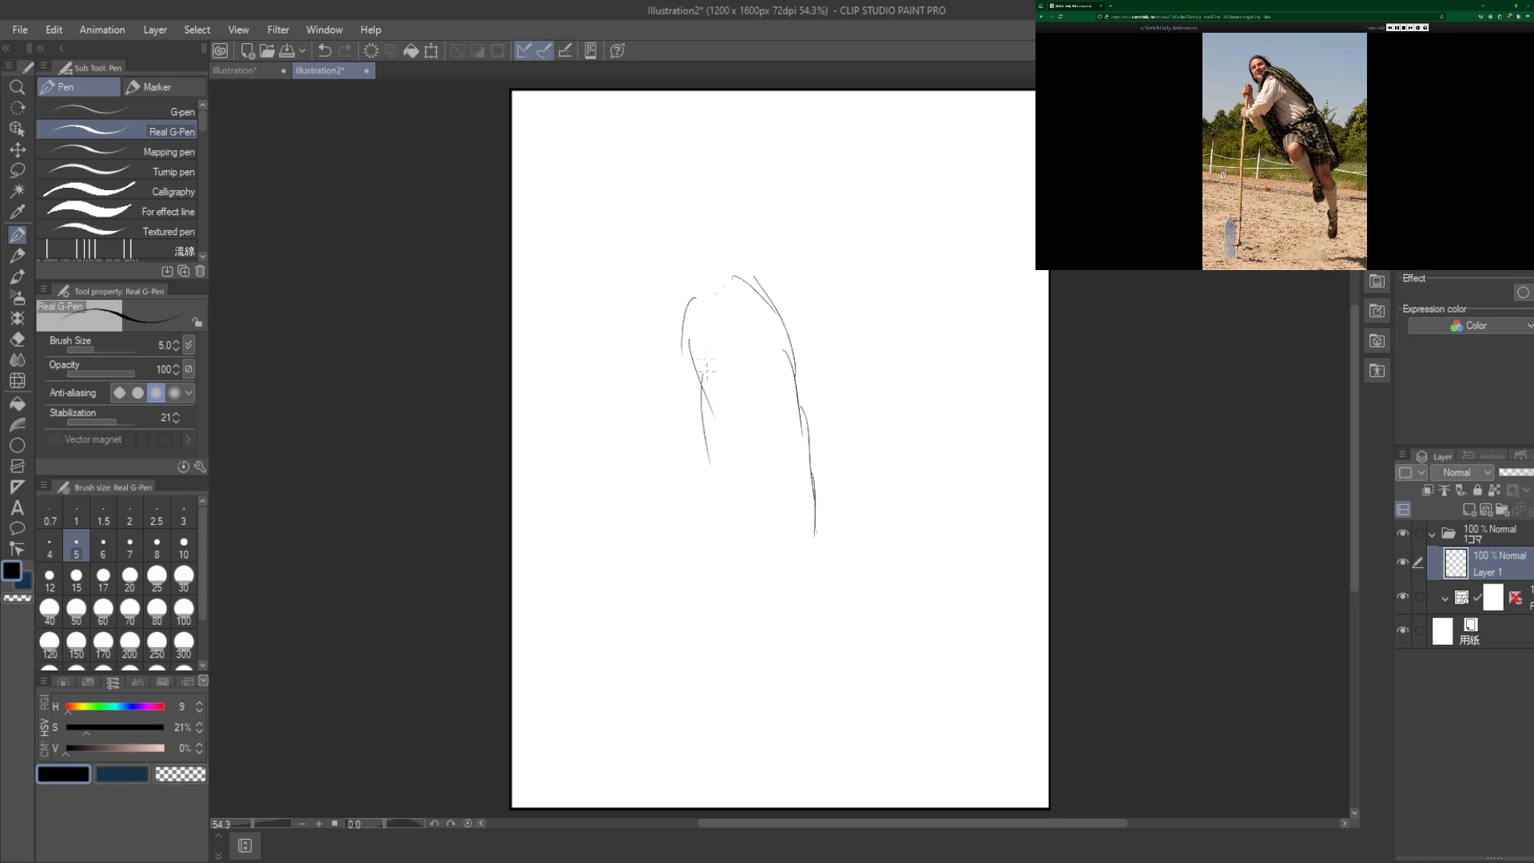
pyautogui.moveTo(696, 313); pyautogui.dragTo(756, 552)
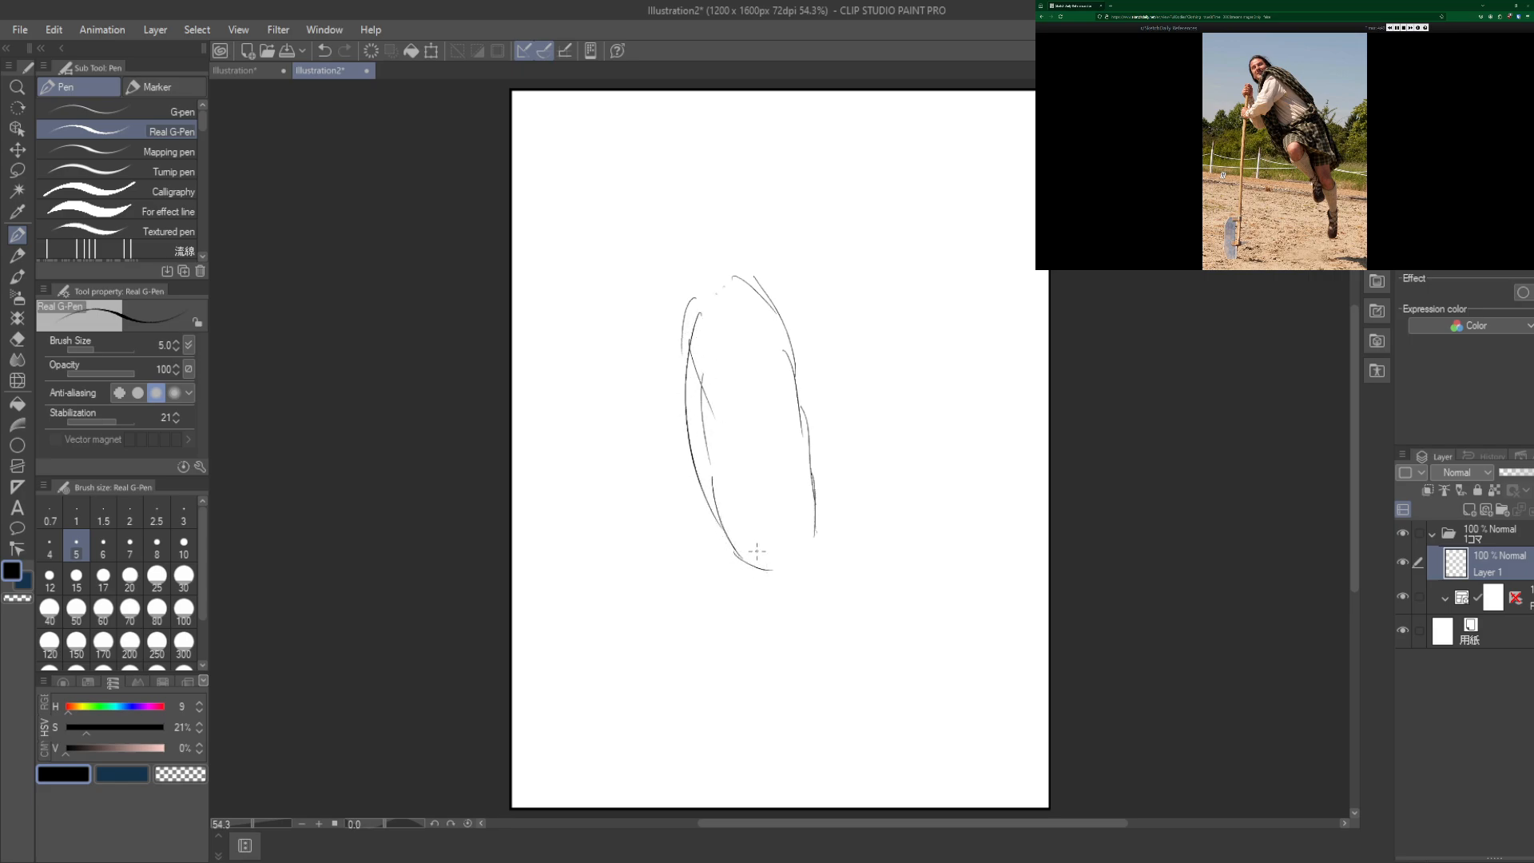
pyautogui.moveTo(804, 411); pyautogui.dragTo(761, 567)
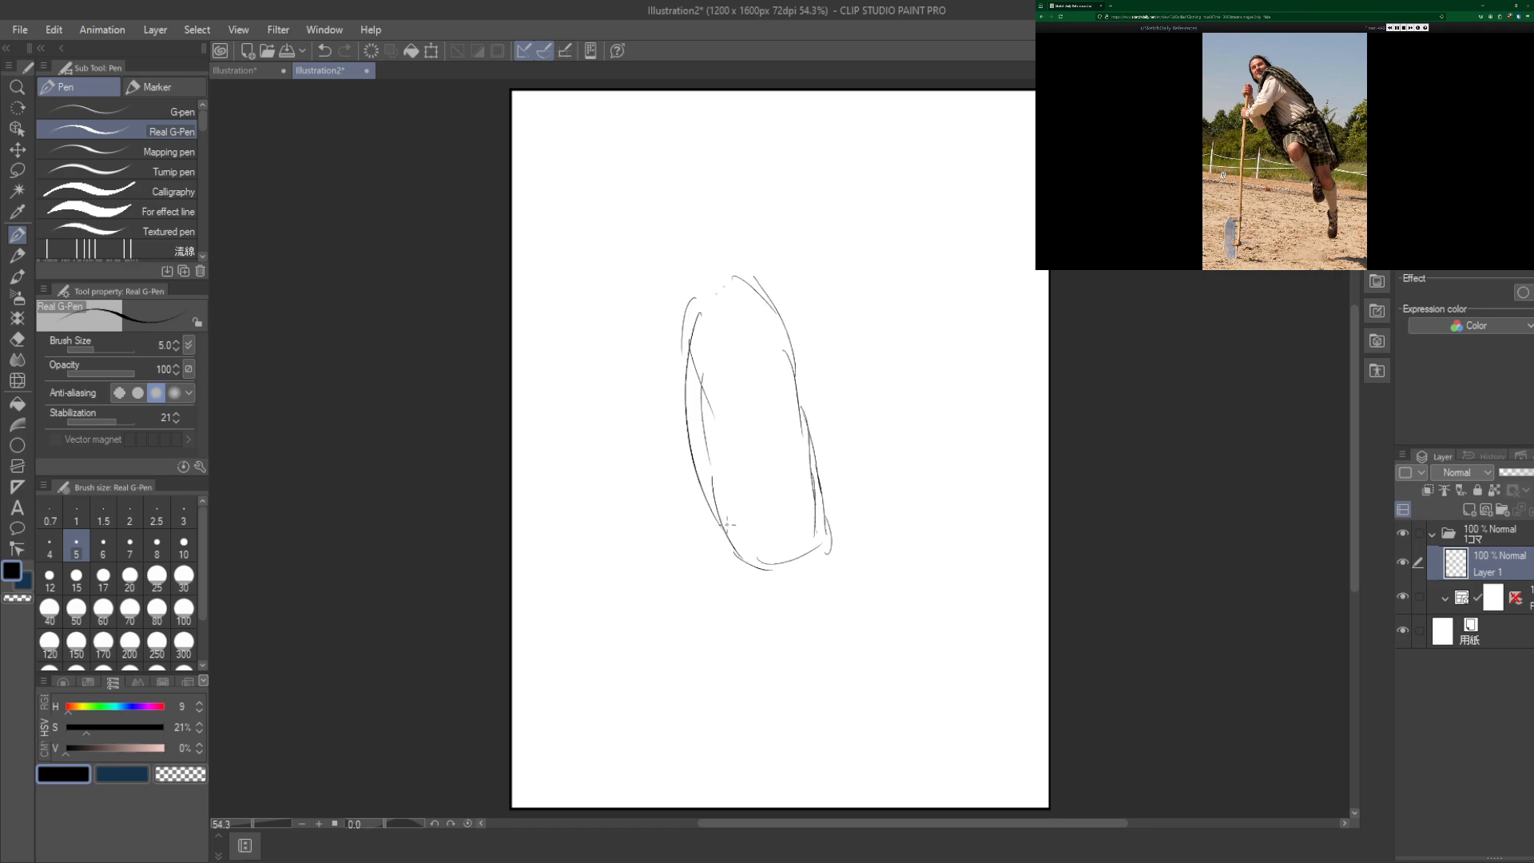
# Step: Add both knee circles, the first lower leg to the foot and the connecting thigh lines
pyautogui.moveTo(764, 499); pyautogui.dragTo(729, 549)
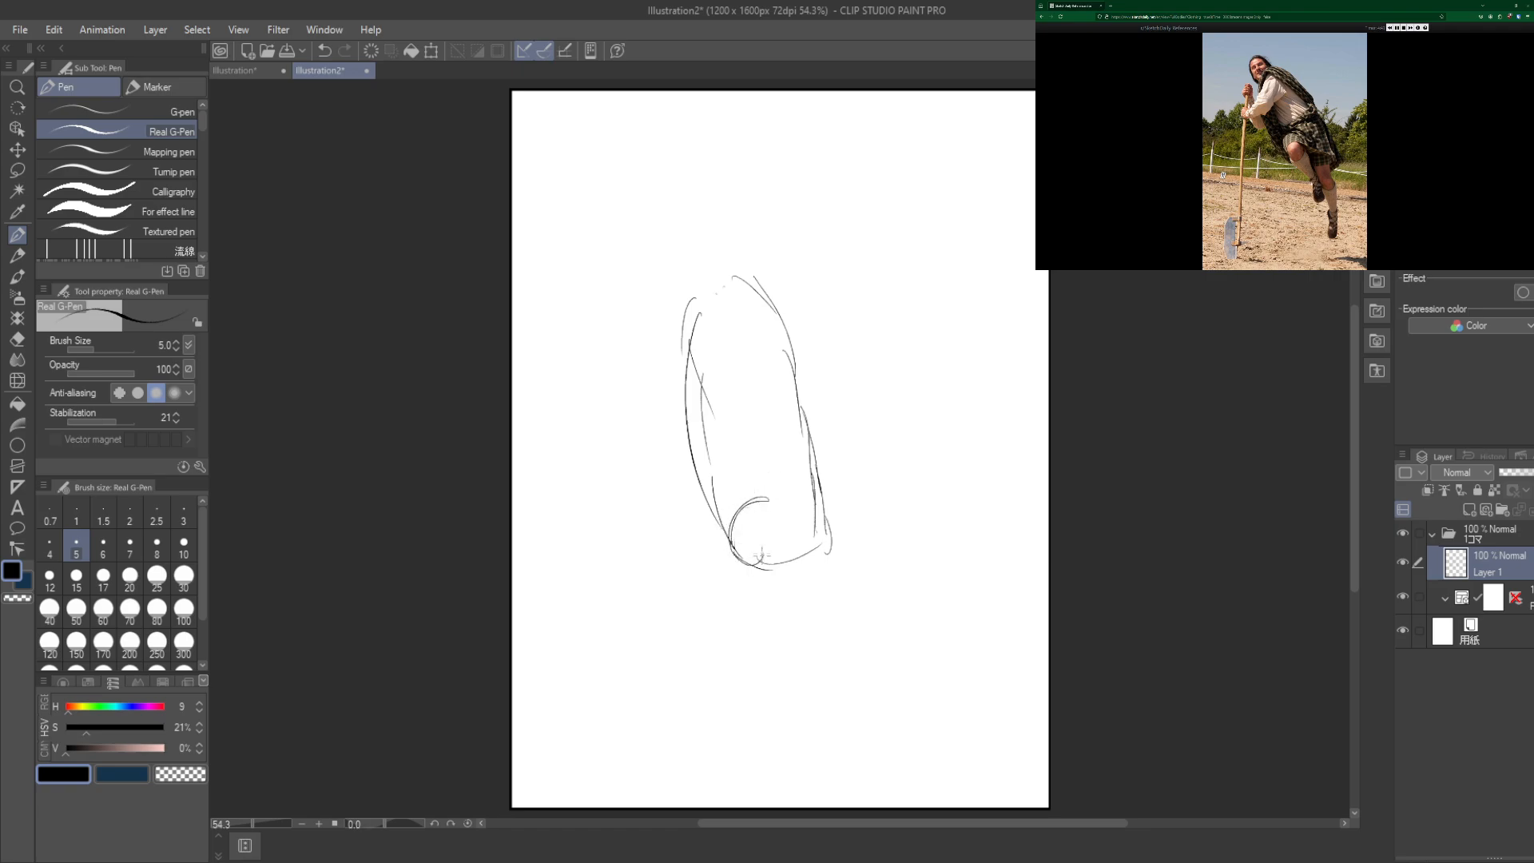
pyautogui.moveTo(732, 543); pyautogui.dragTo(761, 617)
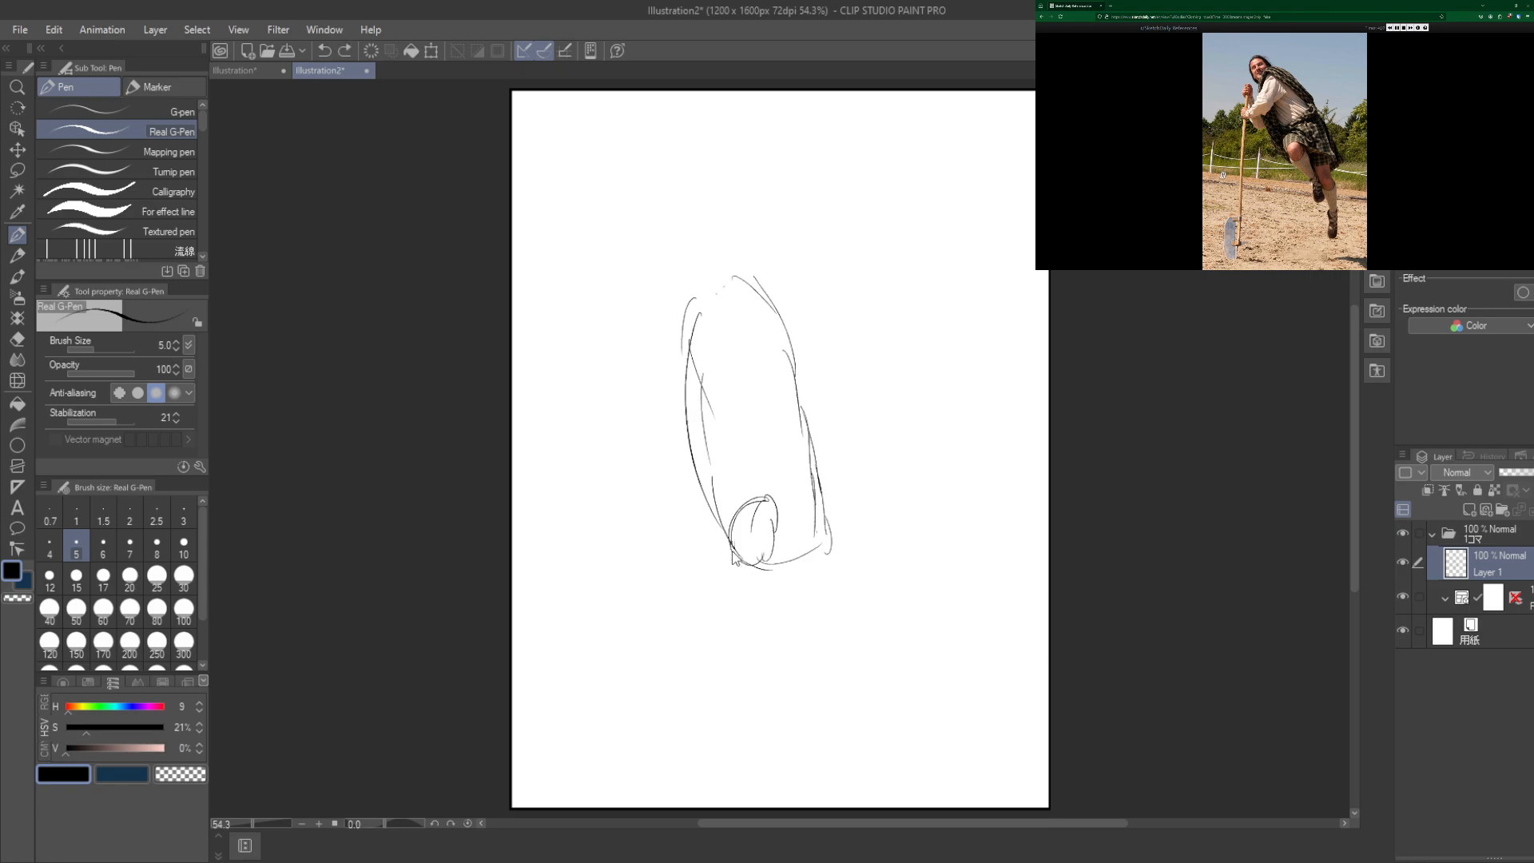
pyautogui.moveTo(732, 548); pyautogui.dragTo(797, 641)
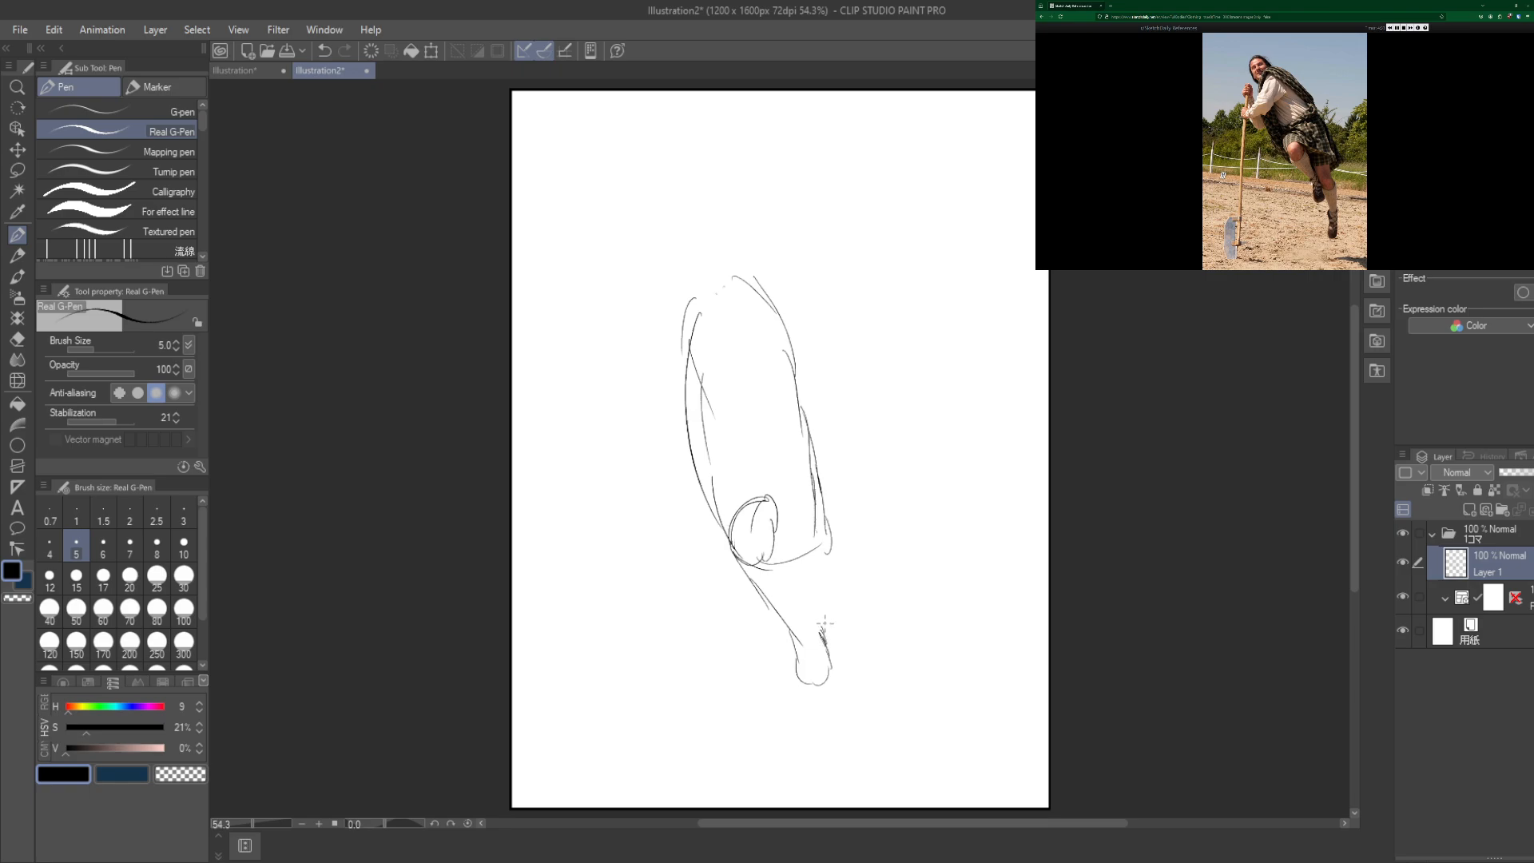
pyautogui.moveTo(817, 622); pyautogui.dragTo(831, 587)
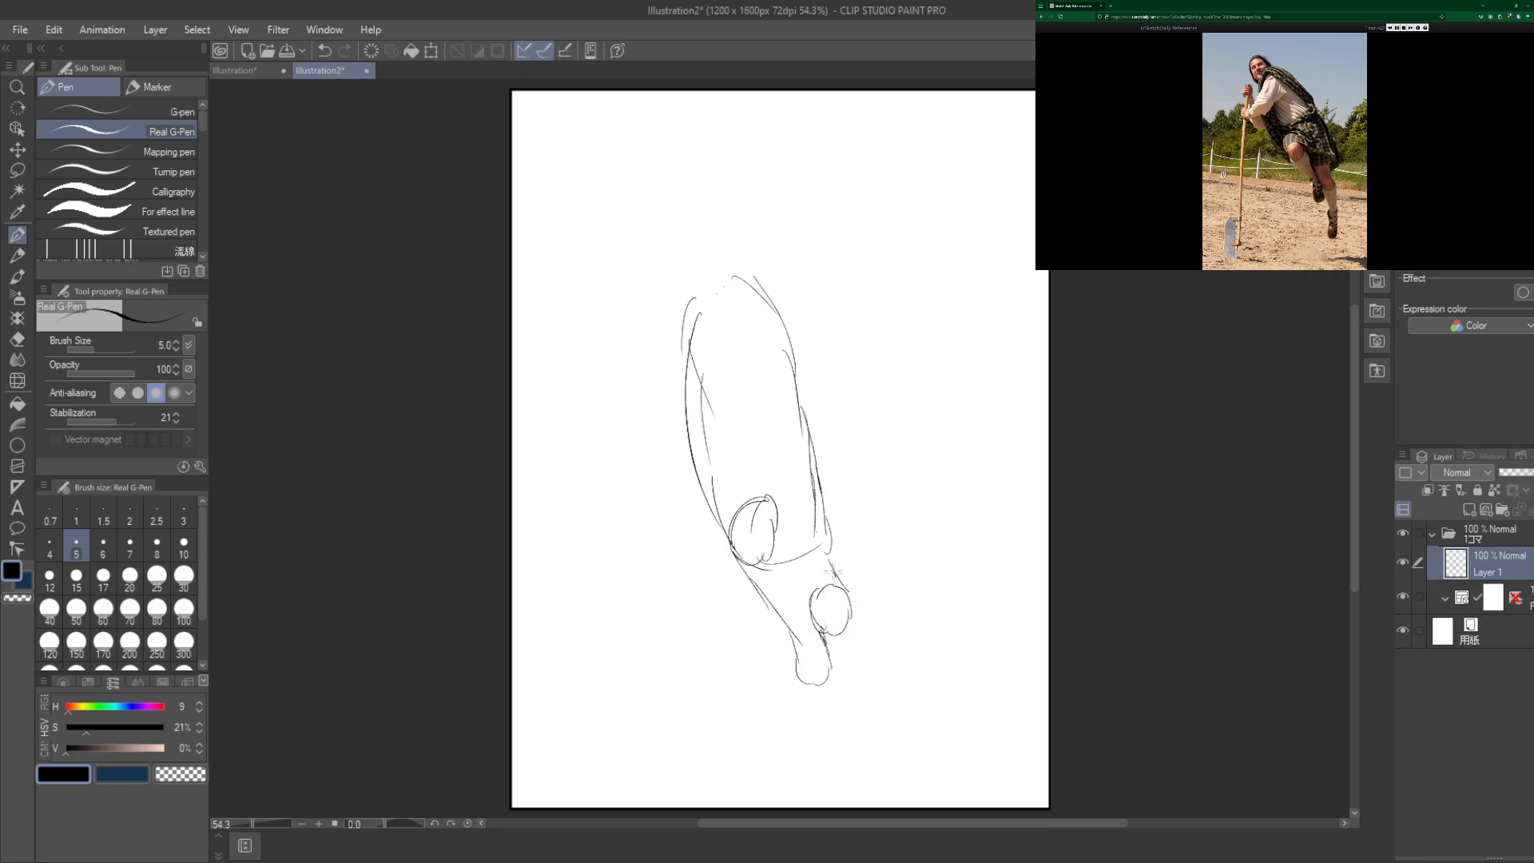
pyautogui.moveTo(812, 549); pyautogui.dragTo(797, 586)
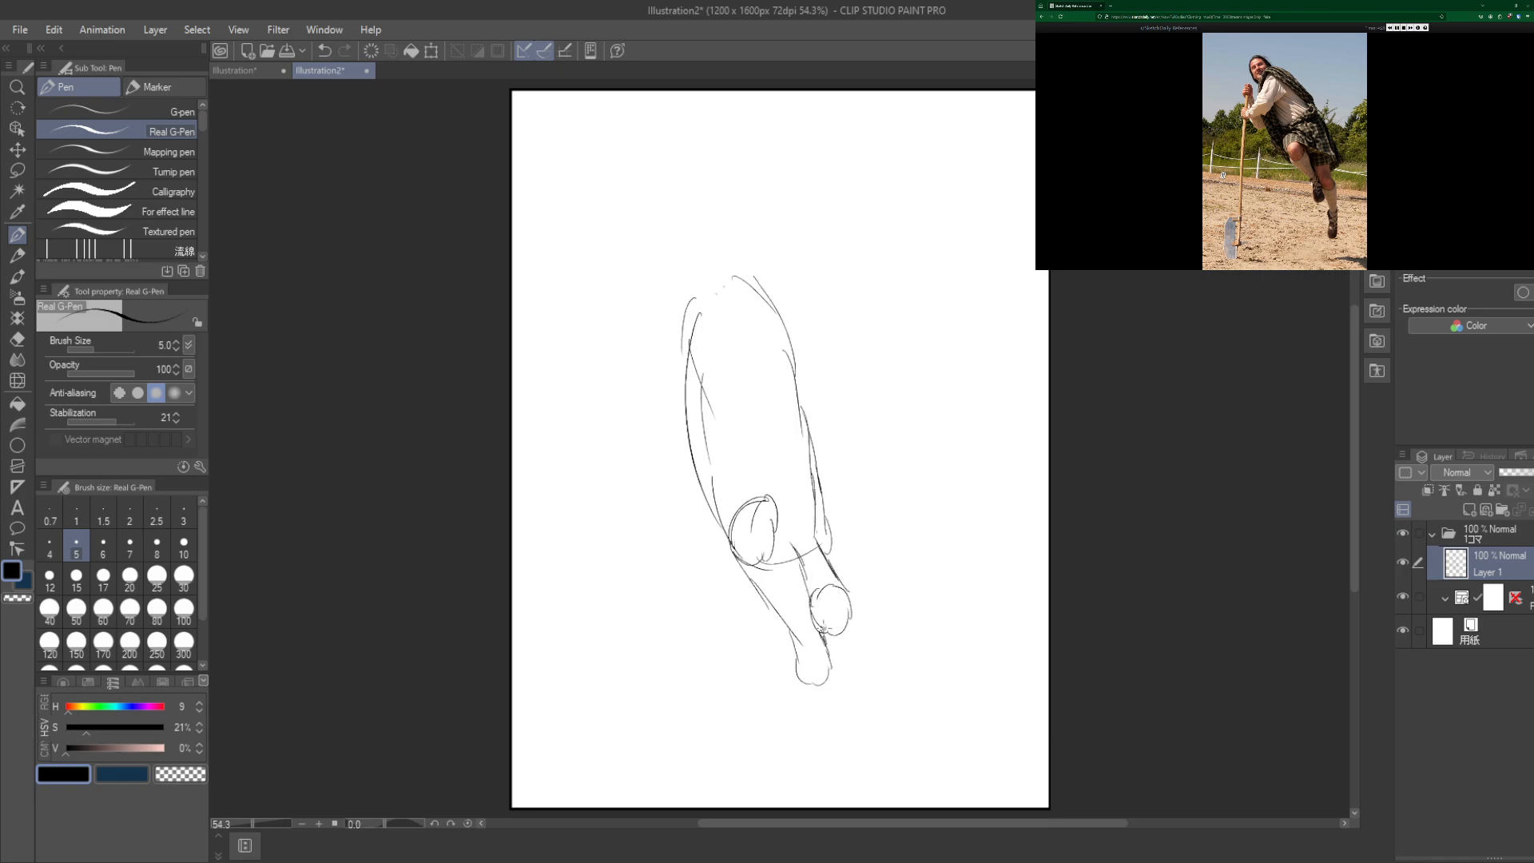
pyautogui.moveTo(825, 628); pyautogui.dragTo(876, 707)
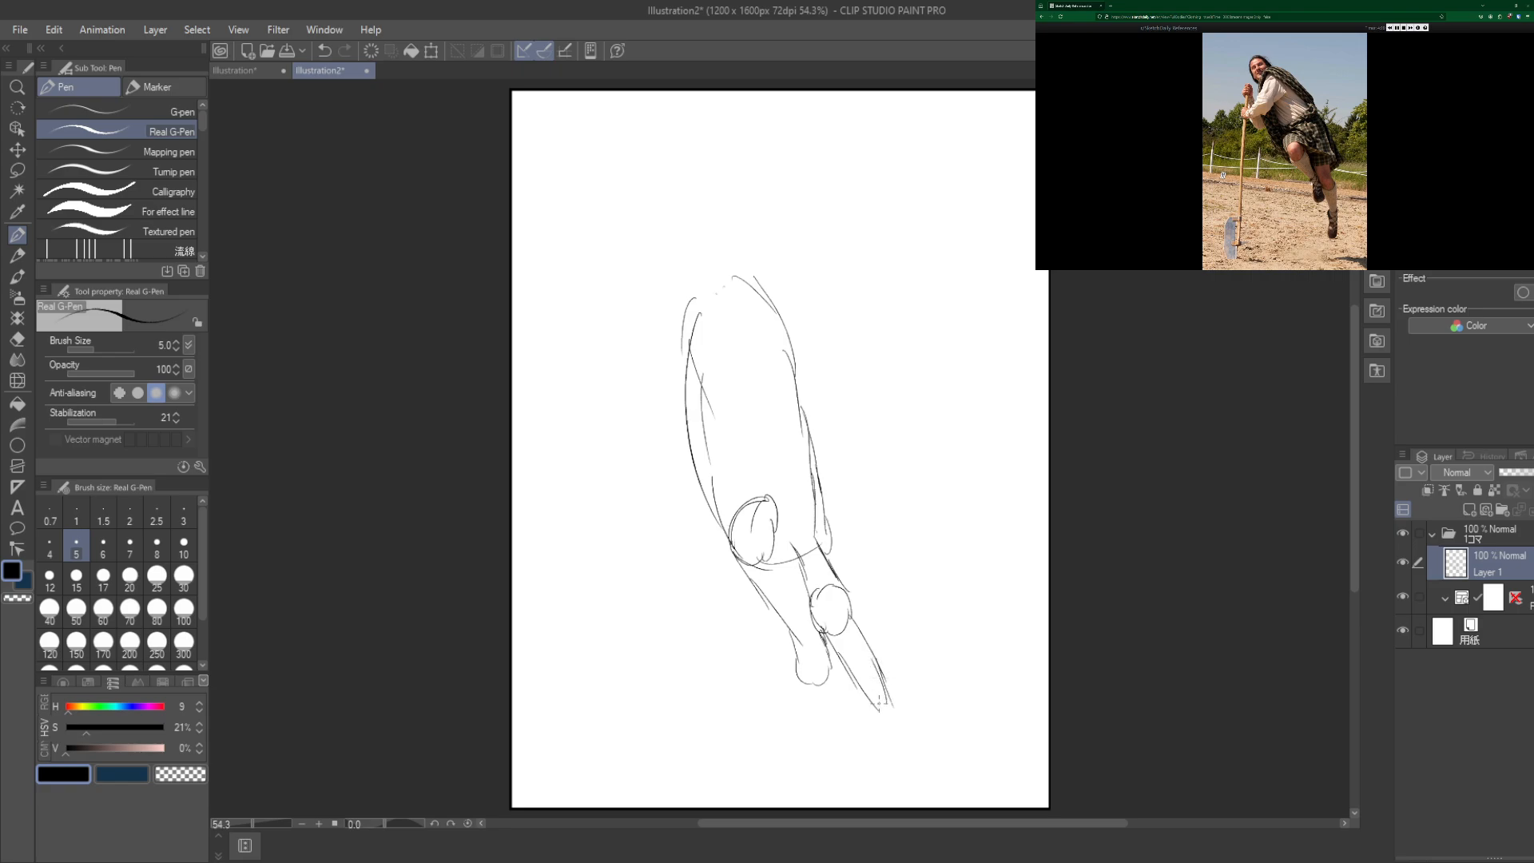
# Step: Draw the second lower leg and foot below the knee circle and touch up its shin outline
pyautogui.moveTo(876, 695); pyautogui.dragTo(886, 753)
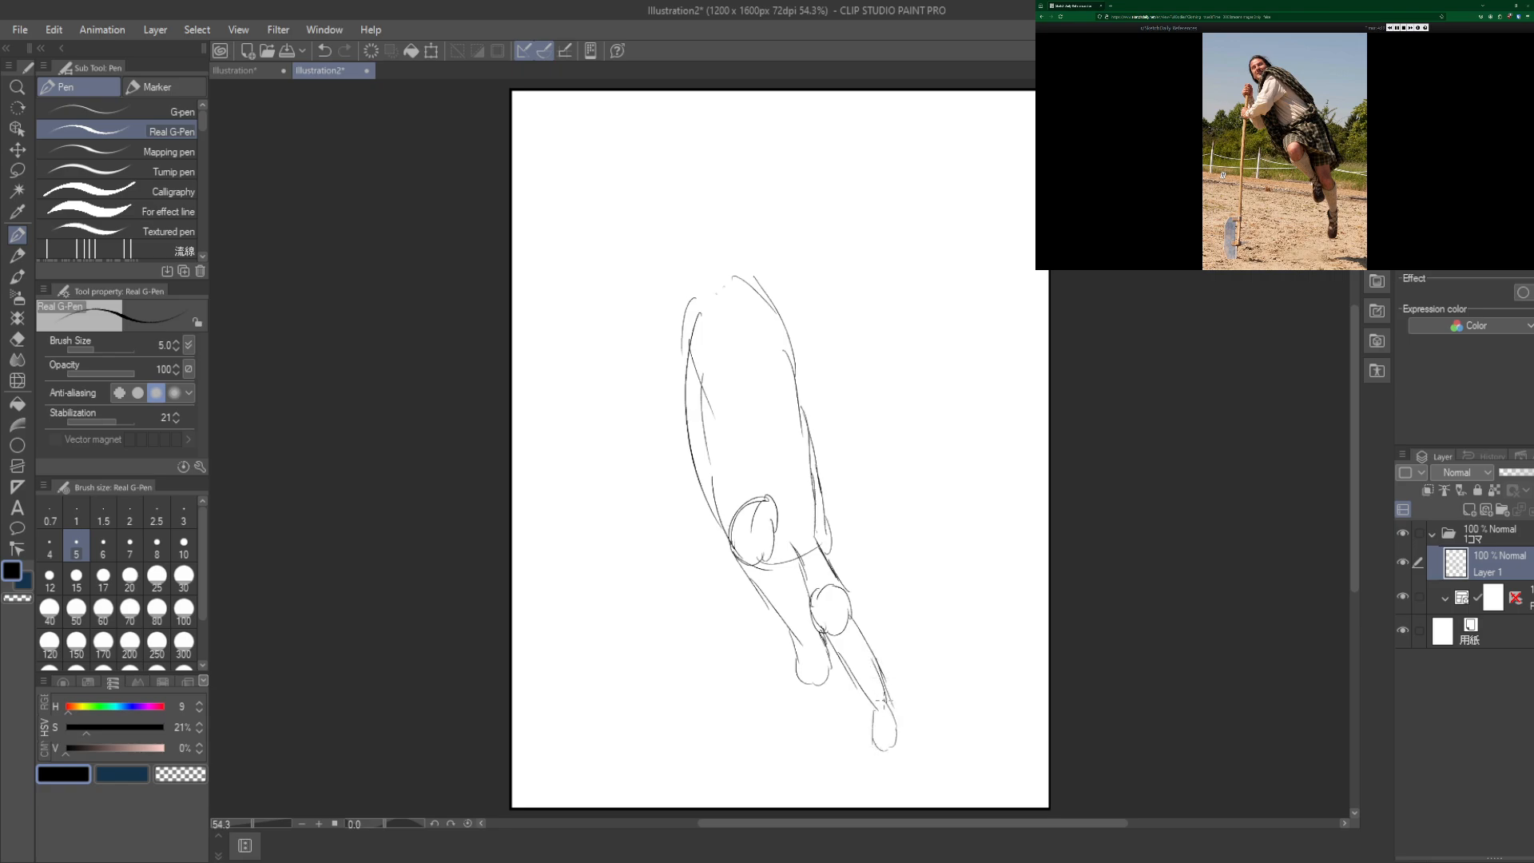
pyautogui.moveTo(876, 696); pyautogui.dragTo(880, 748)
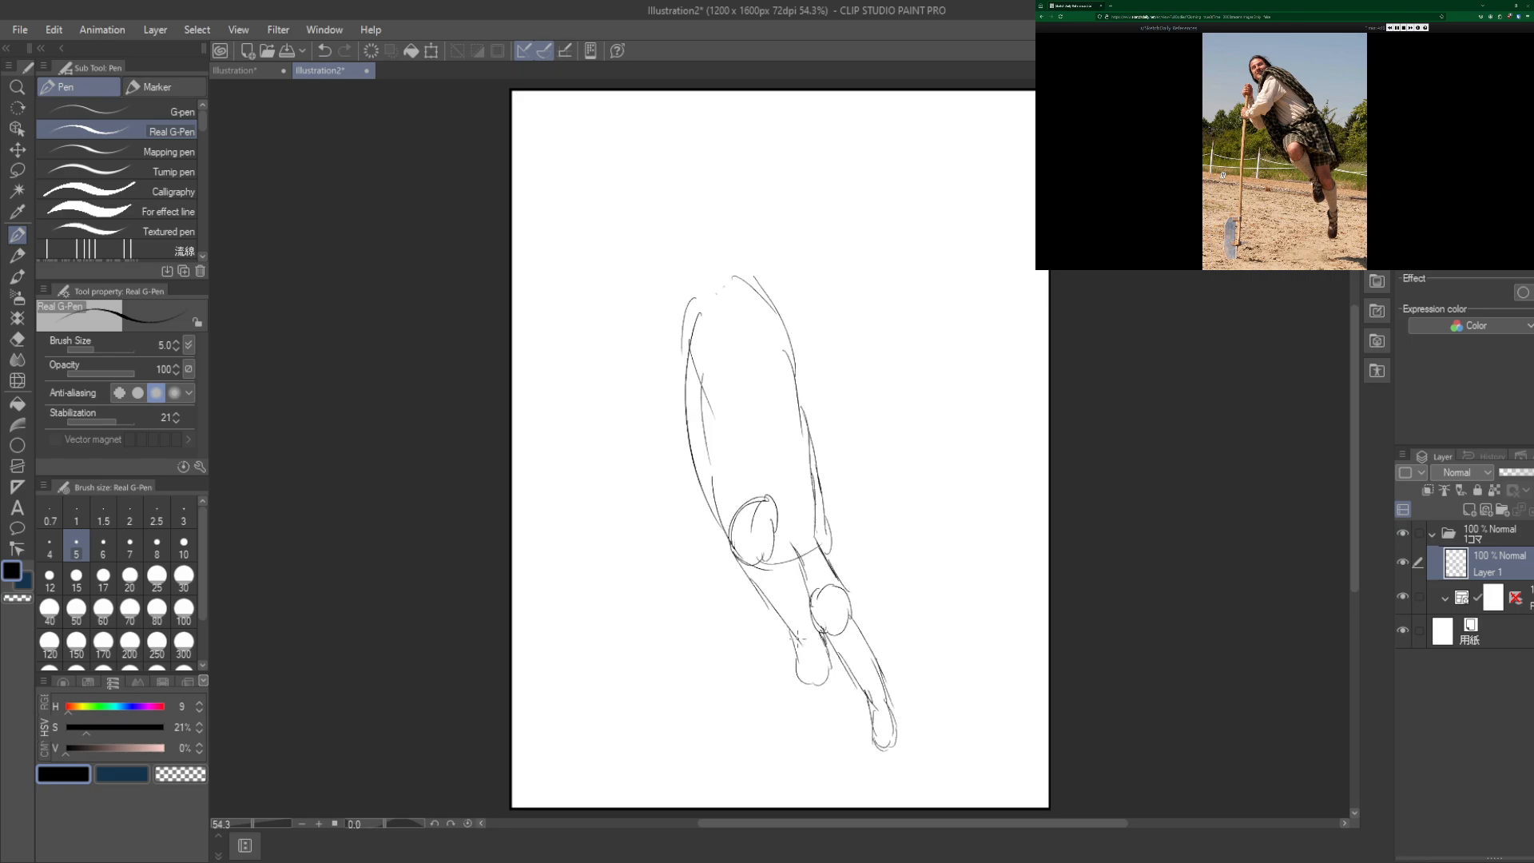
pyautogui.moveTo(803, 636); pyautogui.dragTo(831, 691)
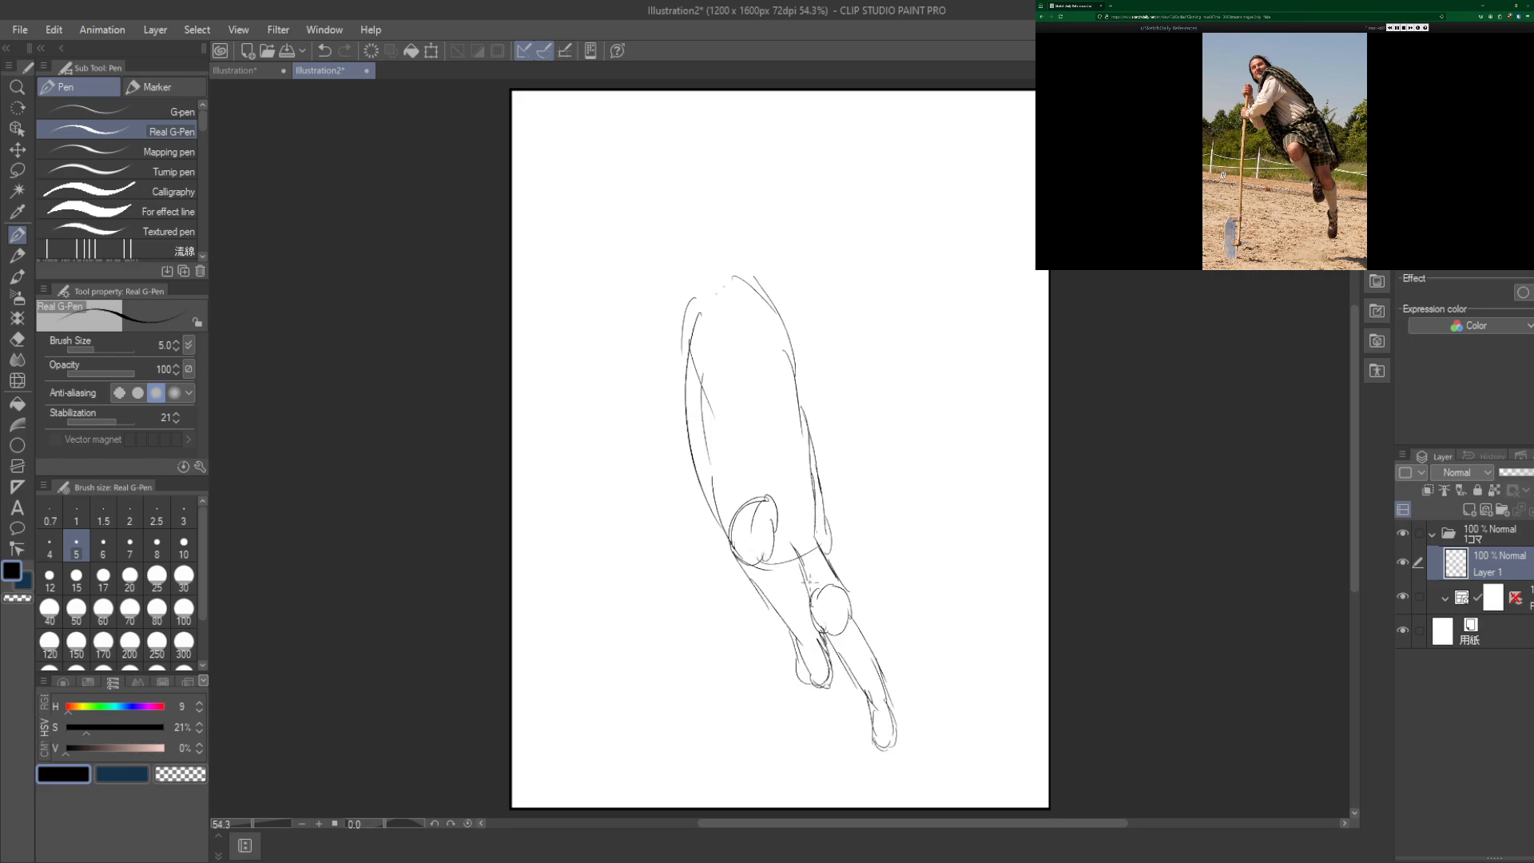
pyautogui.moveTo(766, 532); pyautogui.dragTo(810, 587)
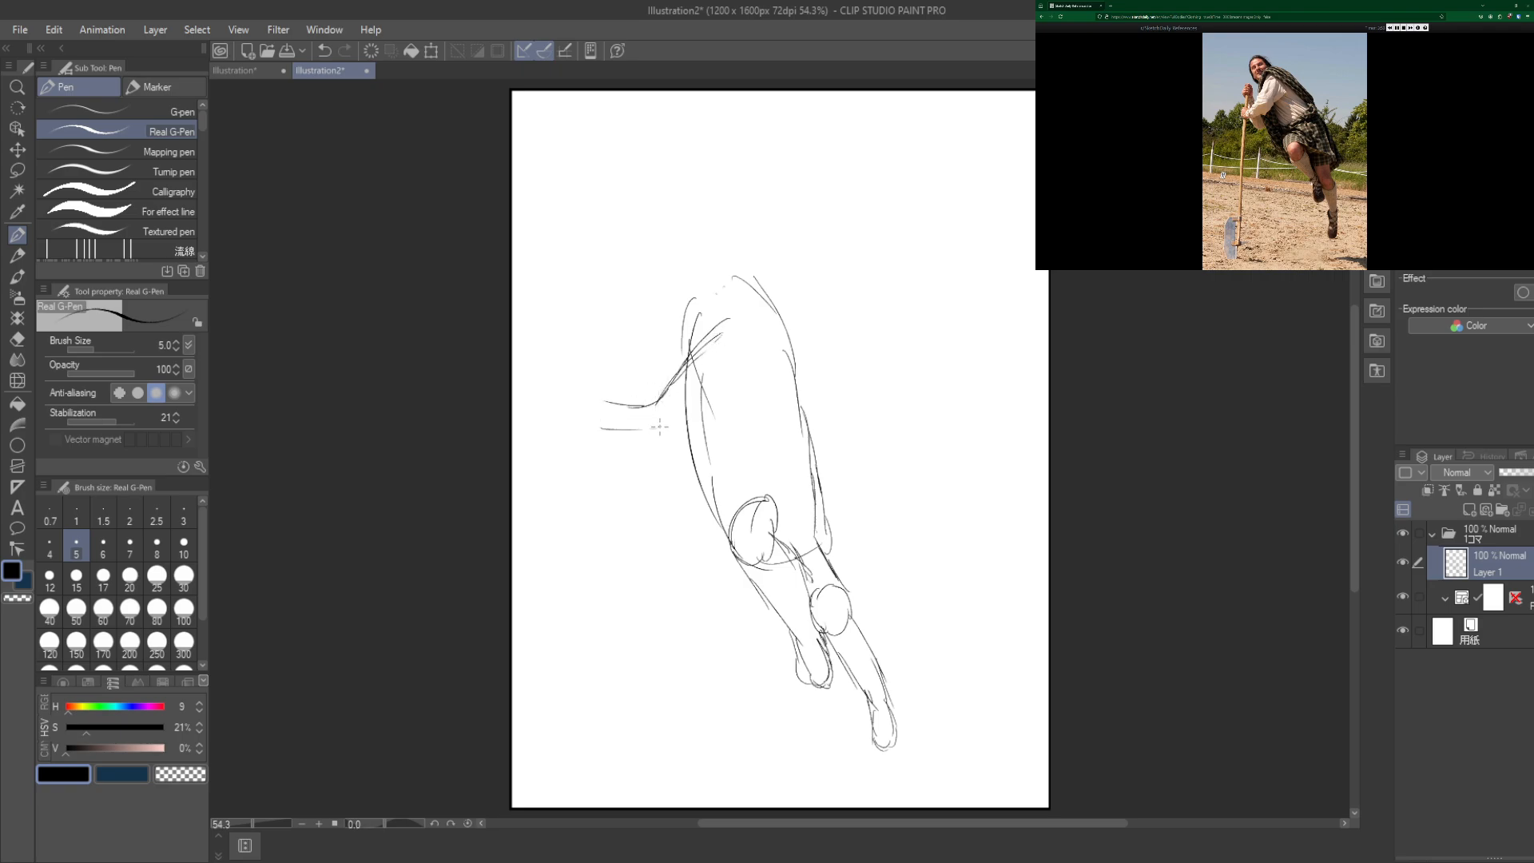
# Step: Sketch the arm reaching forward from the shoulder, ending in two rough fist circles
pyautogui.moveTo(660, 428); pyautogui.dragTo(743, 342)
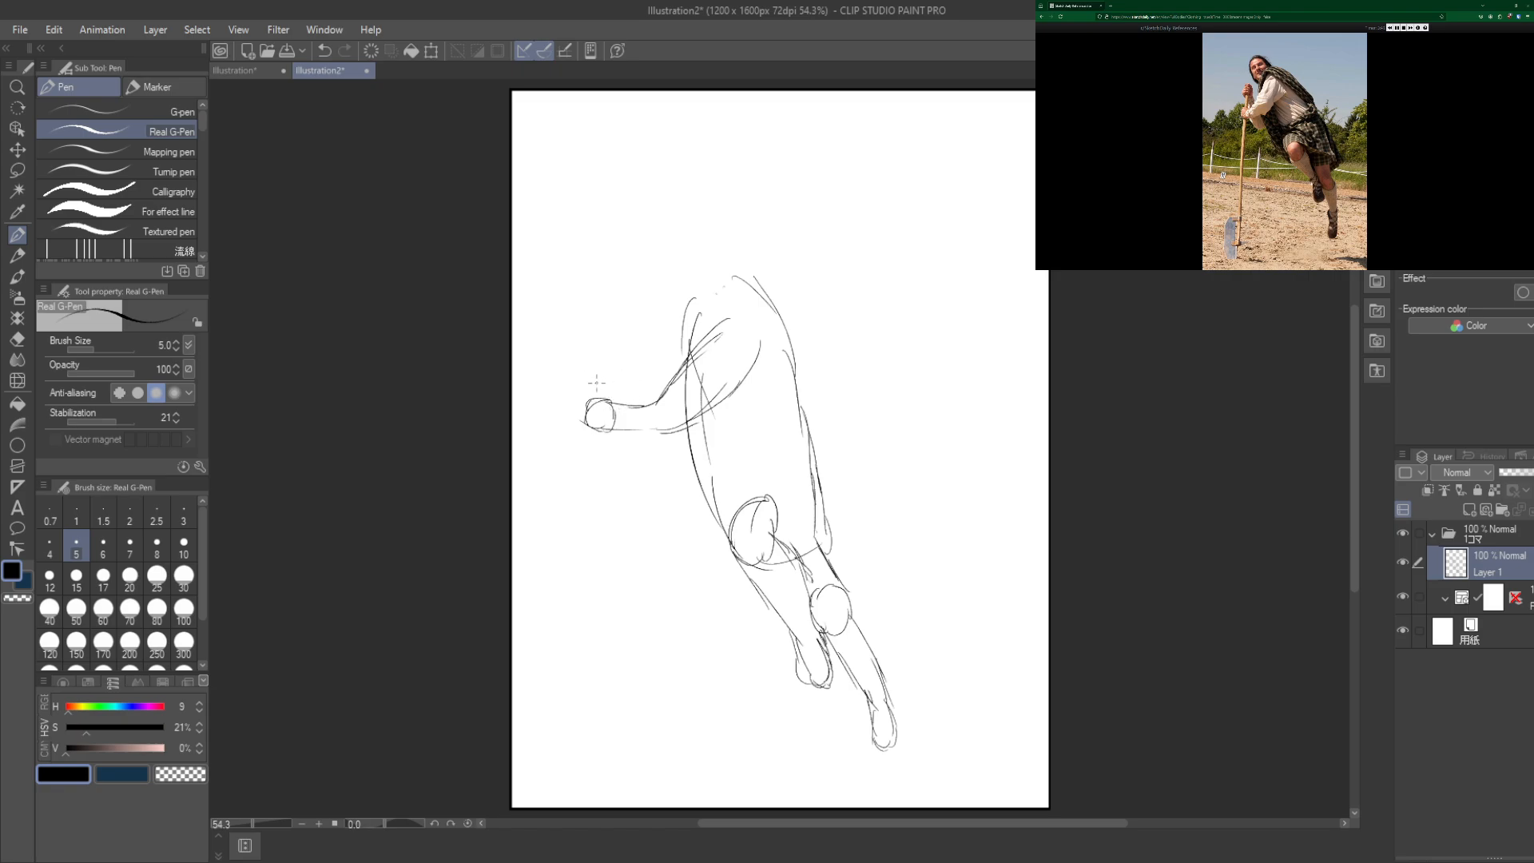
pyautogui.moveTo(596, 382); pyautogui.dragTo(613, 343)
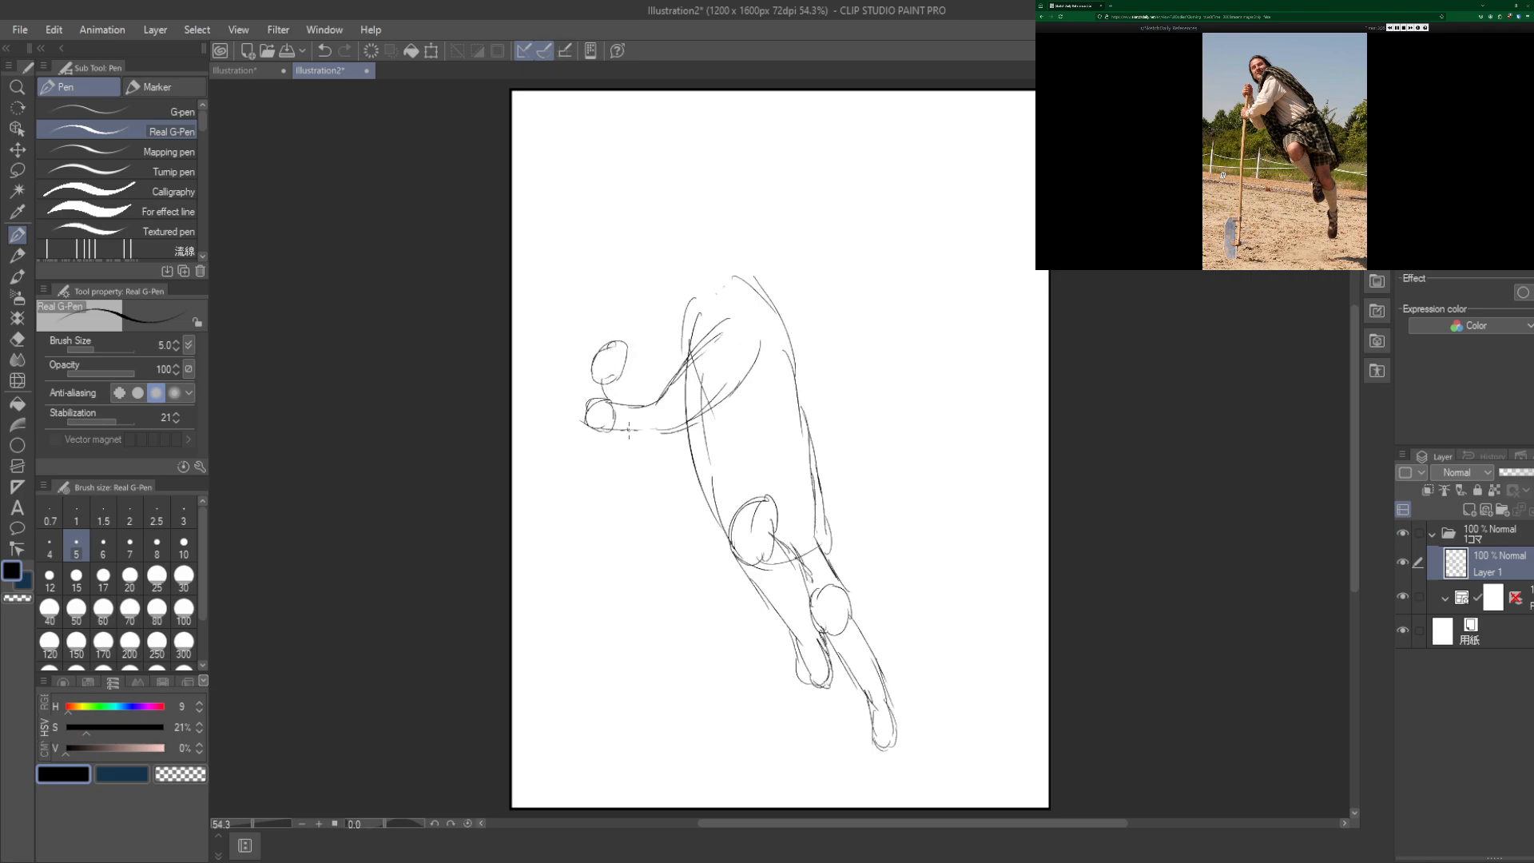
pyautogui.moveTo(620, 430); pyautogui.dragTo(685, 446)
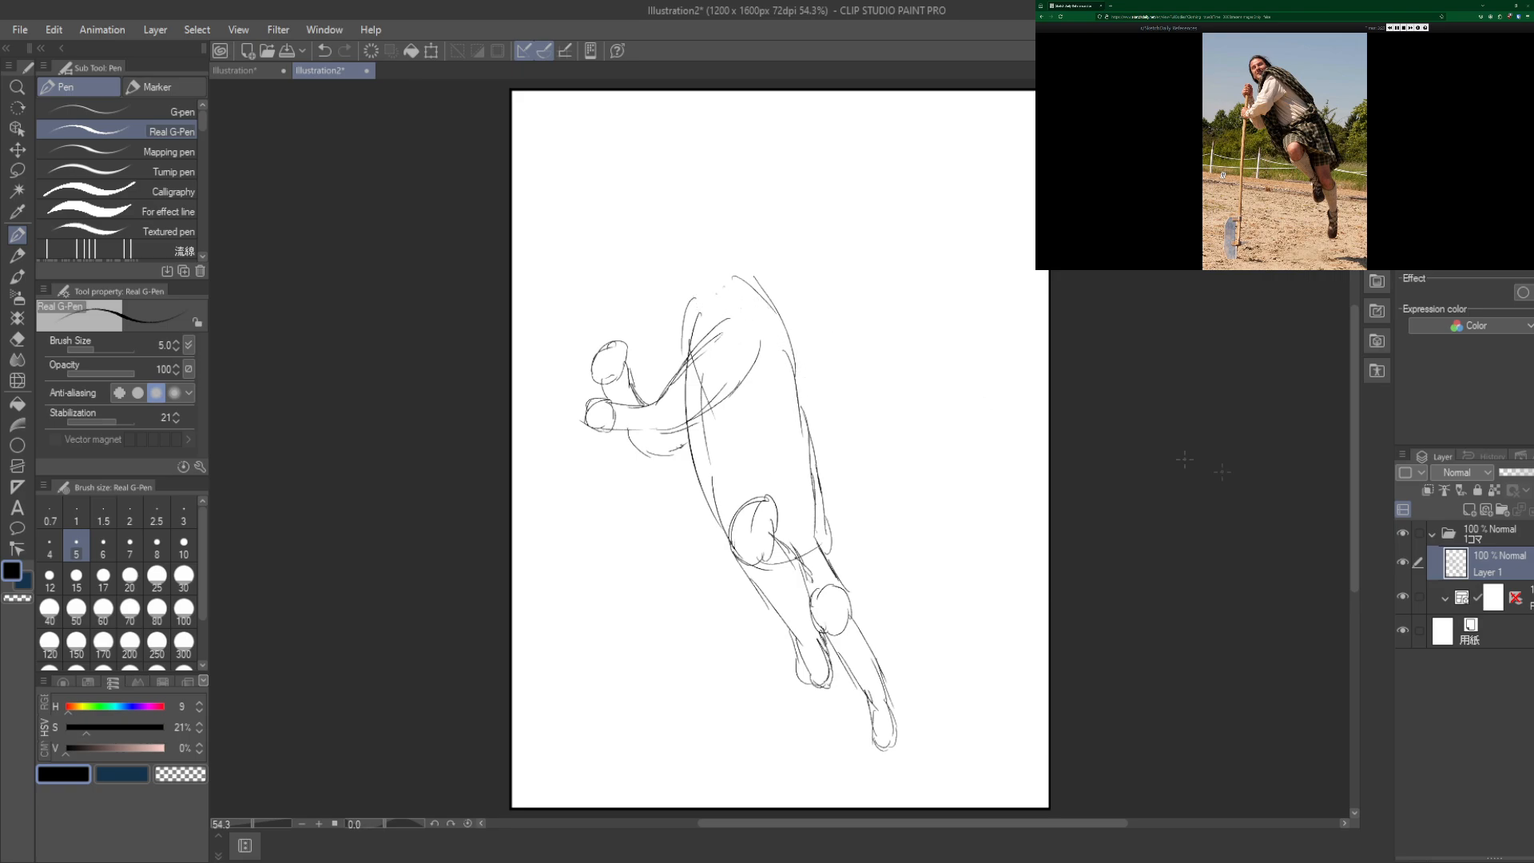
# Step: Add a new raster layer, draw the round head above the torso, then return to Layer 1 with the Lasso ready
pyautogui.click(1468, 509)
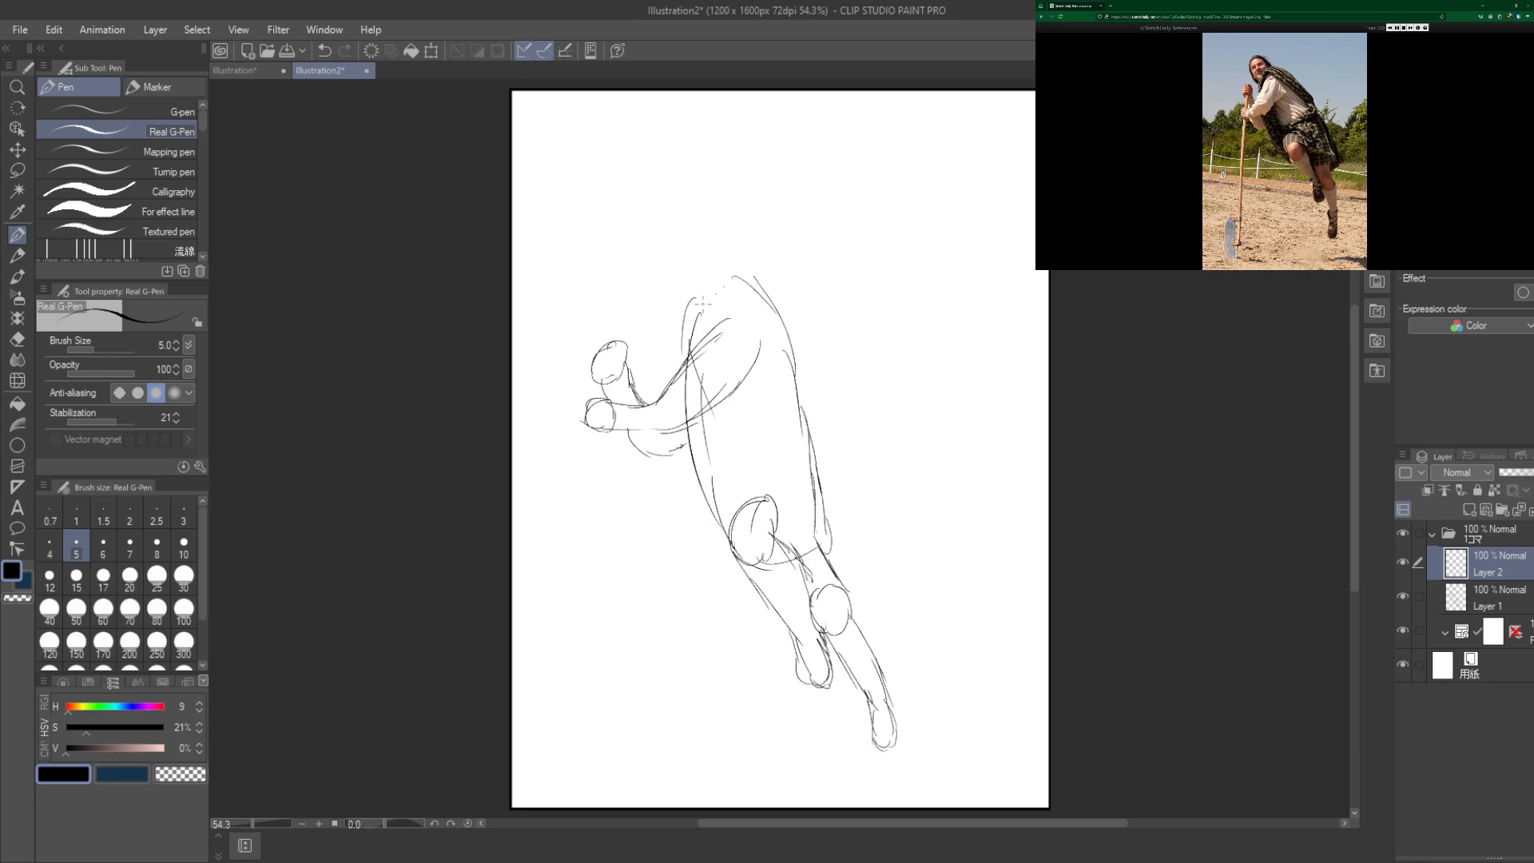
pyautogui.moveTo(705, 245); pyautogui.dragTo(696, 304)
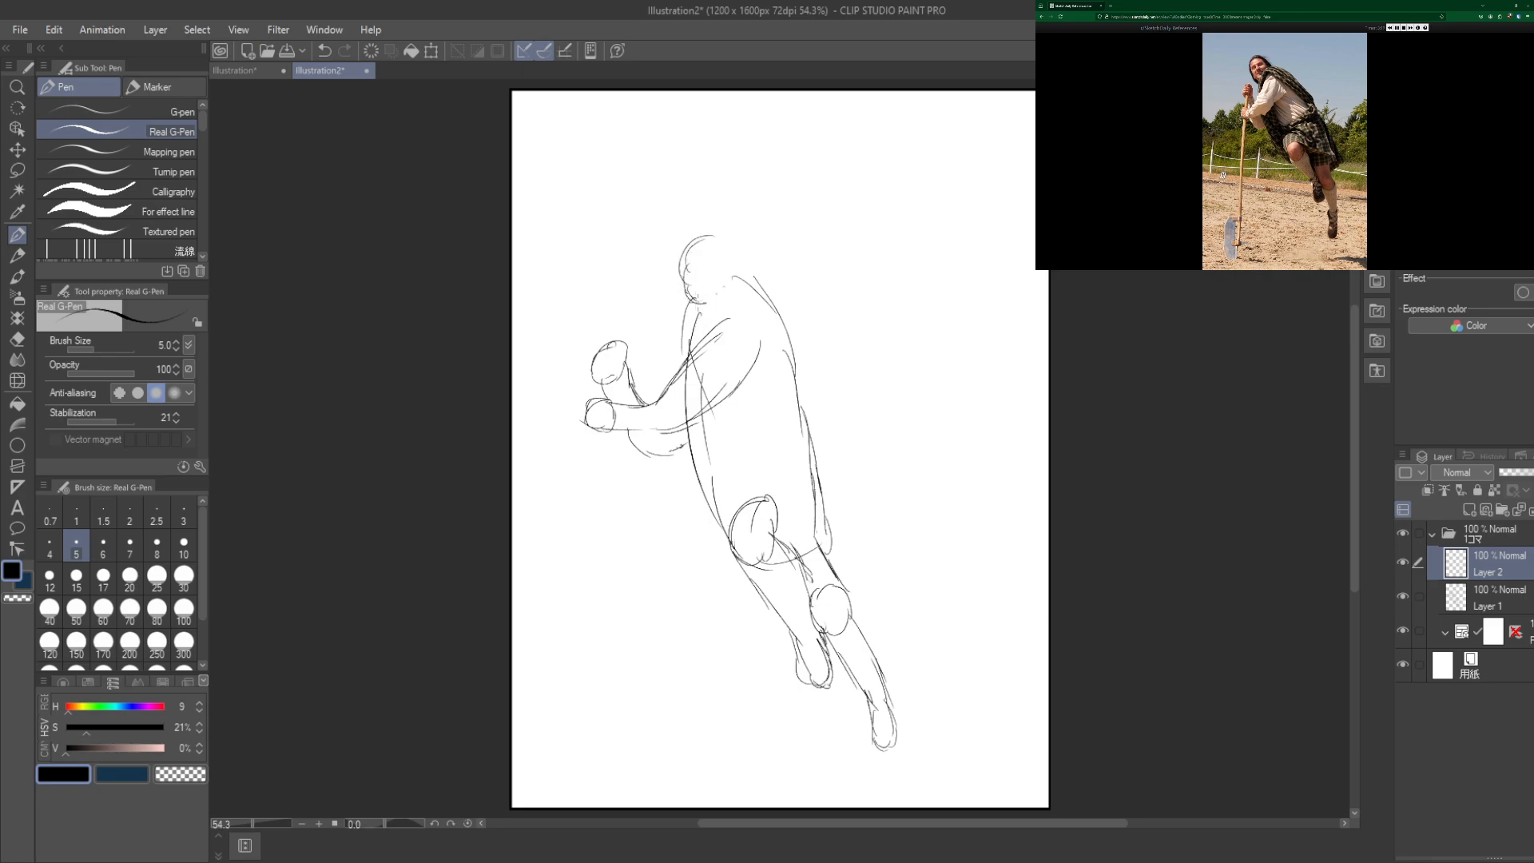
pyautogui.moveTo(675, 240); pyautogui.dragTo(738, 295)
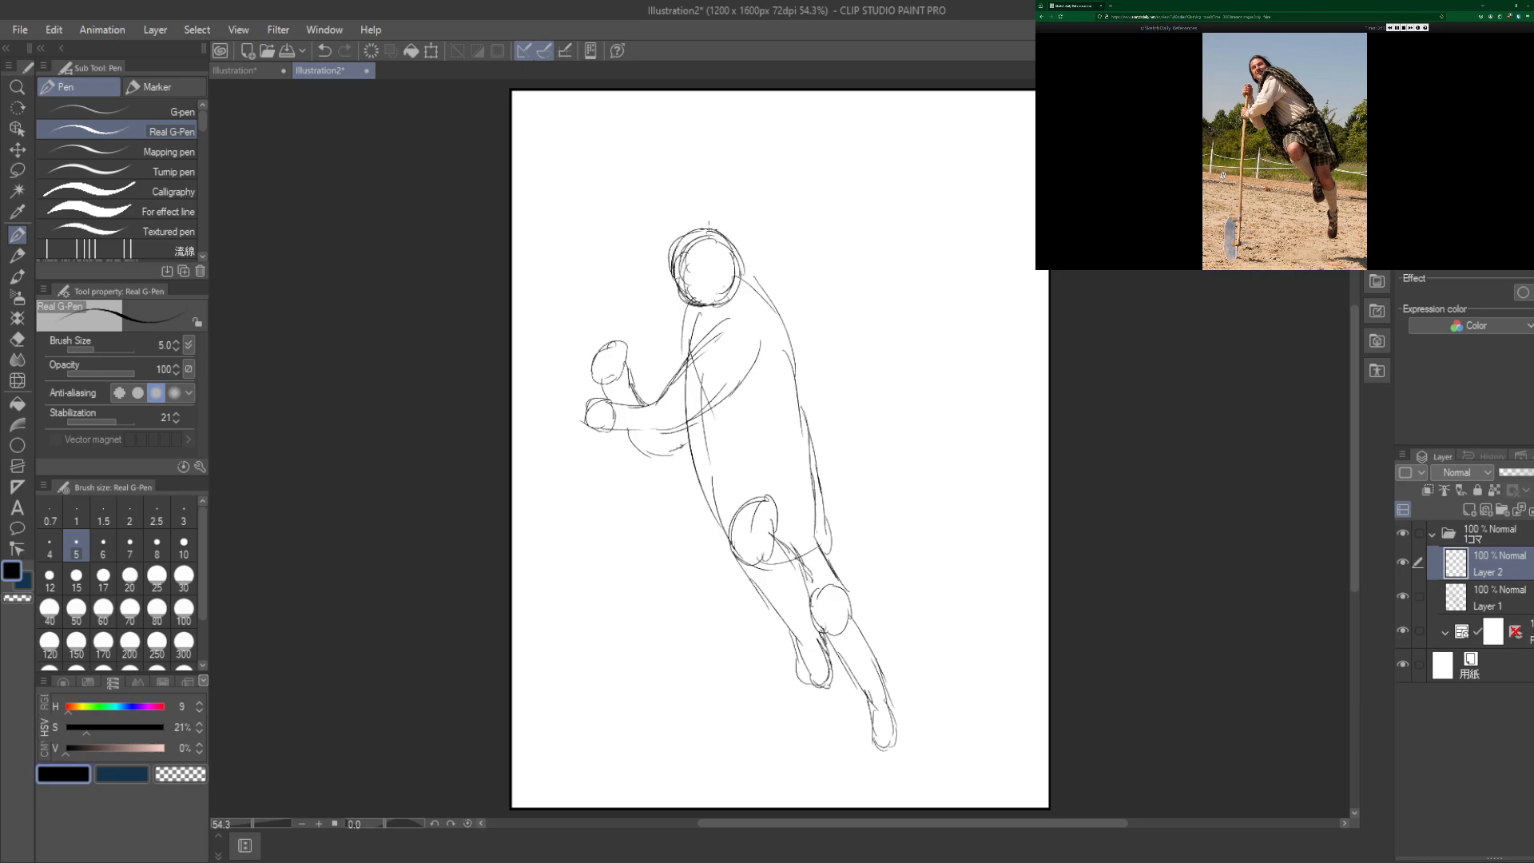
pyautogui.click(1488, 598)
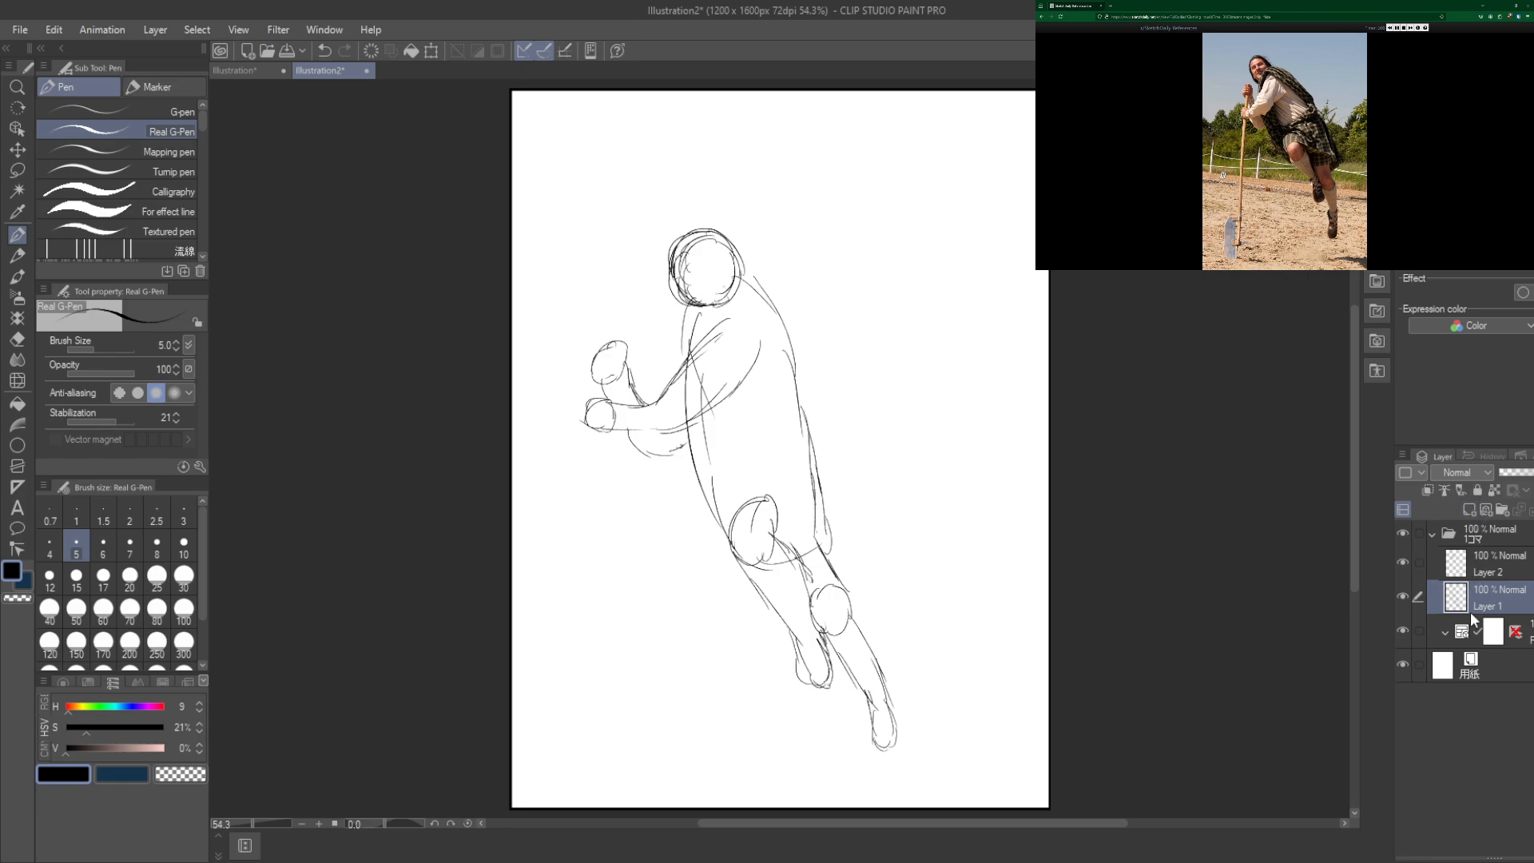
pyautogui.click(16, 173)
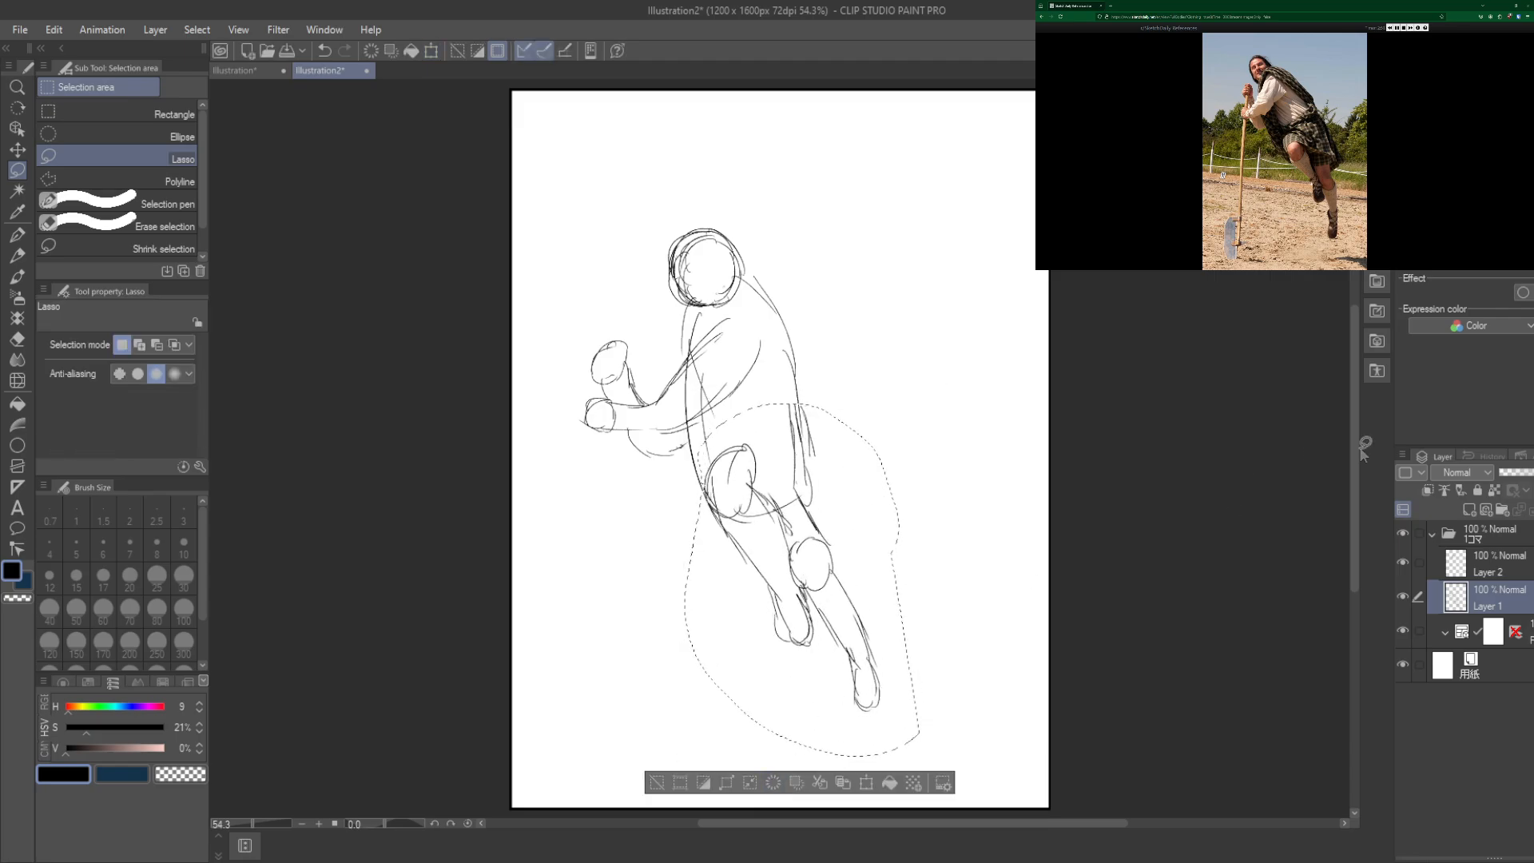
# Step: Make Layer 2 active and add a third empty raster layer above it
pyautogui.click(1488, 564)
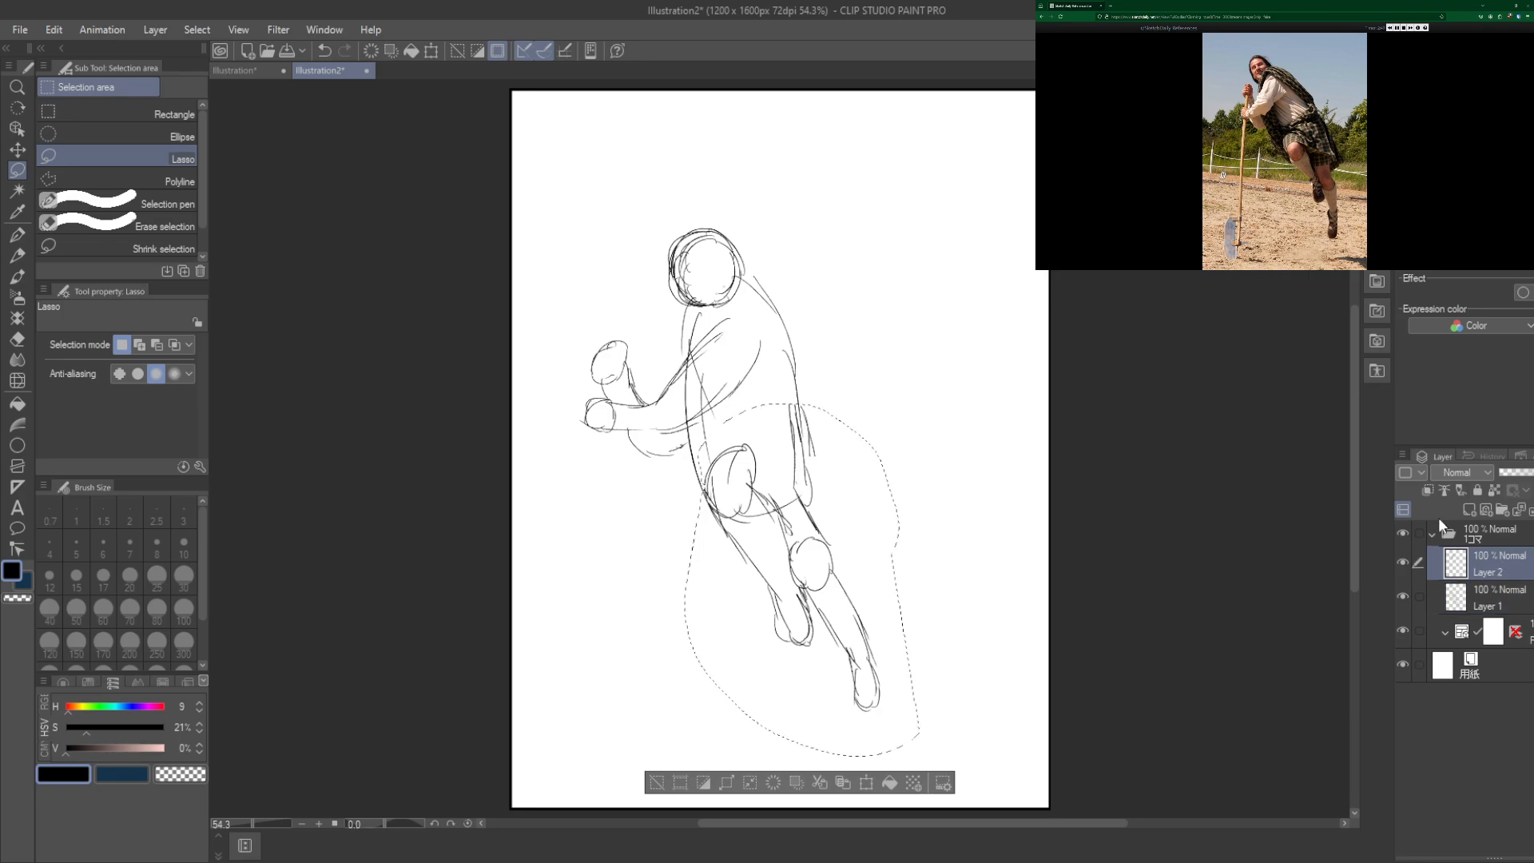
pyautogui.click(1470, 508)
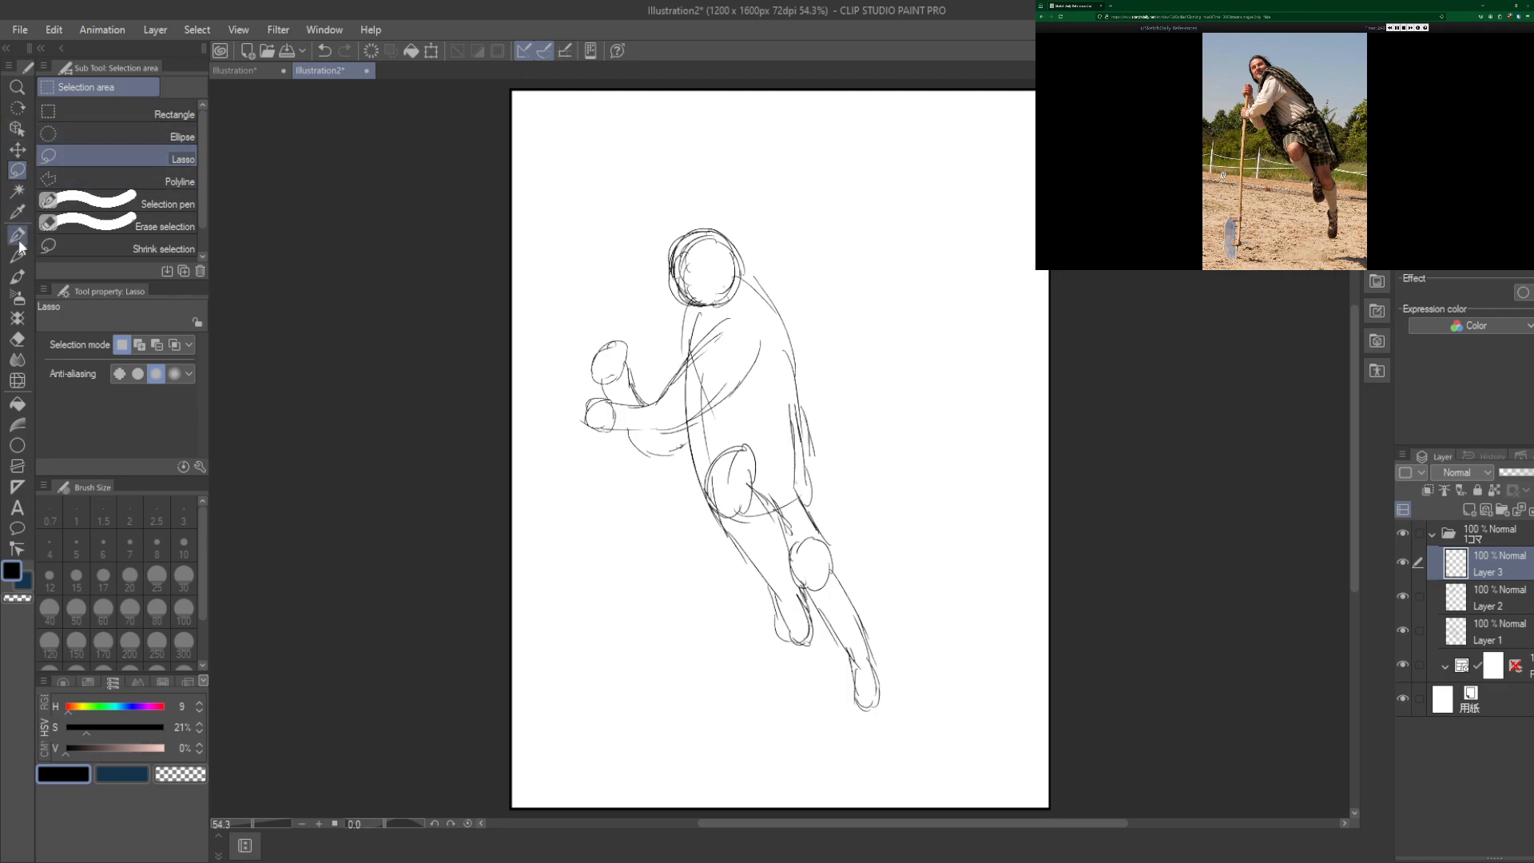
# Step: With the pen on Layer 3, sketch the gripping hand and the top of the spade handle
pyautogui.click(18, 211)
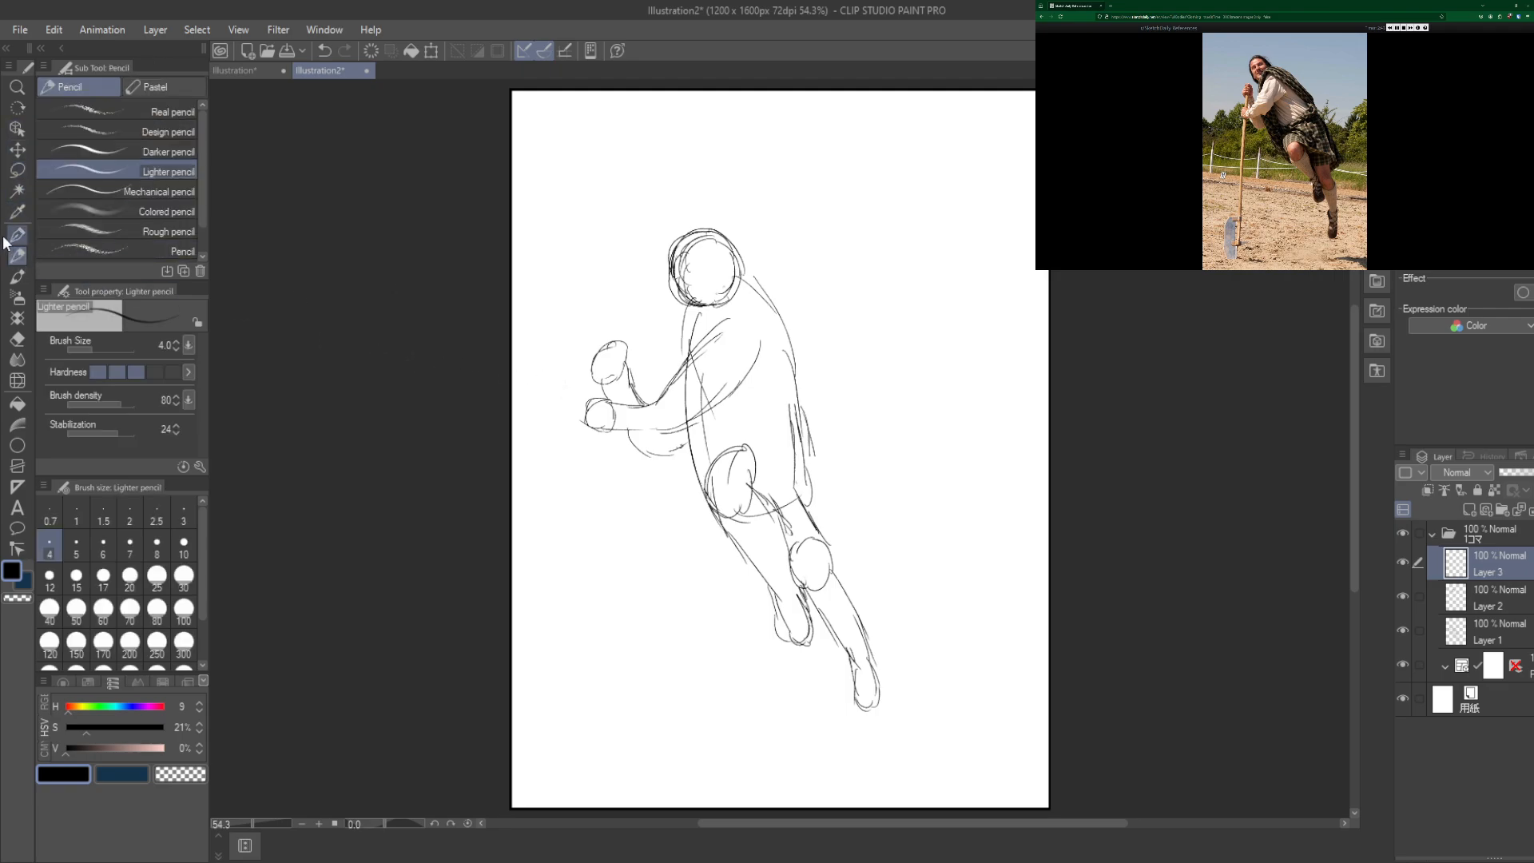
pyautogui.click(18, 235)
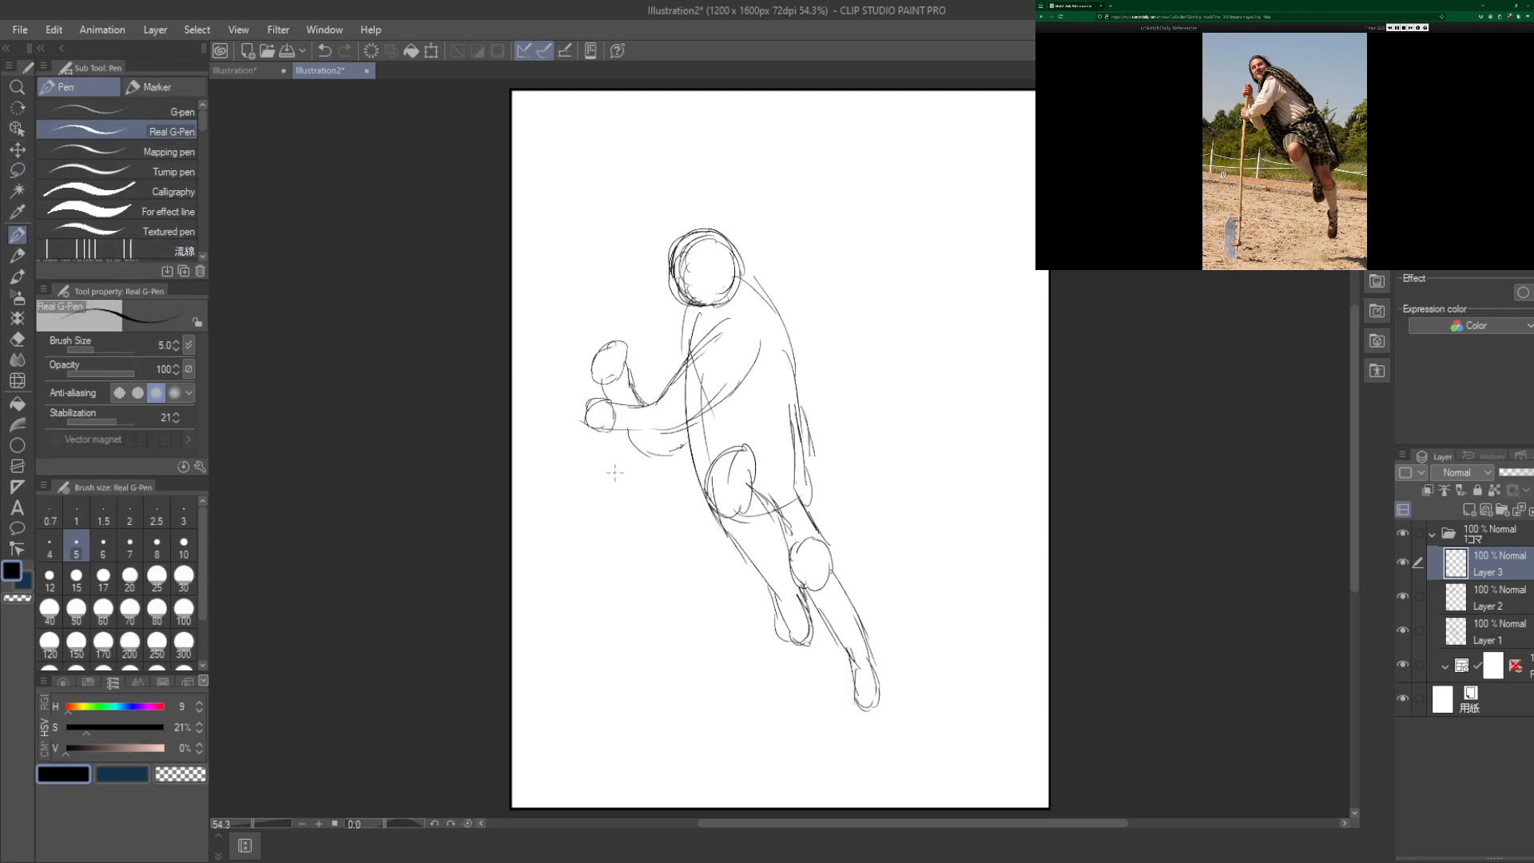
pyautogui.moveTo(612, 284); pyautogui.dragTo(604, 543)
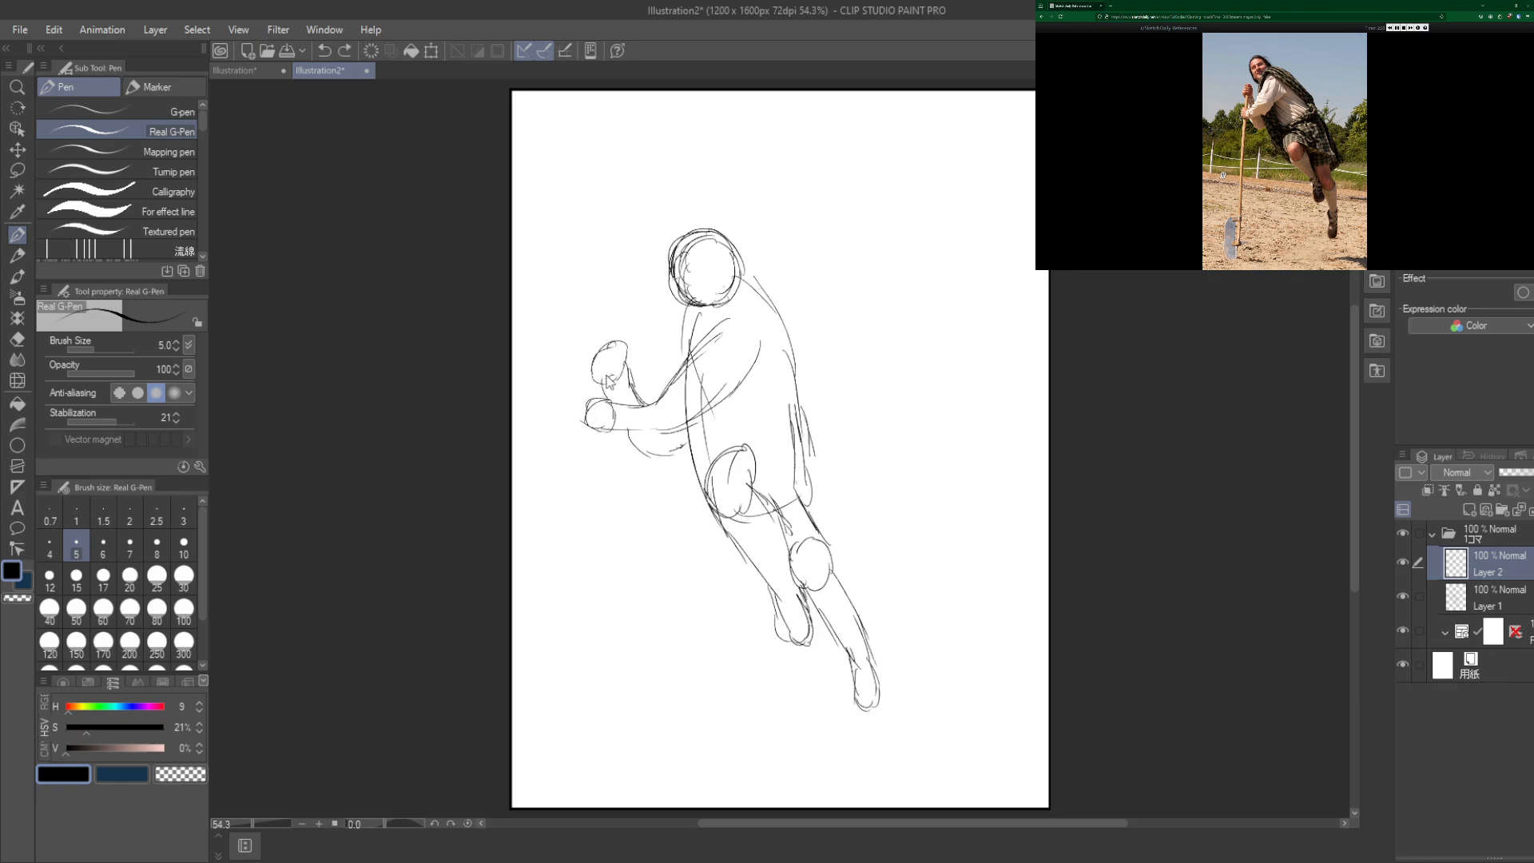
pyautogui.moveTo(612, 367); pyautogui.dragTo(587, 480)
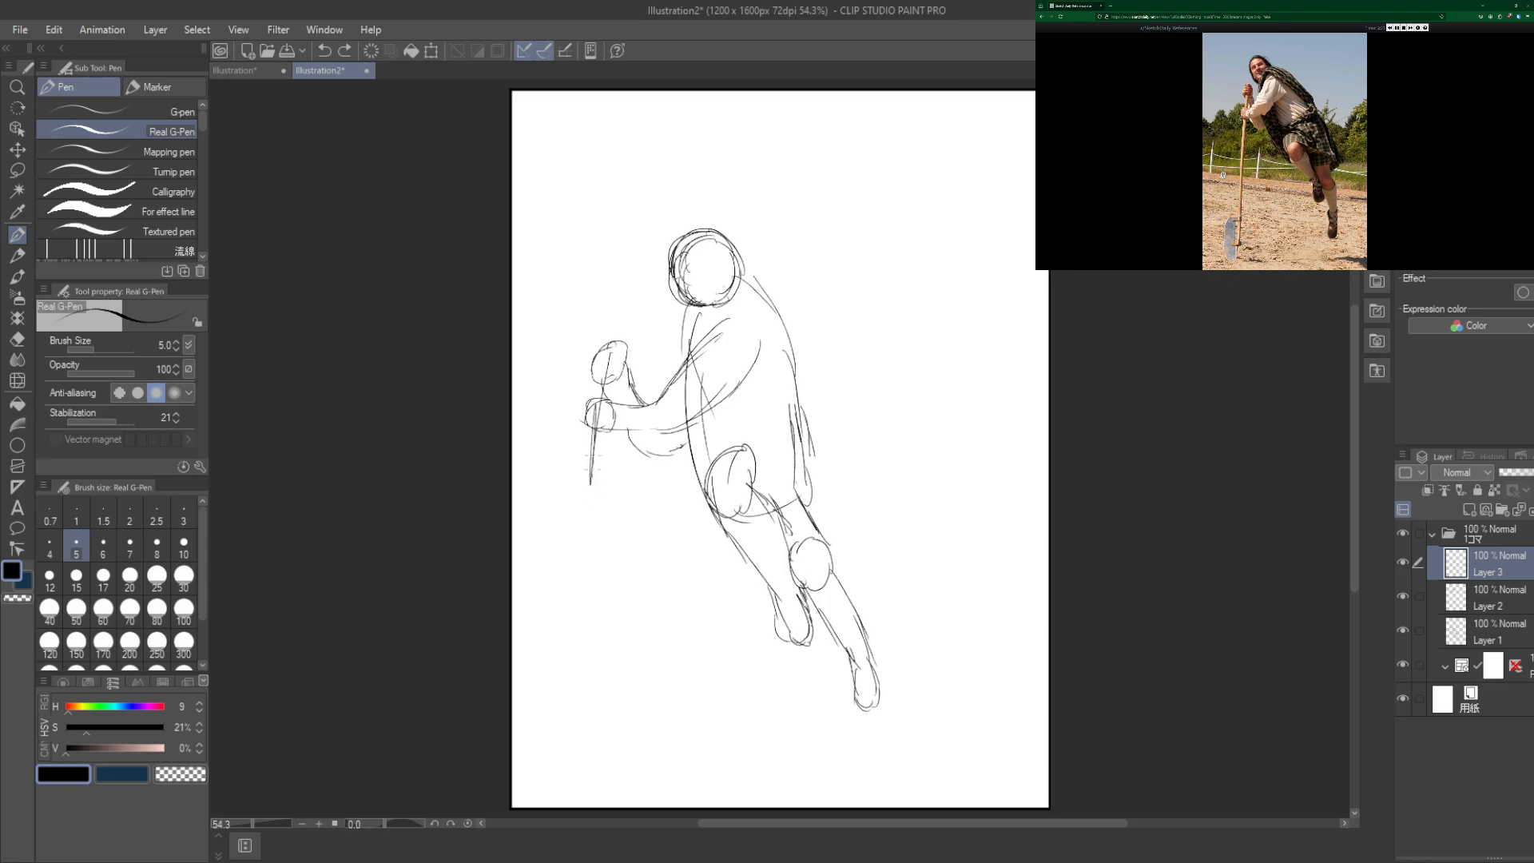
# Step: Draw the long spade shaft down to a blade near the page bottom, then add a fourth layer
pyautogui.moveTo(586, 456); pyautogui.dragTo(591, 719)
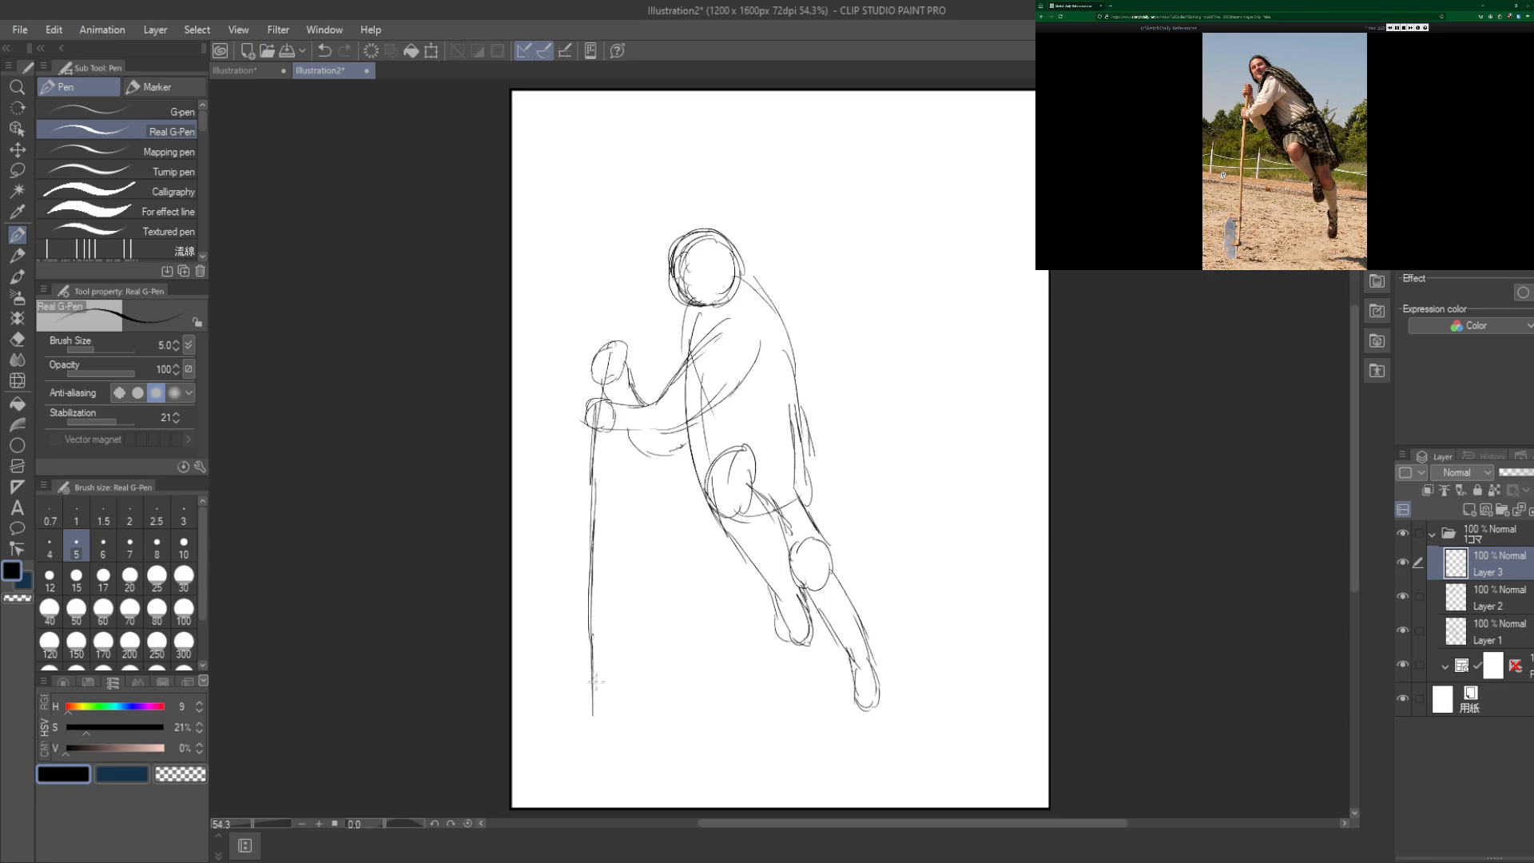
pyautogui.moveTo(595, 674); pyautogui.dragTo(594, 748)
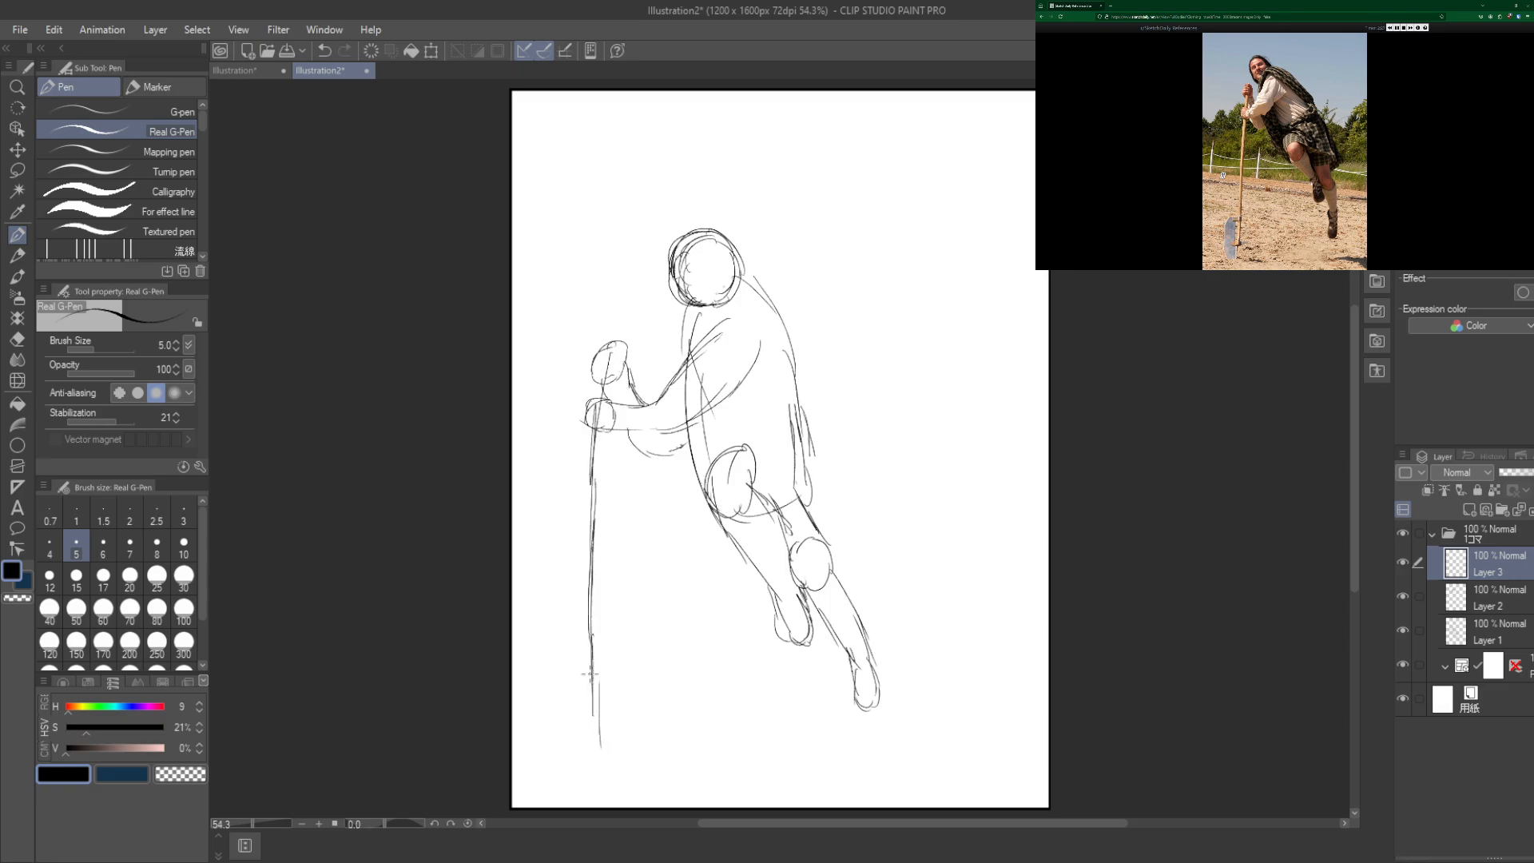
pyautogui.moveTo(592, 664); pyautogui.dragTo(577, 783)
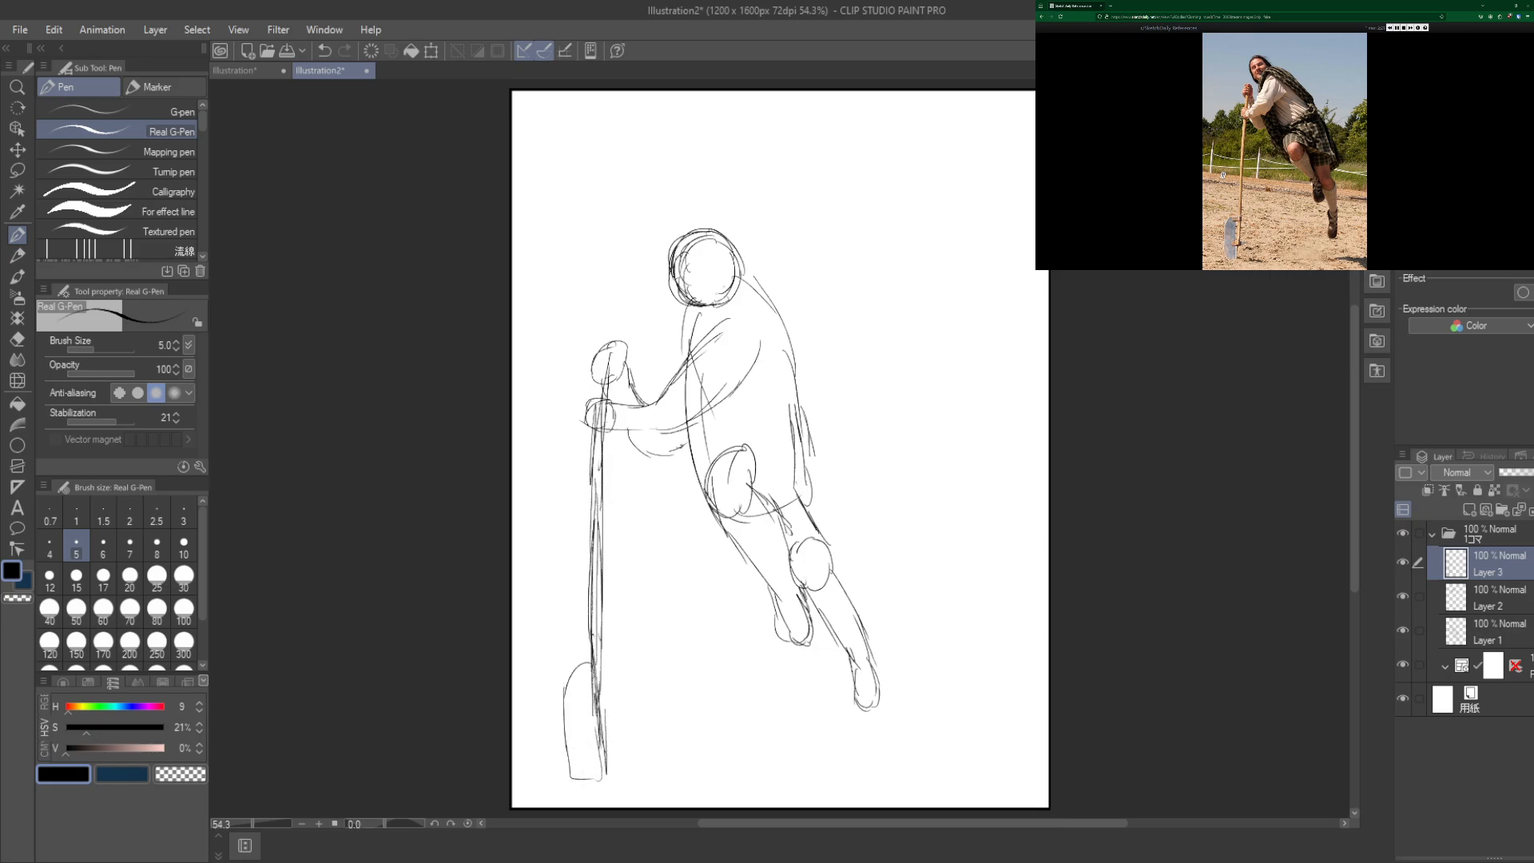
pyautogui.moveTo(604, 363); pyautogui.dragTo(600, 695)
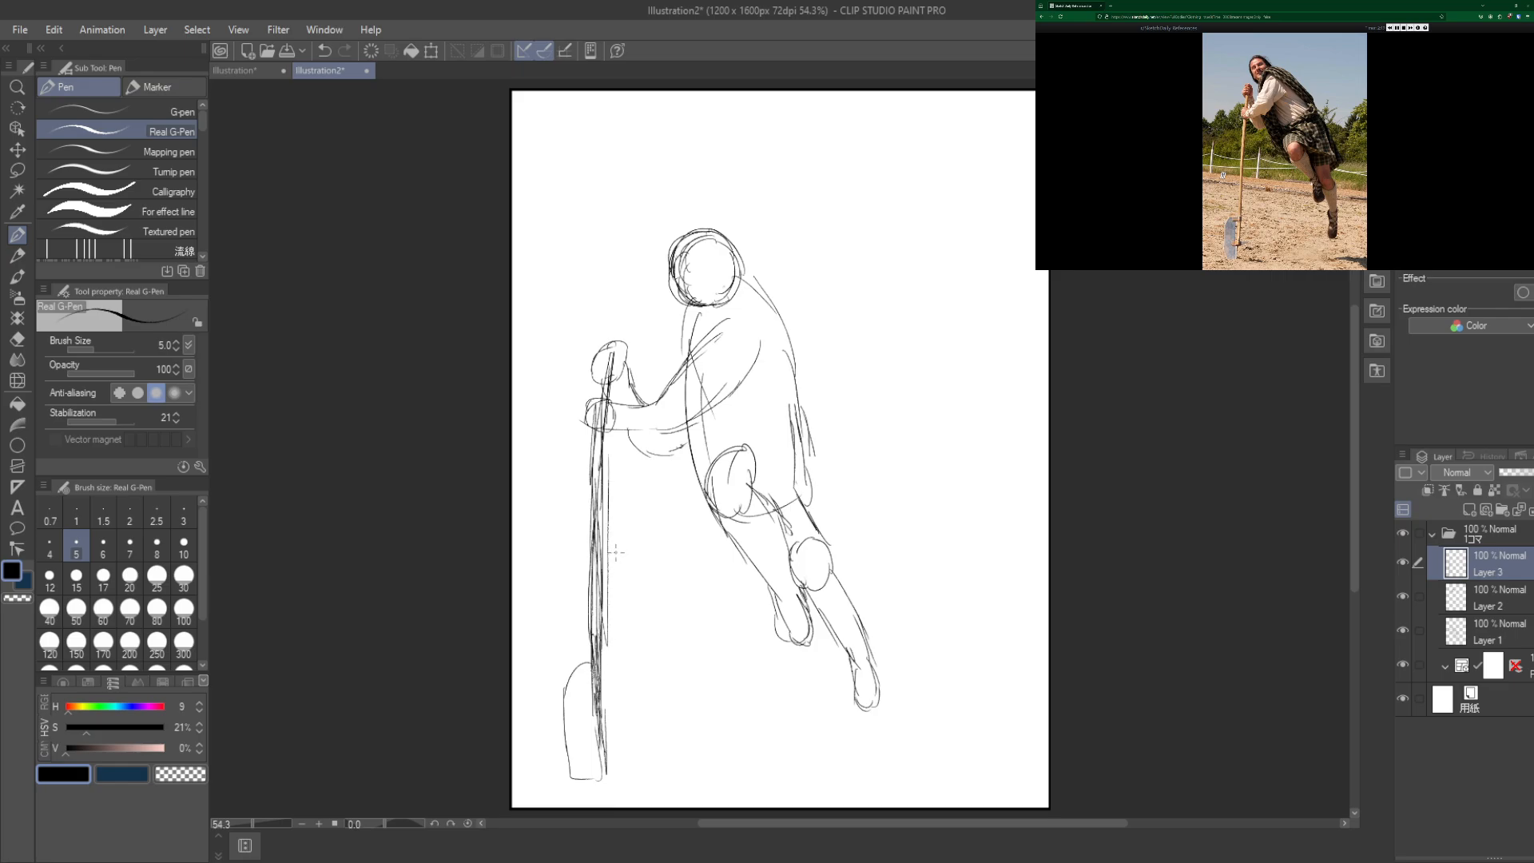
pyautogui.moveTo(1126, 529)
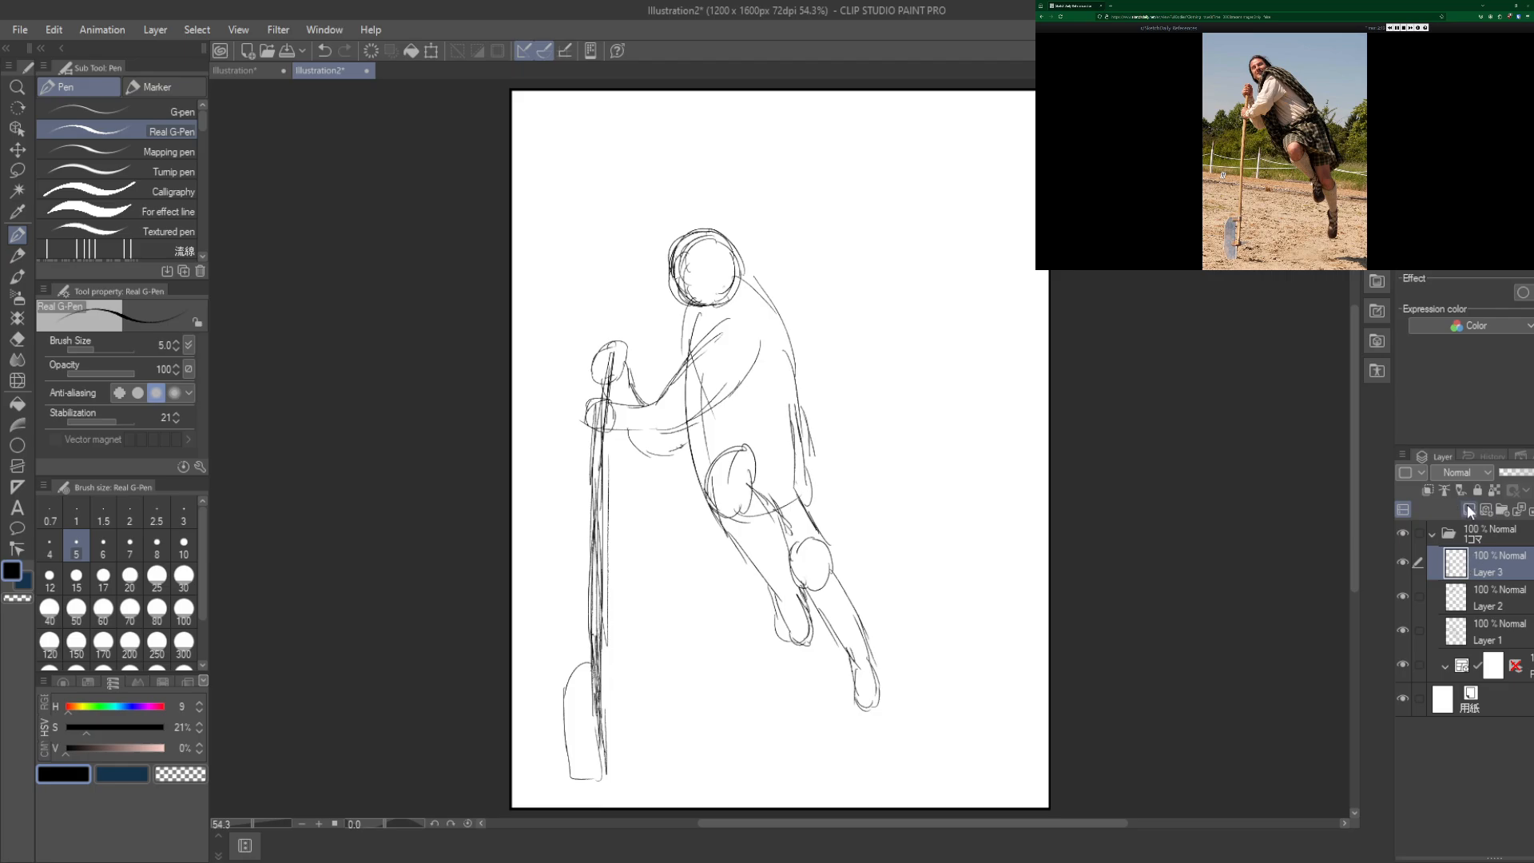
pyautogui.click(1467, 510)
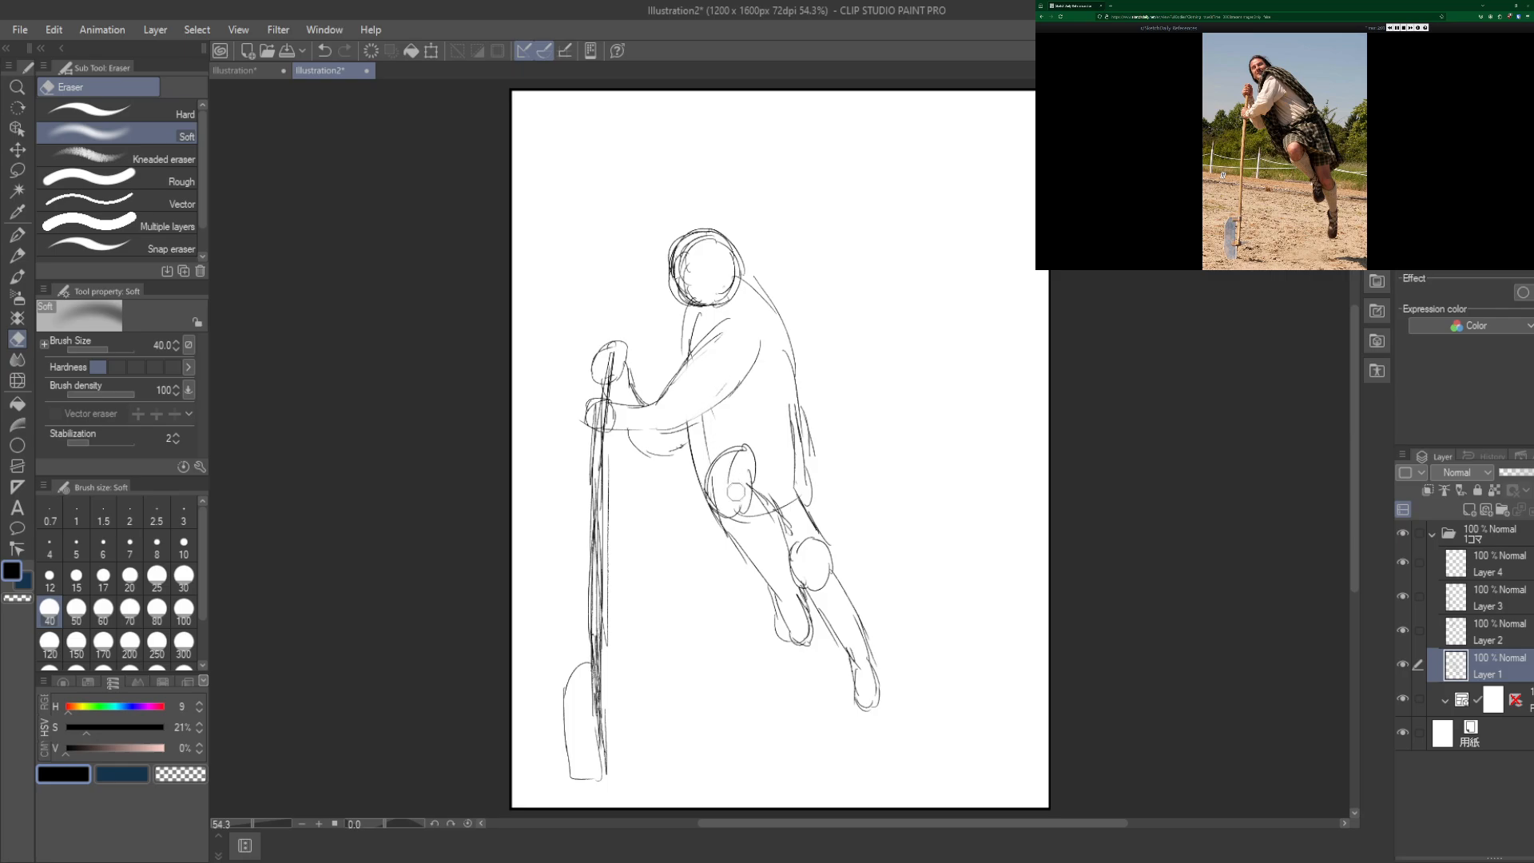
# Step: Erase the old construction lines inside the torso with the Soft Eraser and reselect the top layer
pyautogui.moveTo(753, 489); pyautogui.dragTo(748, 518)
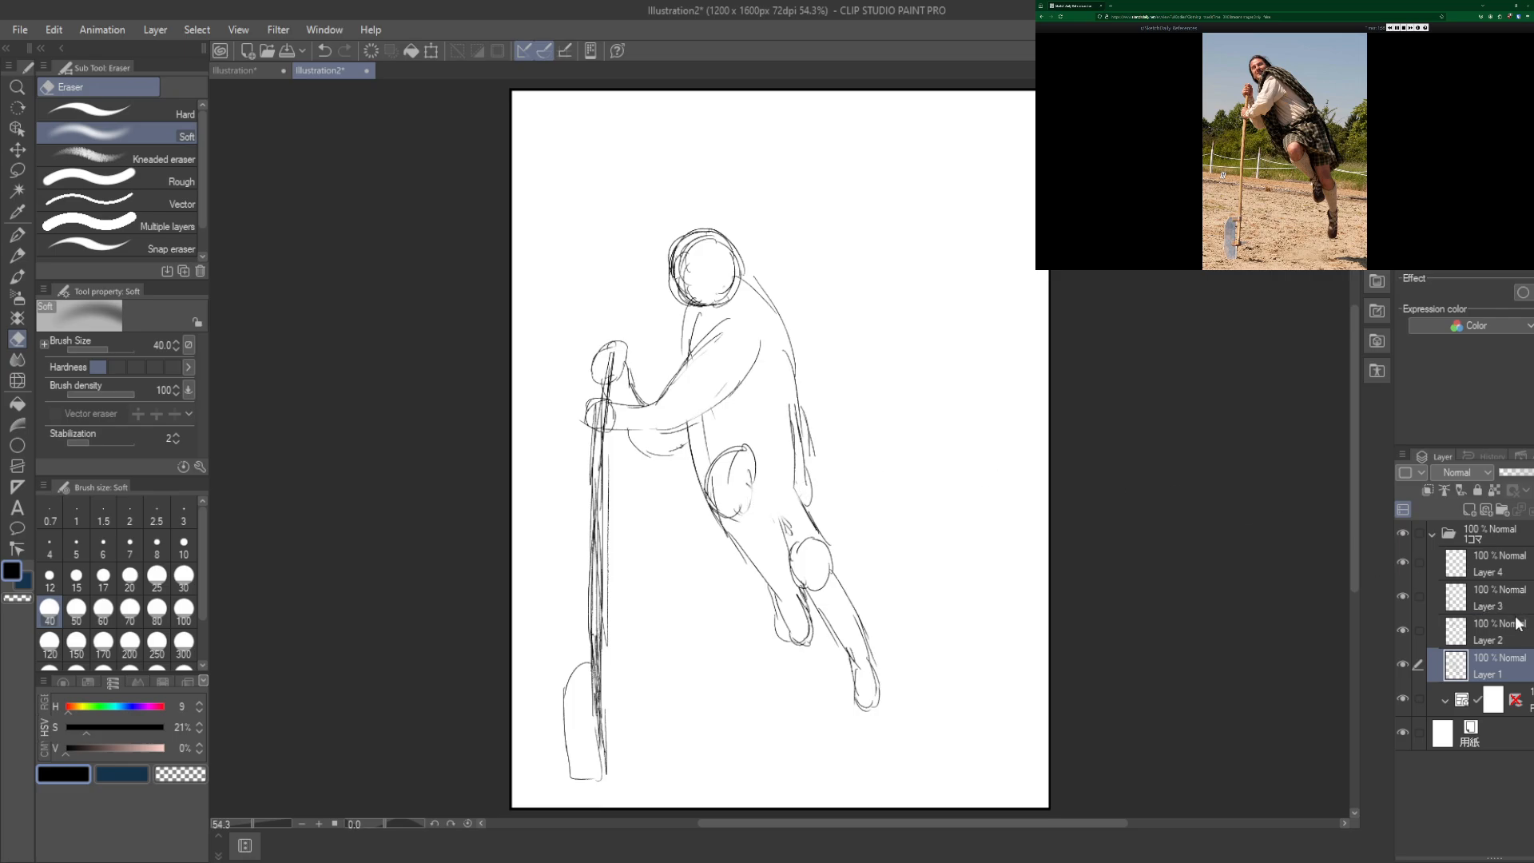
pyautogui.click(1488, 565)
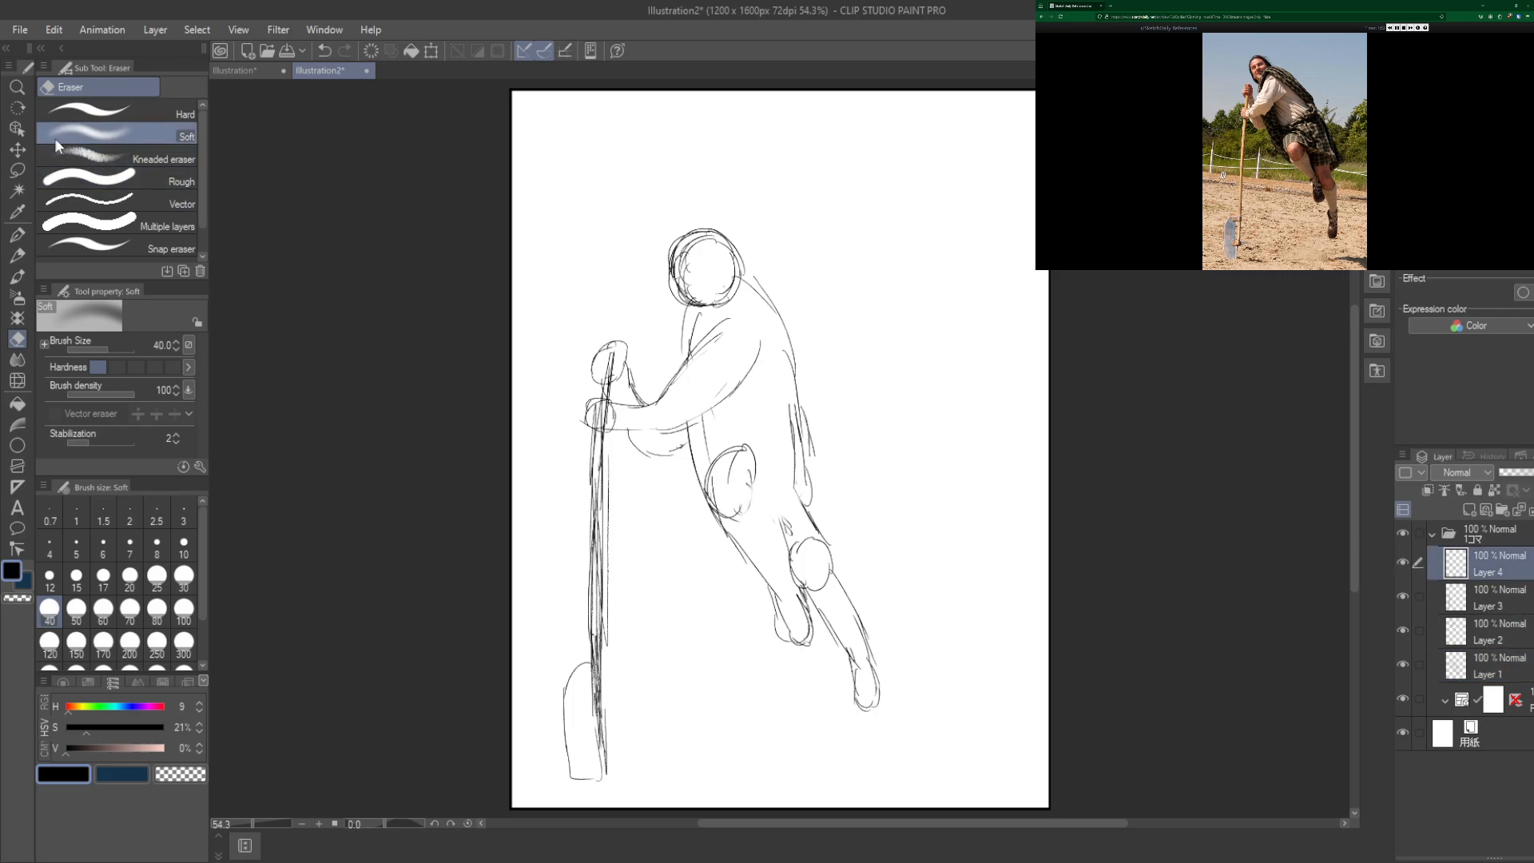
# Step: Redraw the back, shoulder and arm across the torso with the Real G-Pen on Layer 4
pyautogui.click(16, 235)
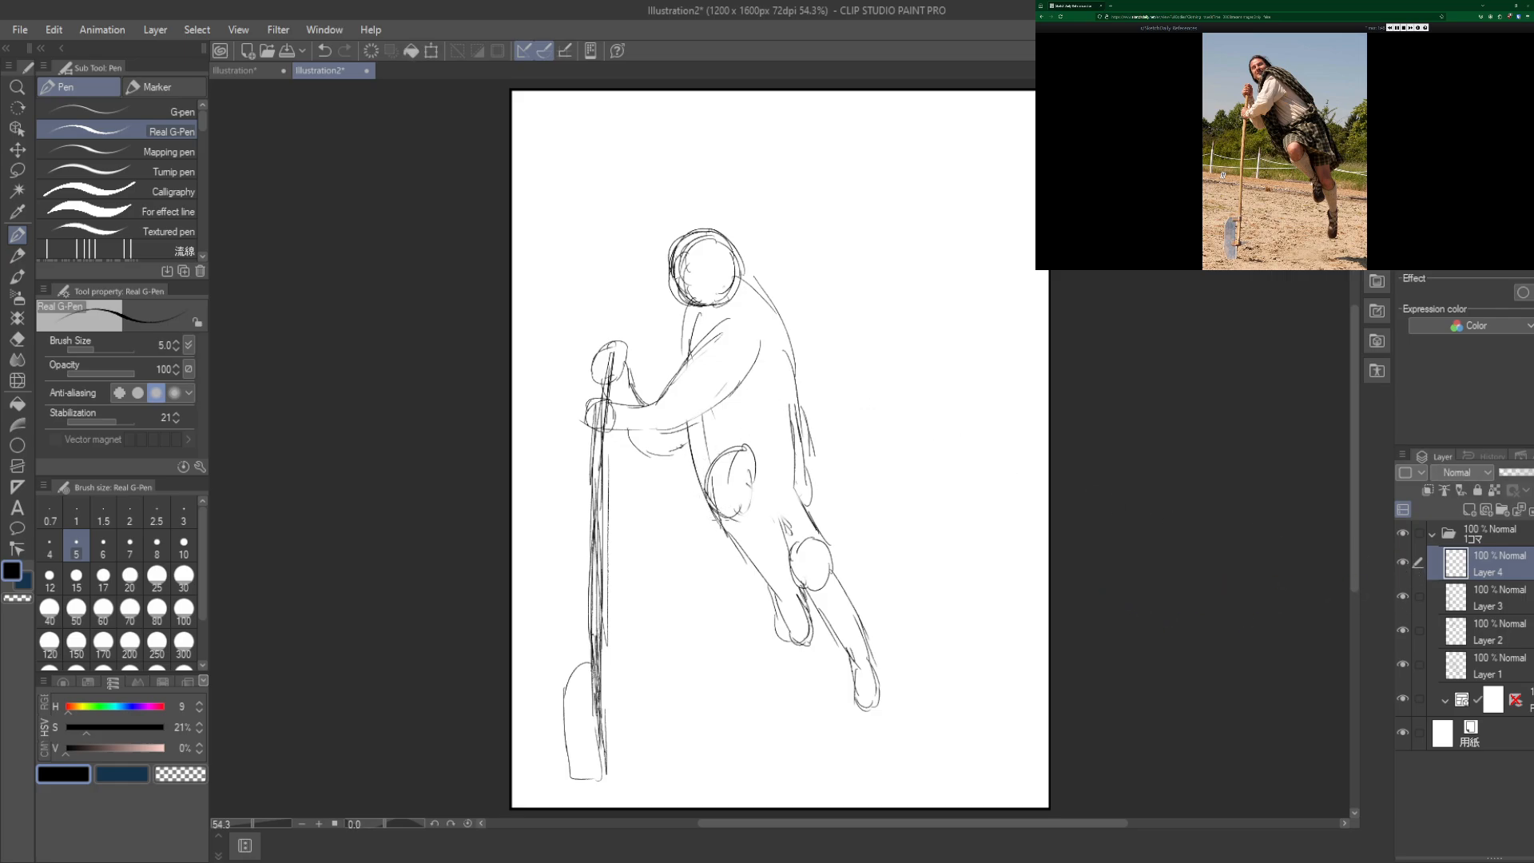
pyautogui.moveTo(677, 446); pyautogui.dragTo(716, 526)
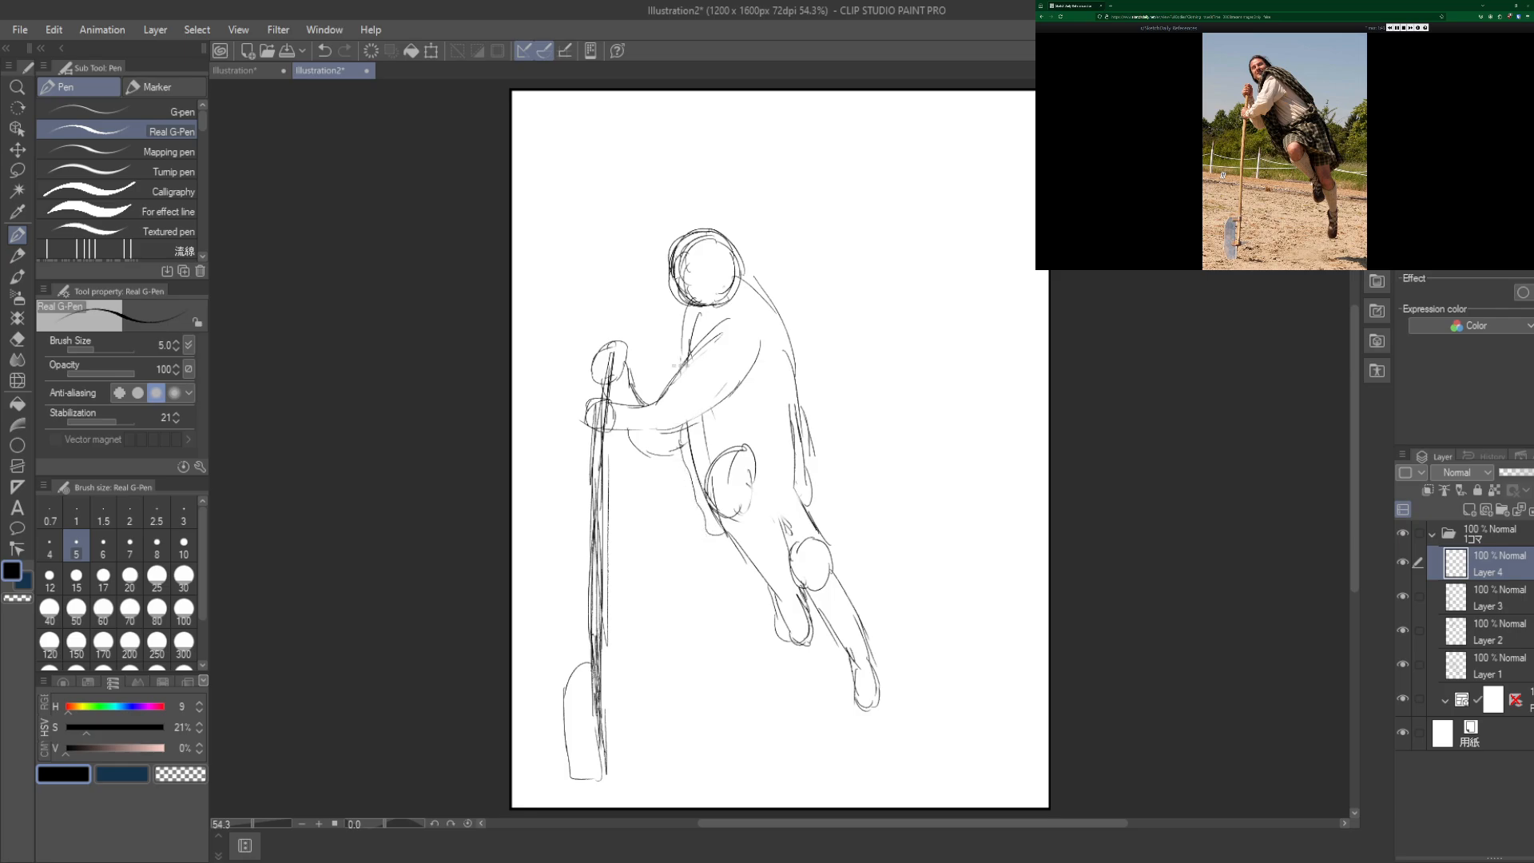
pyautogui.moveTo(688, 364); pyautogui.dragTo(746, 277)
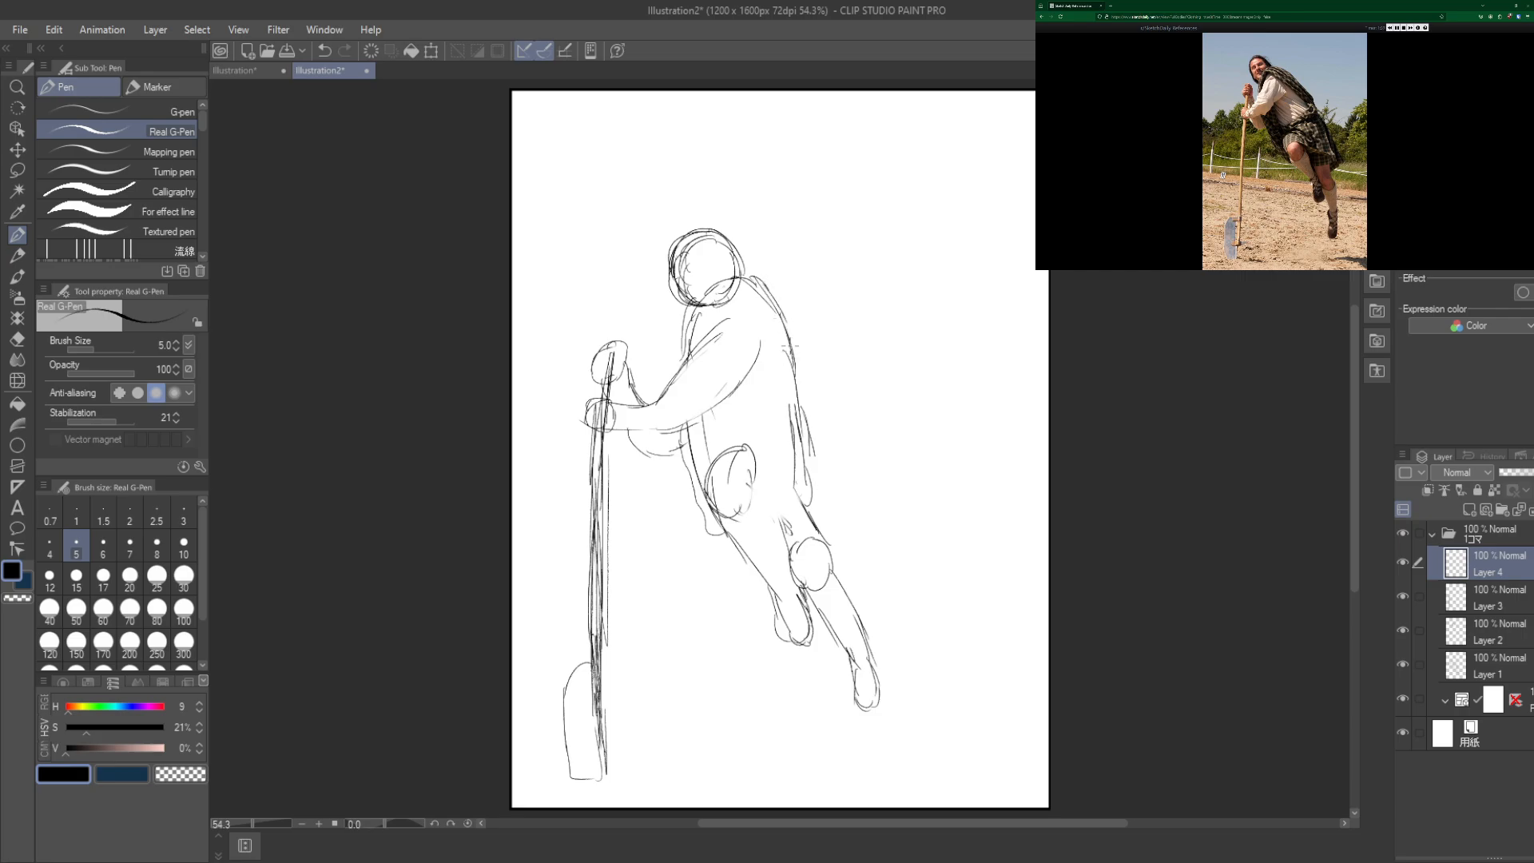
pyautogui.moveTo(785, 346); pyautogui.dragTo(780, 435)
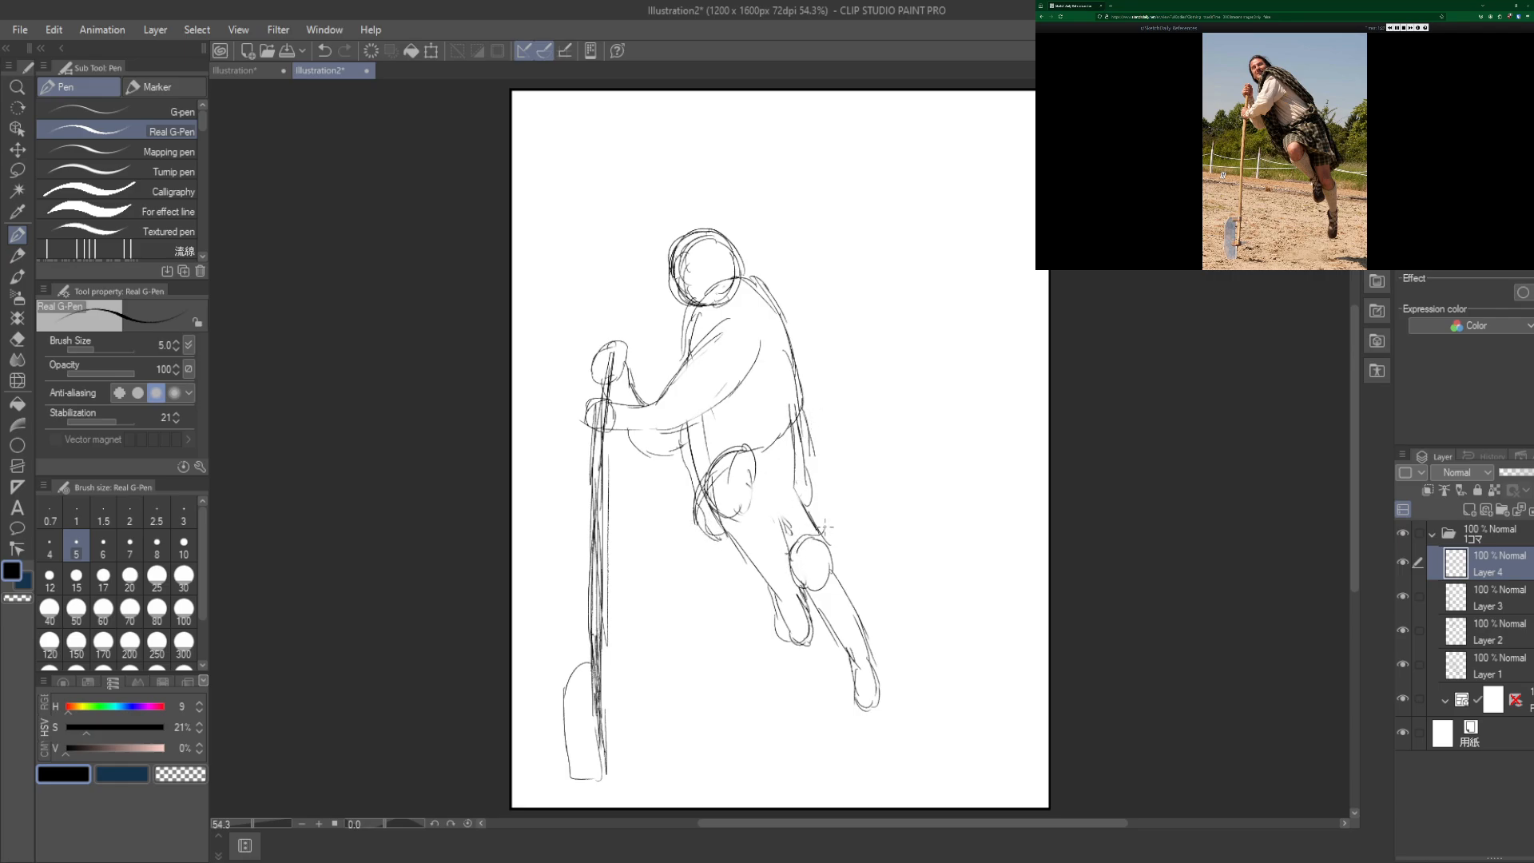
# Step: Sketch the front and back edges of the kilt around the hips, then return to Layer 1
pyautogui.moveTo(820, 470); pyautogui.dragTo(834, 529)
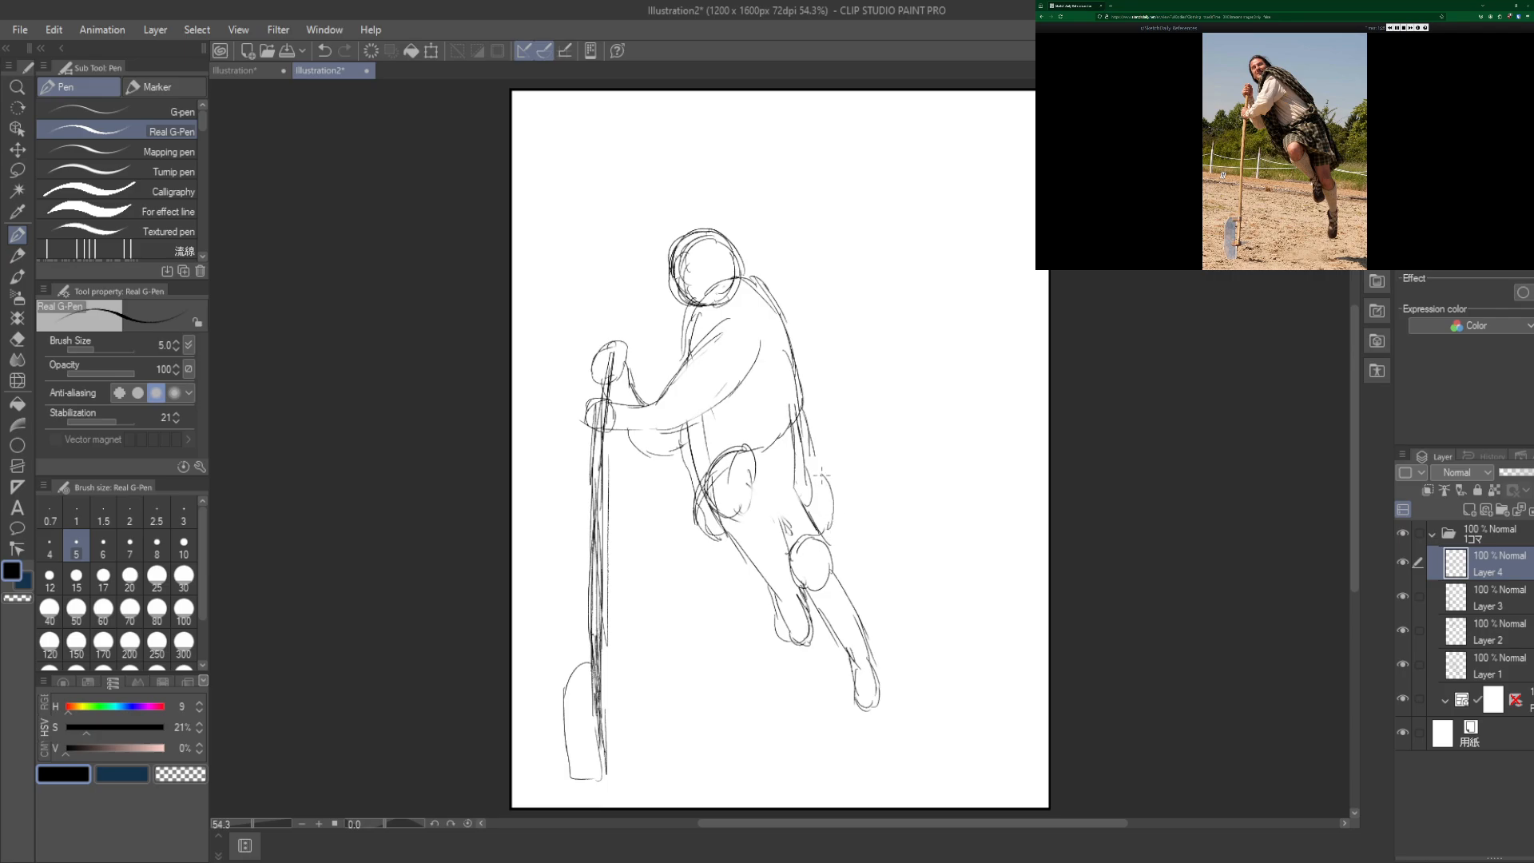
pyautogui.moveTo(813, 429); pyautogui.dragTo(820, 480)
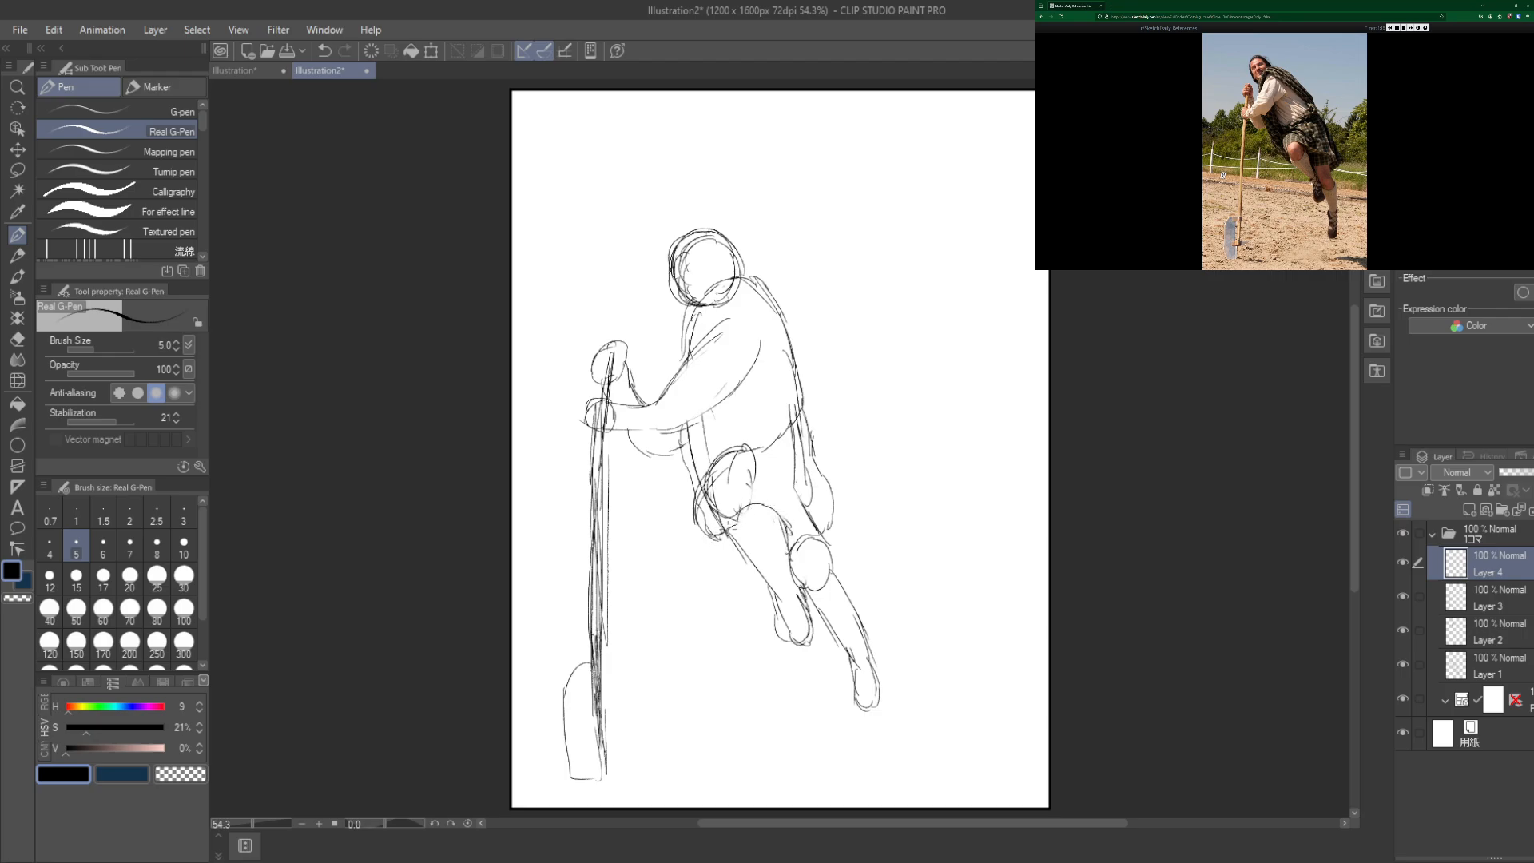
pyautogui.click(752, 529)
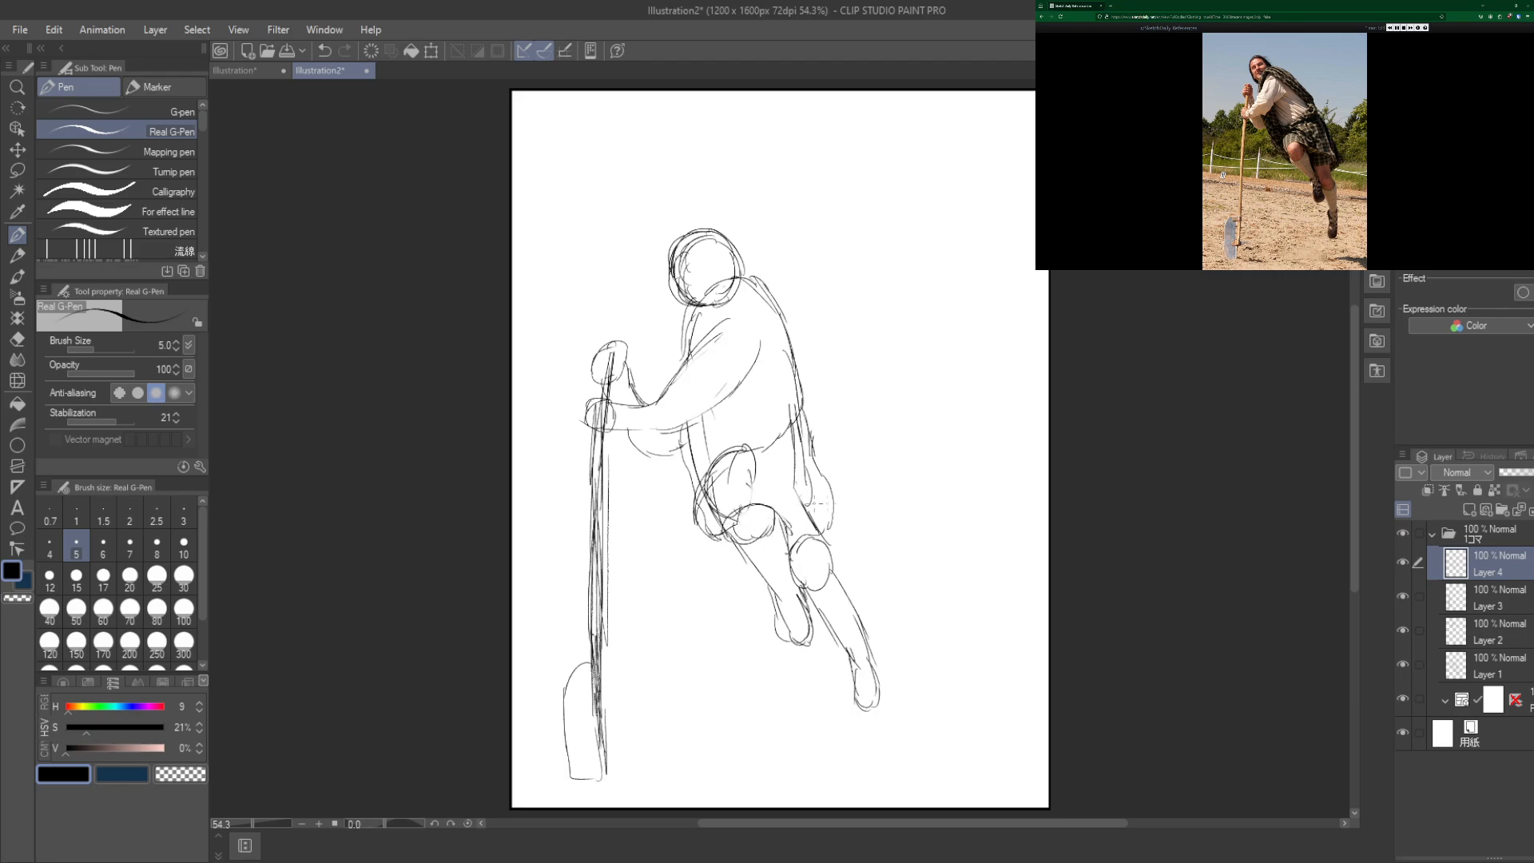
pyautogui.click(1489, 669)
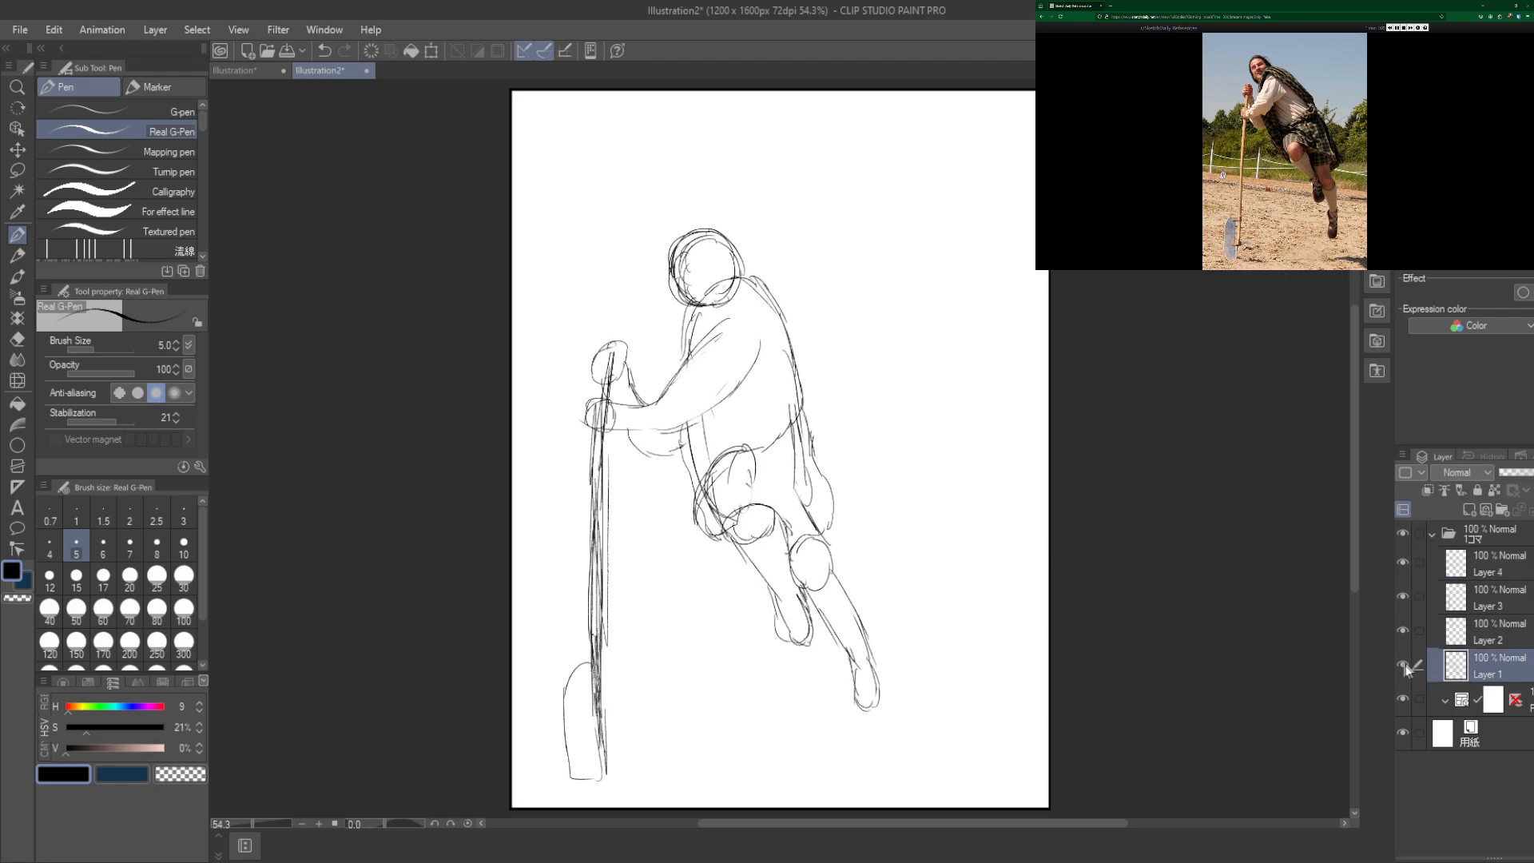
# Step: Erase the old thigh lines below the kilt with the Soft Eraser on the corrections layer
pyautogui.click(17, 339)
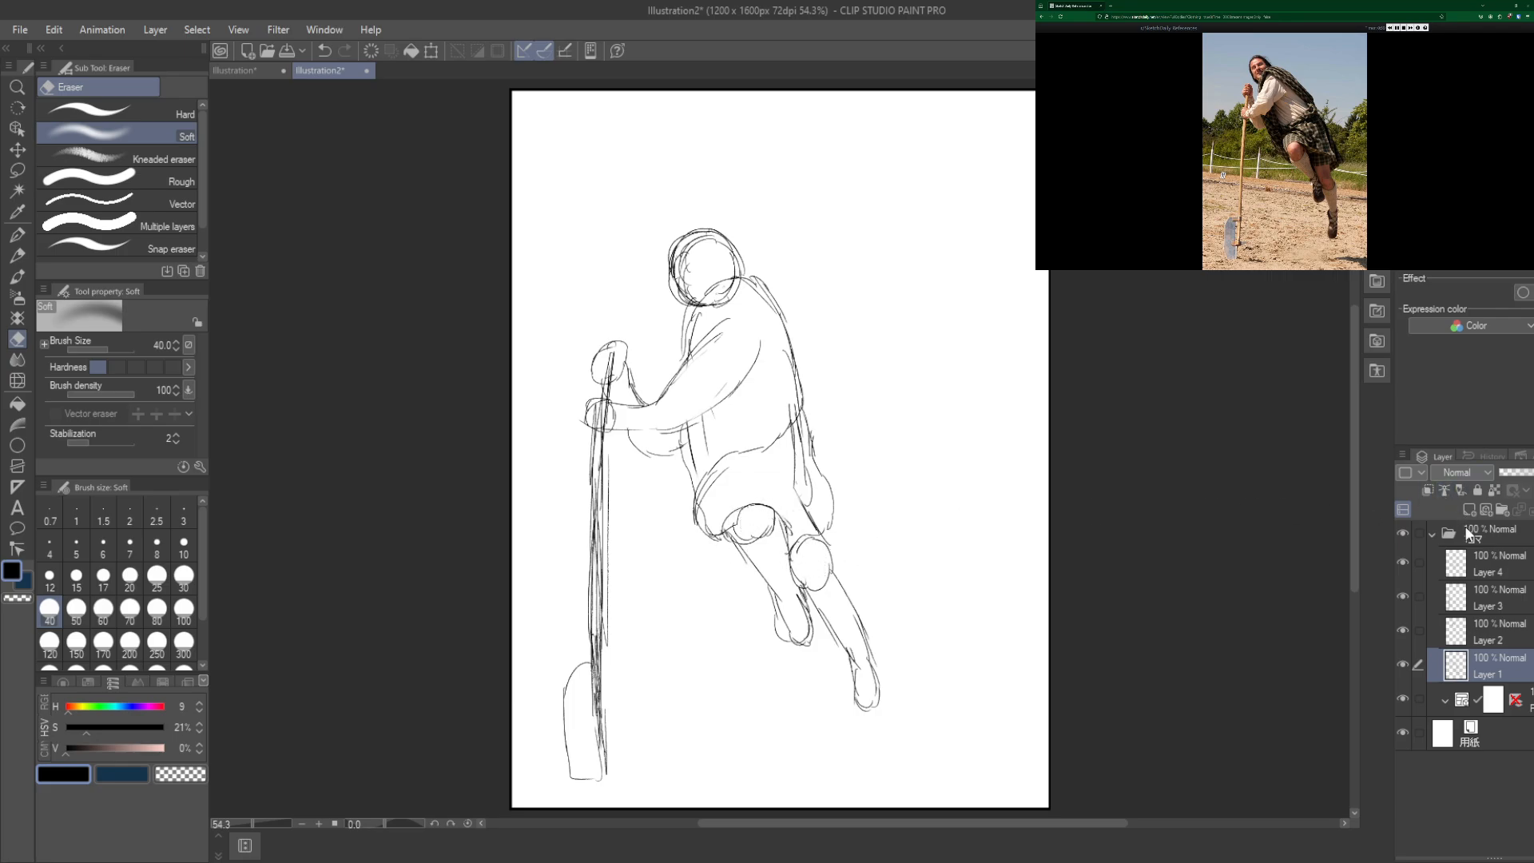
pyautogui.click(1483, 564)
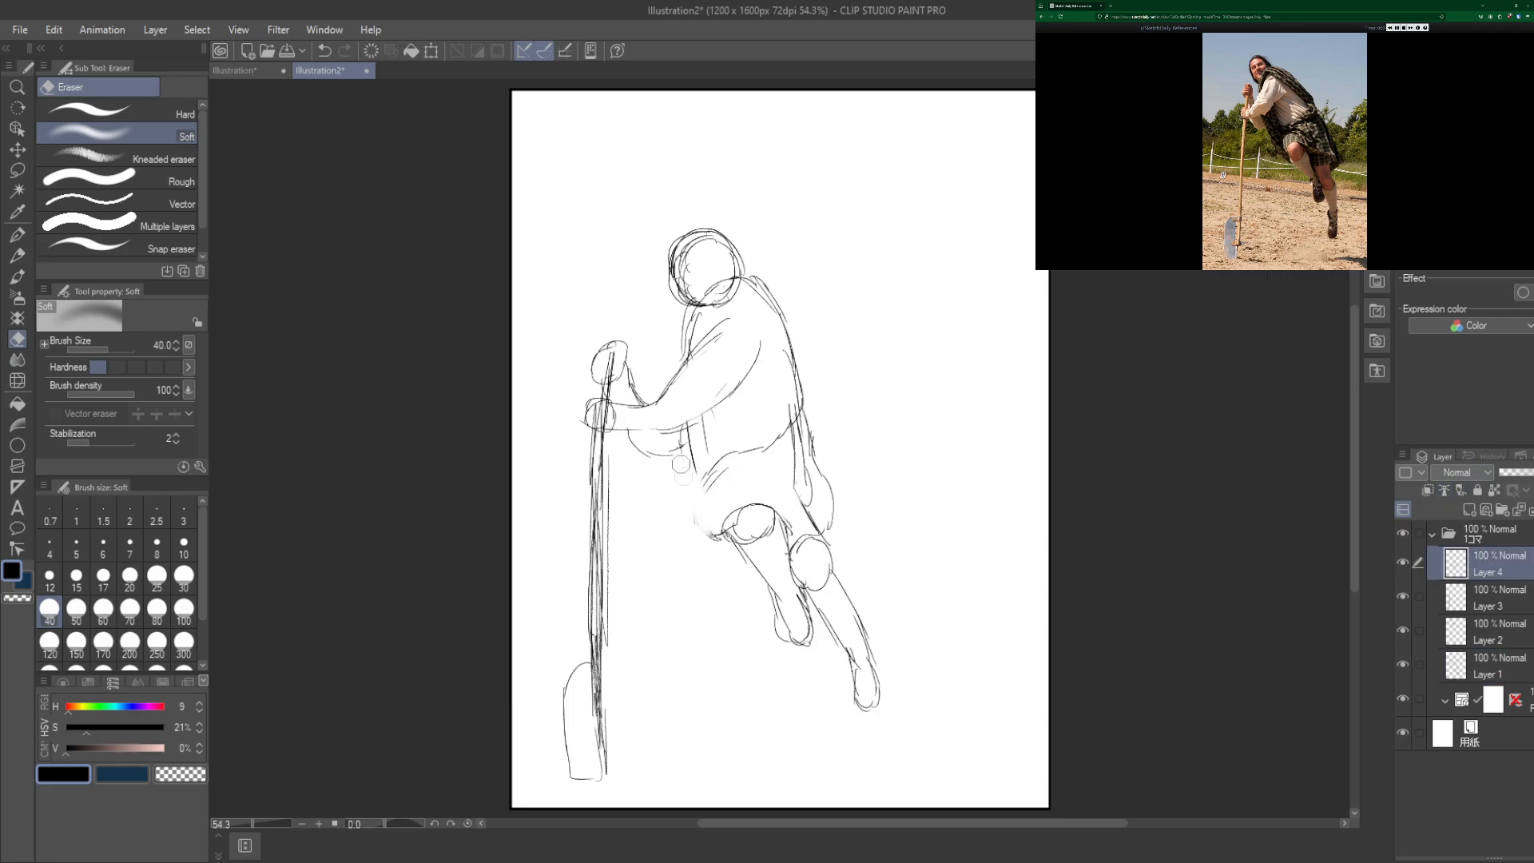
pyautogui.moveTo(674, 470); pyautogui.dragTo(783, 586)
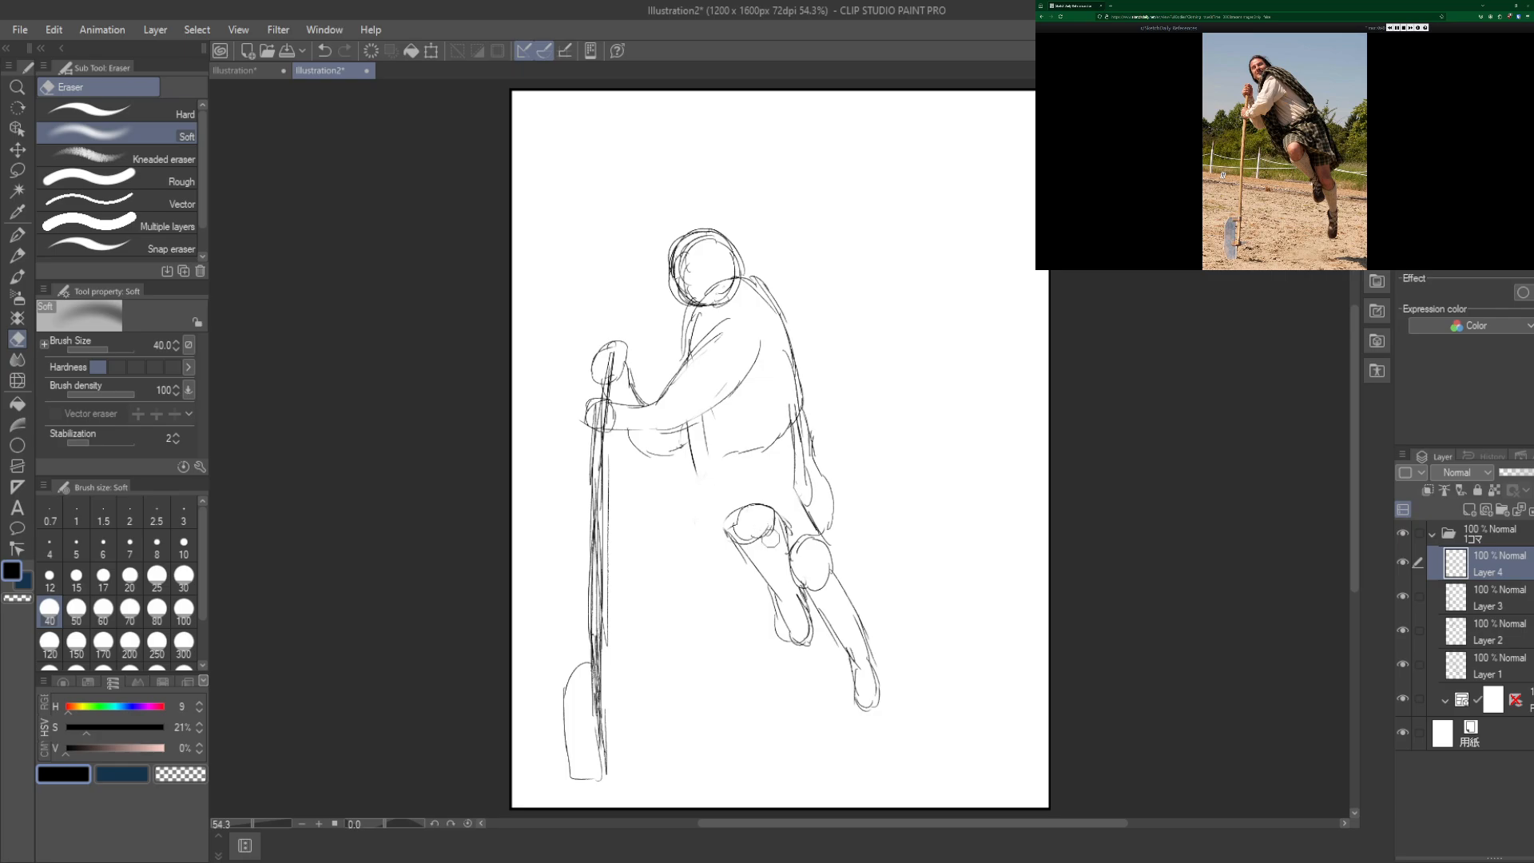
# Step: Redraw the knee below the kilt with the pen and ready the Lasso to enlarge it
pyautogui.click(17, 235)
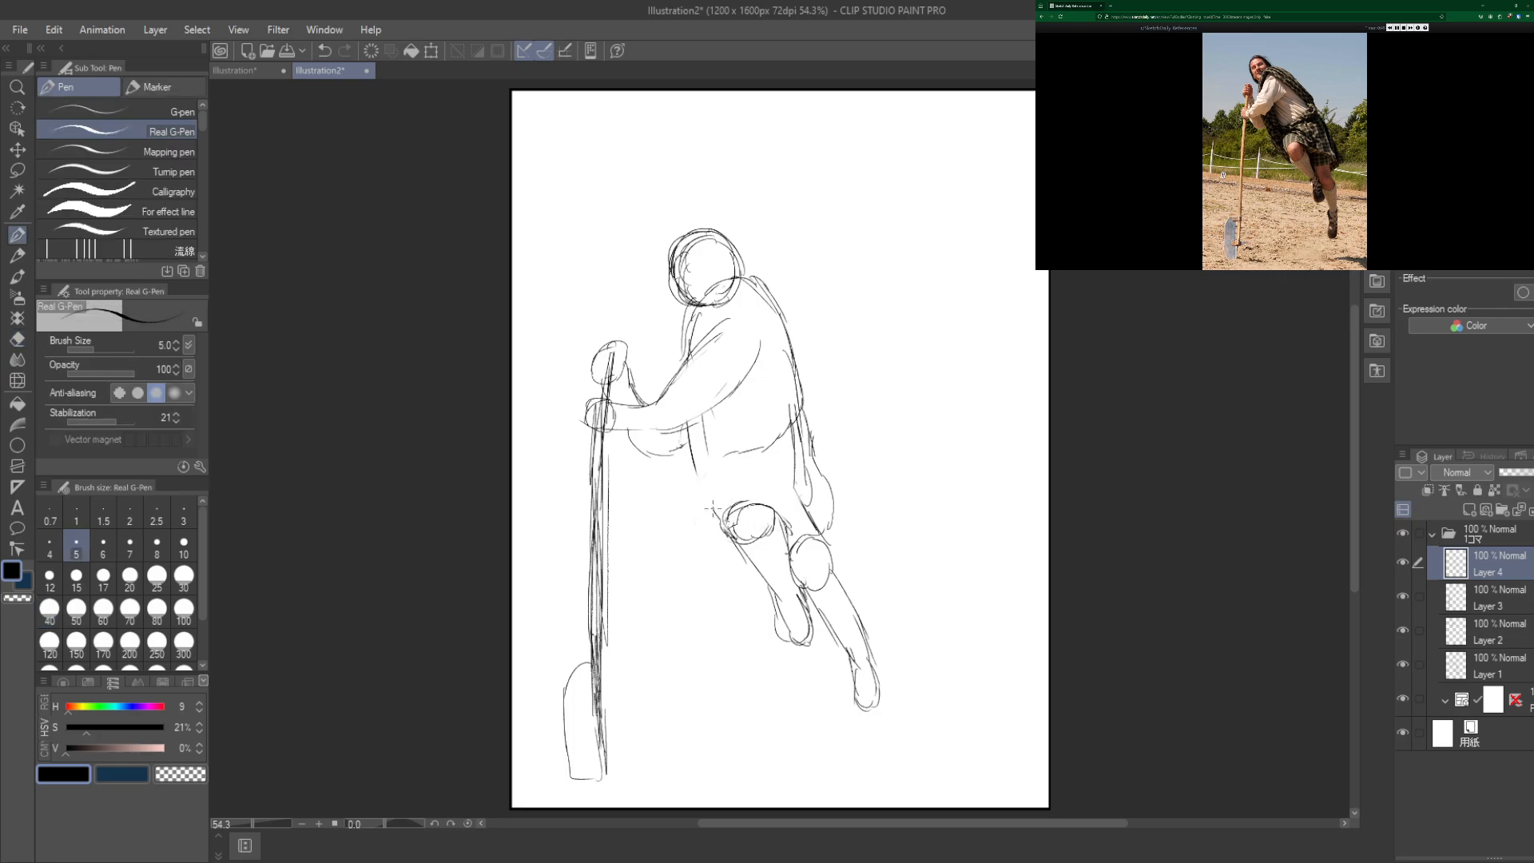
pyautogui.moveTo(705, 414); pyautogui.dragTo(710, 508)
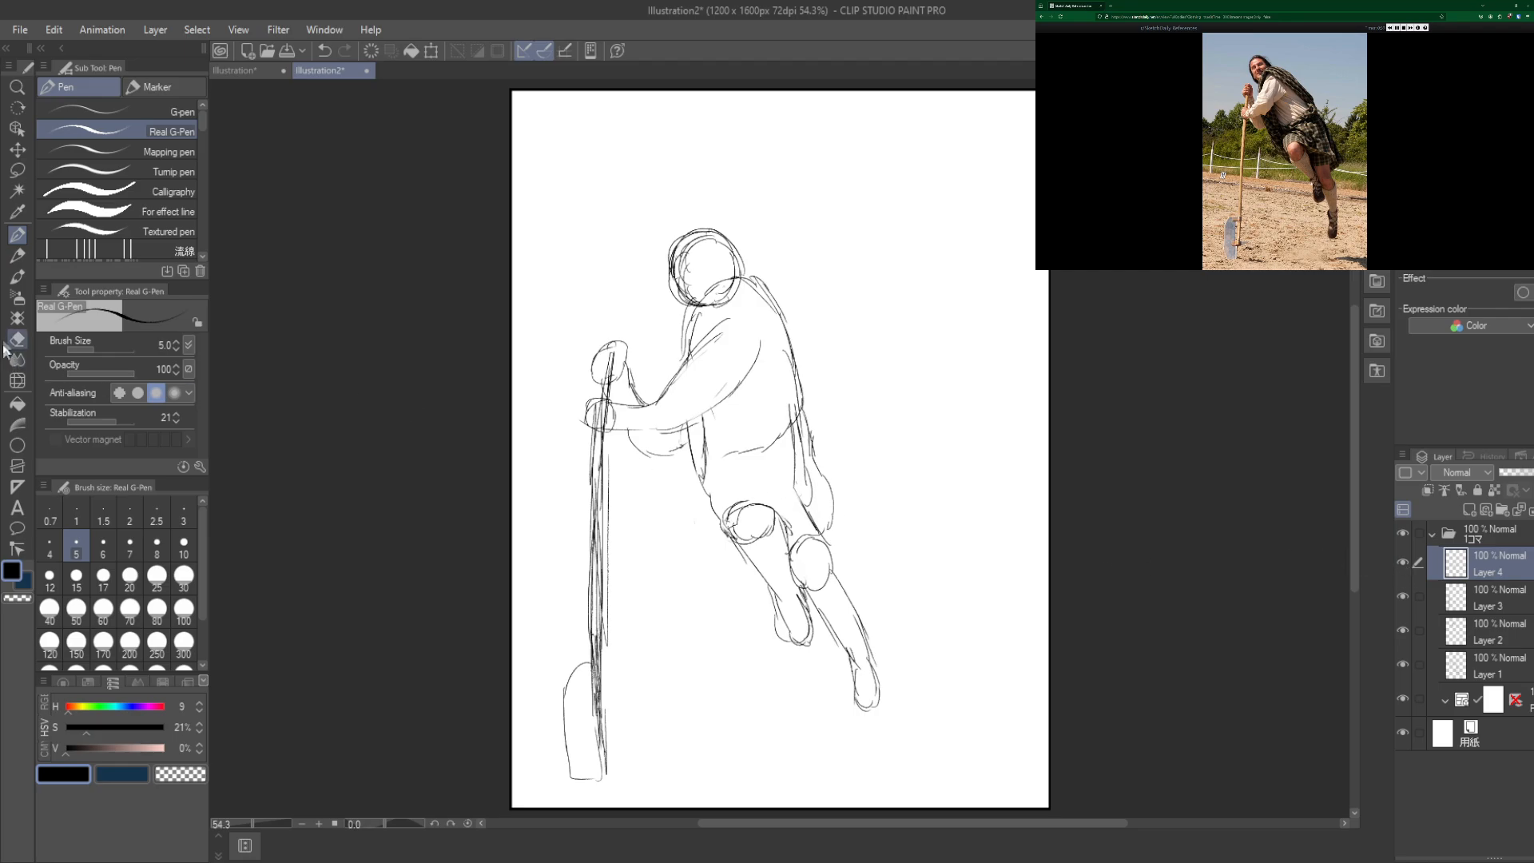
pyautogui.click(17, 171)
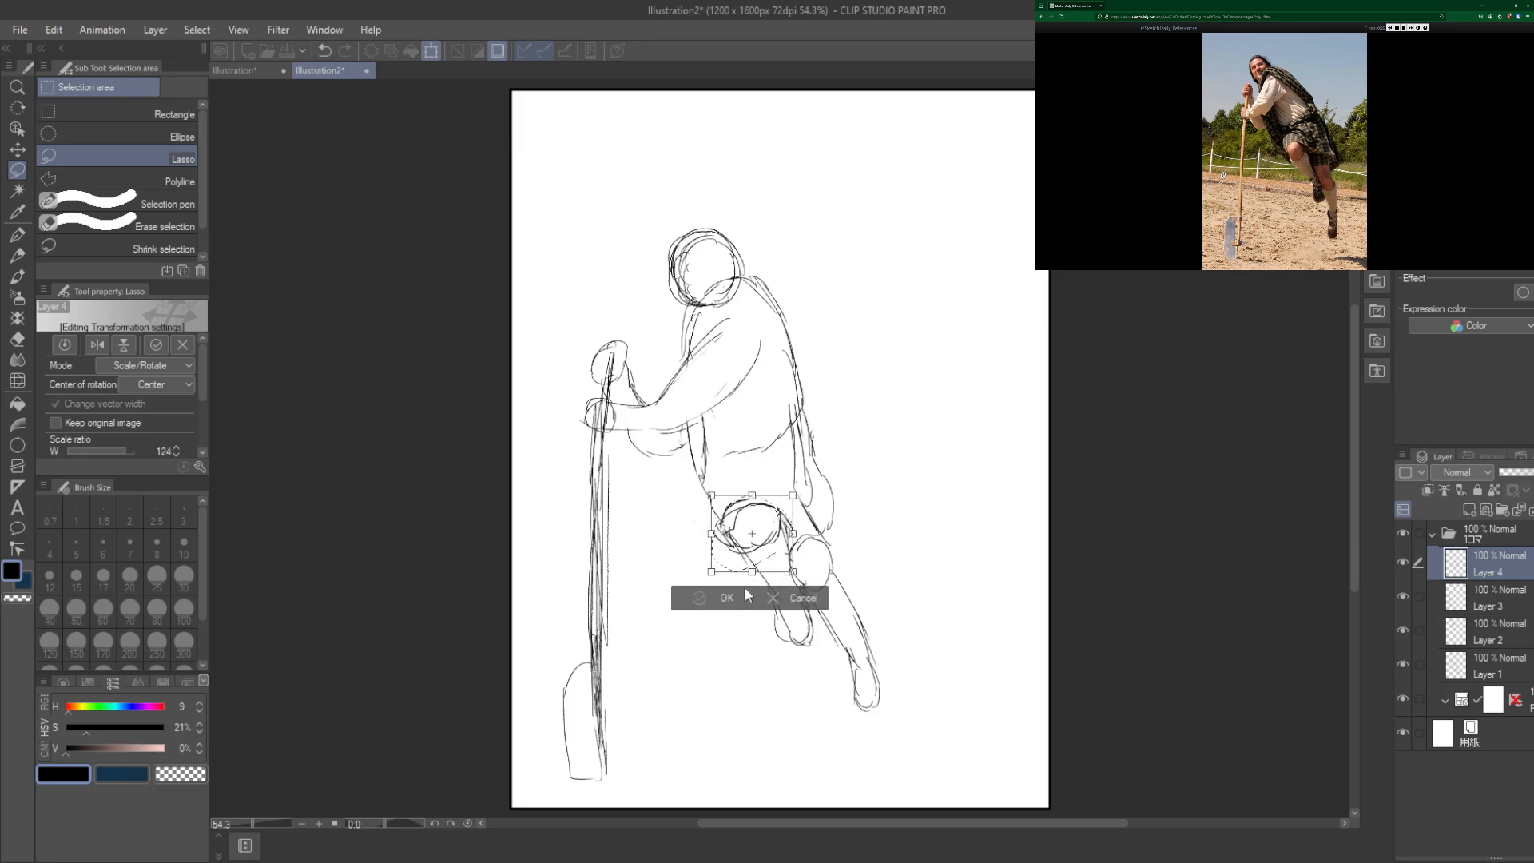
# Step: Commit the enlarged knee with OK and refine the leg lines under the kilt
pyautogui.click(717, 598)
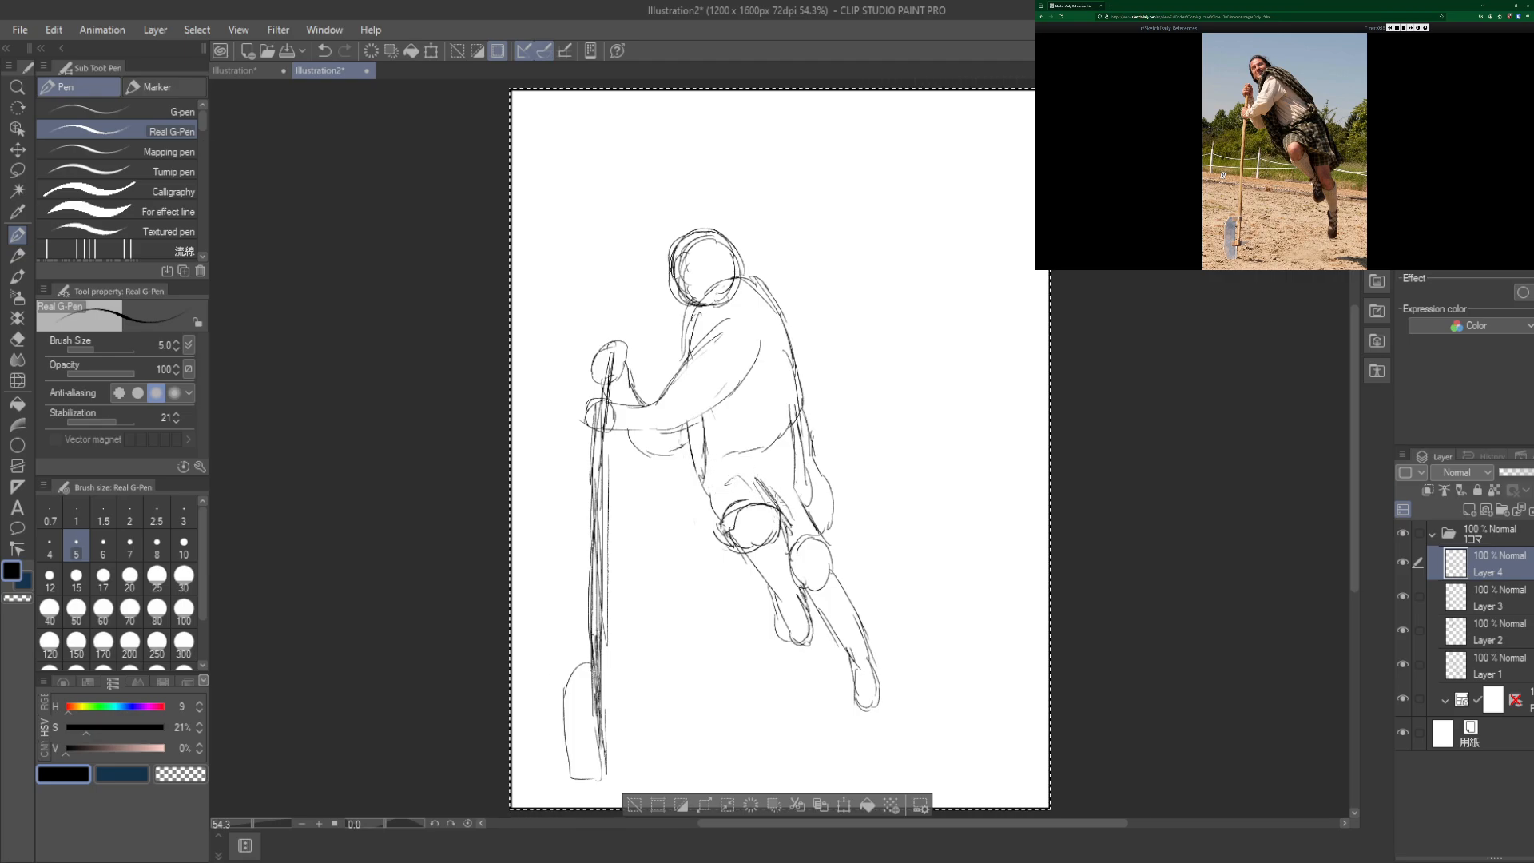
pyautogui.moveTo(743, 475); pyautogui.dragTo(797, 508)
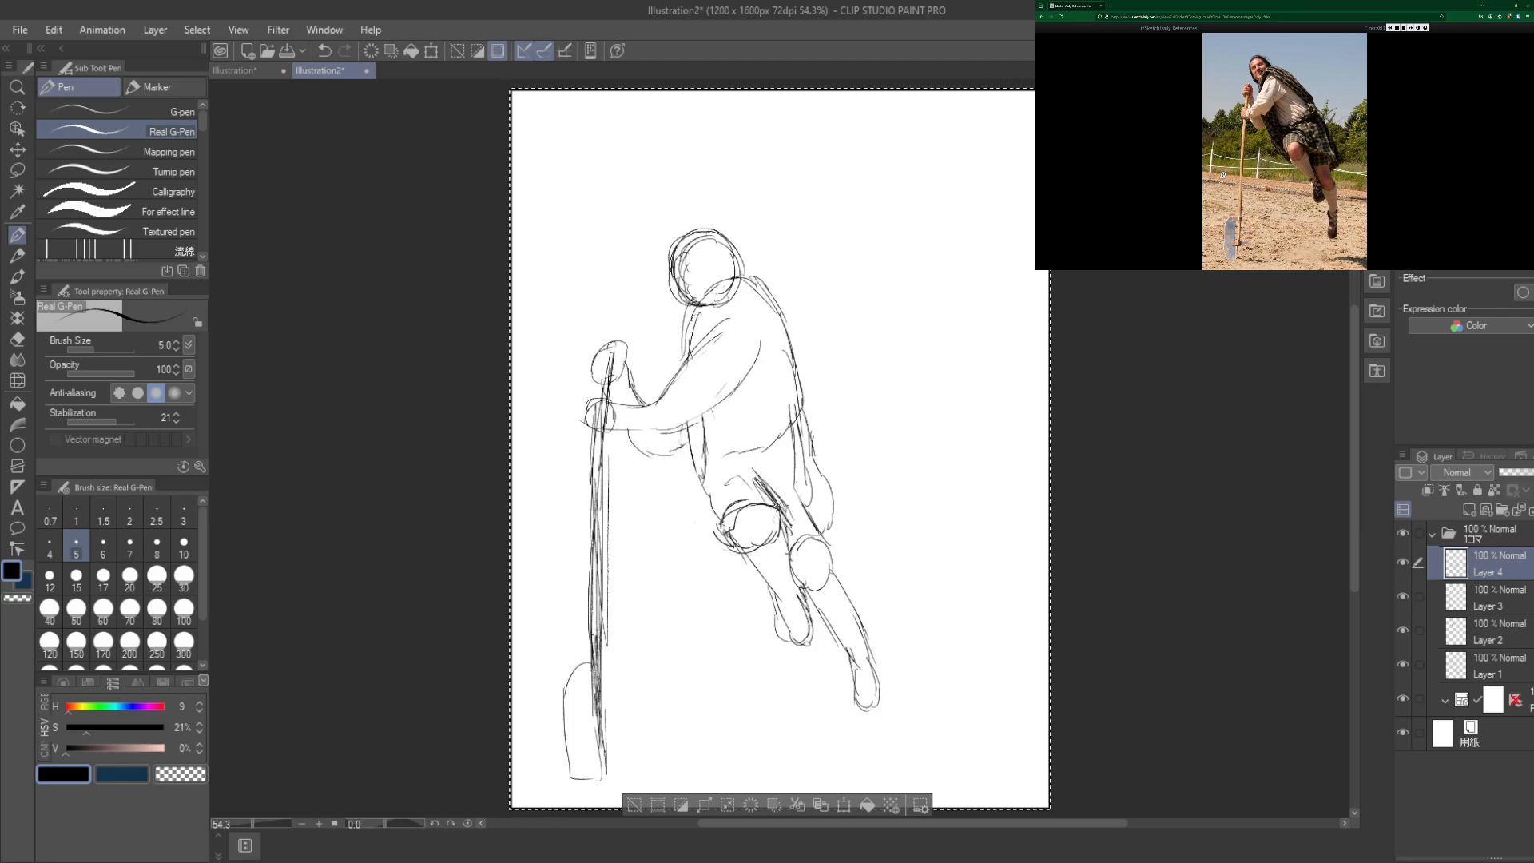
pyautogui.moveTo(757, 475); pyautogui.dragTo(797, 514)
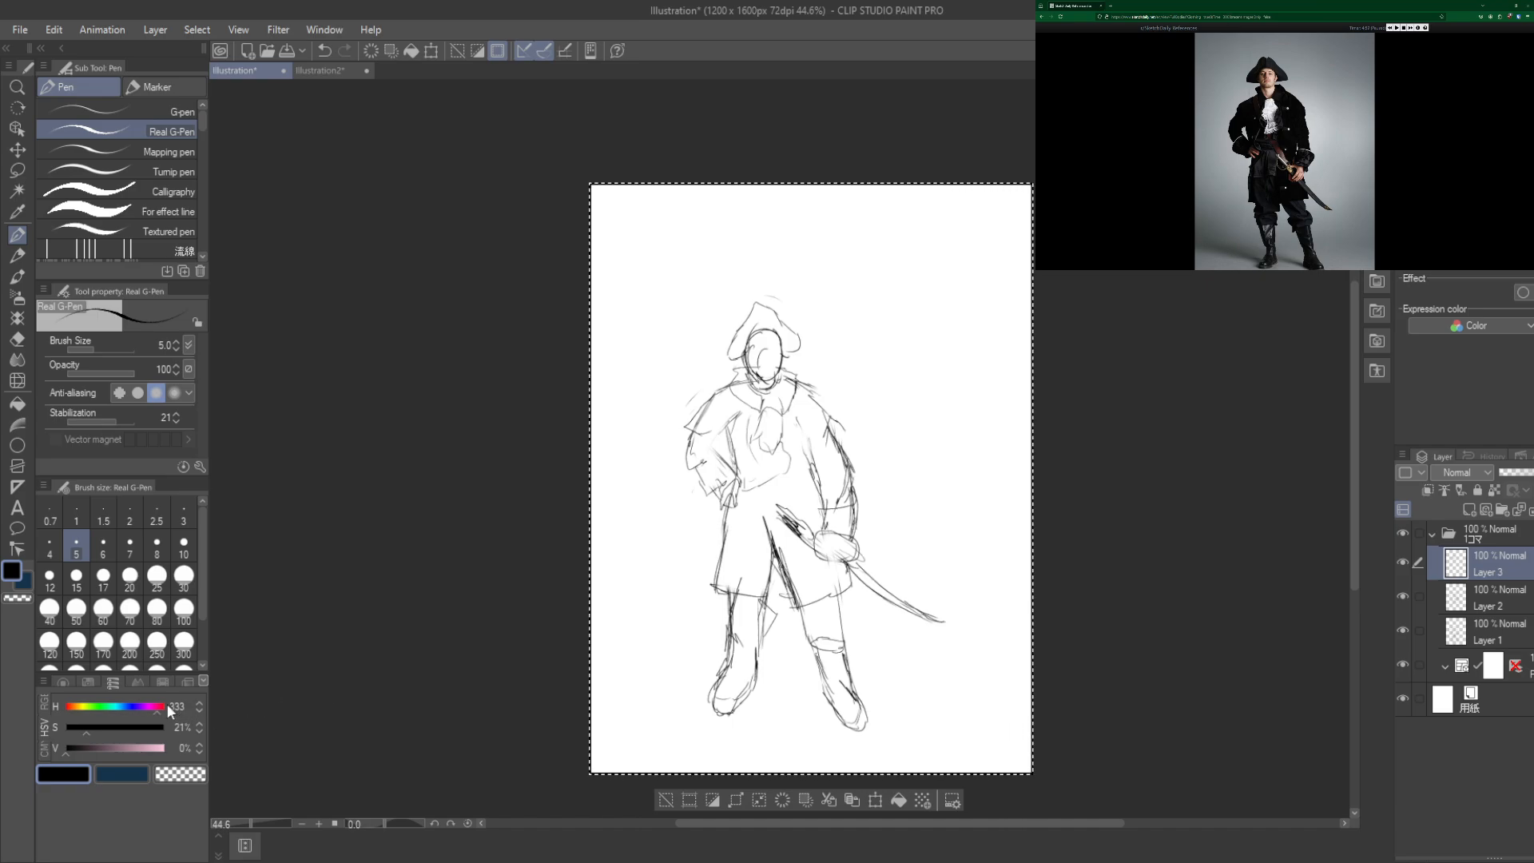
# Step: Add a layer above the pirate sketch and set the drawing colour to bright red
pyautogui.click(165, 708)
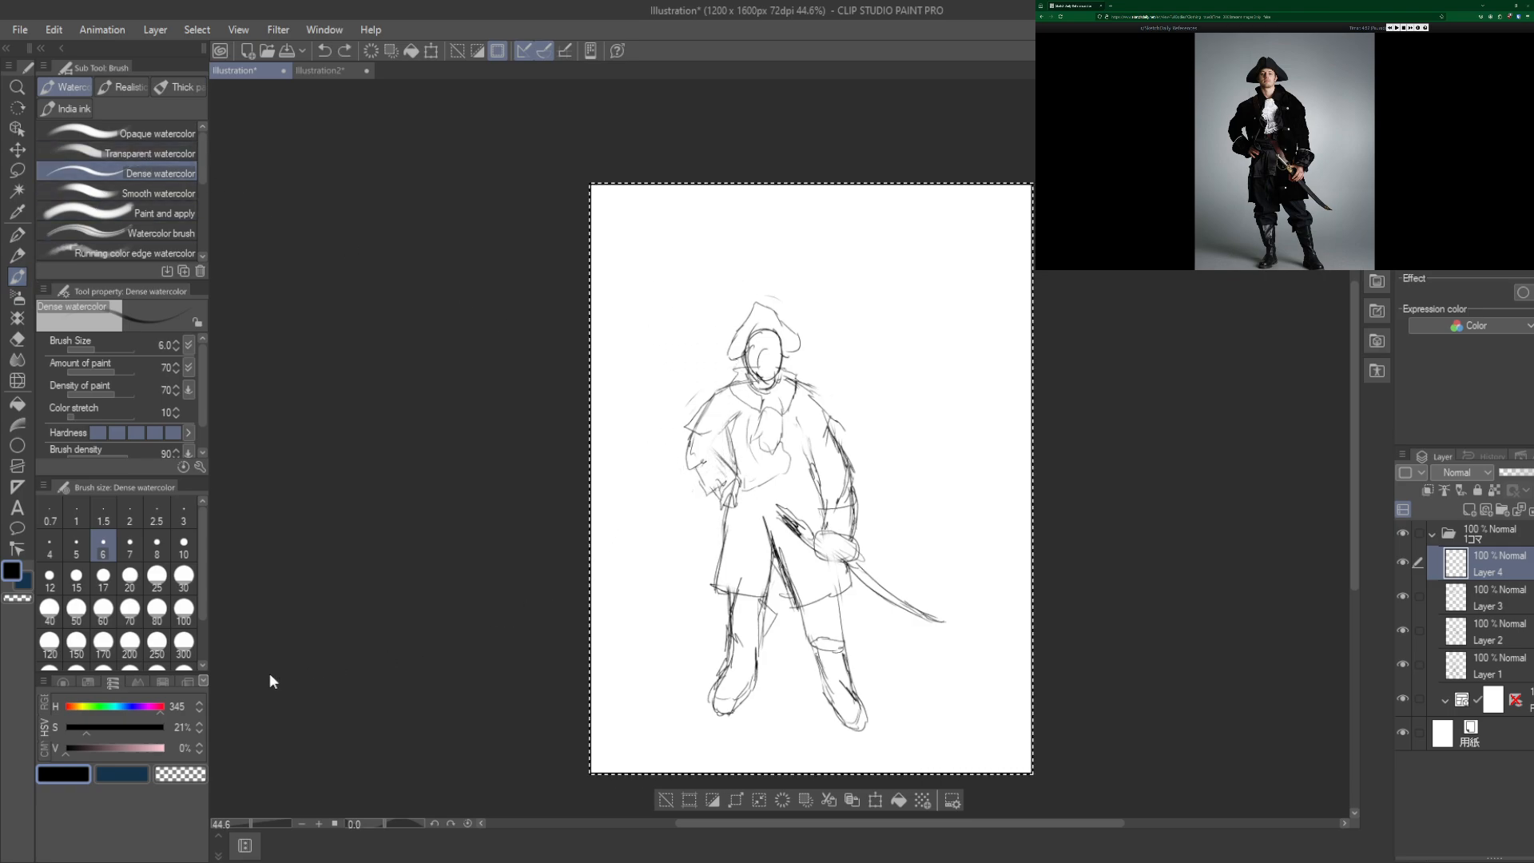
pyautogui.moveTo(93, 727); pyautogui.dragTo(157, 727)
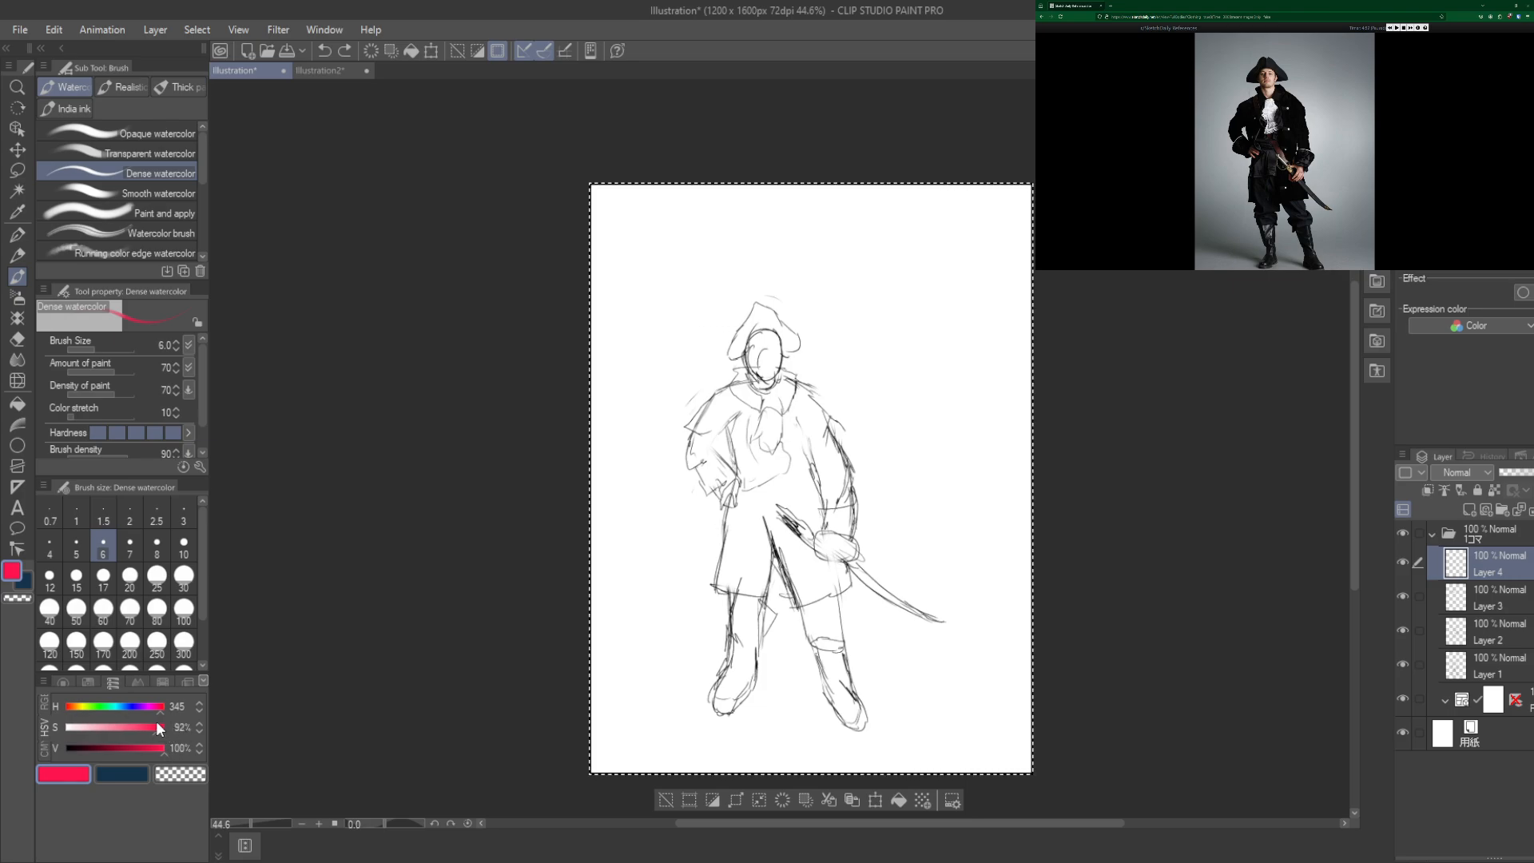
# Step: Undo a stray red stroke beside the sword and redraw the pirate's arm shape in red
pyautogui.moveTo(663, 516); pyautogui.dragTo(674, 622)
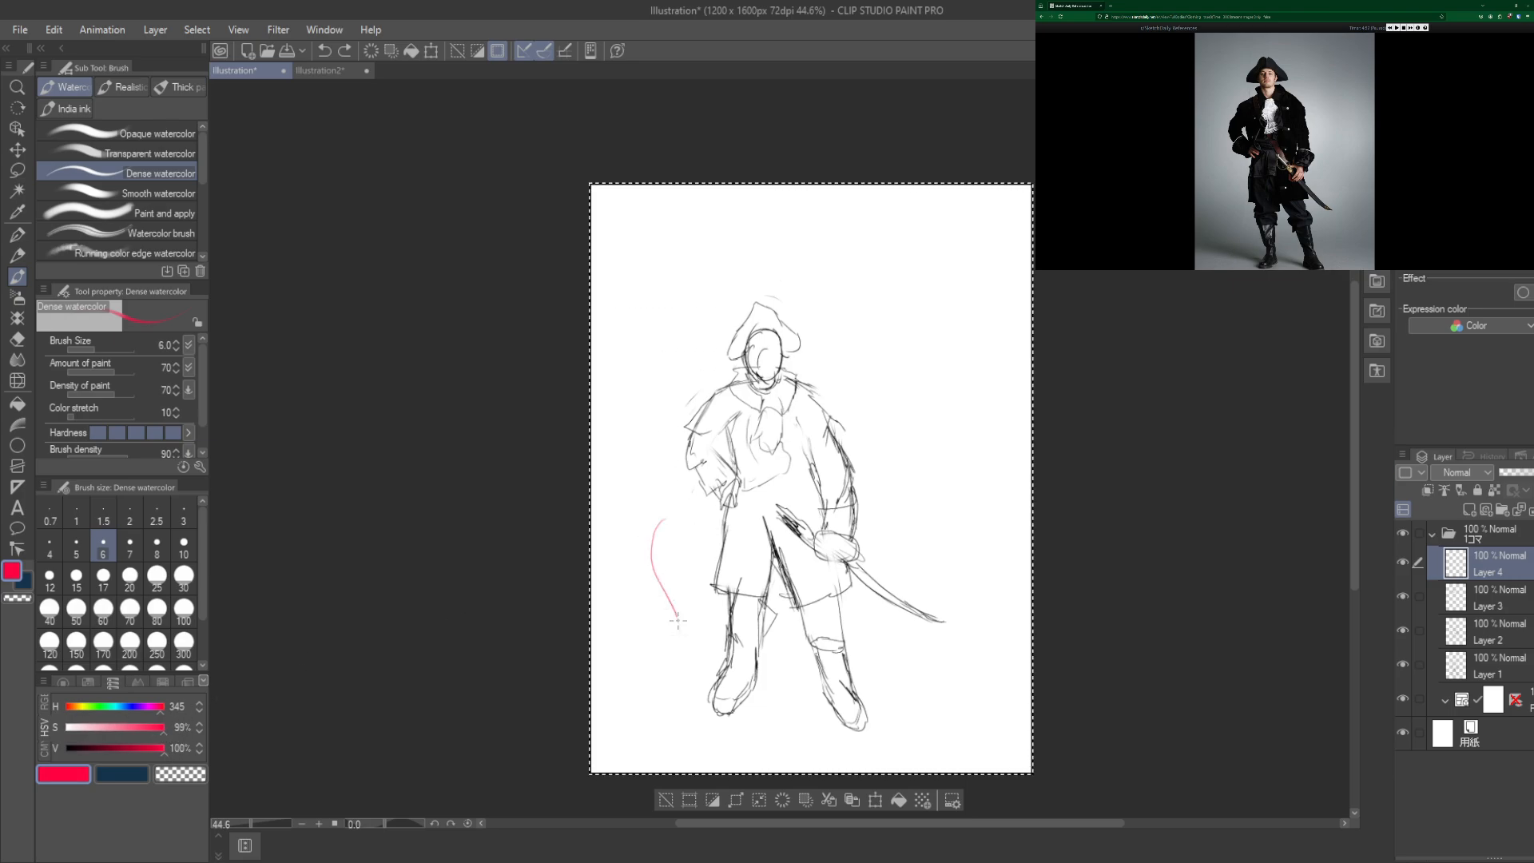
pyautogui.press('ctrl+z')
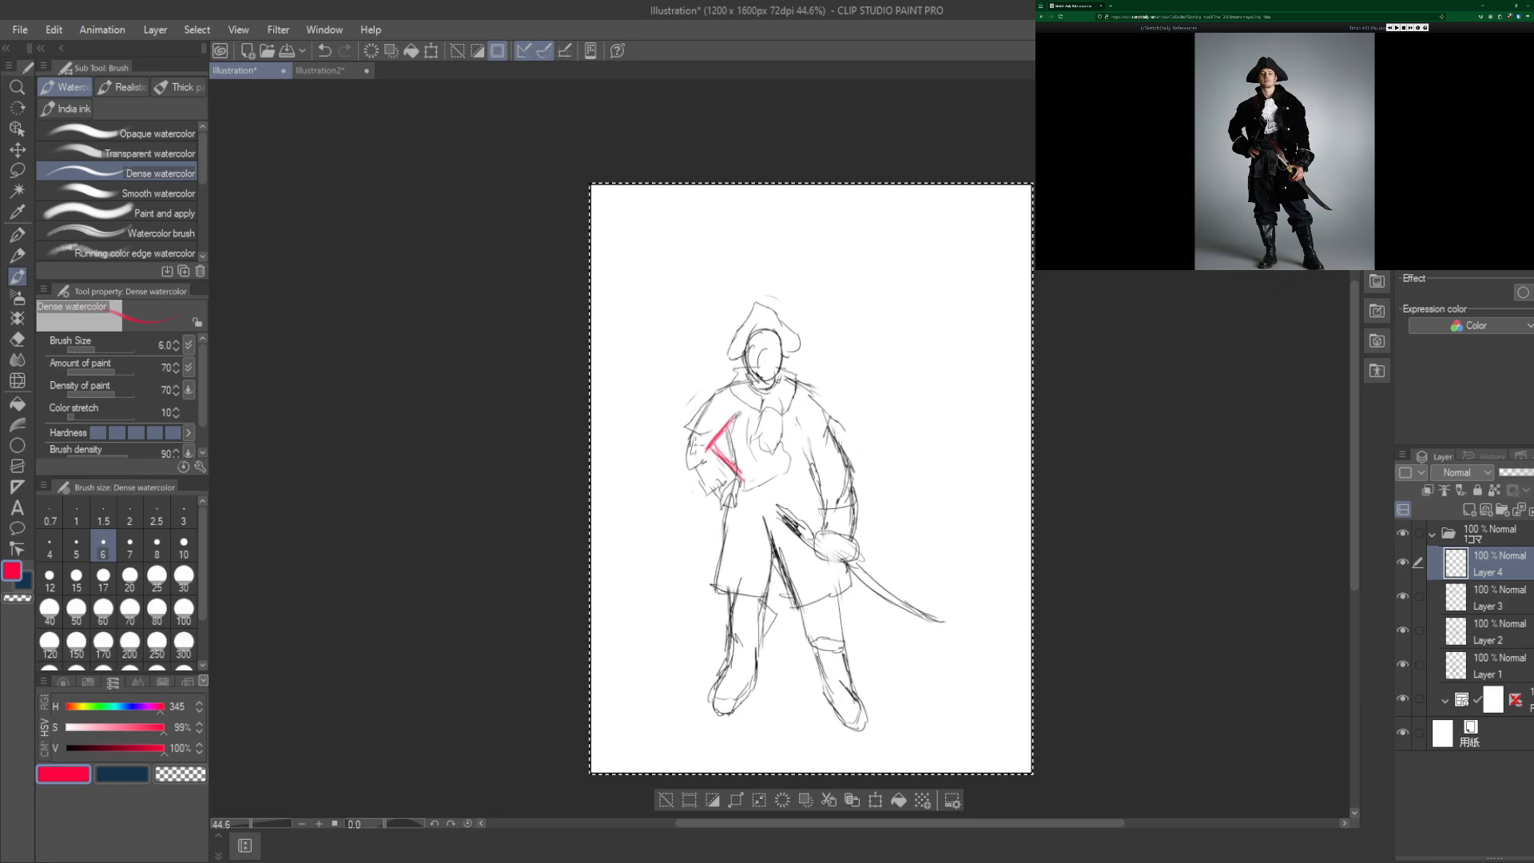
pyautogui.moveTo(686, 446); pyautogui.dragTo(738, 390)
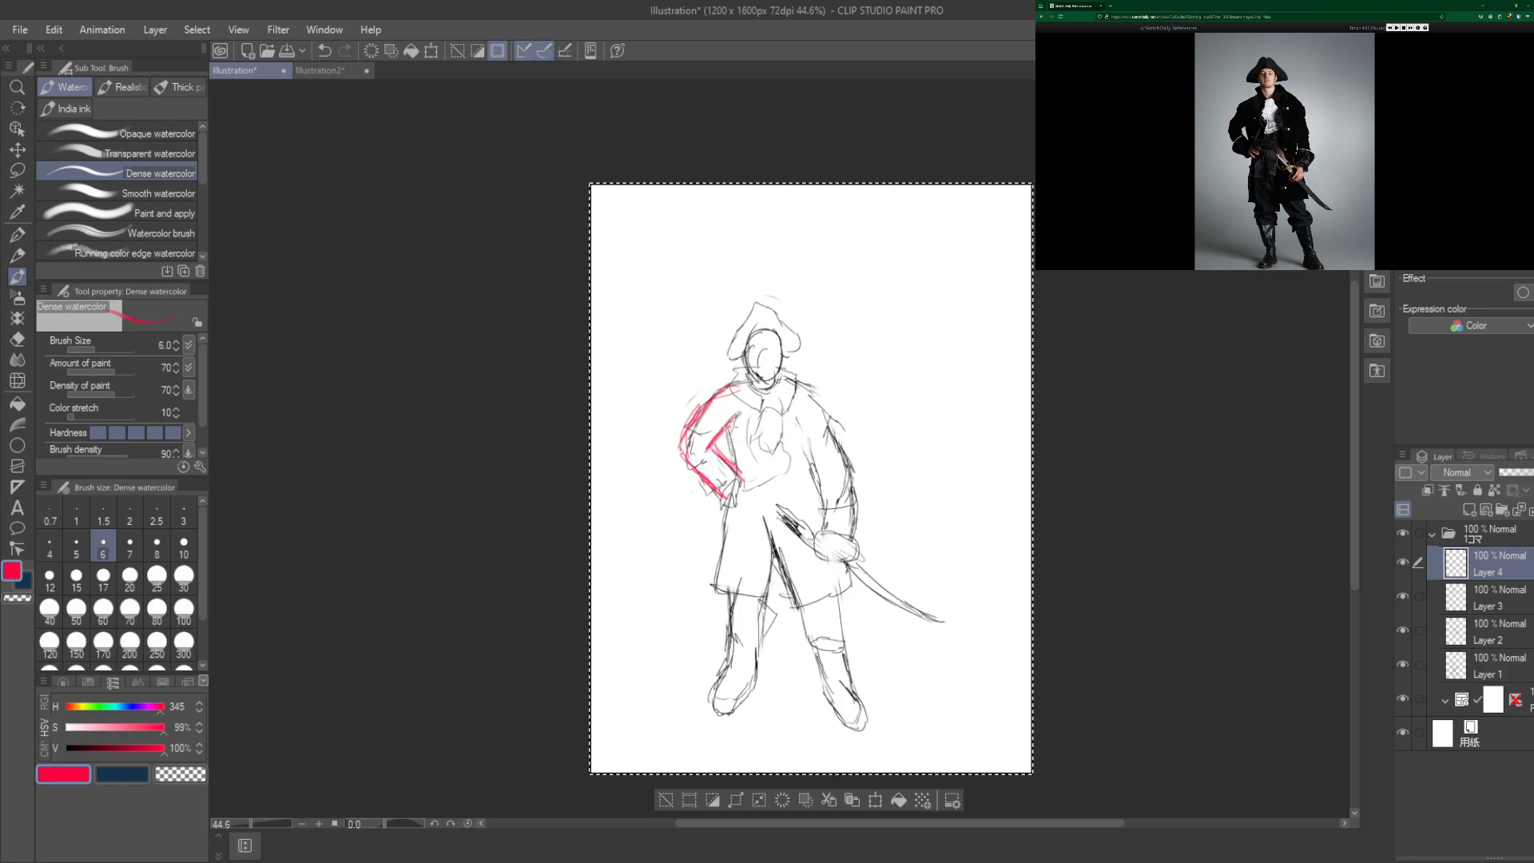
pyautogui.moveTo(1108, 546)
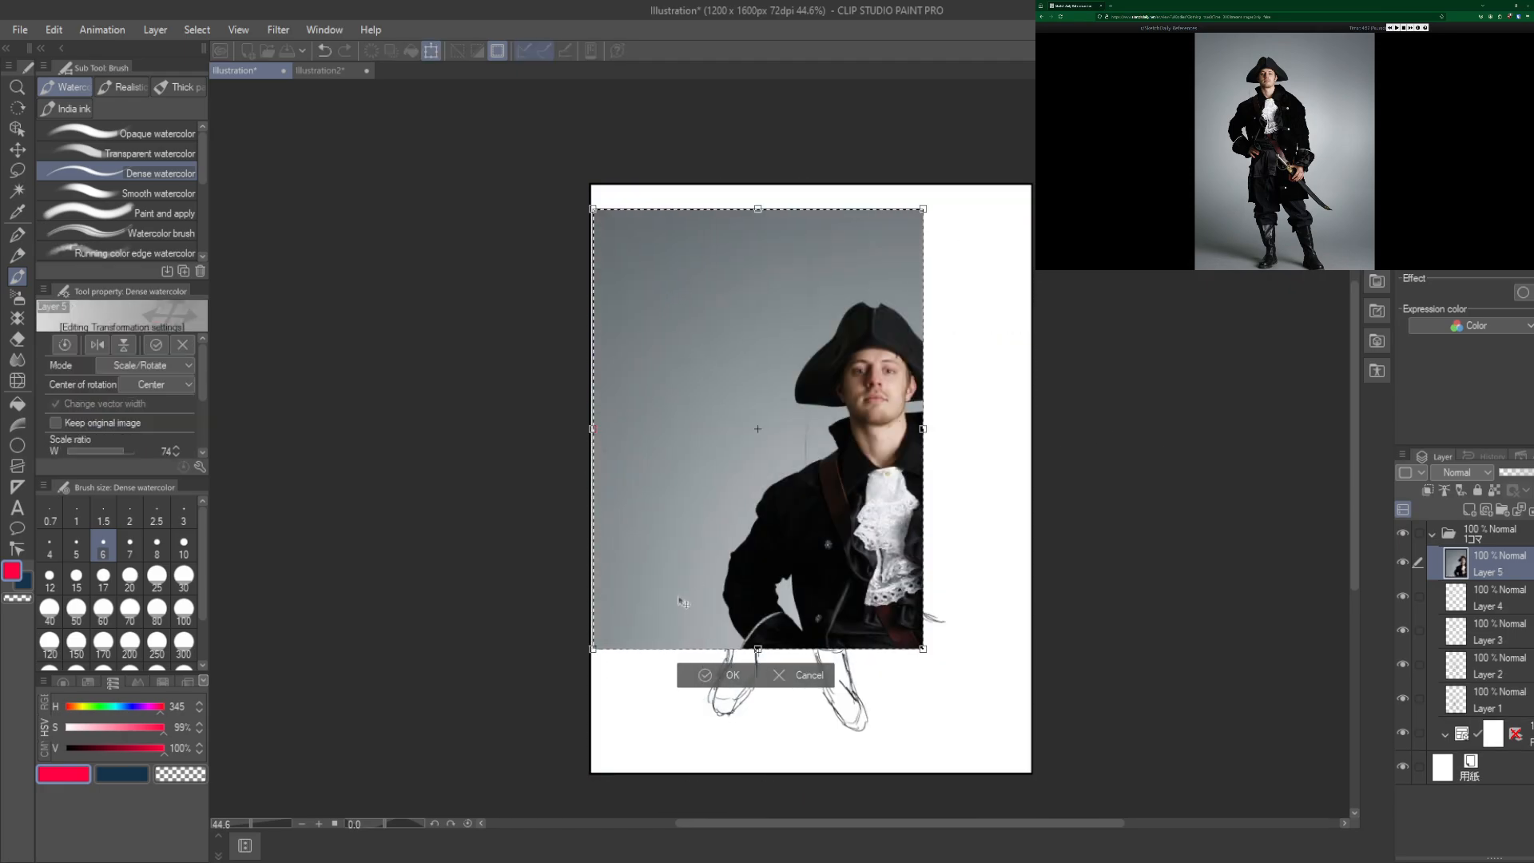
# Step: Paste the pirate photo as a layer, scale it to the page and fade it to 18% opacity
pyautogui.click(732, 675)
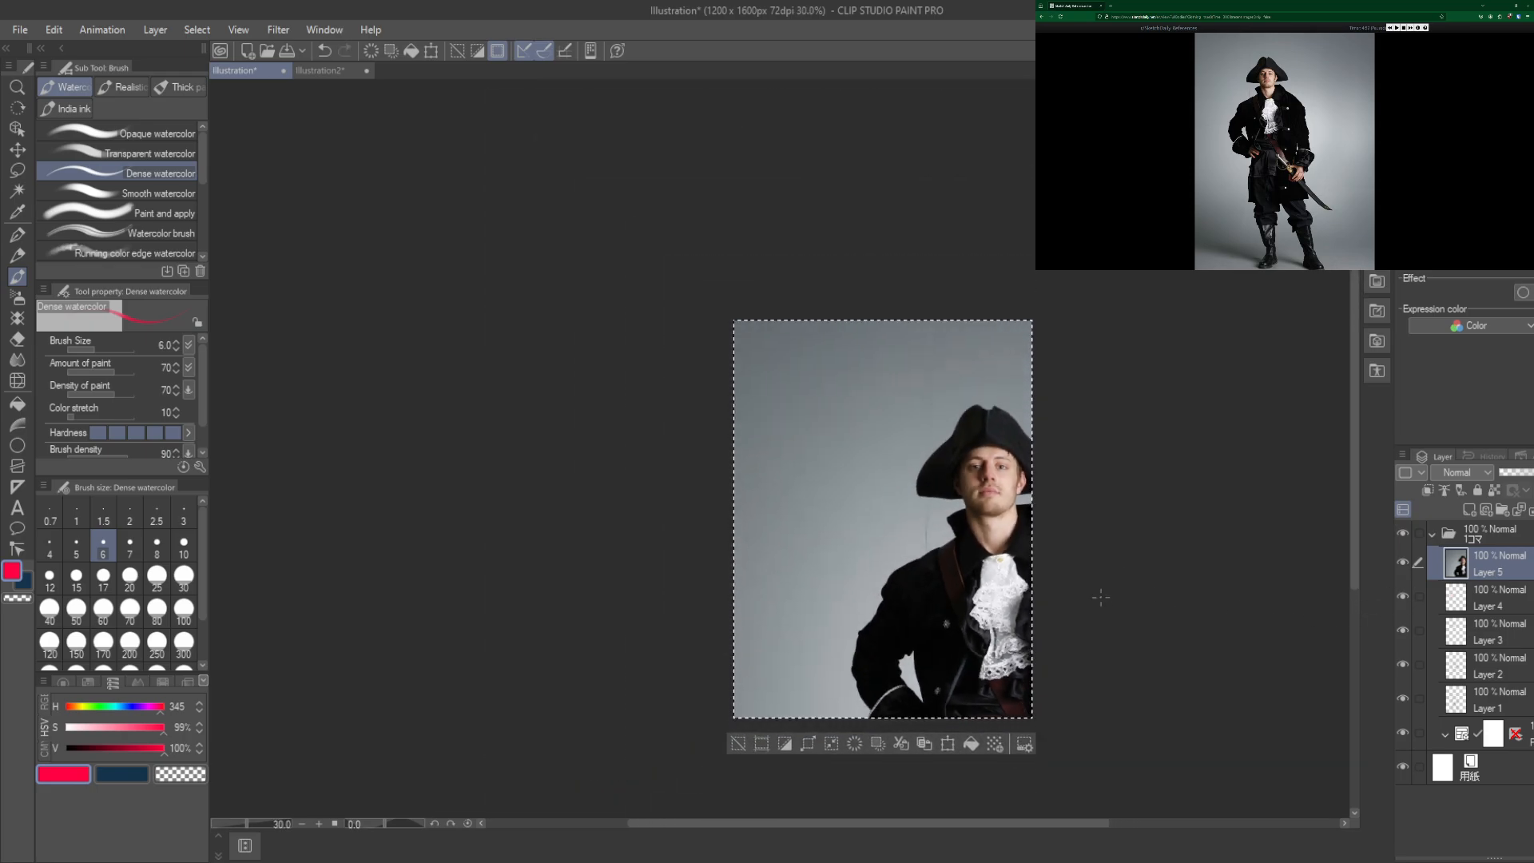
pyautogui.click(18, 171)
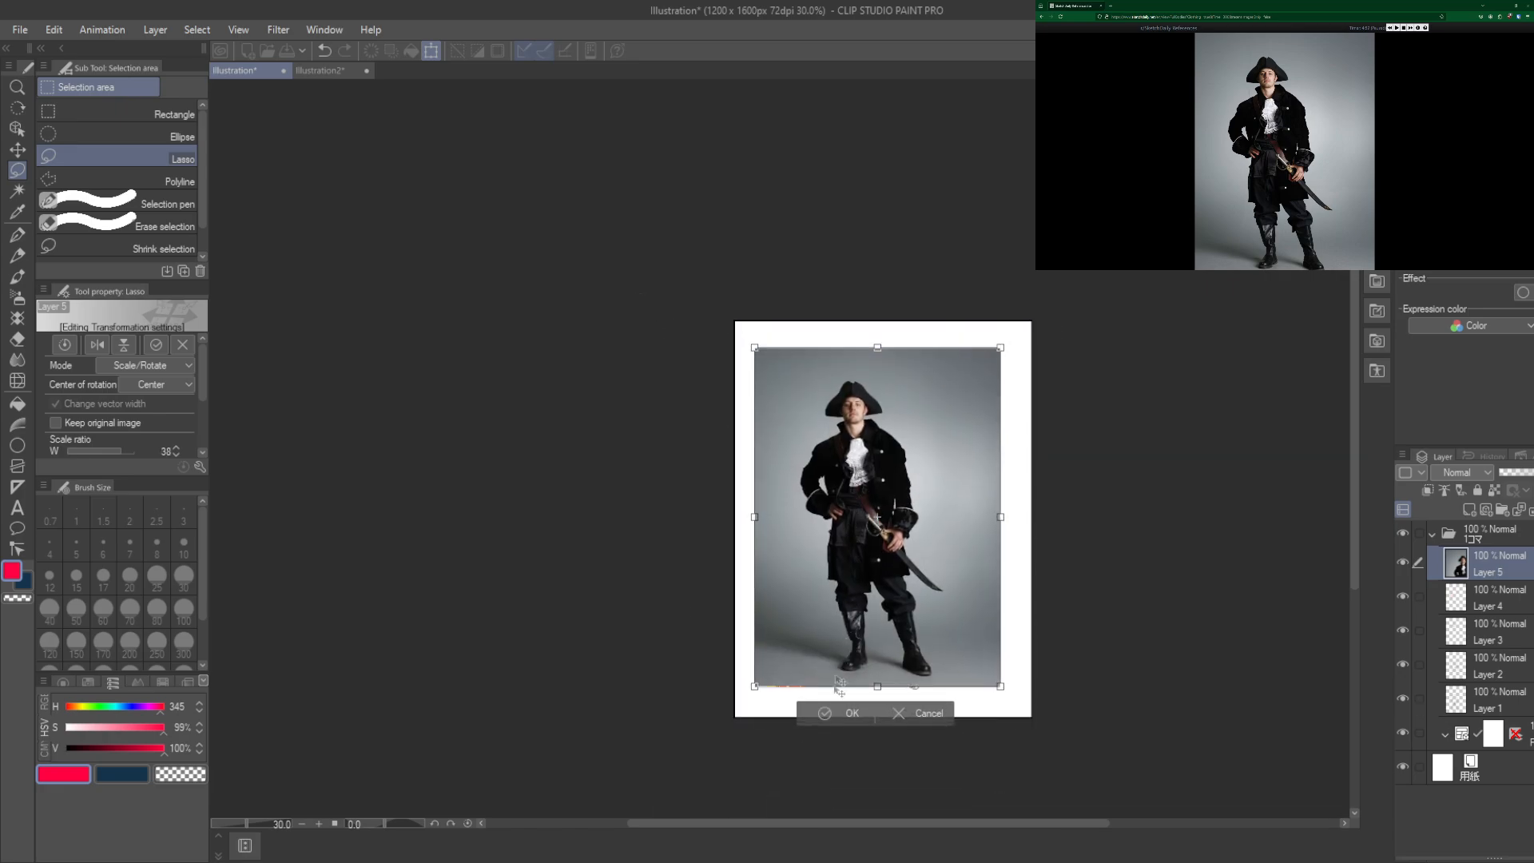
pyautogui.click(851, 713)
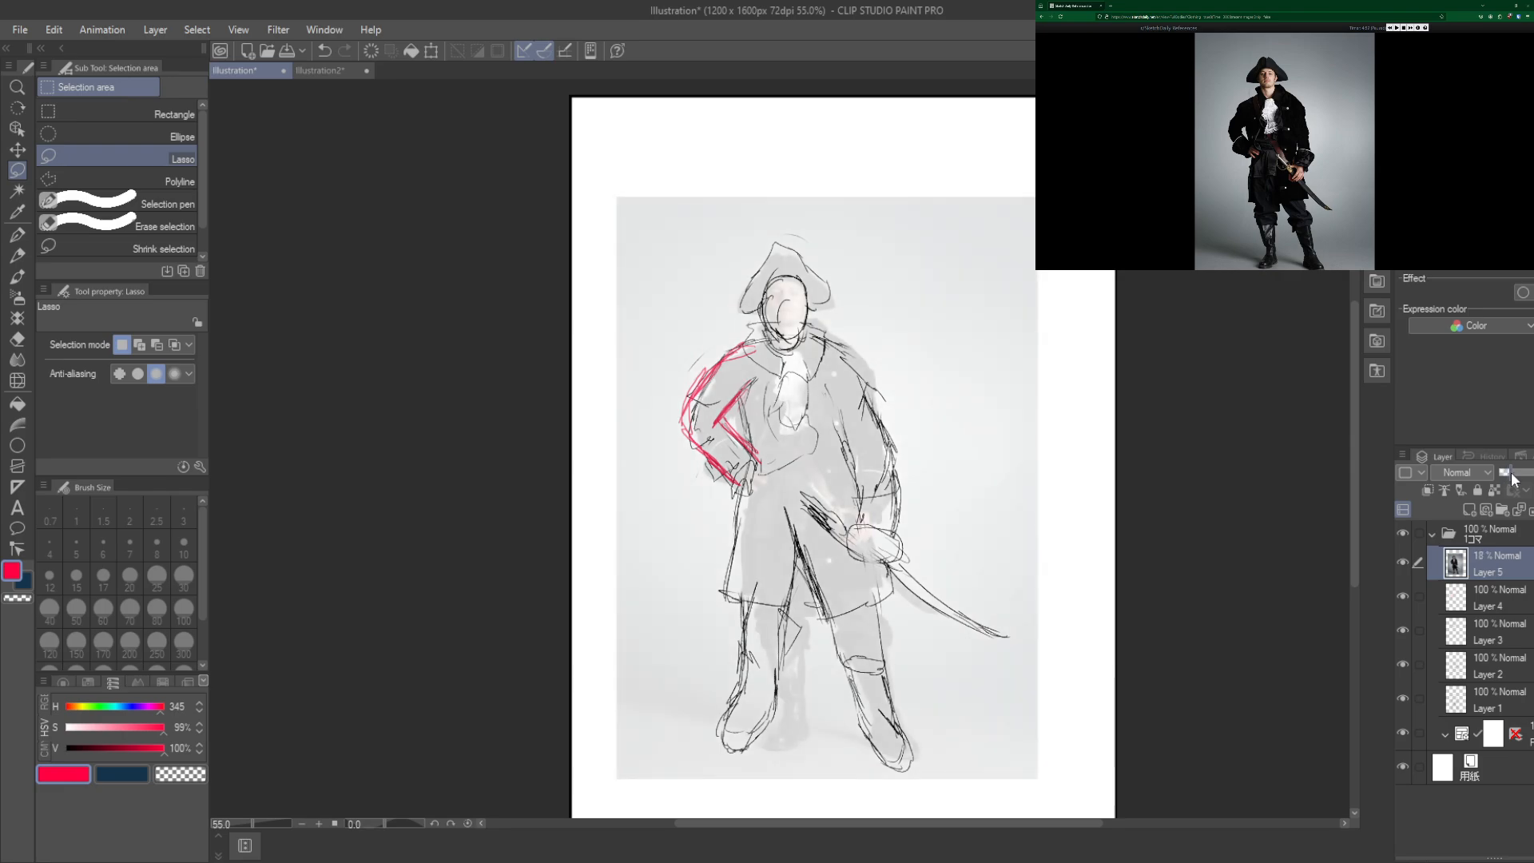
pyautogui.moveTo(1471, 608)
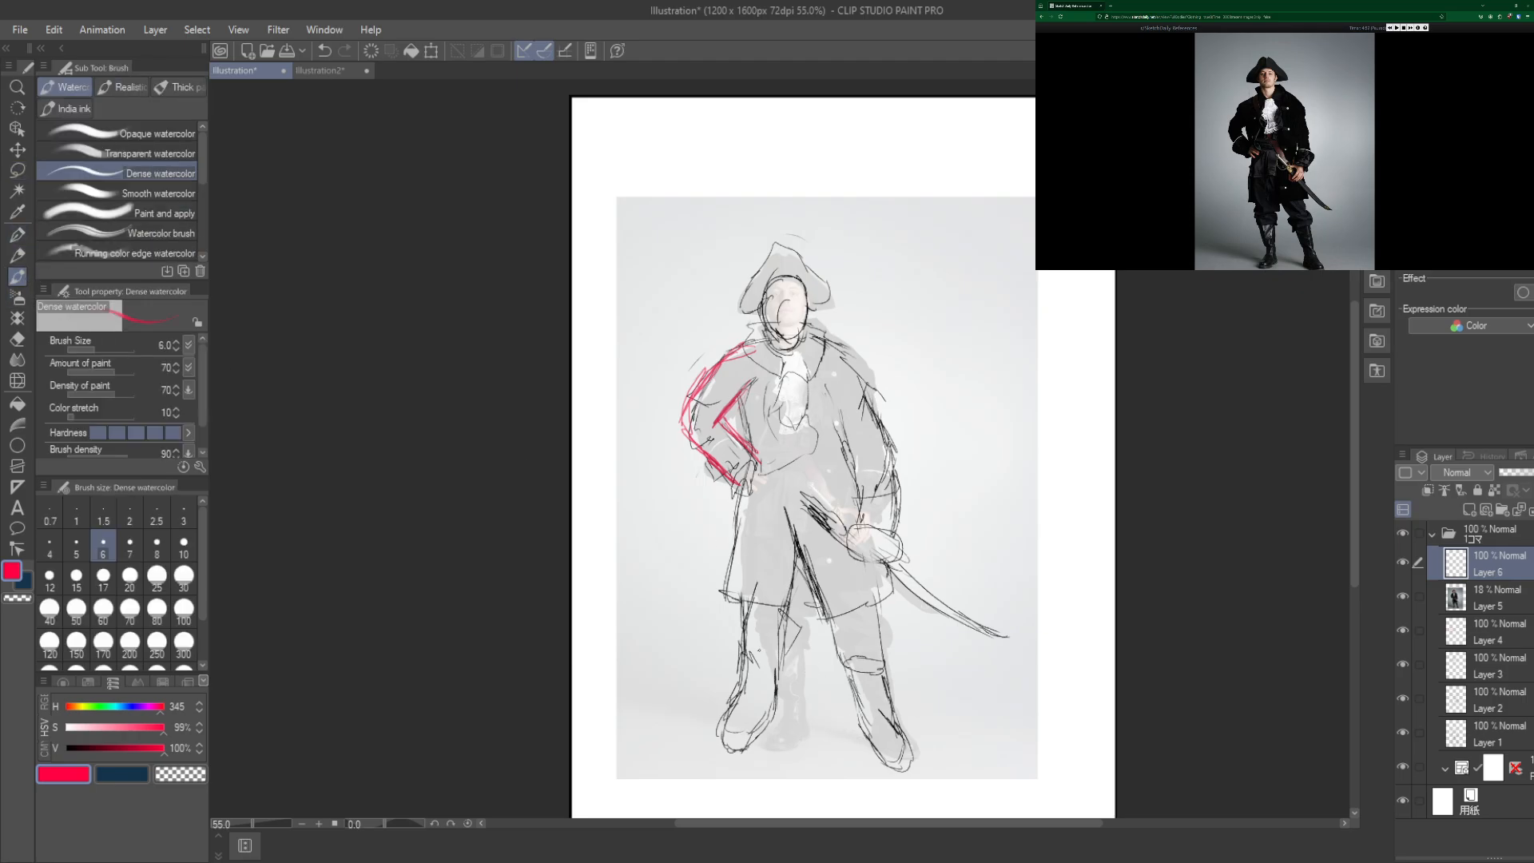
# Step: Trace the pirate's legs and both boots in red on a new layer over the photo
pyautogui.moveTo(831, 612); pyautogui.dragTo(905, 769)
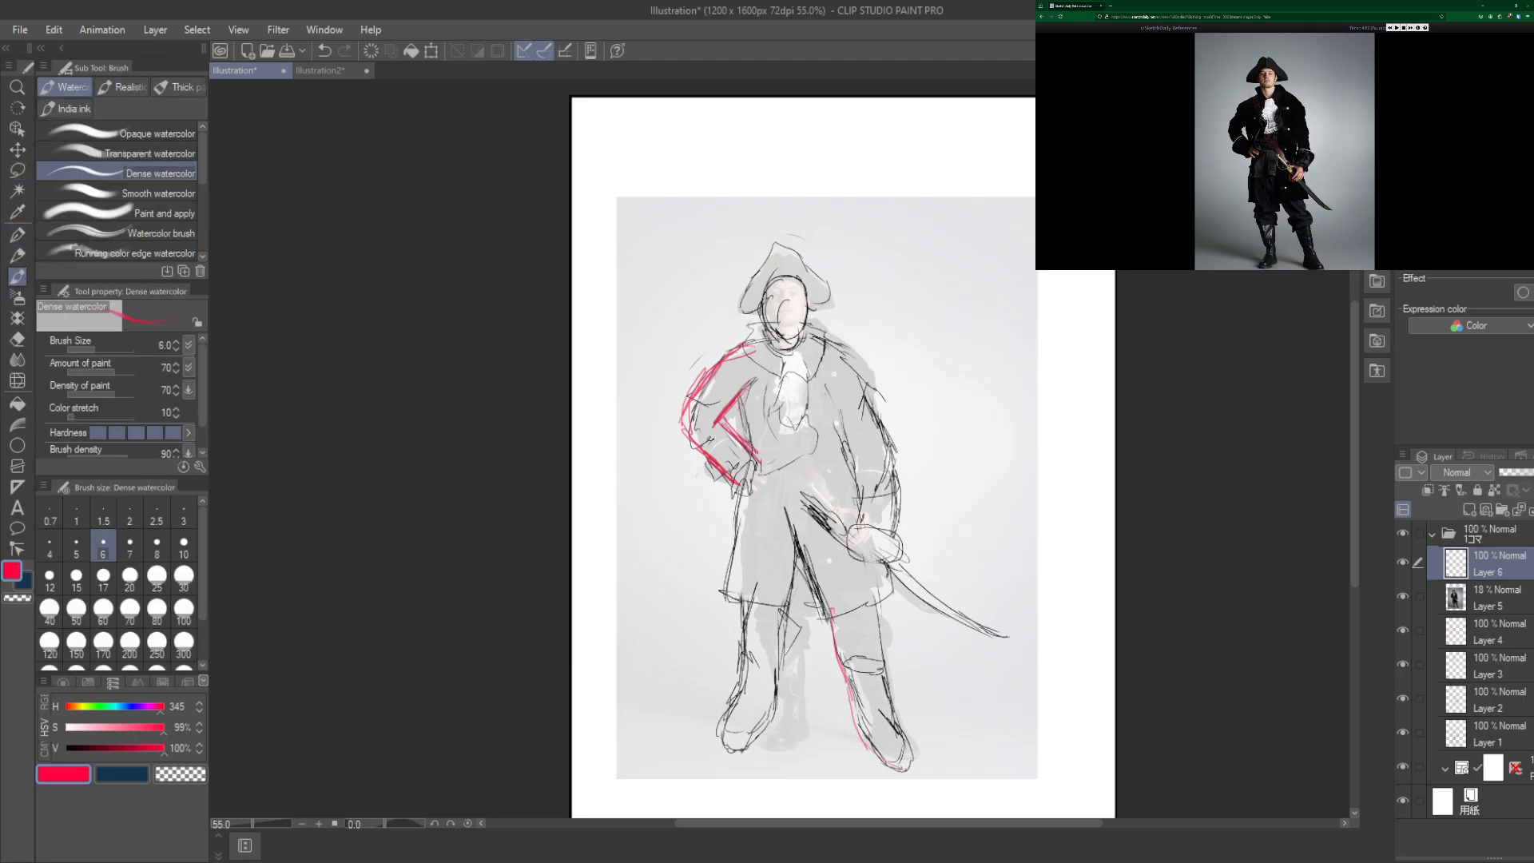
pyautogui.moveTo(872, 665); pyautogui.dragTo(910, 743)
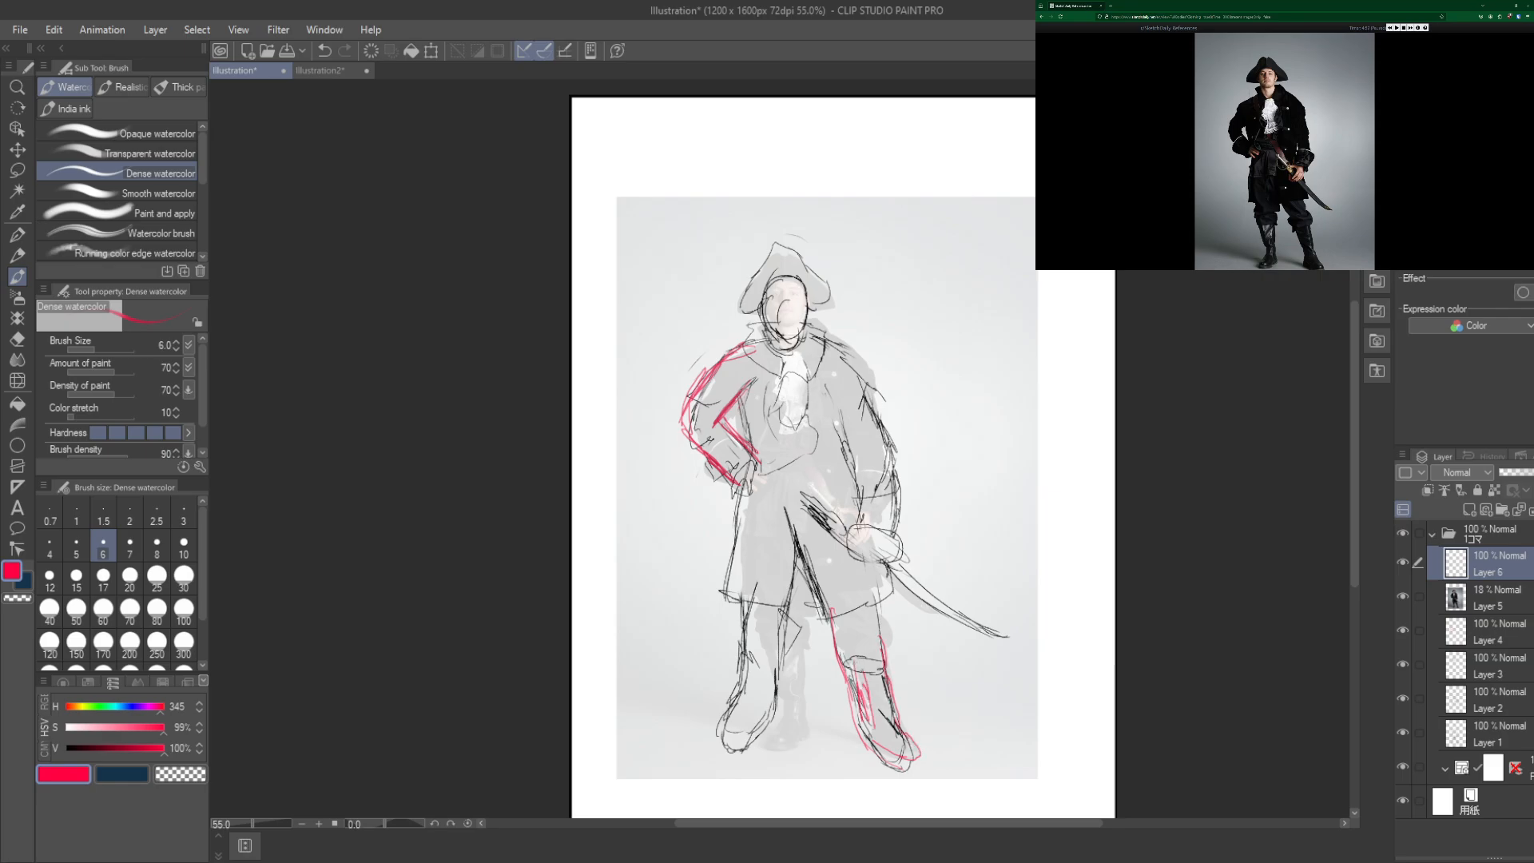
pyautogui.moveTo(847, 637); pyautogui.dragTo(871, 720)
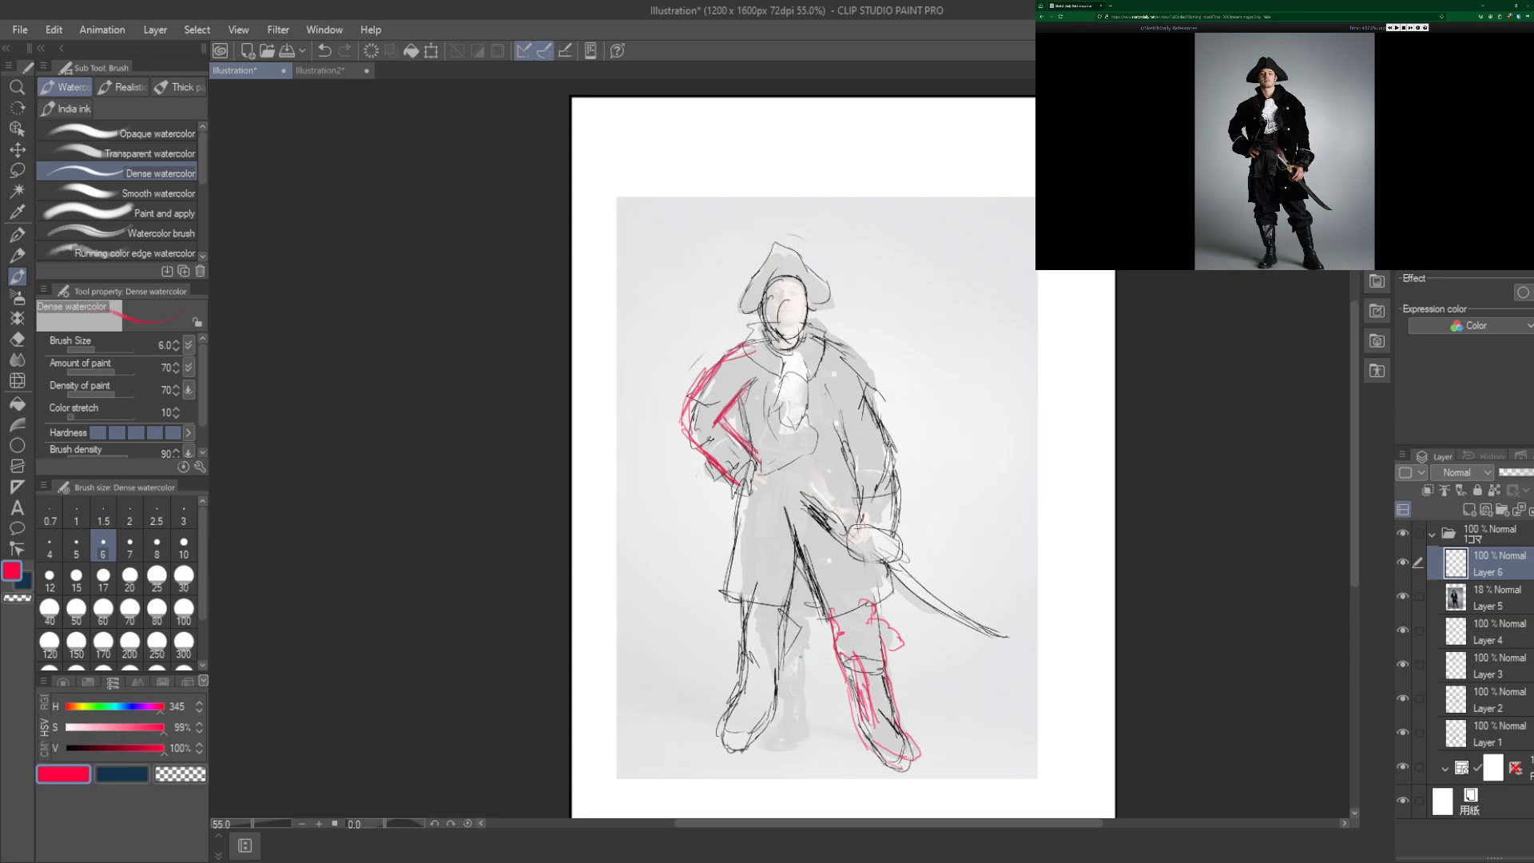
pyautogui.moveTo(803, 654); pyautogui.dragTo(798, 748)
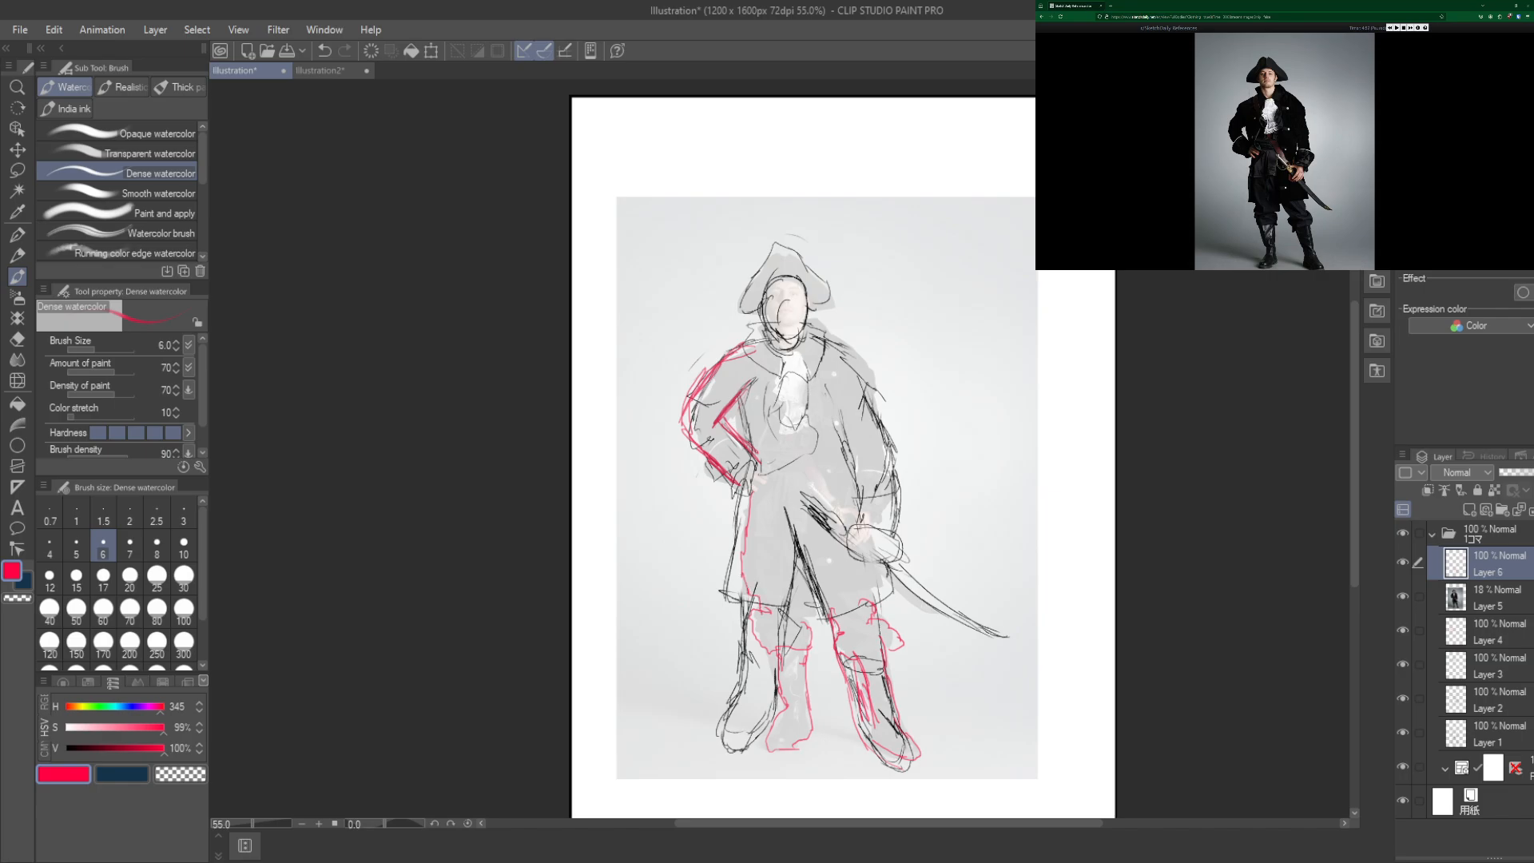
# Step: Trace the pirate's shoulder, arm and coat edge in red
pyautogui.moveTo(793, 352); pyautogui.dragTo(857, 342)
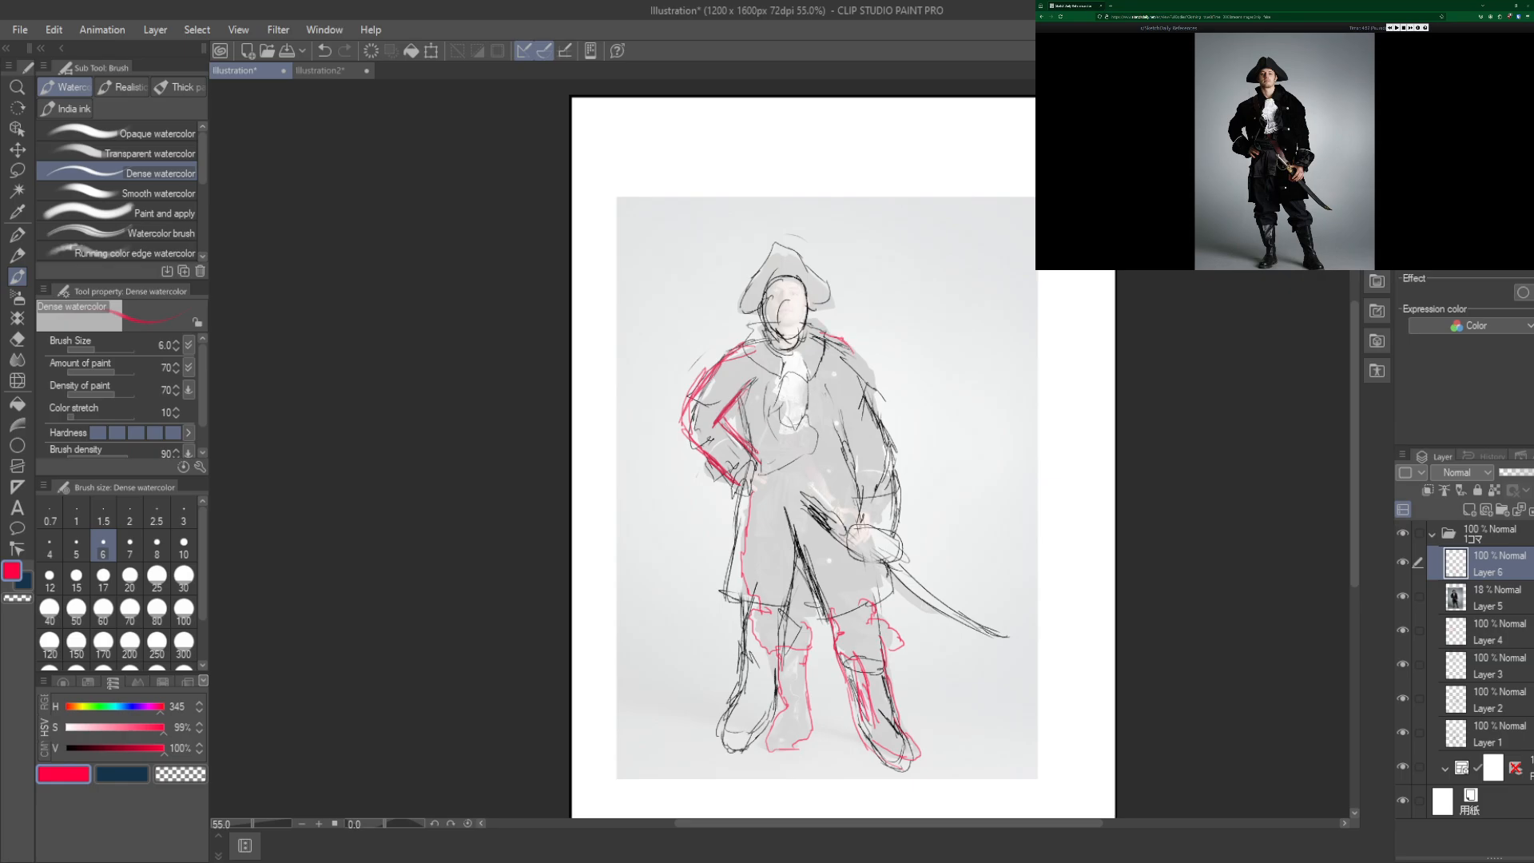
pyautogui.moveTo(847, 342); pyautogui.dragTo(873, 396)
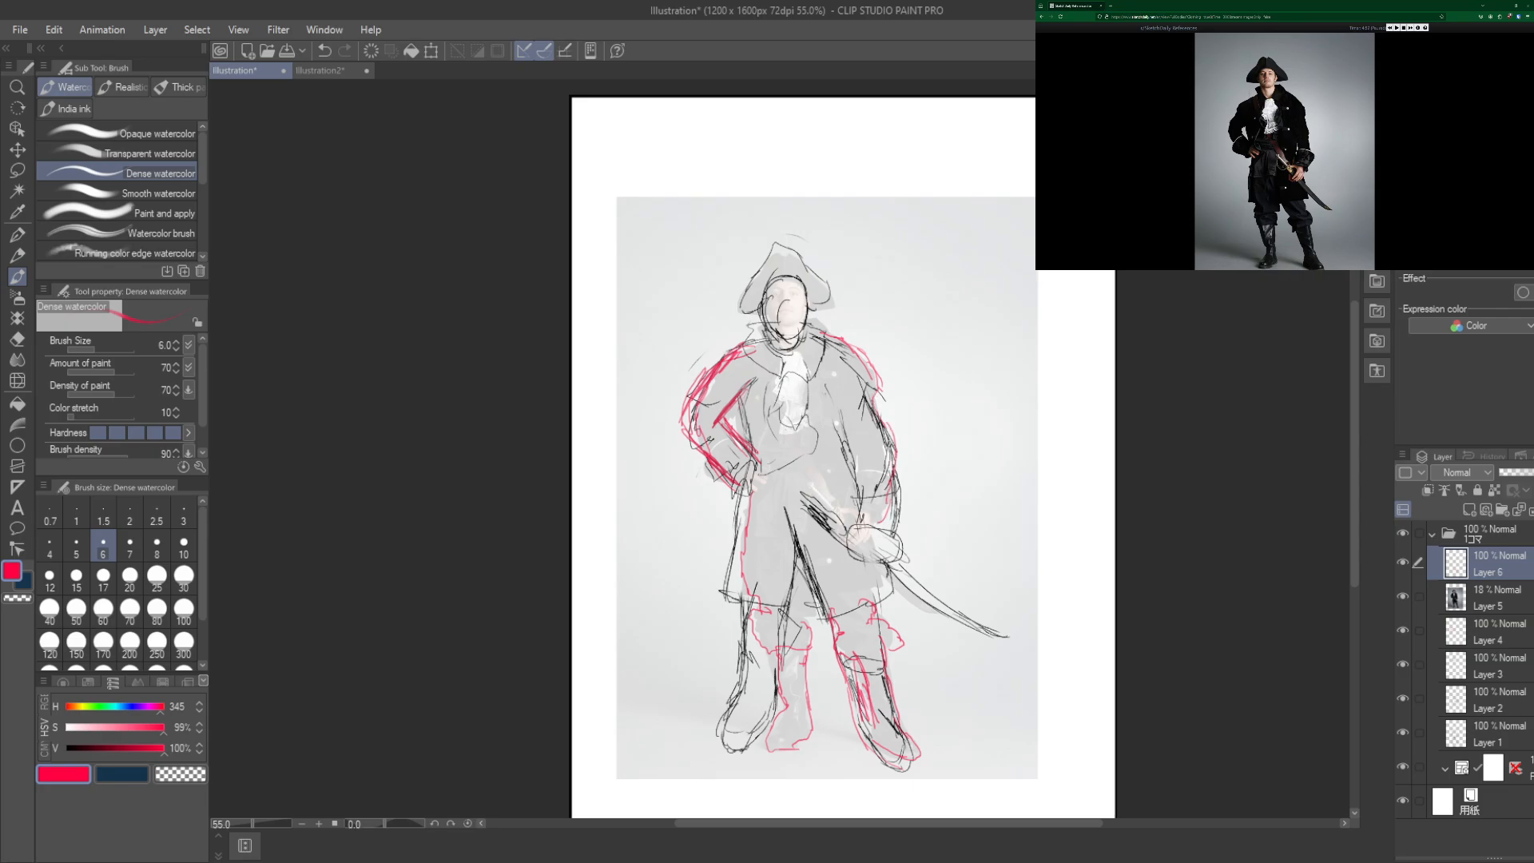
pyautogui.moveTo(844, 423); pyautogui.dragTo(844, 498)
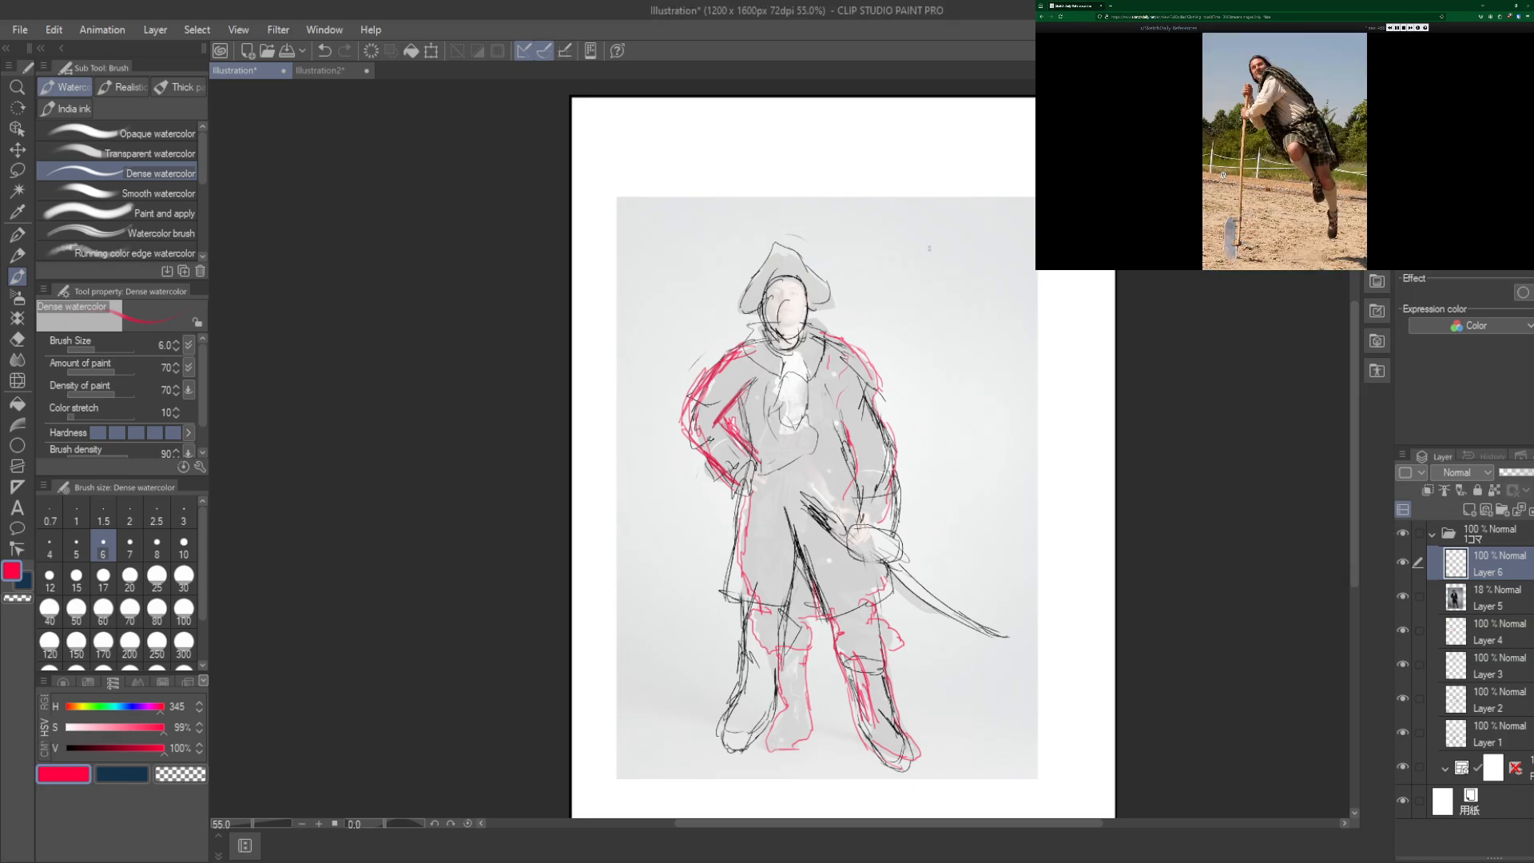
# Step: On Illustration2, paste the kilt photo, enlarge it over the figure and set 34% opacity
pyautogui.click(324, 71)
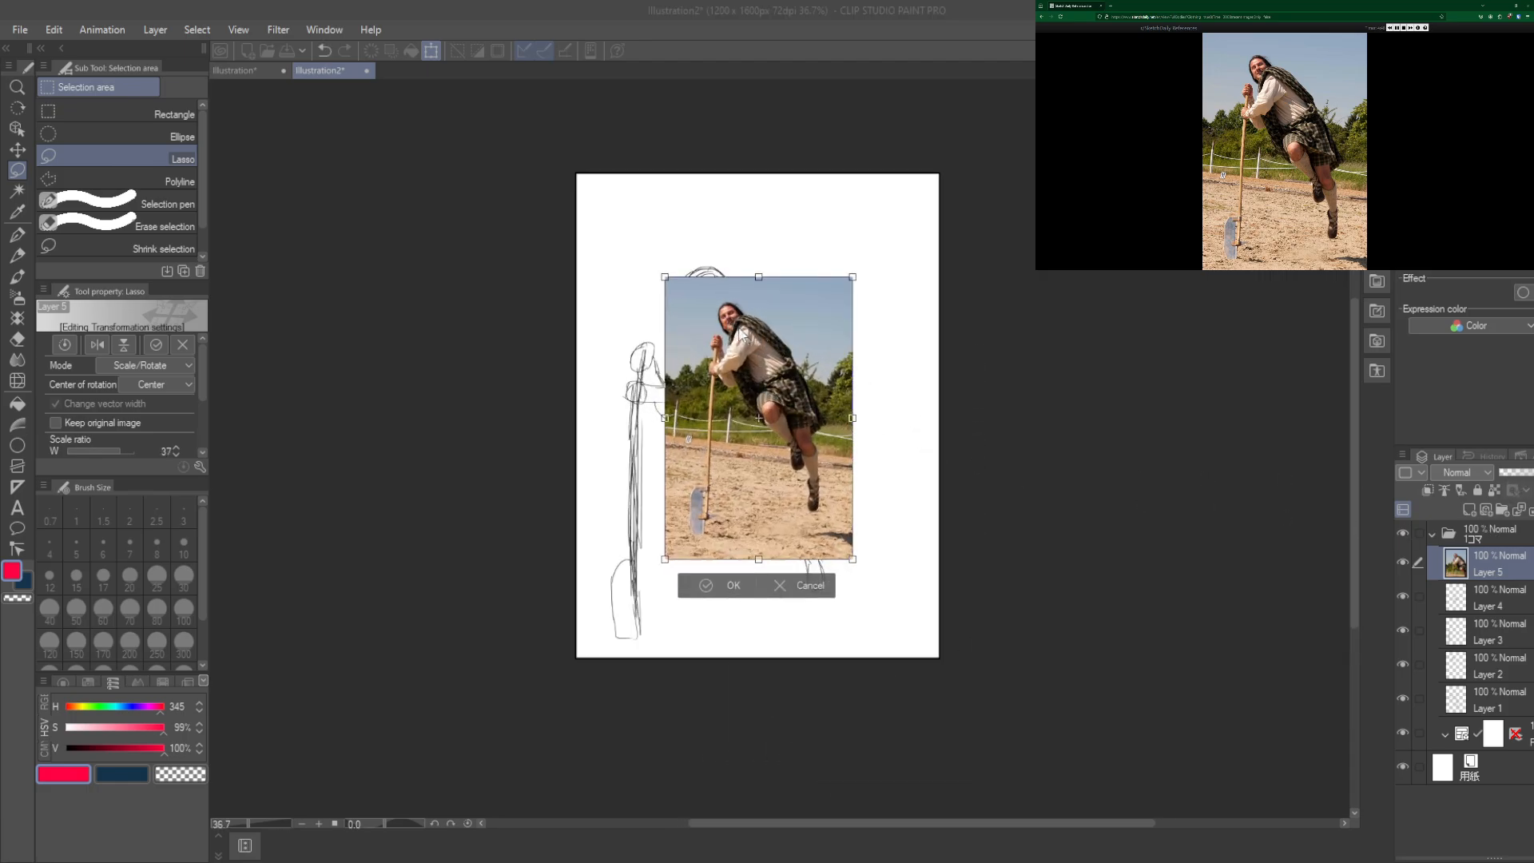
pyautogui.click(722, 585)
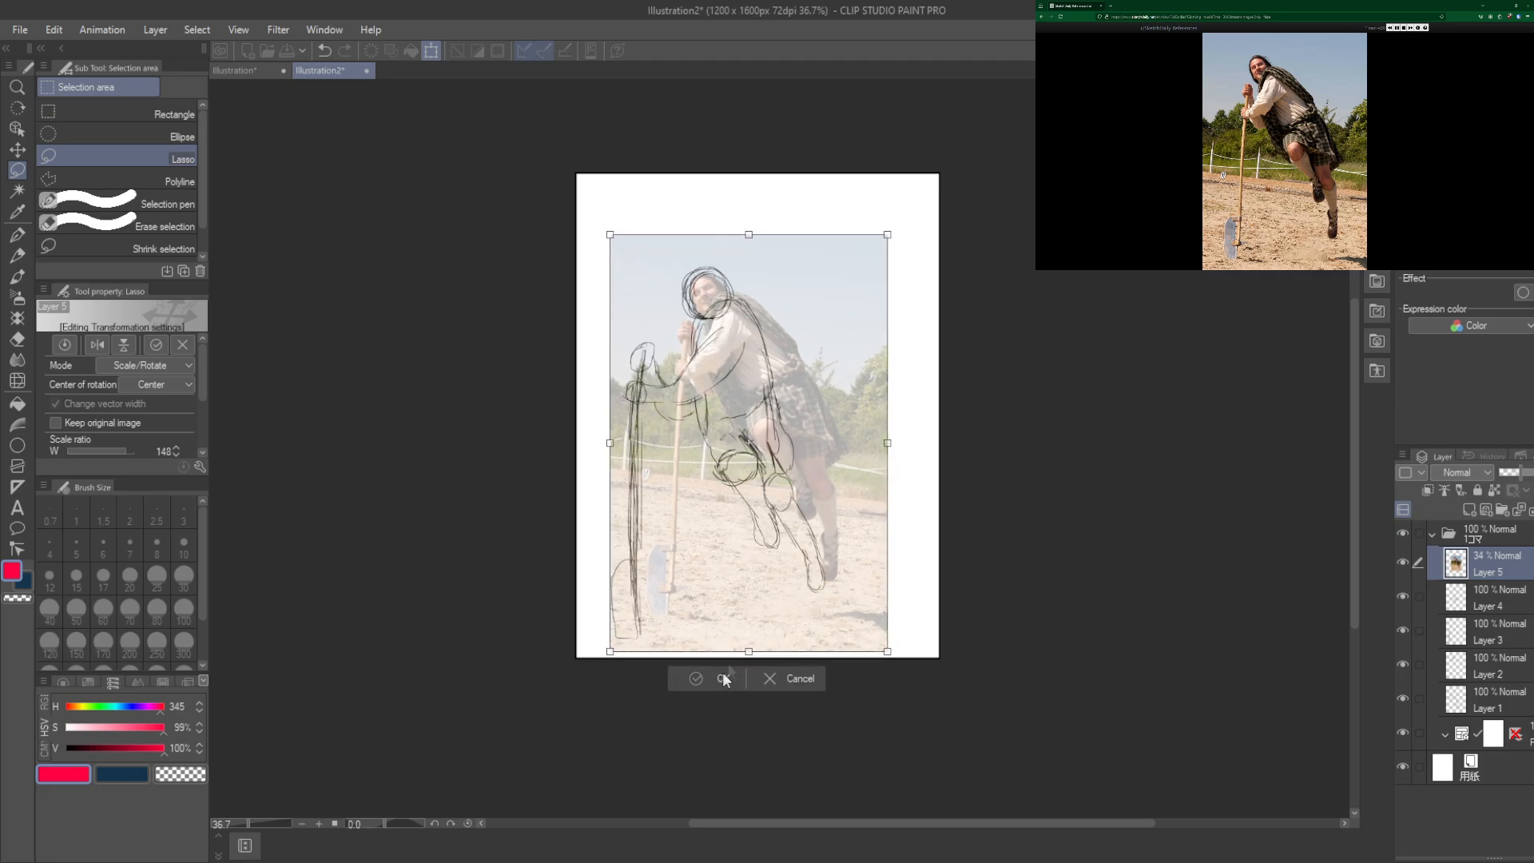
pyautogui.click(696, 678)
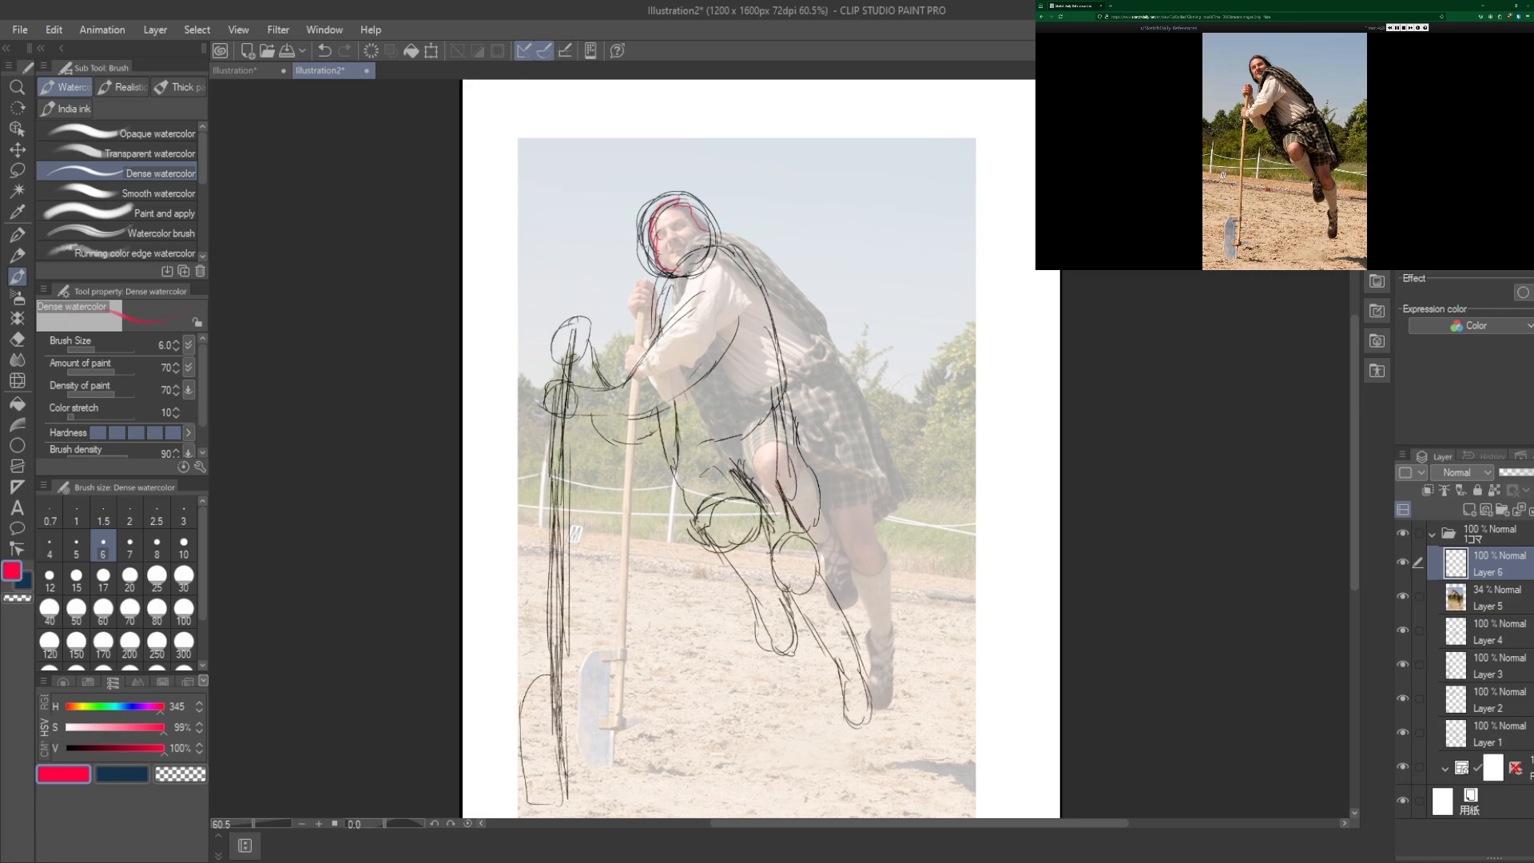
# Step: Trace the kilted man's head, back, shirt front and arm in red on a new layer
pyautogui.moveTo(697, 238); pyautogui.dragTo(854, 406)
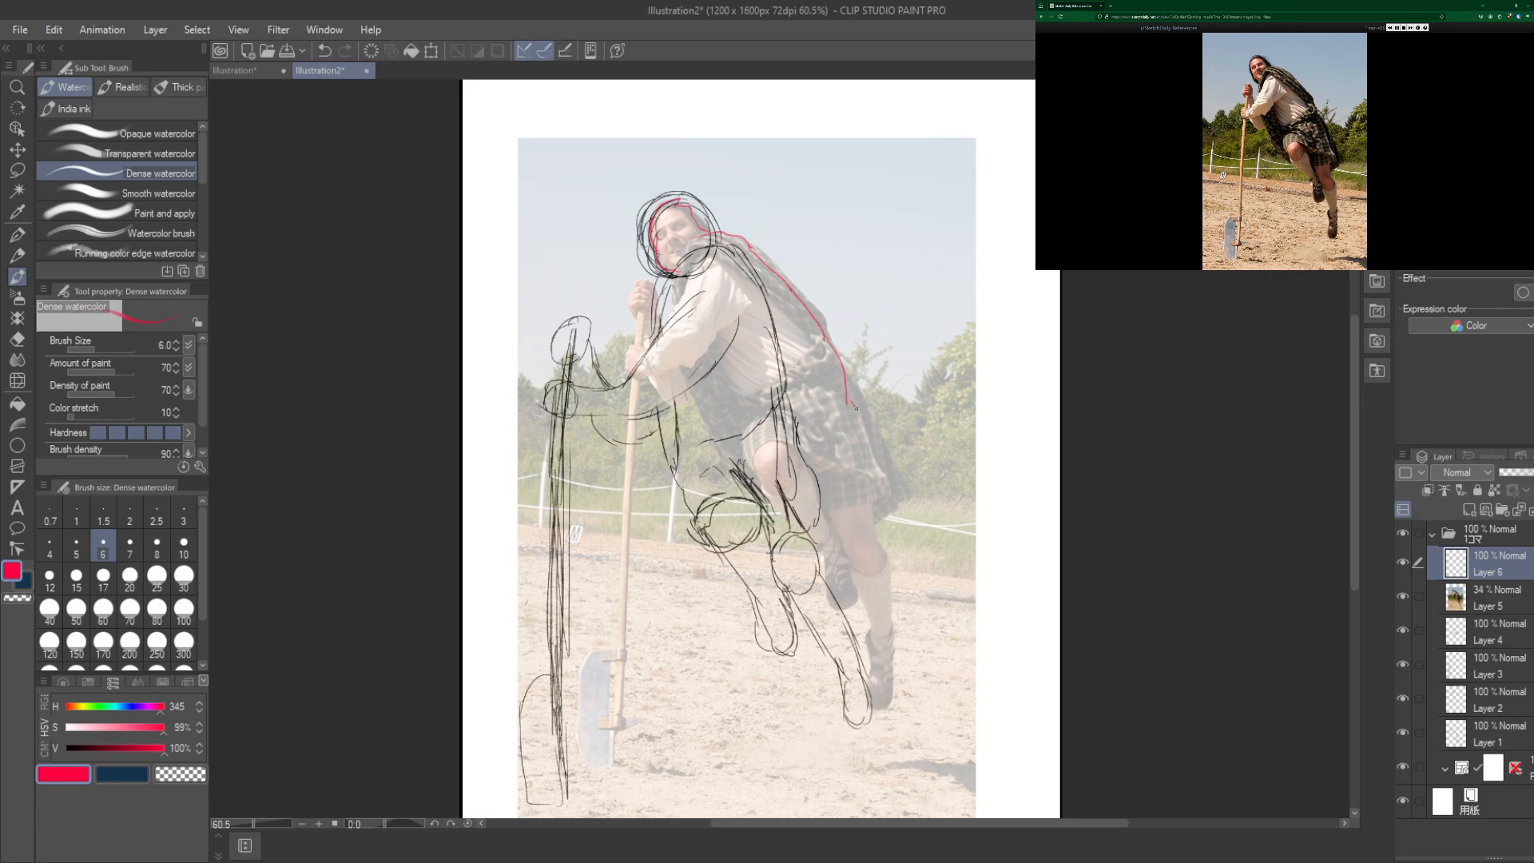
pyautogui.moveTo(859, 408); pyautogui.dragTo(895, 585)
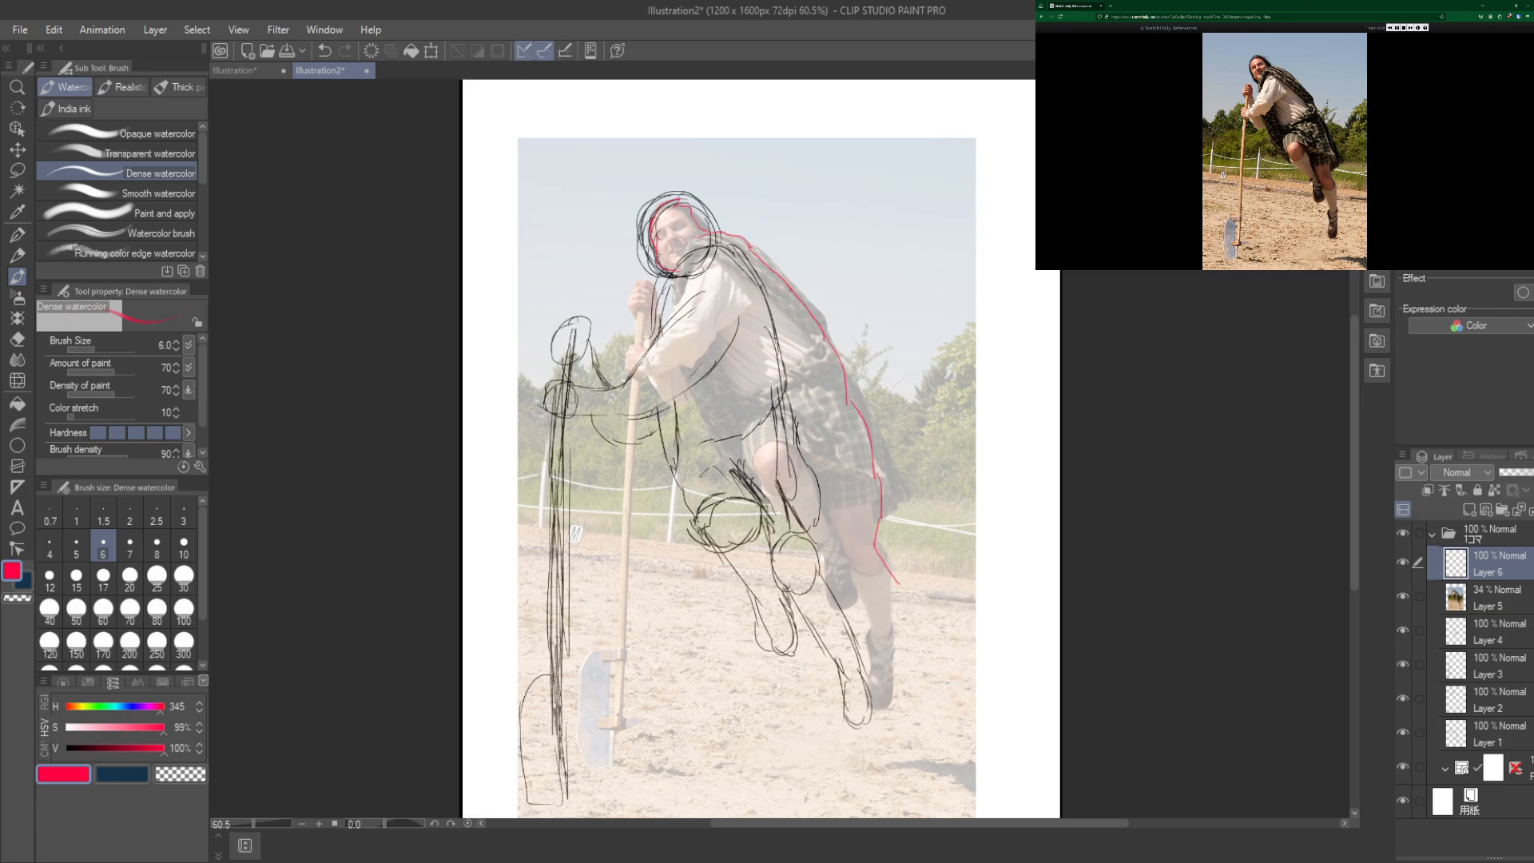
pyautogui.moveTo(729, 259); pyautogui.dragTo(783, 332)
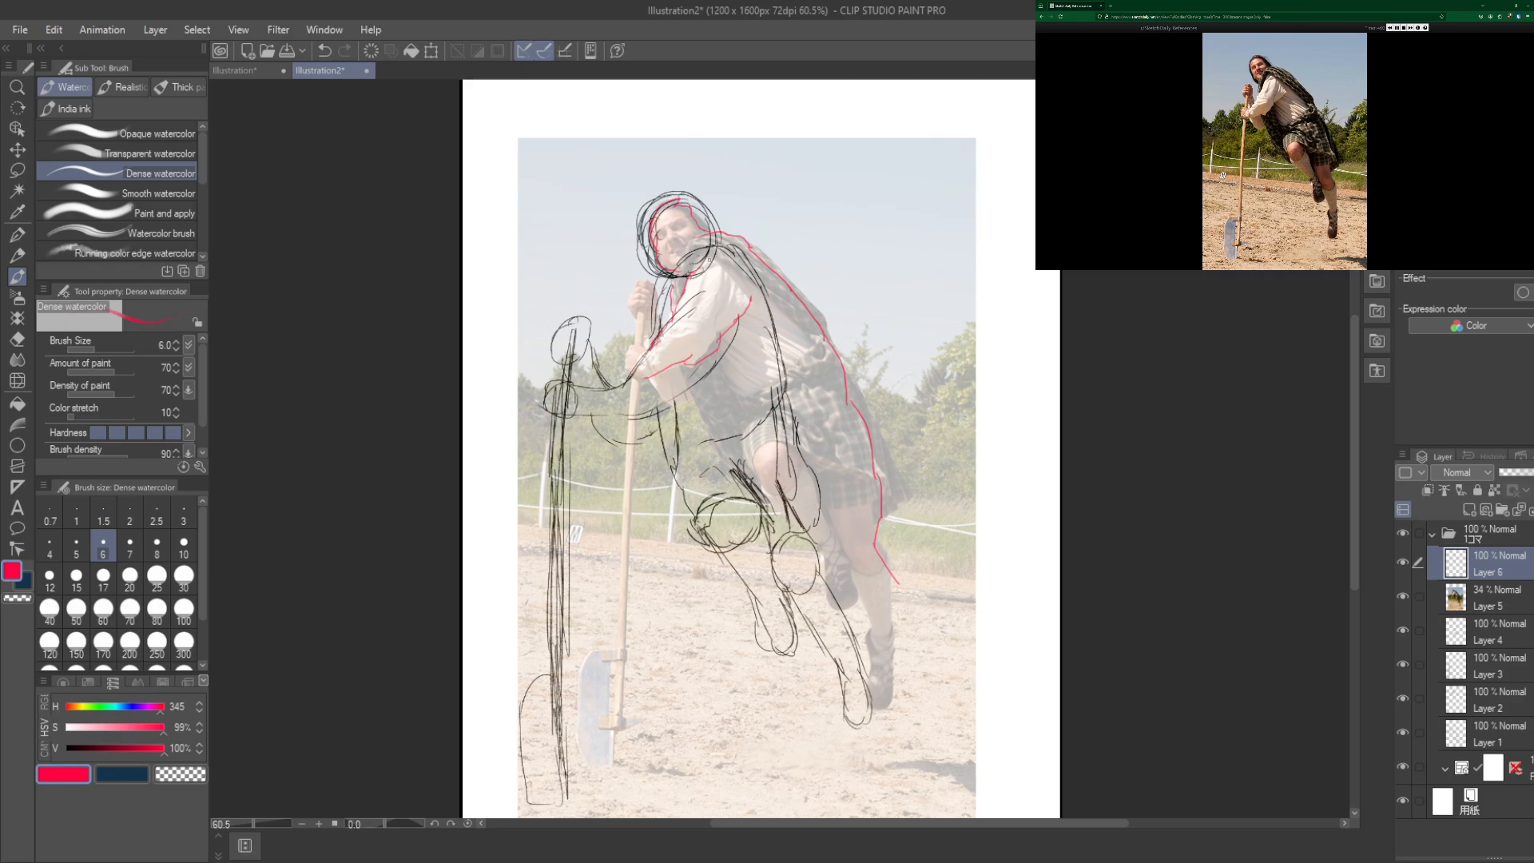
pyautogui.moveTo(709, 255); pyautogui.dragTo(748, 305)
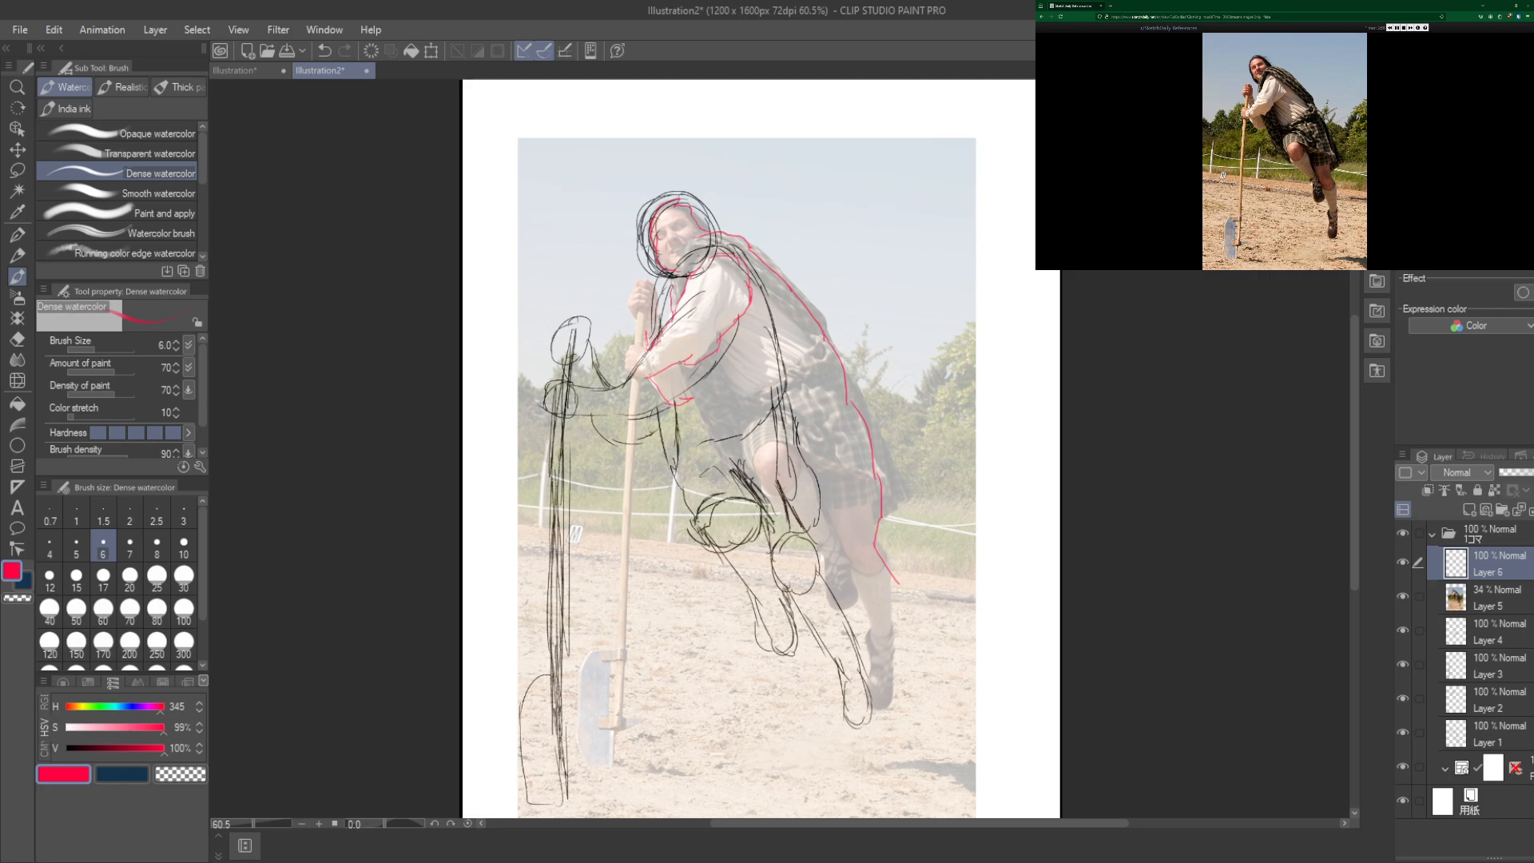
pyautogui.moveTo(680, 363); pyautogui.dragTo(739, 489)
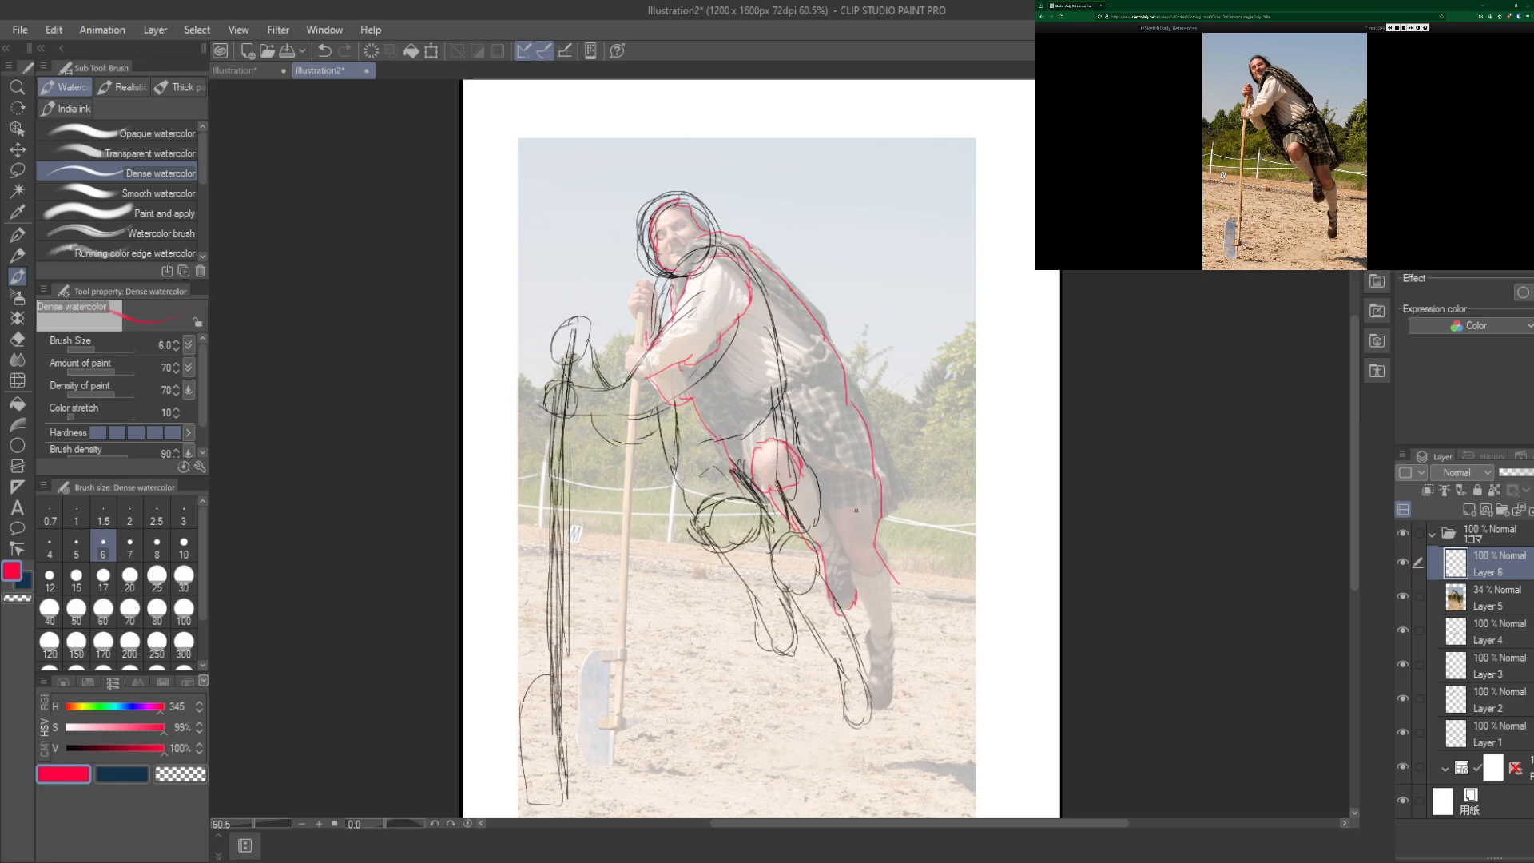
# Step: Outline the raised knee in red, then hide sketch Layers 1–4 and the photo
pyautogui.moveTo(857, 525); pyautogui.dragTo(876, 553)
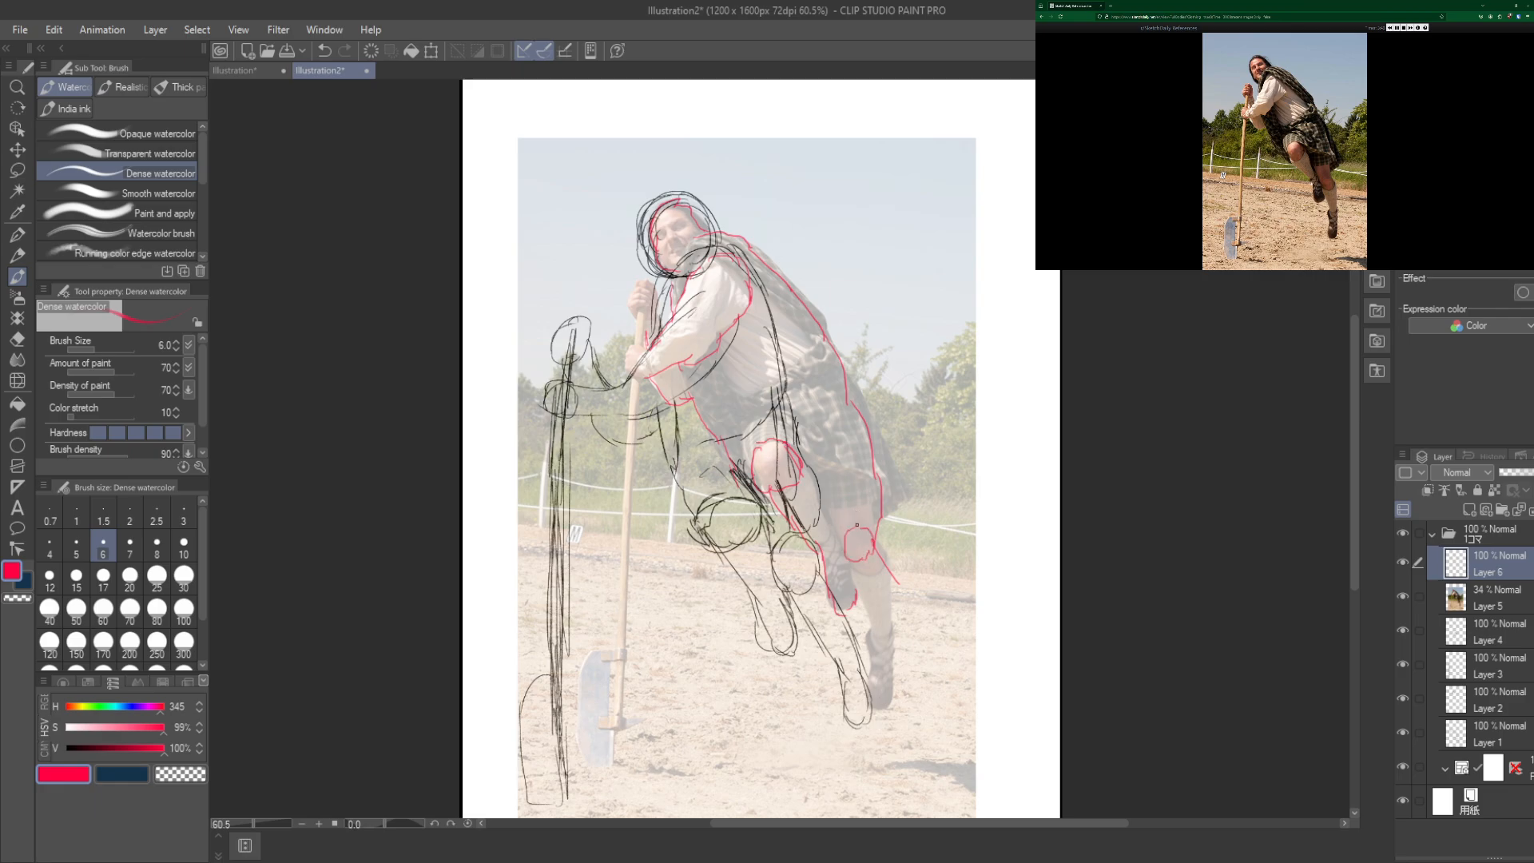
pyautogui.moveTo(829, 504); pyautogui.dragTo(891, 558)
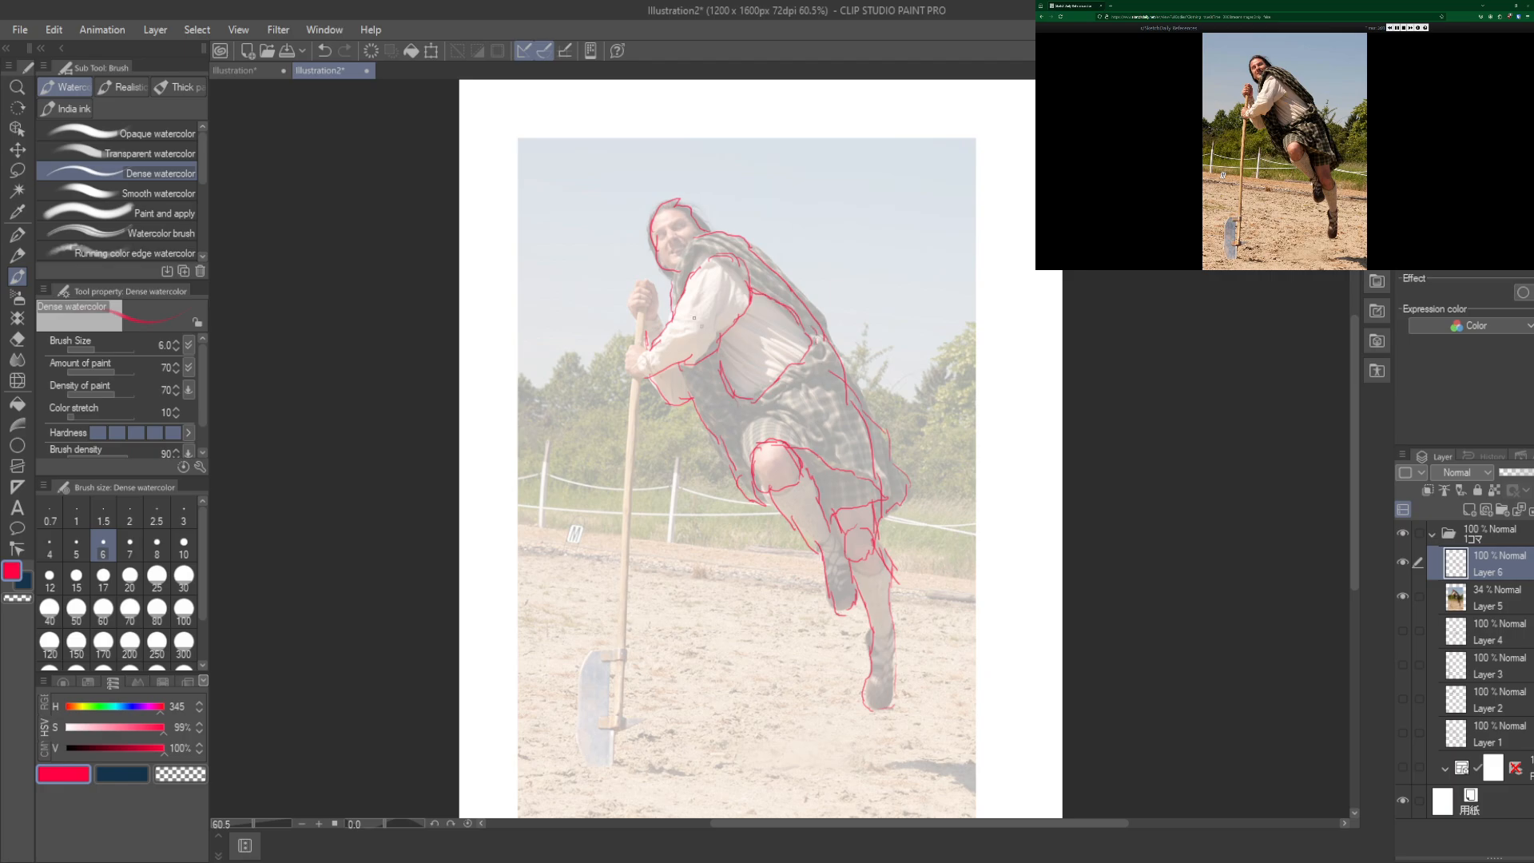
pyautogui.moveTo(649, 342); pyautogui.dragTo(622, 356)
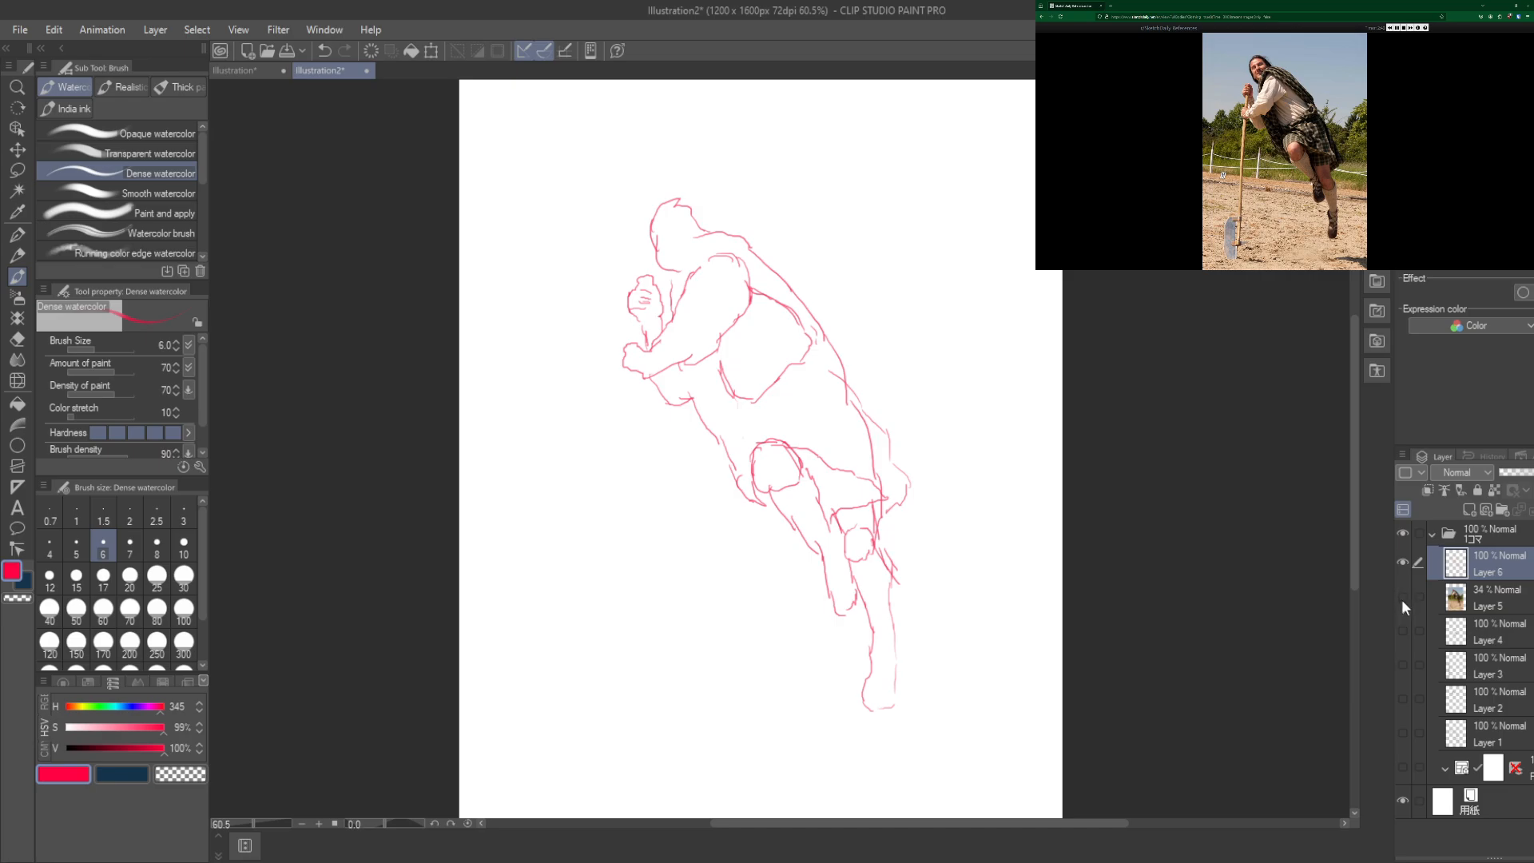
pyautogui.moveTo(1405, 615)
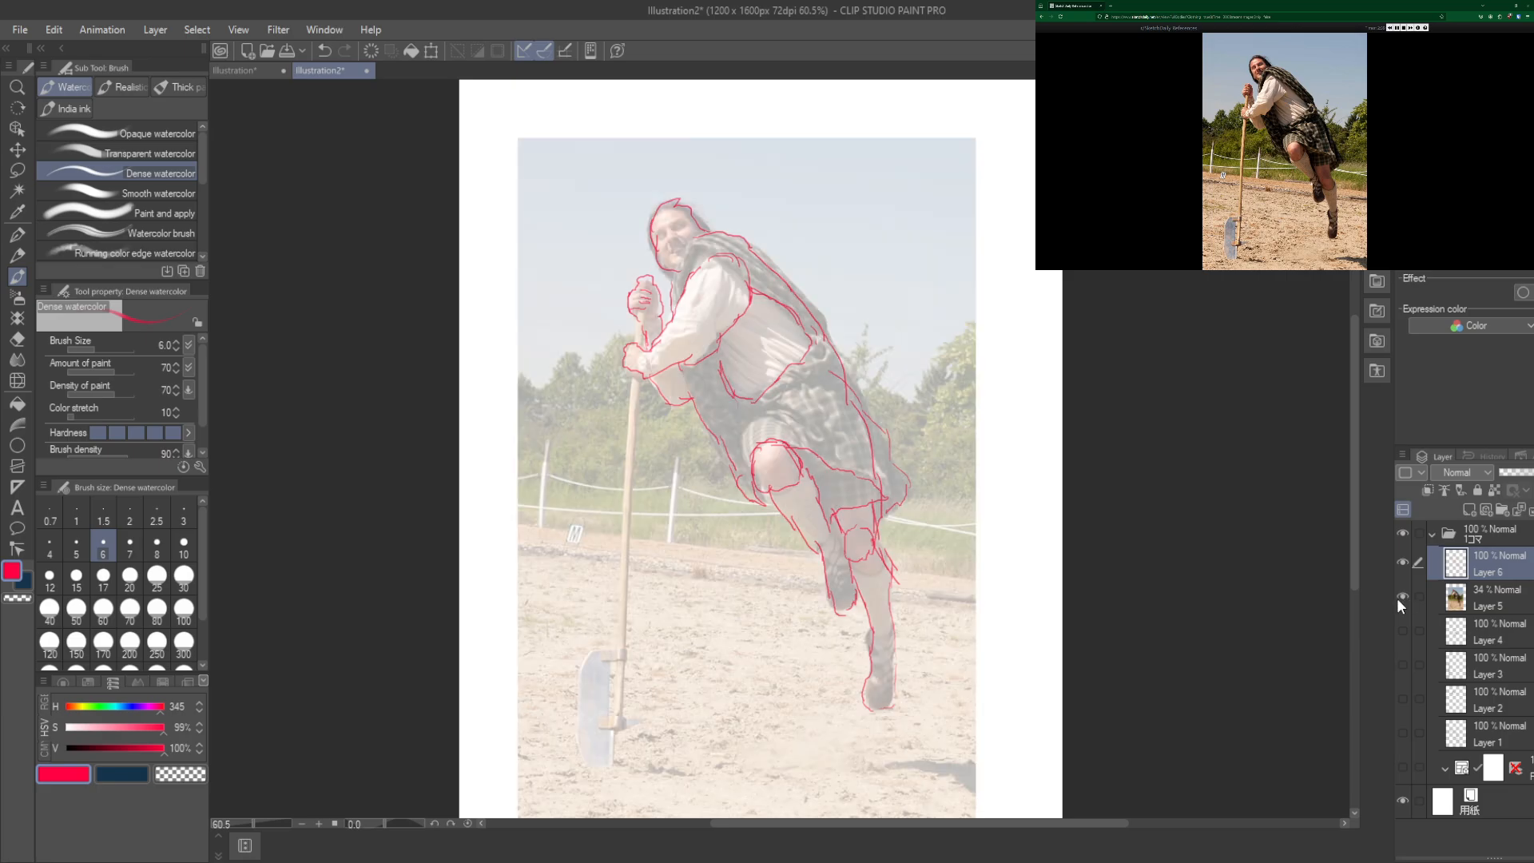
pyautogui.moveTo(1410, 617)
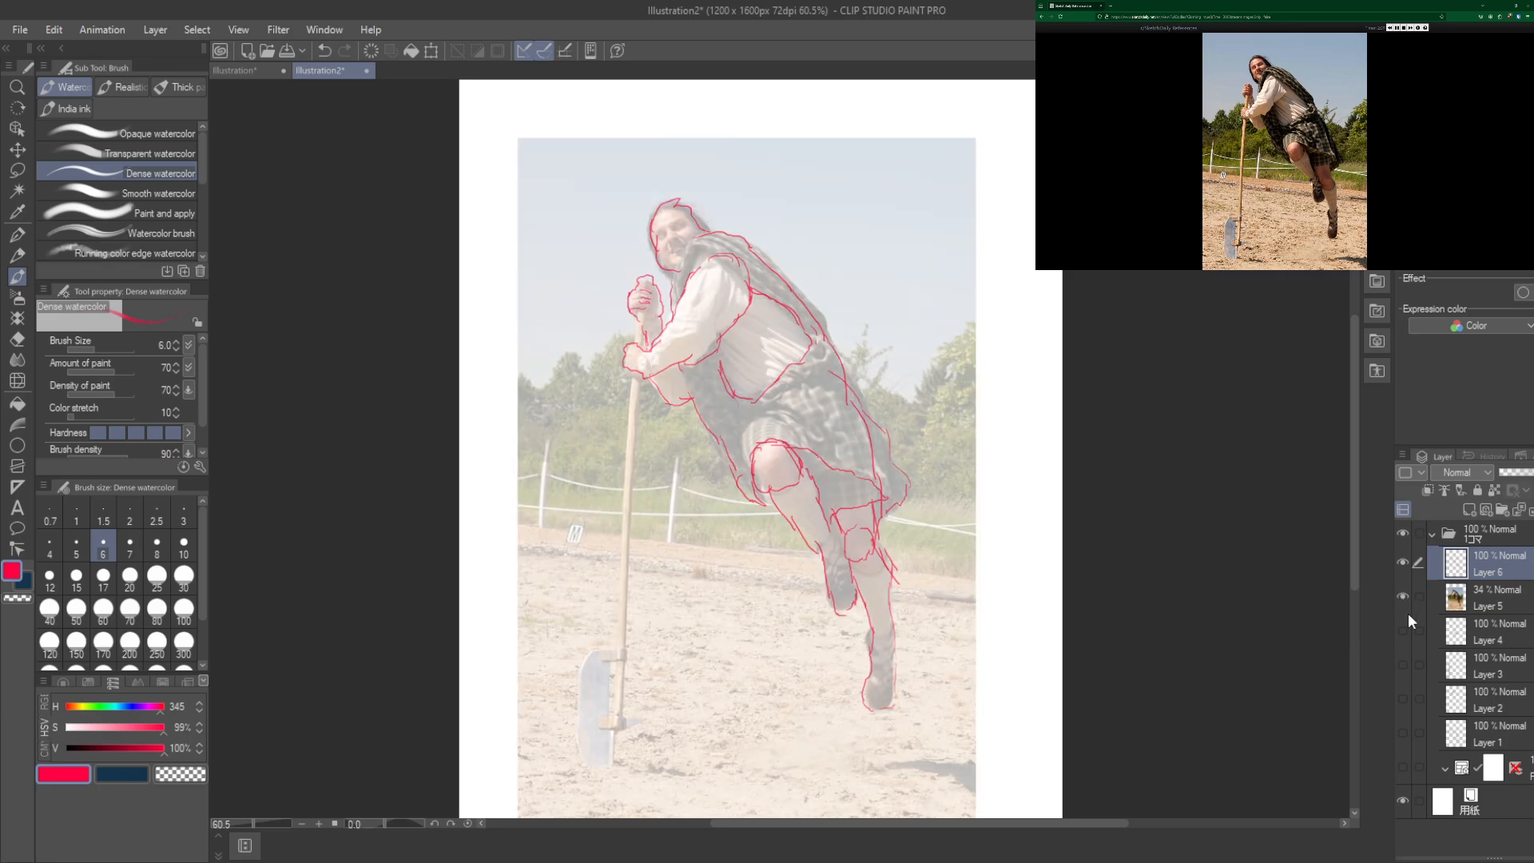